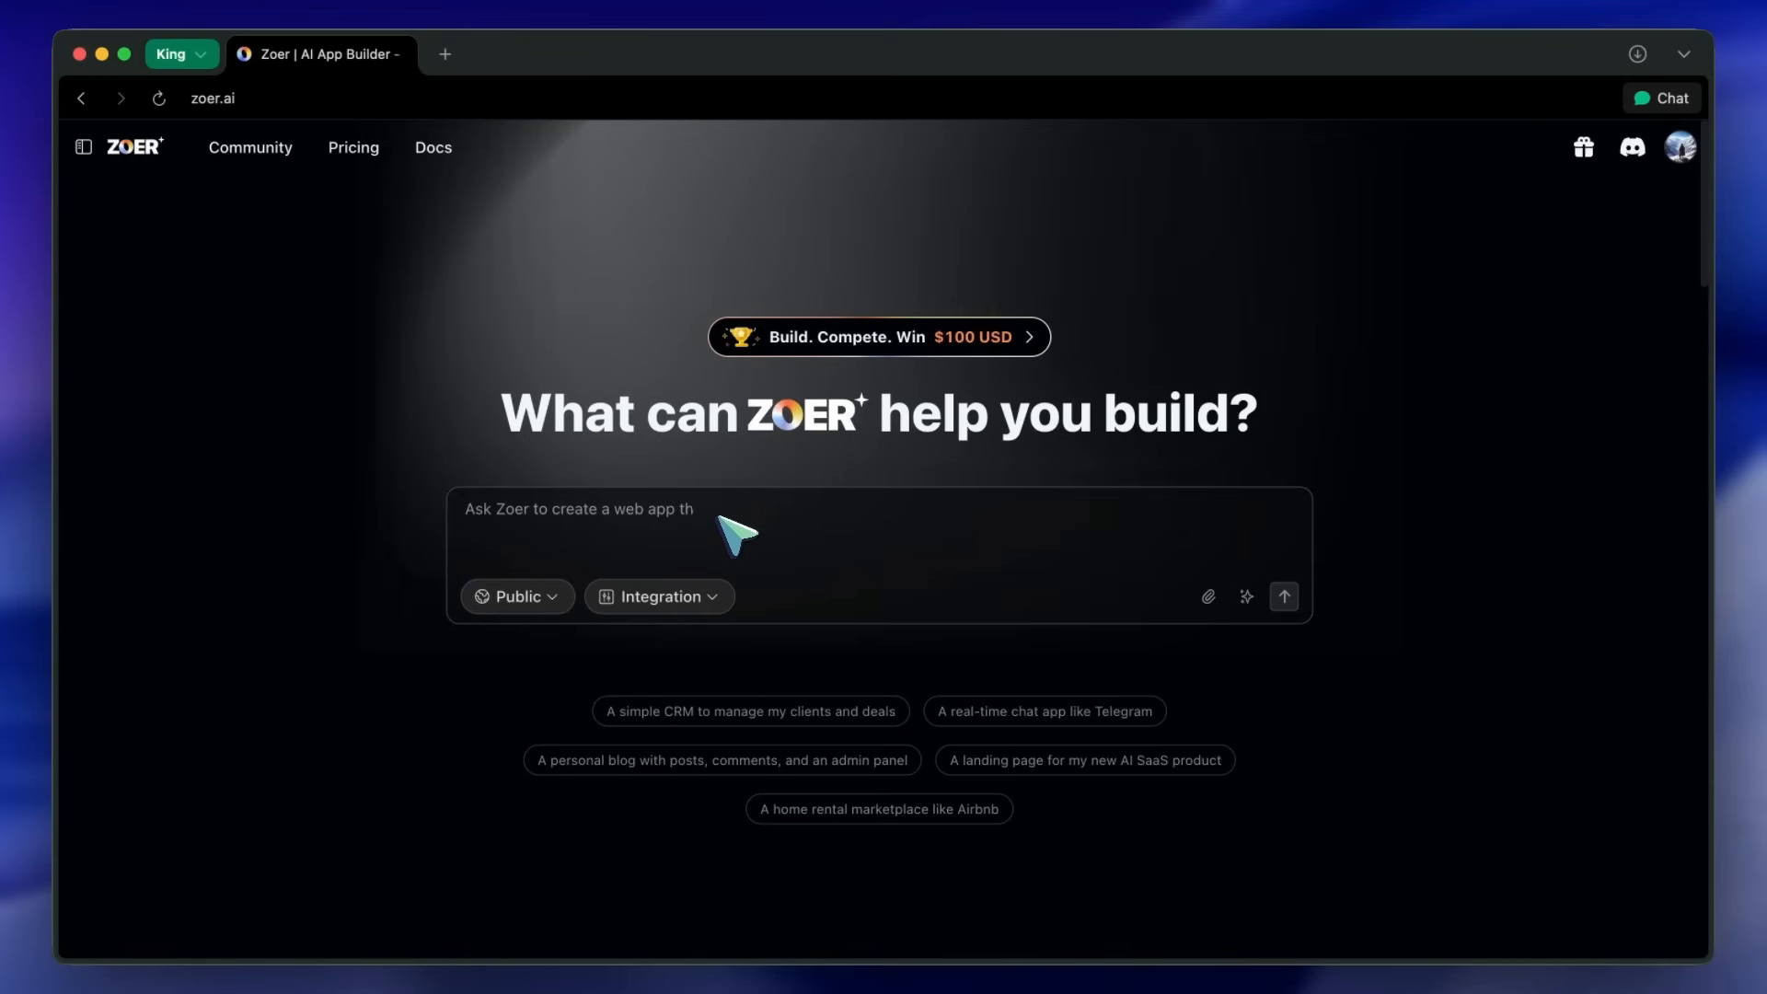
Review the integrations list available for the new app, then dismiss it
click(659, 597)
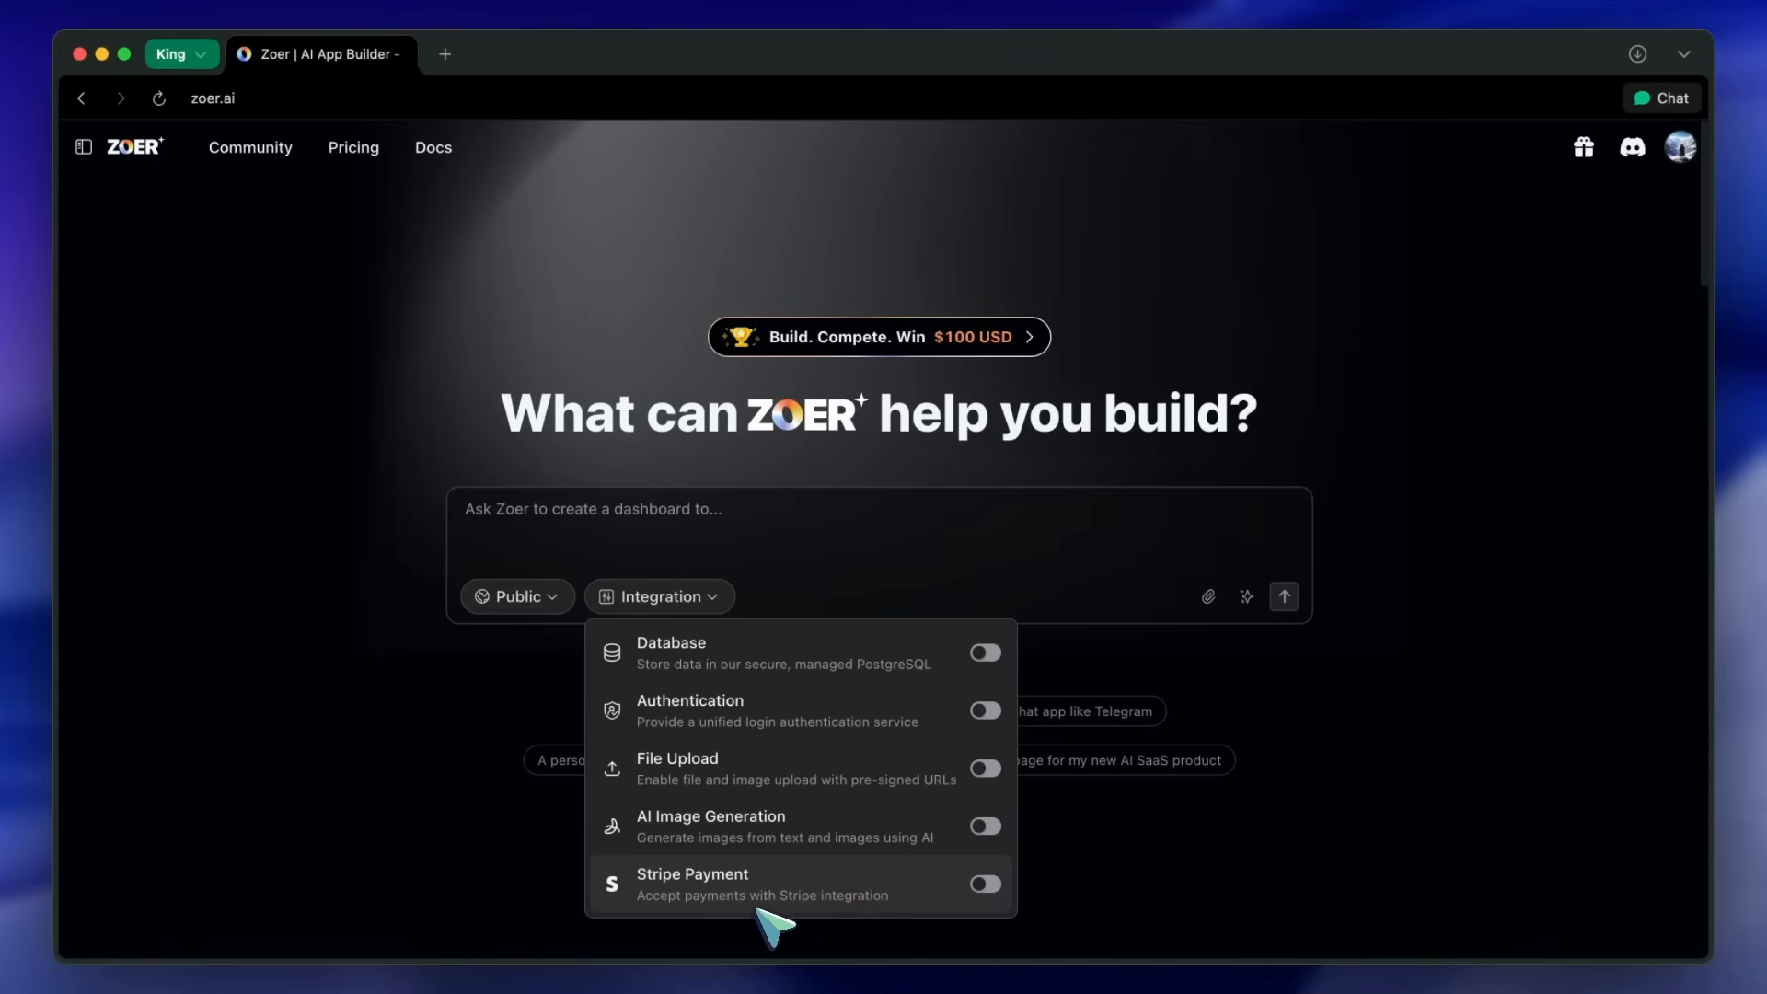
mouse_move(766, 766)
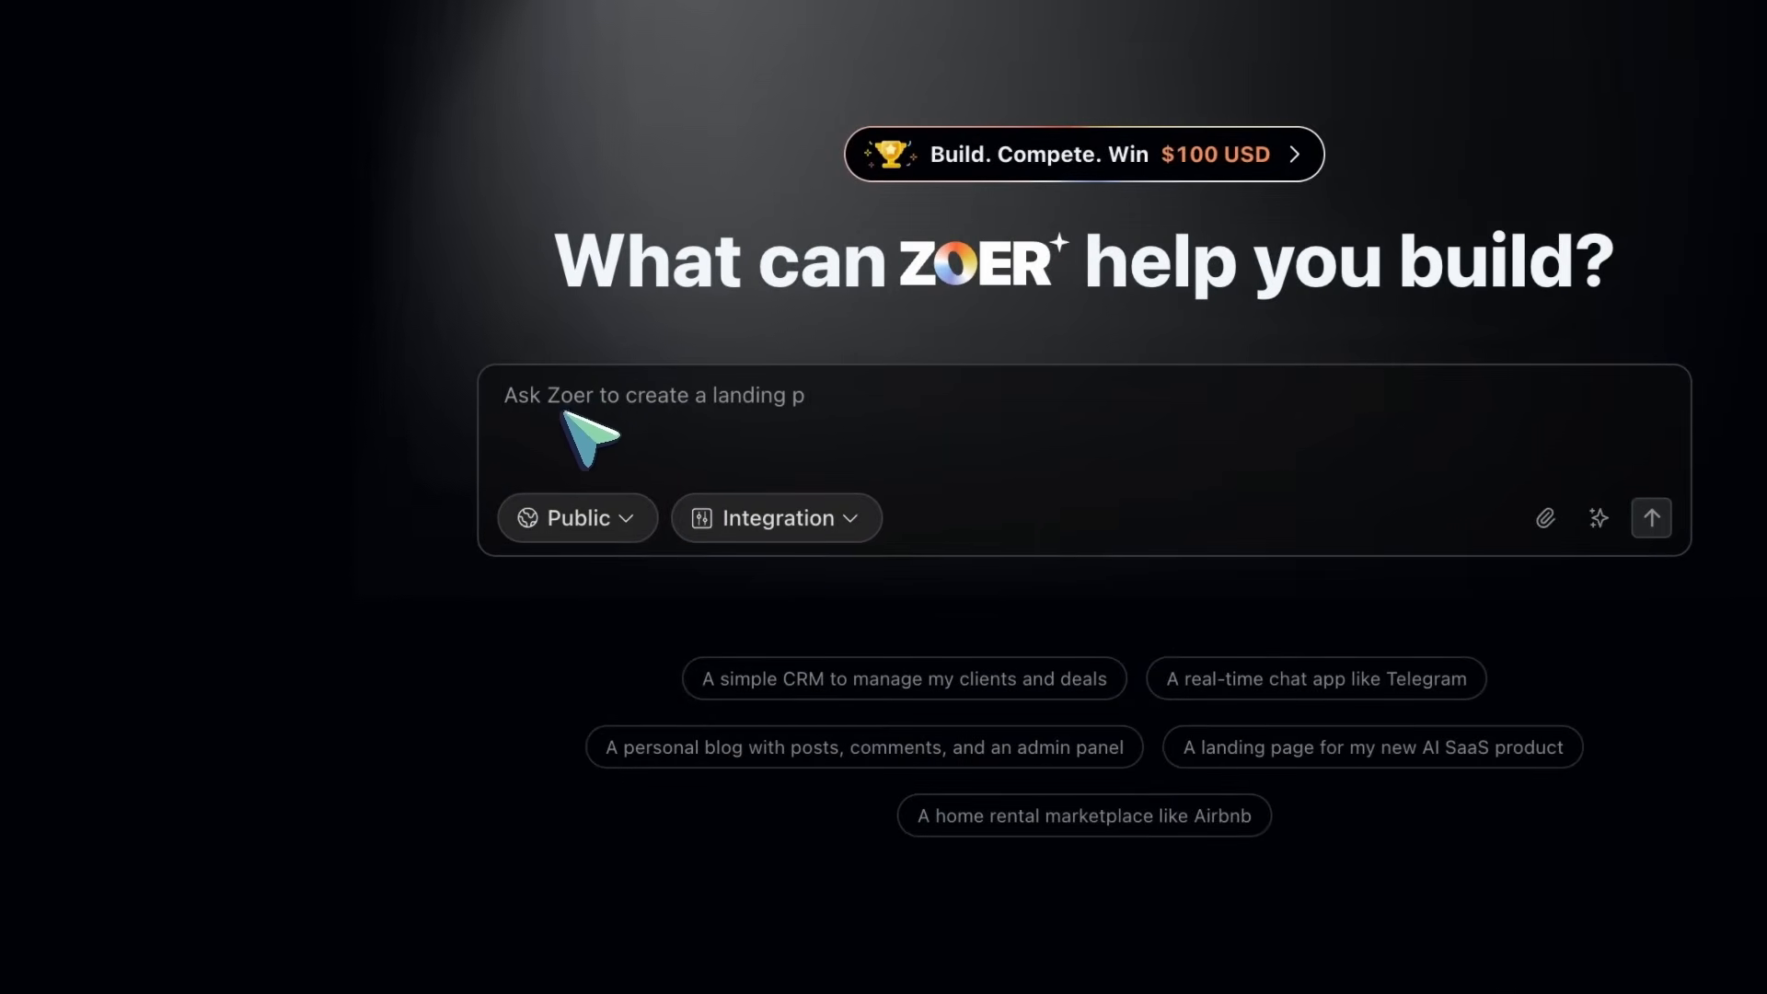
click(775, 517)
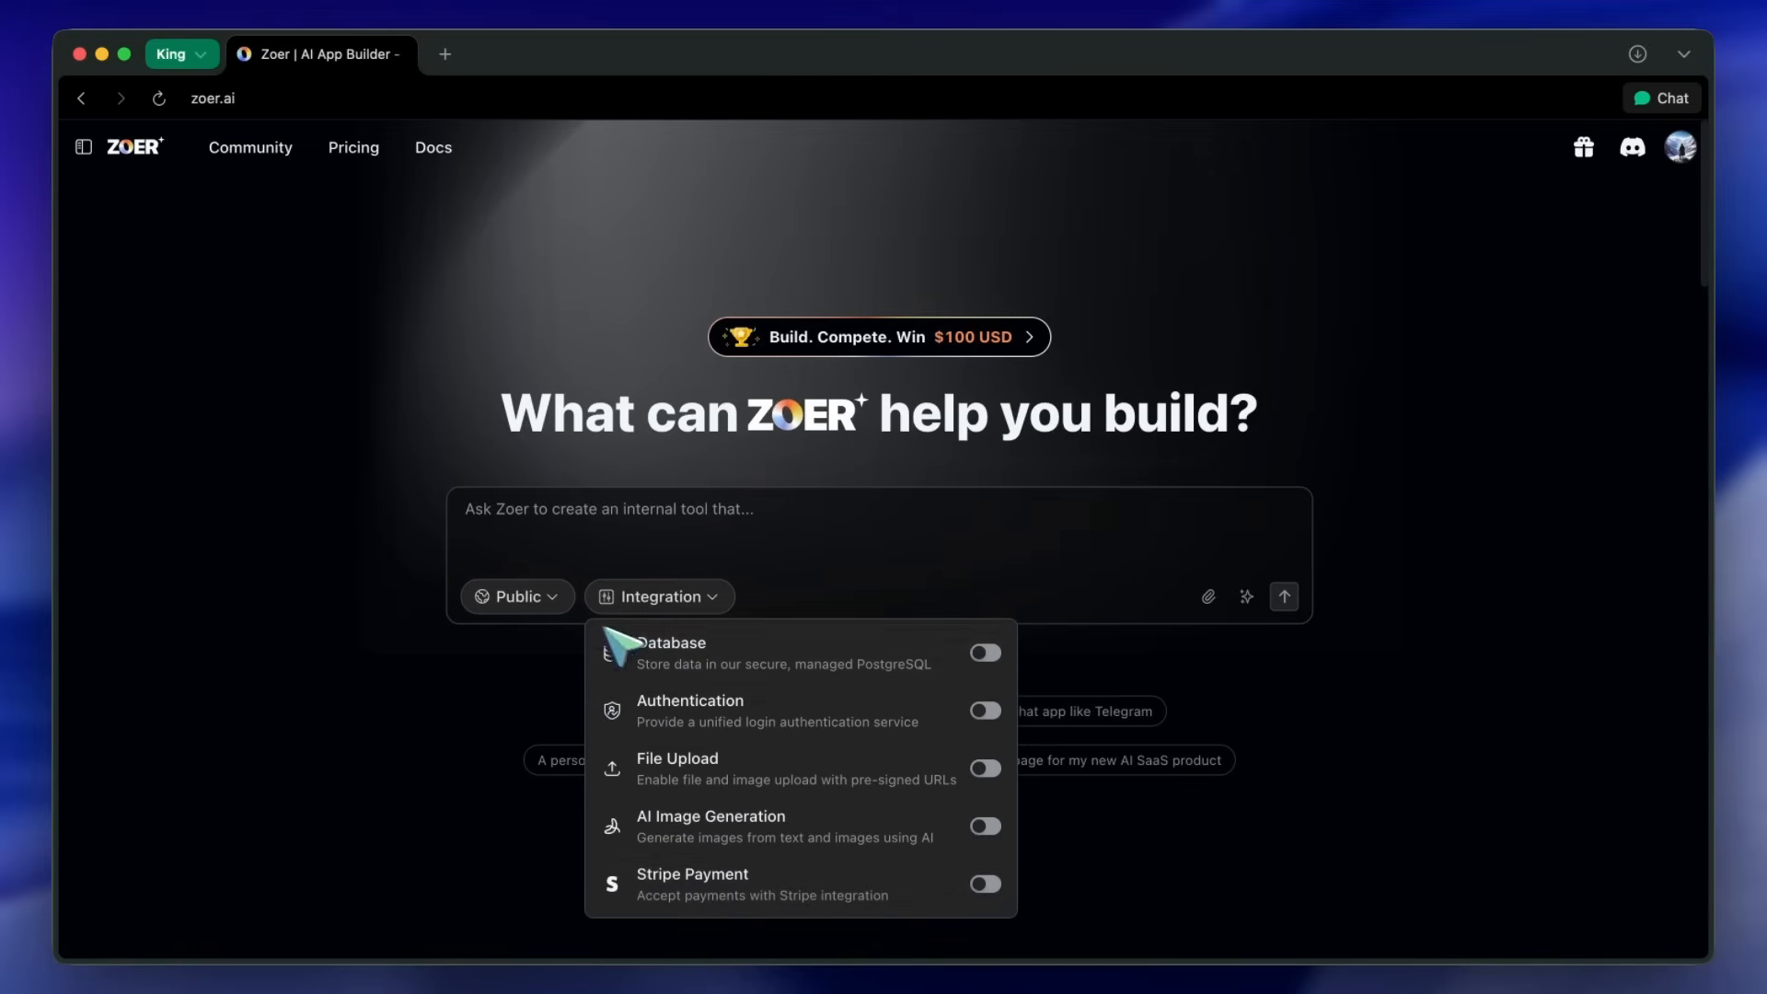
click(516, 597)
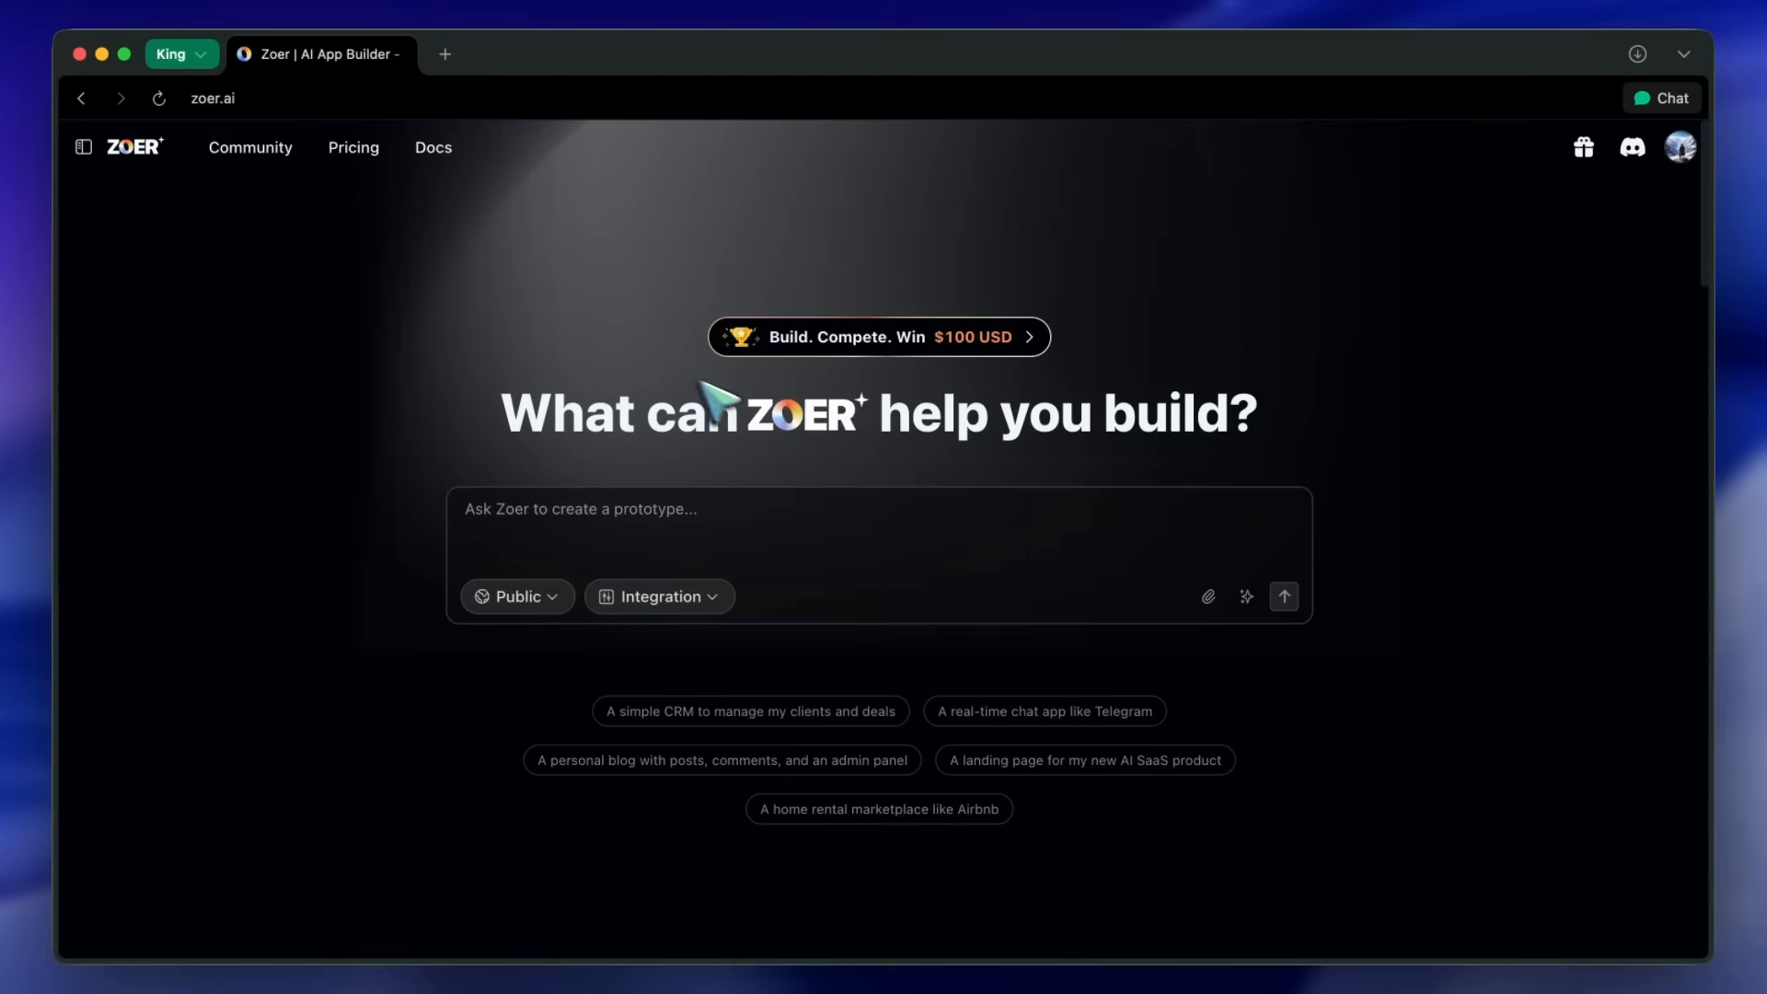
mouse_move(795, 439)
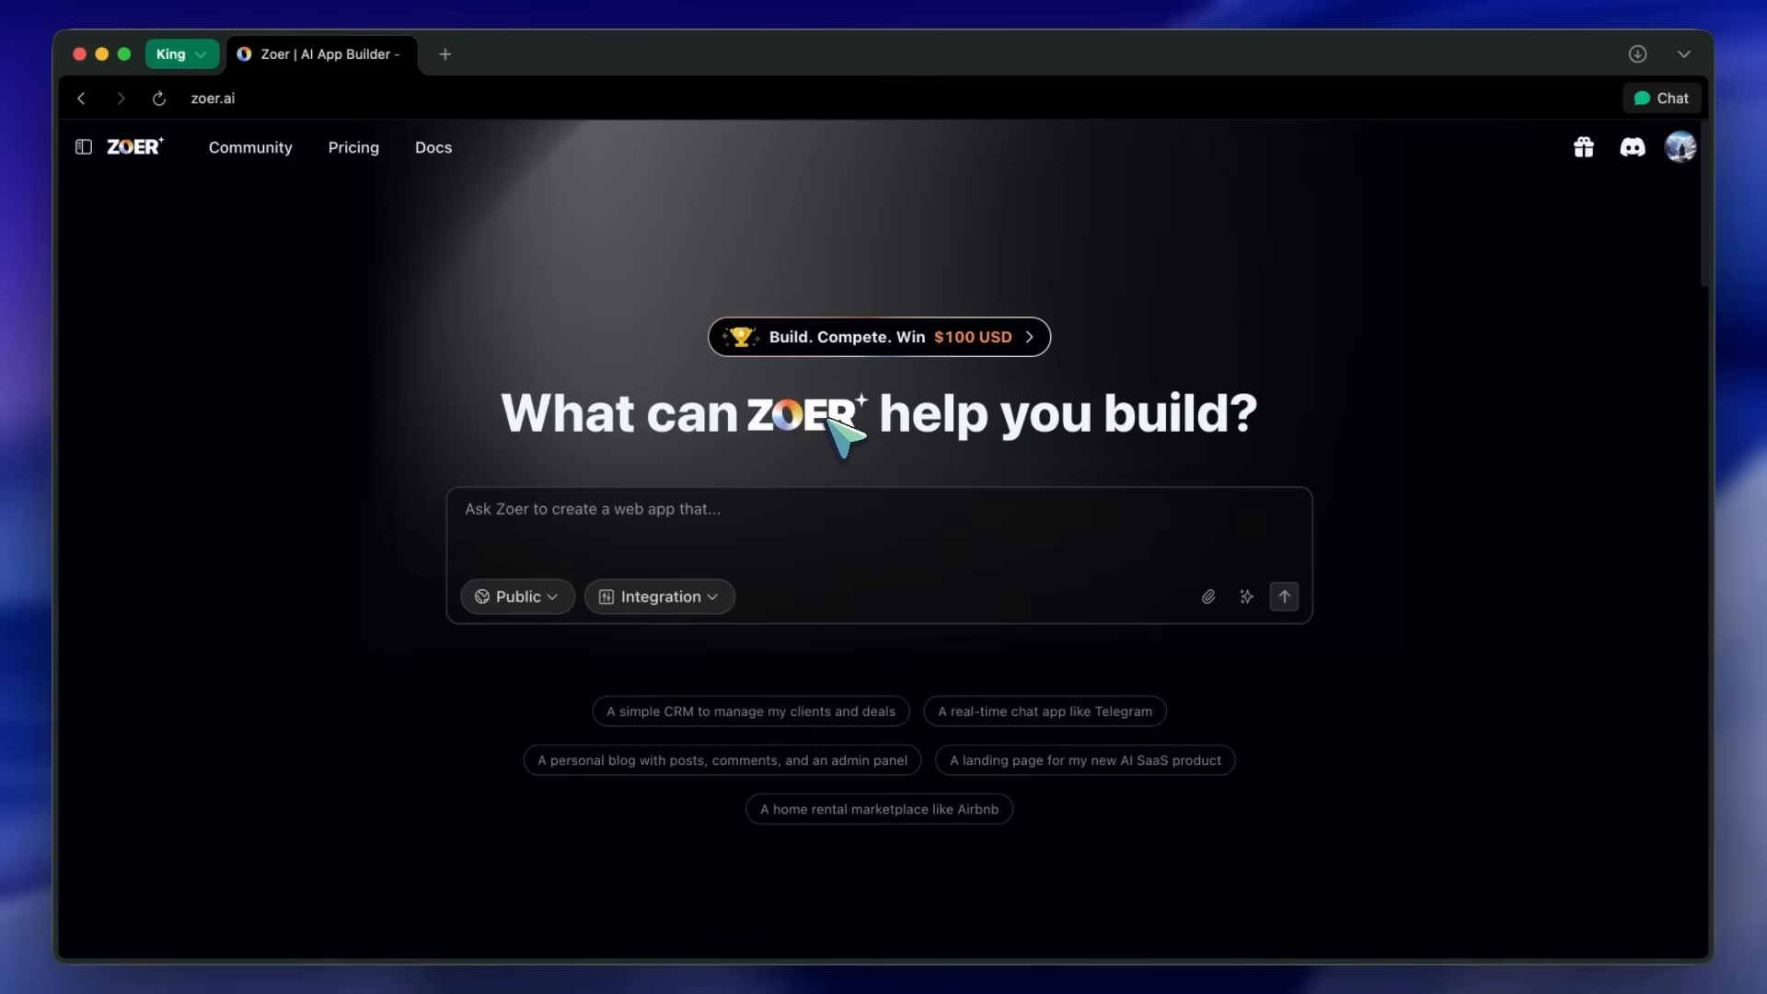
Scroll through the Zoer page and back up to the build prompt box
scroll(down, 3)
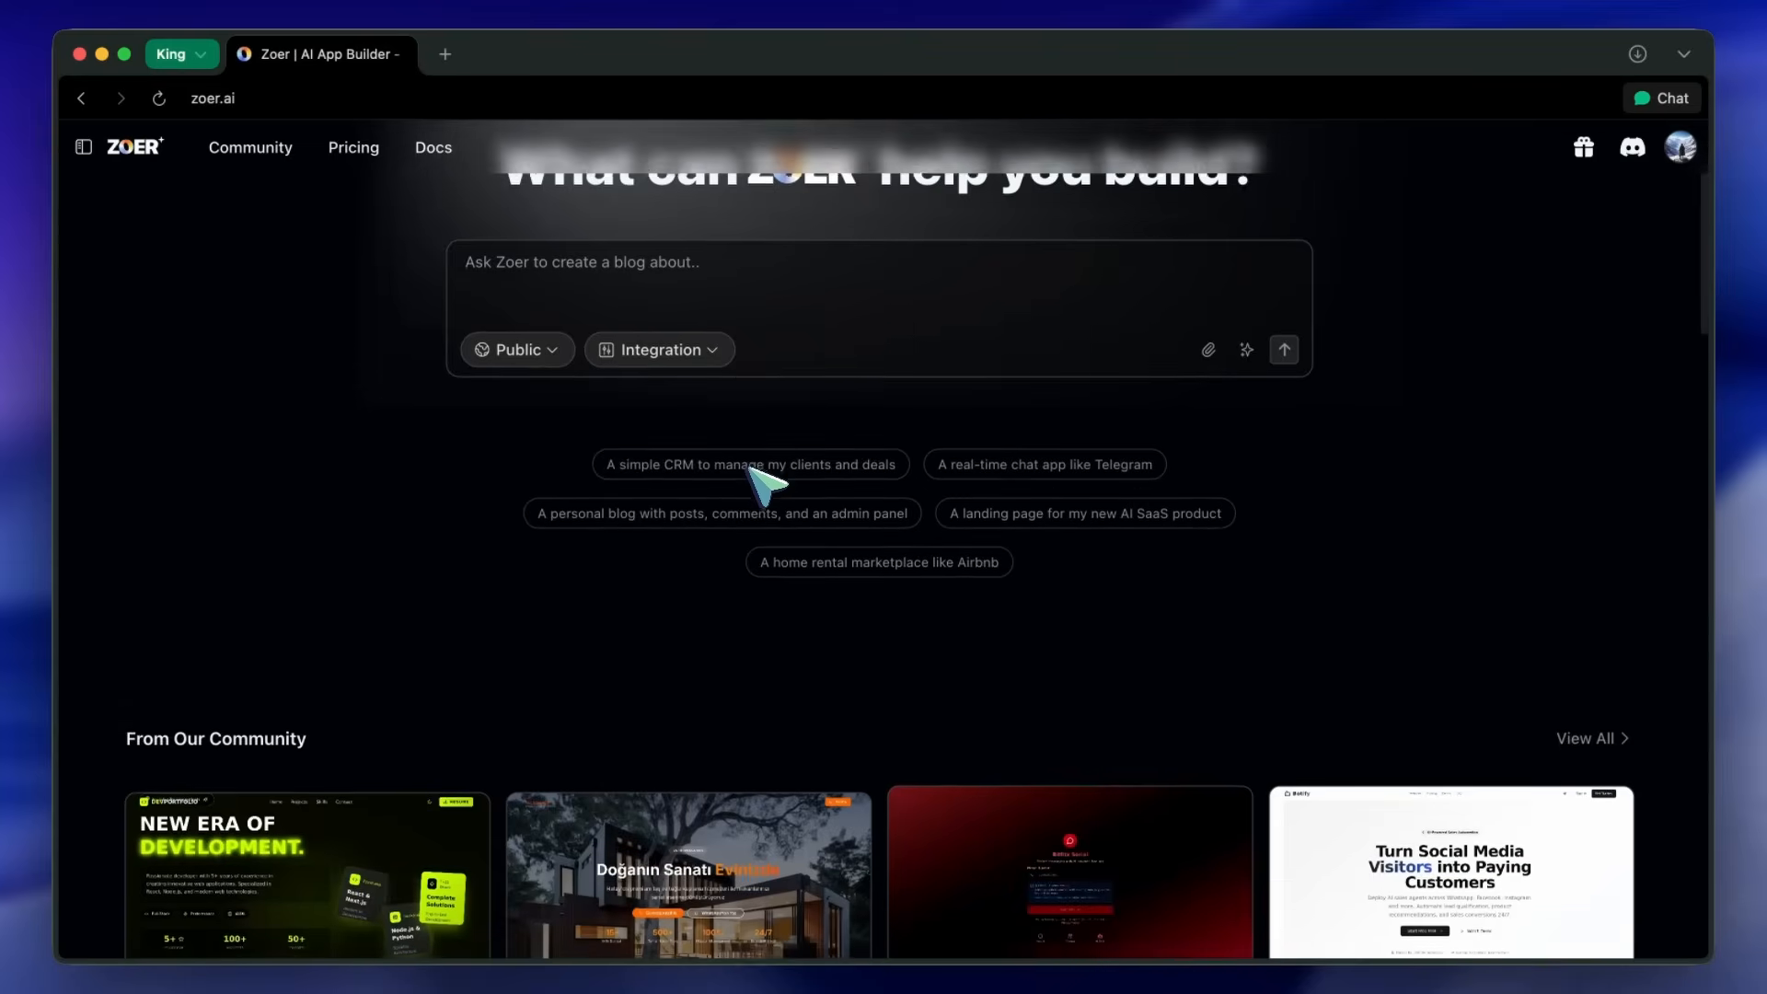
scroll(down, 3)
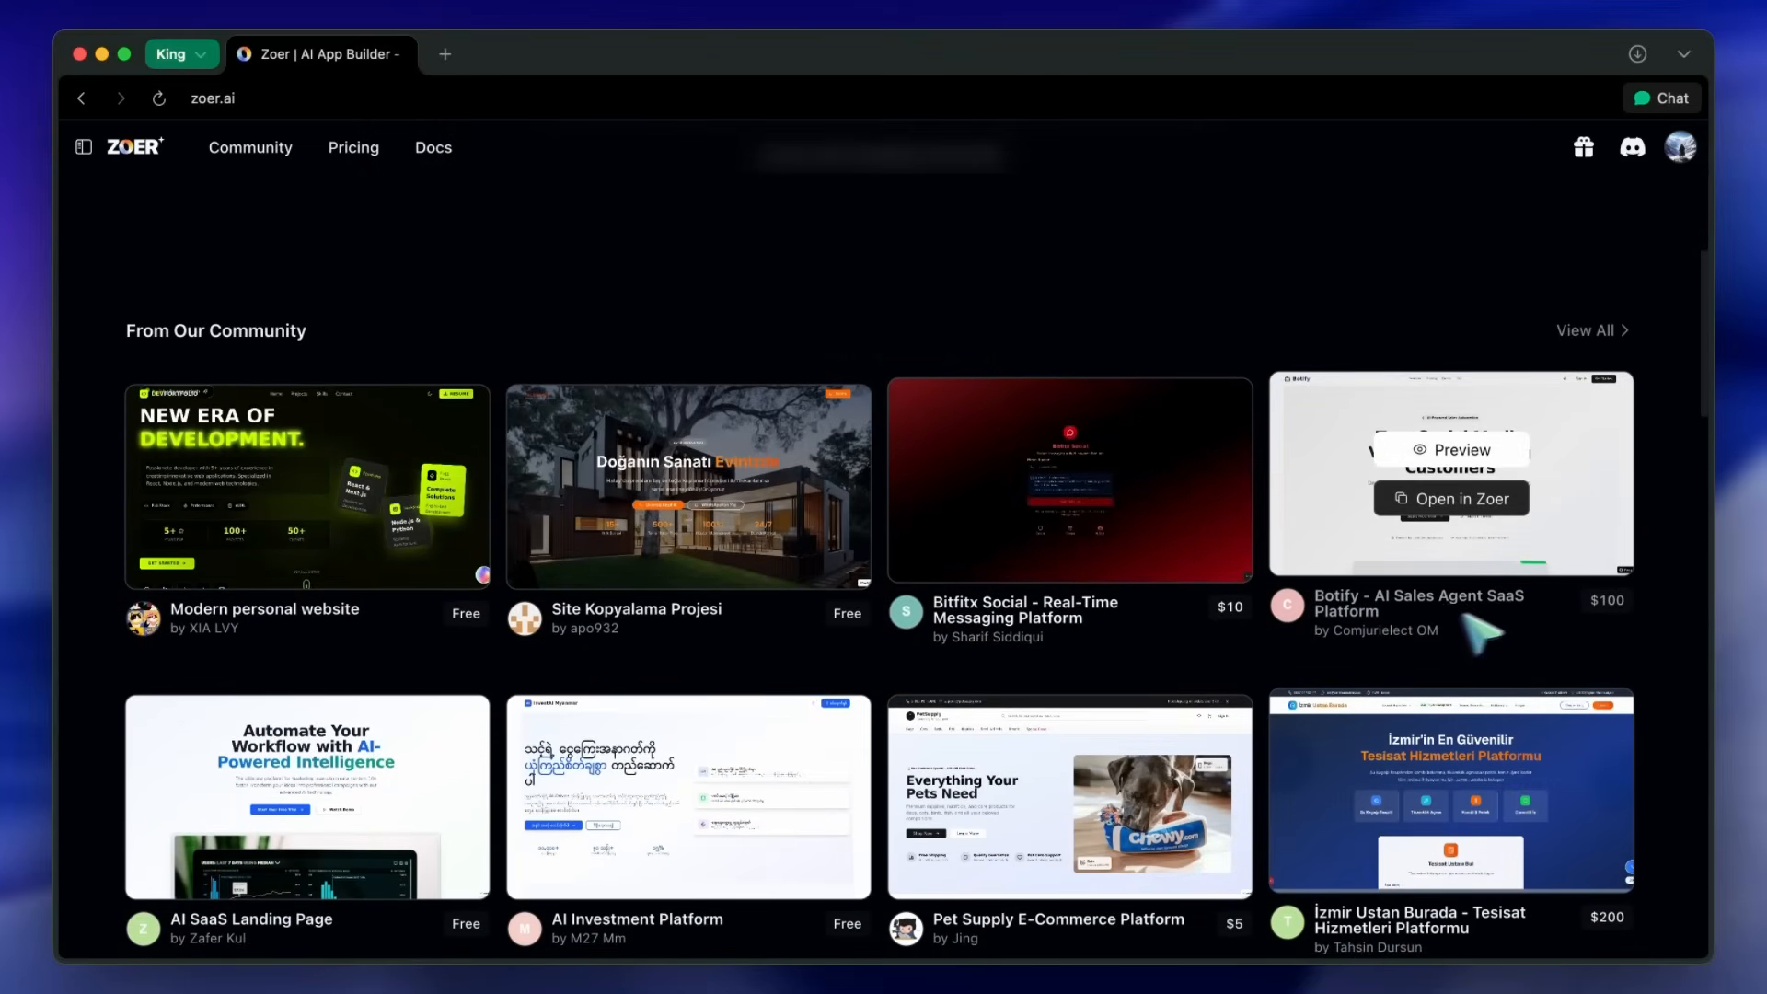
scroll(down, 3)
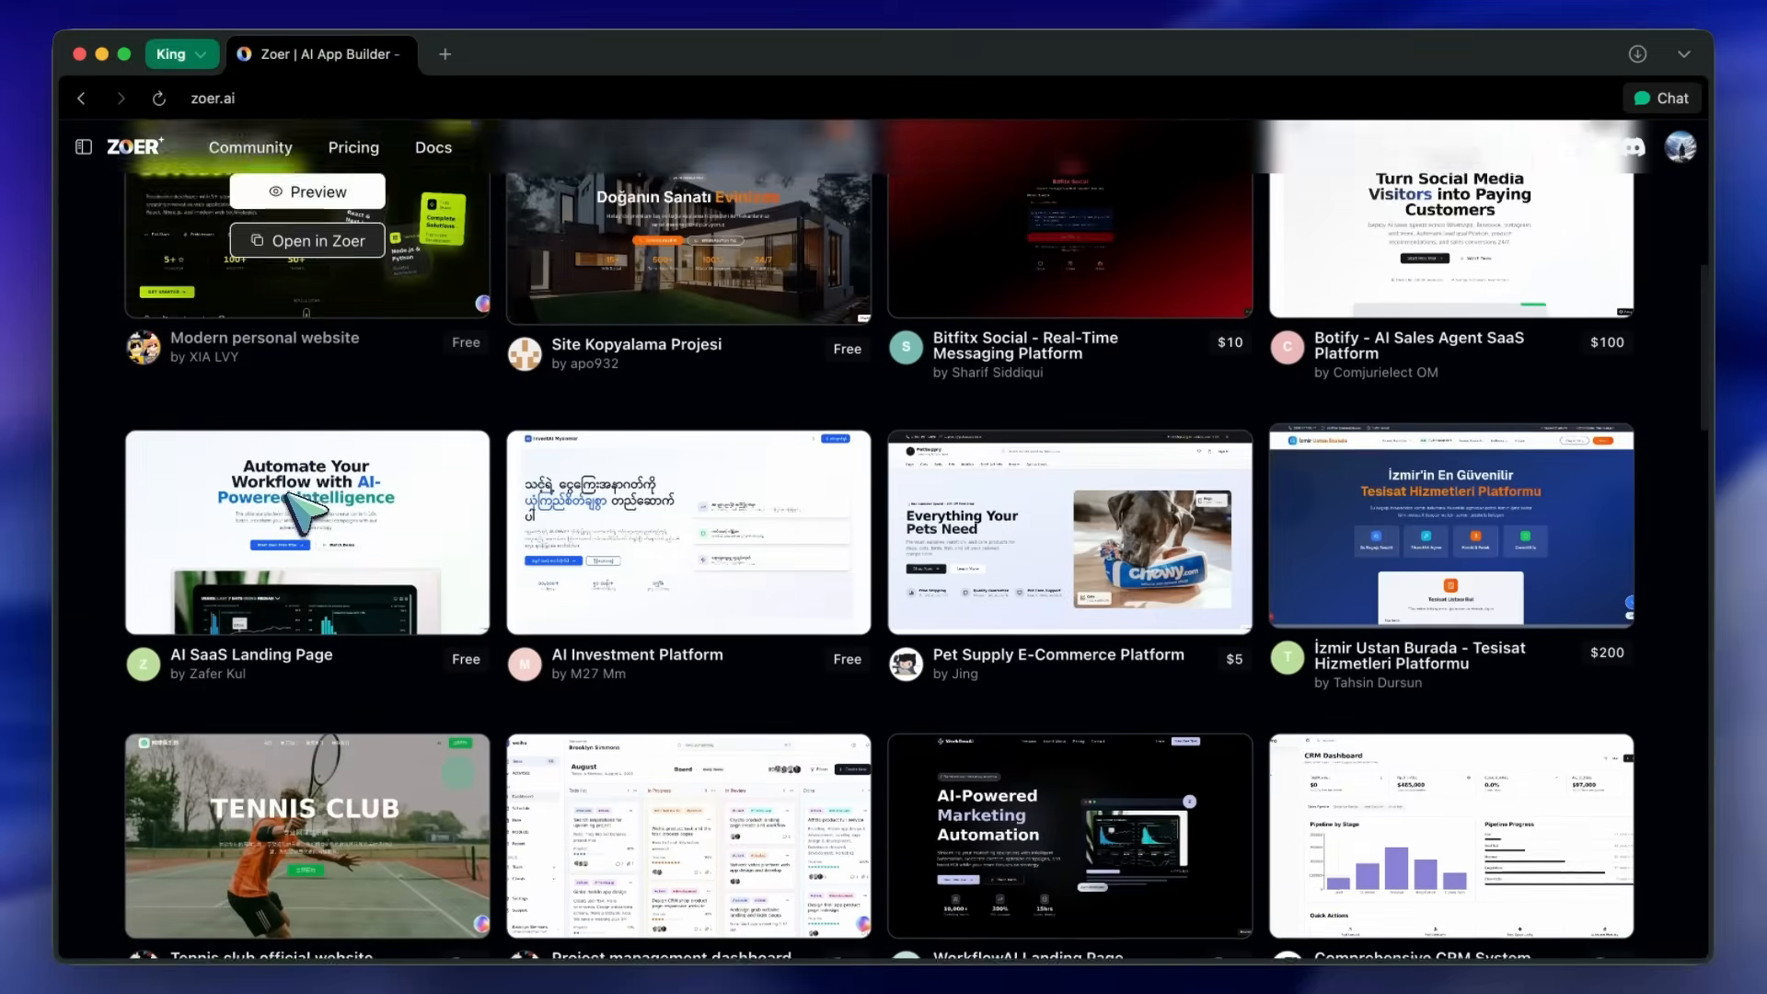
scroll(down, 3)
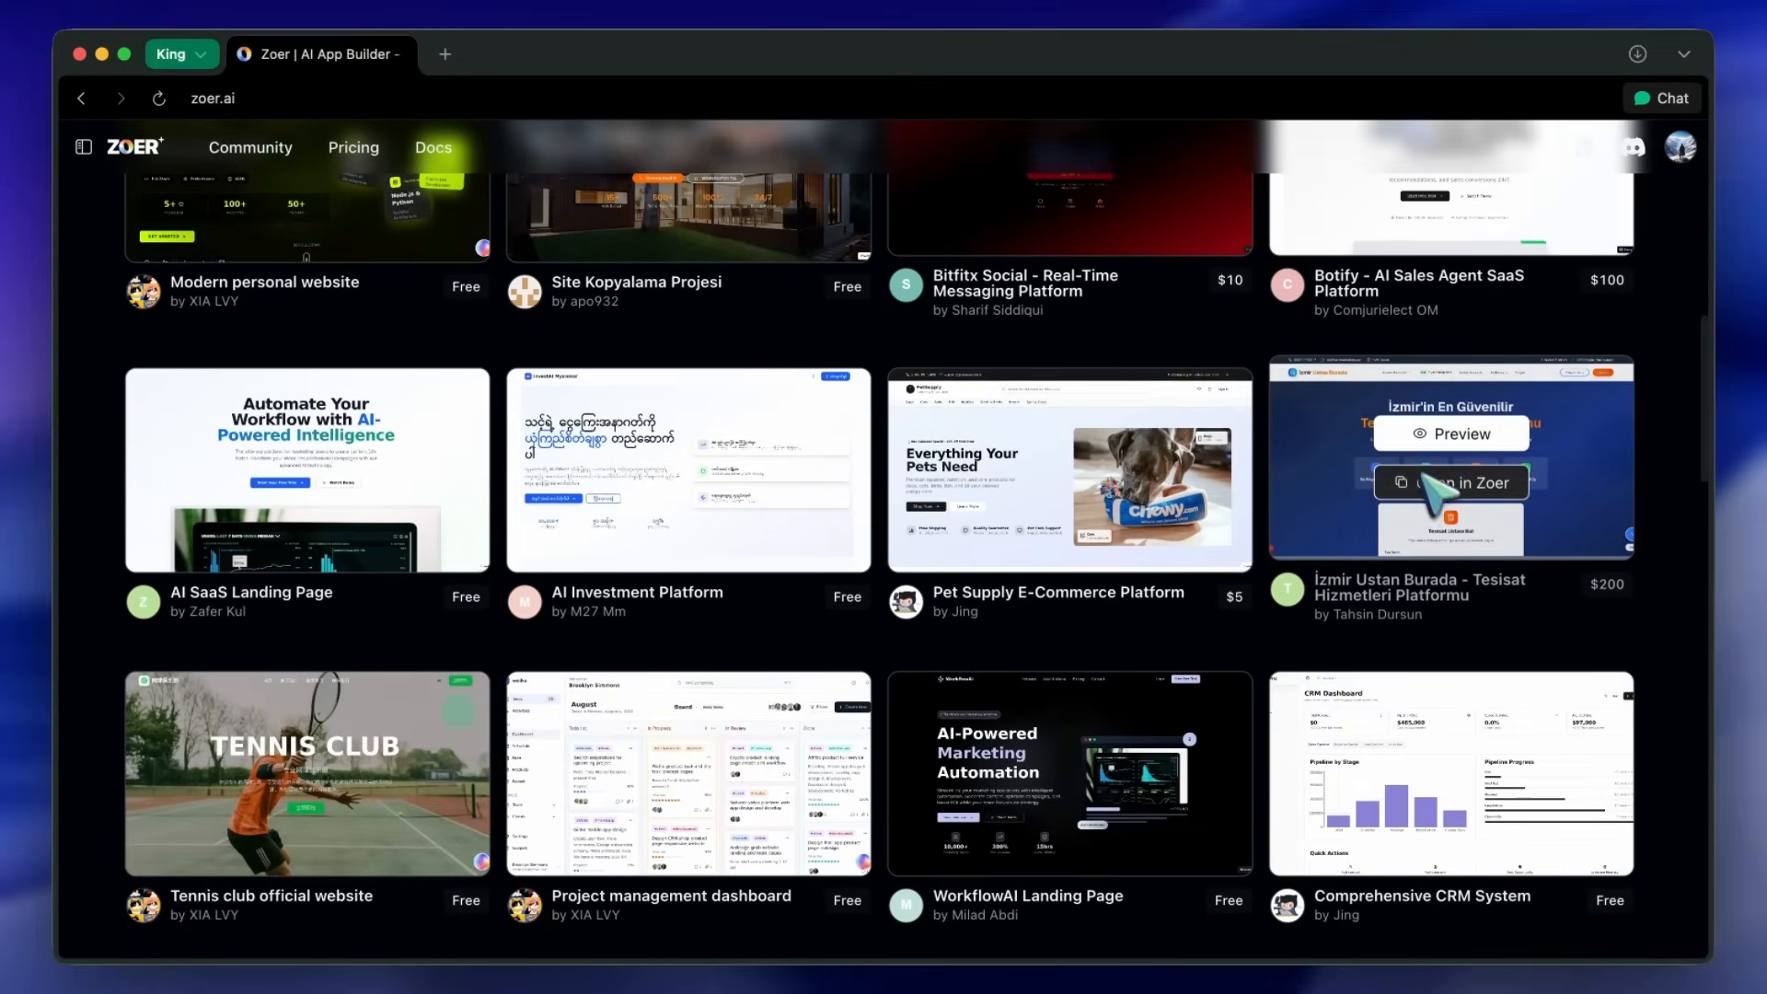
scroll(down, 3)
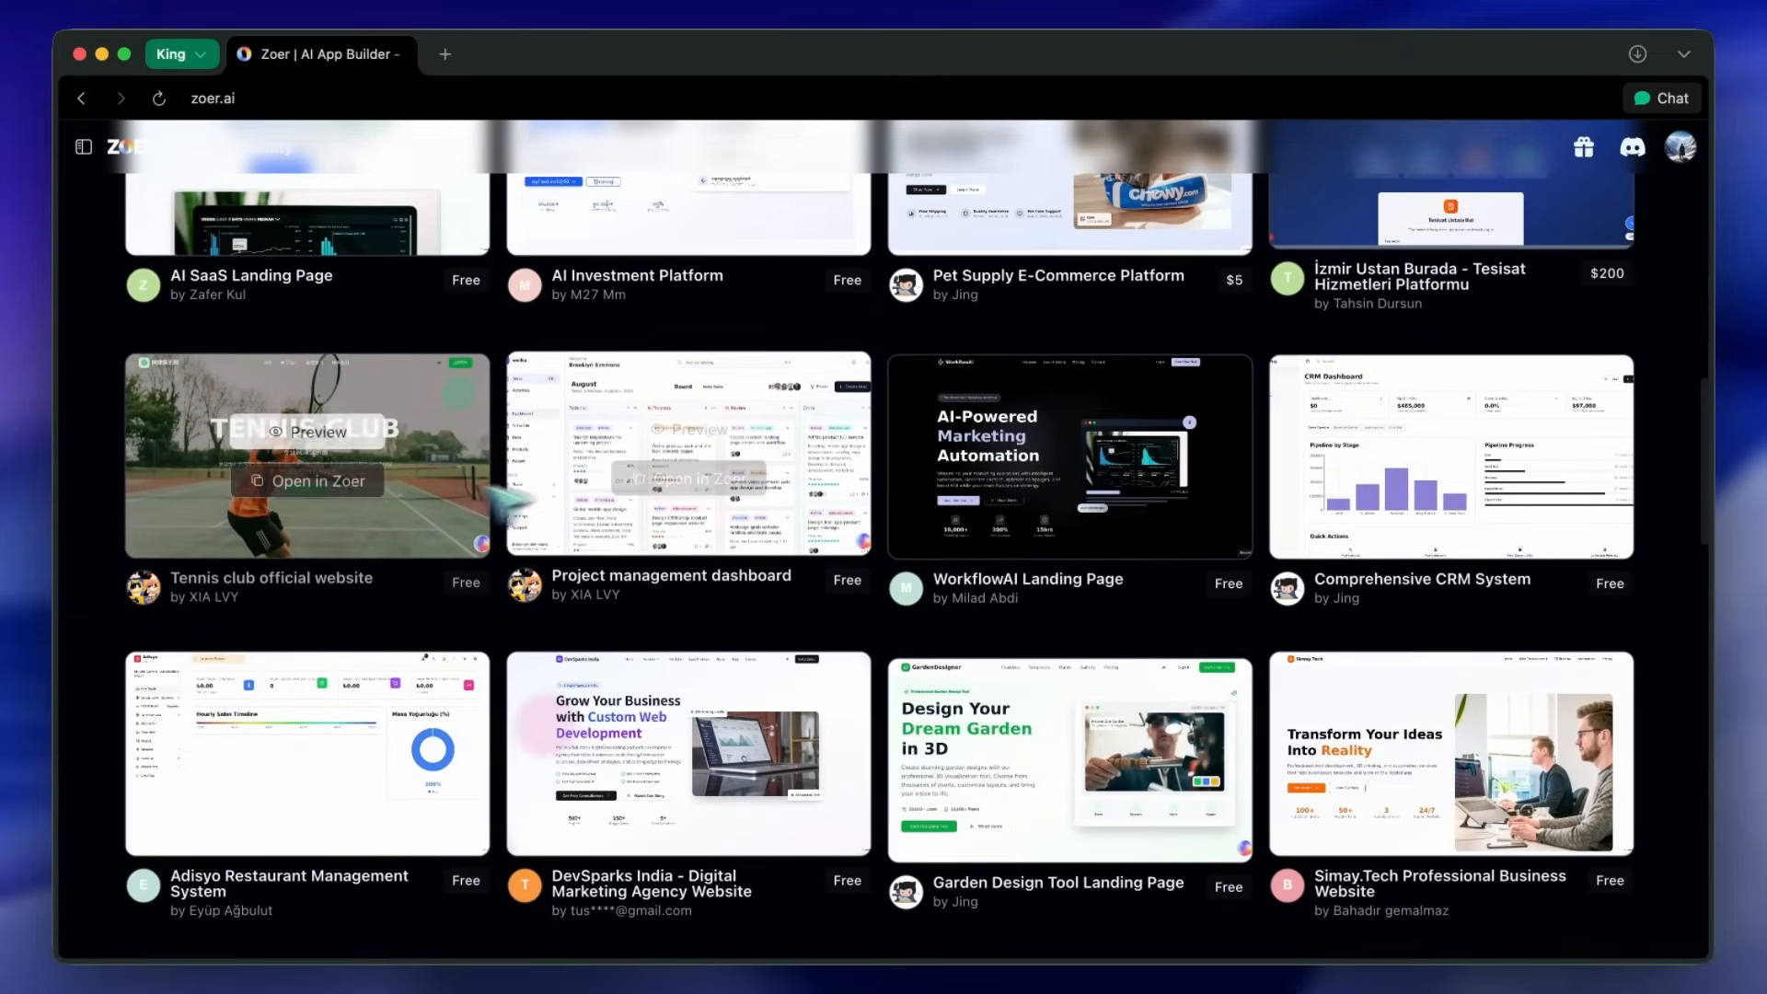
scroll(down, 3)
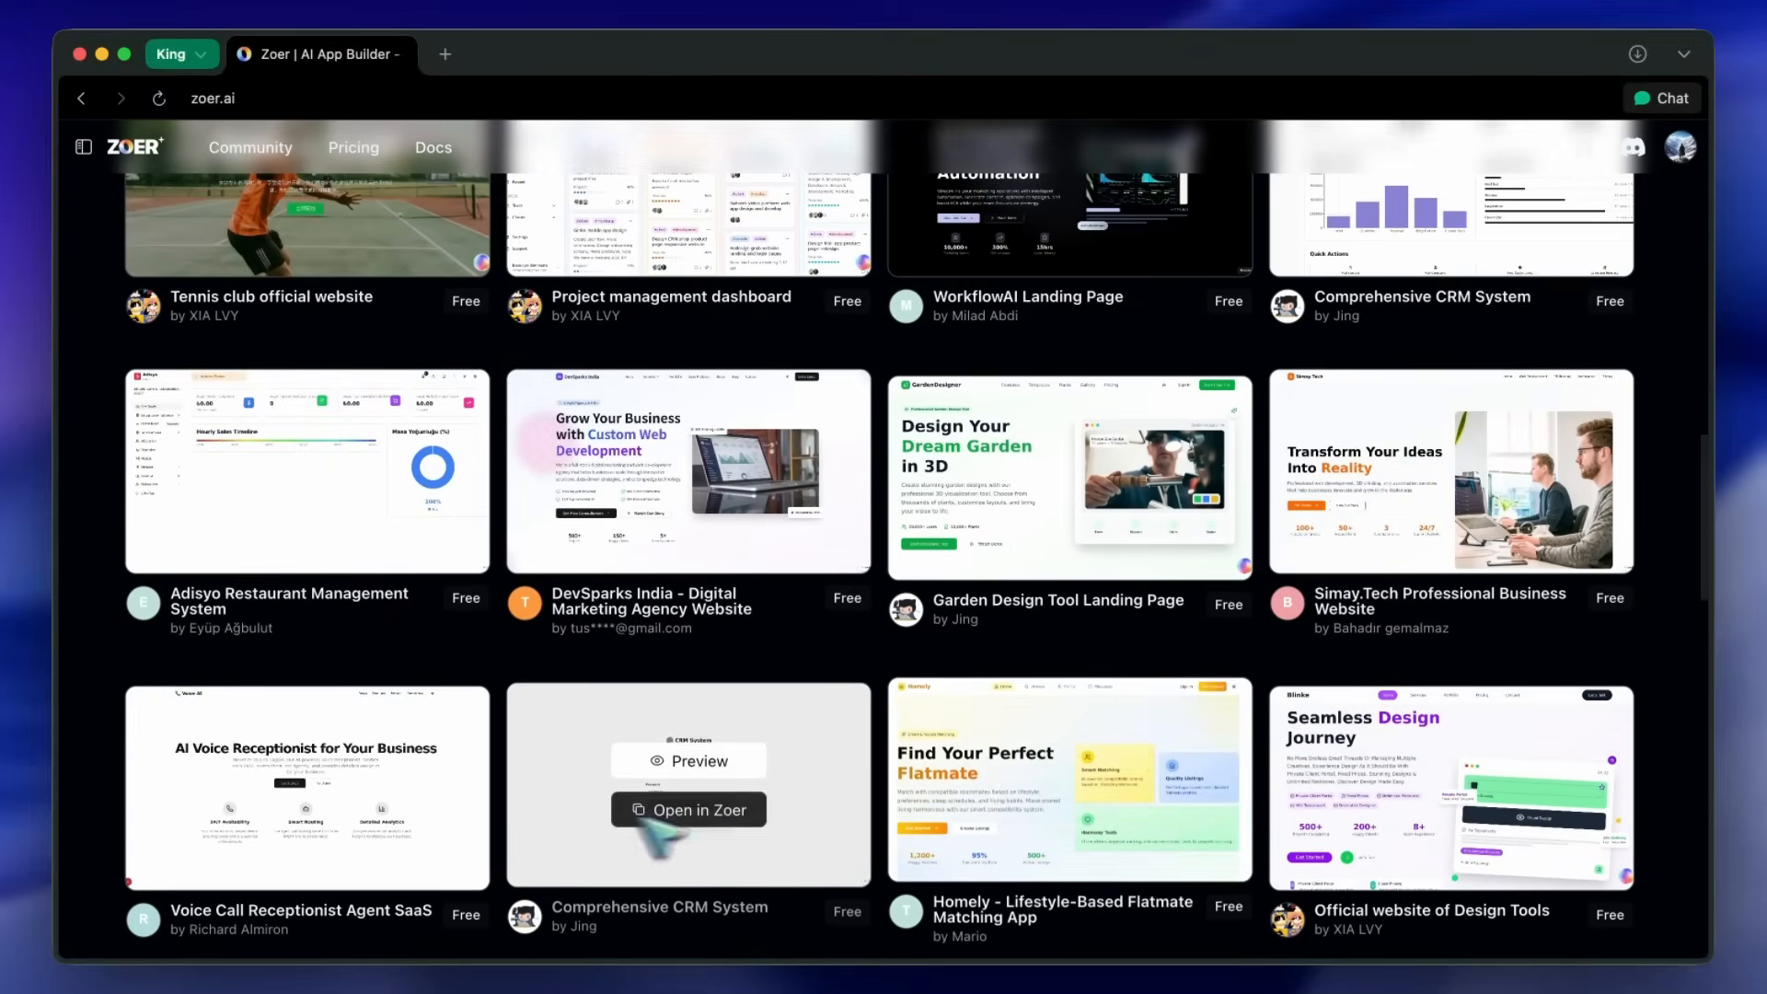
scroll(down, 3)
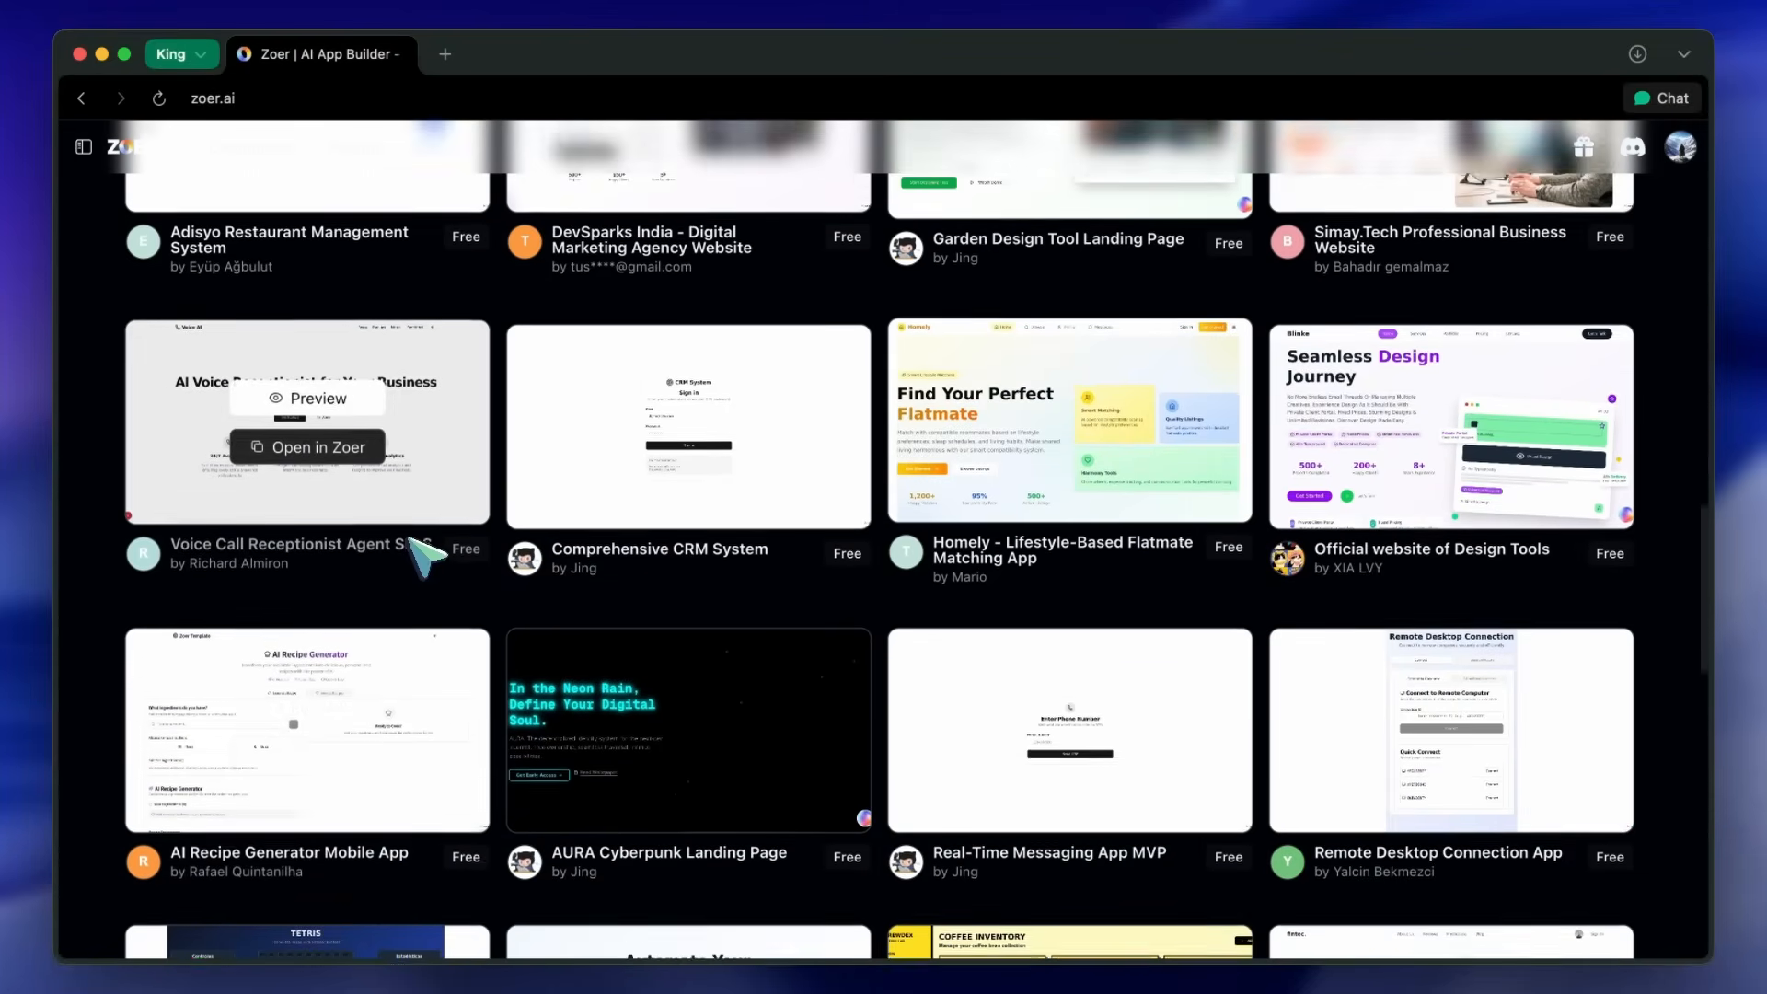
scroll(up, 3)
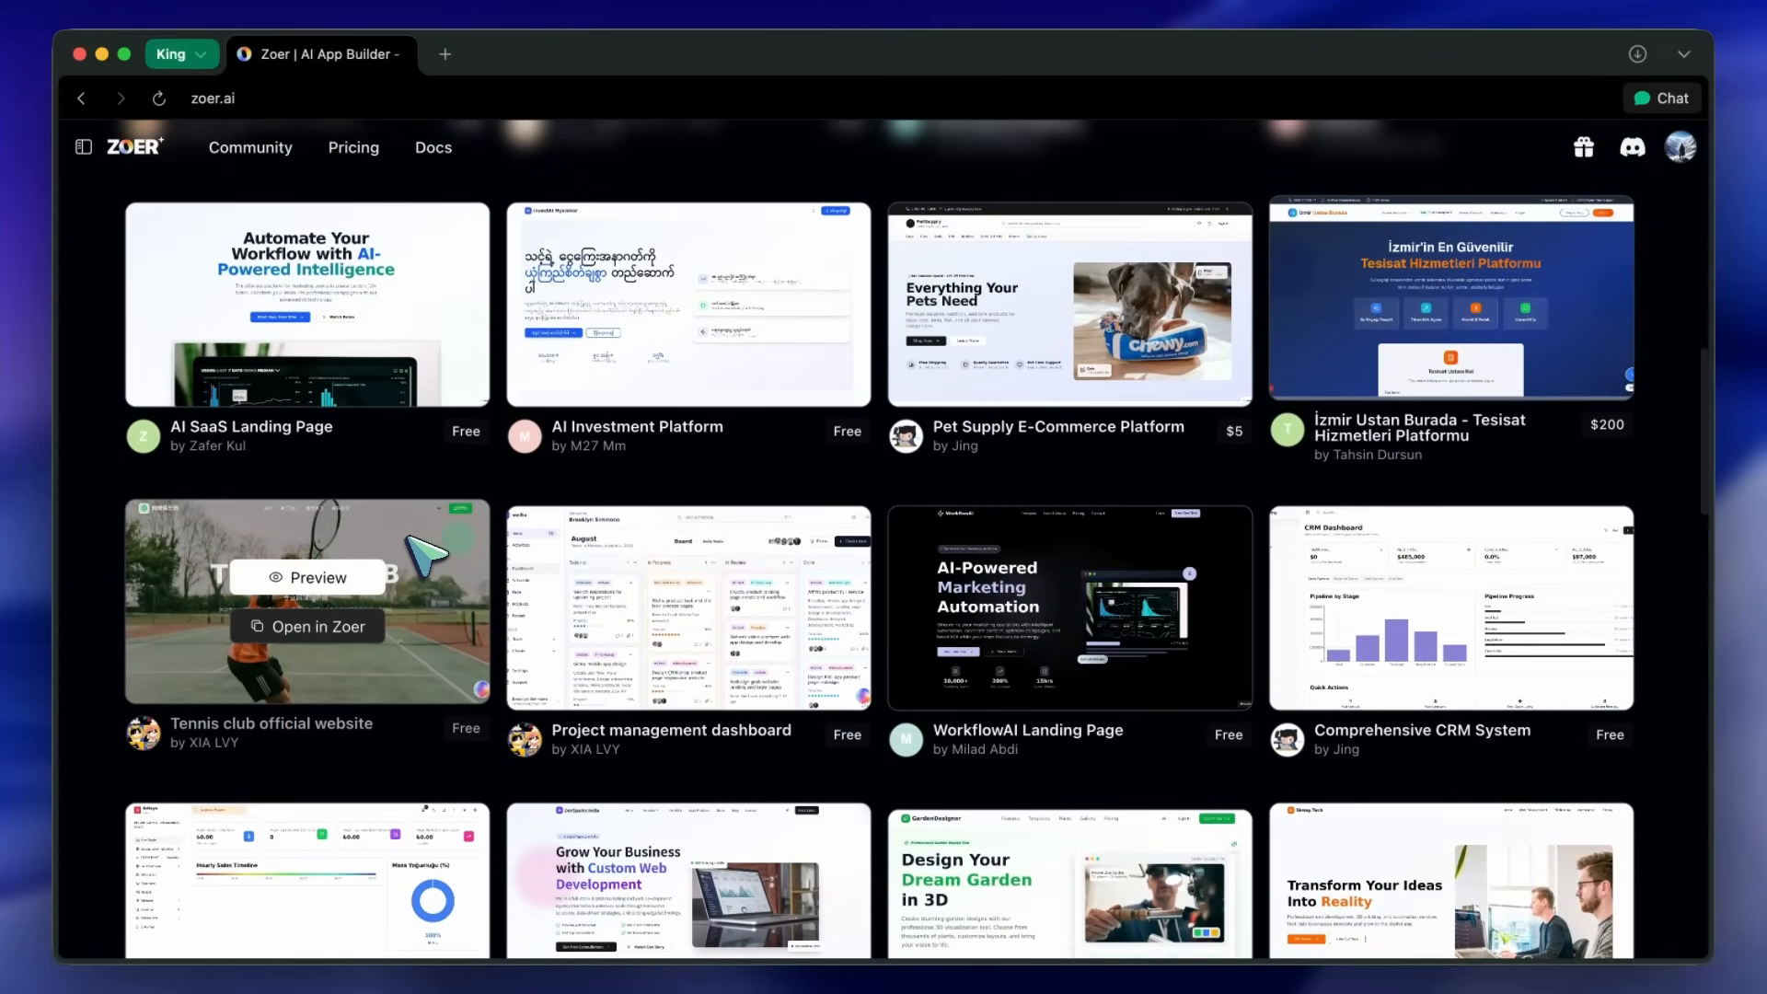
scroll(up, 3)
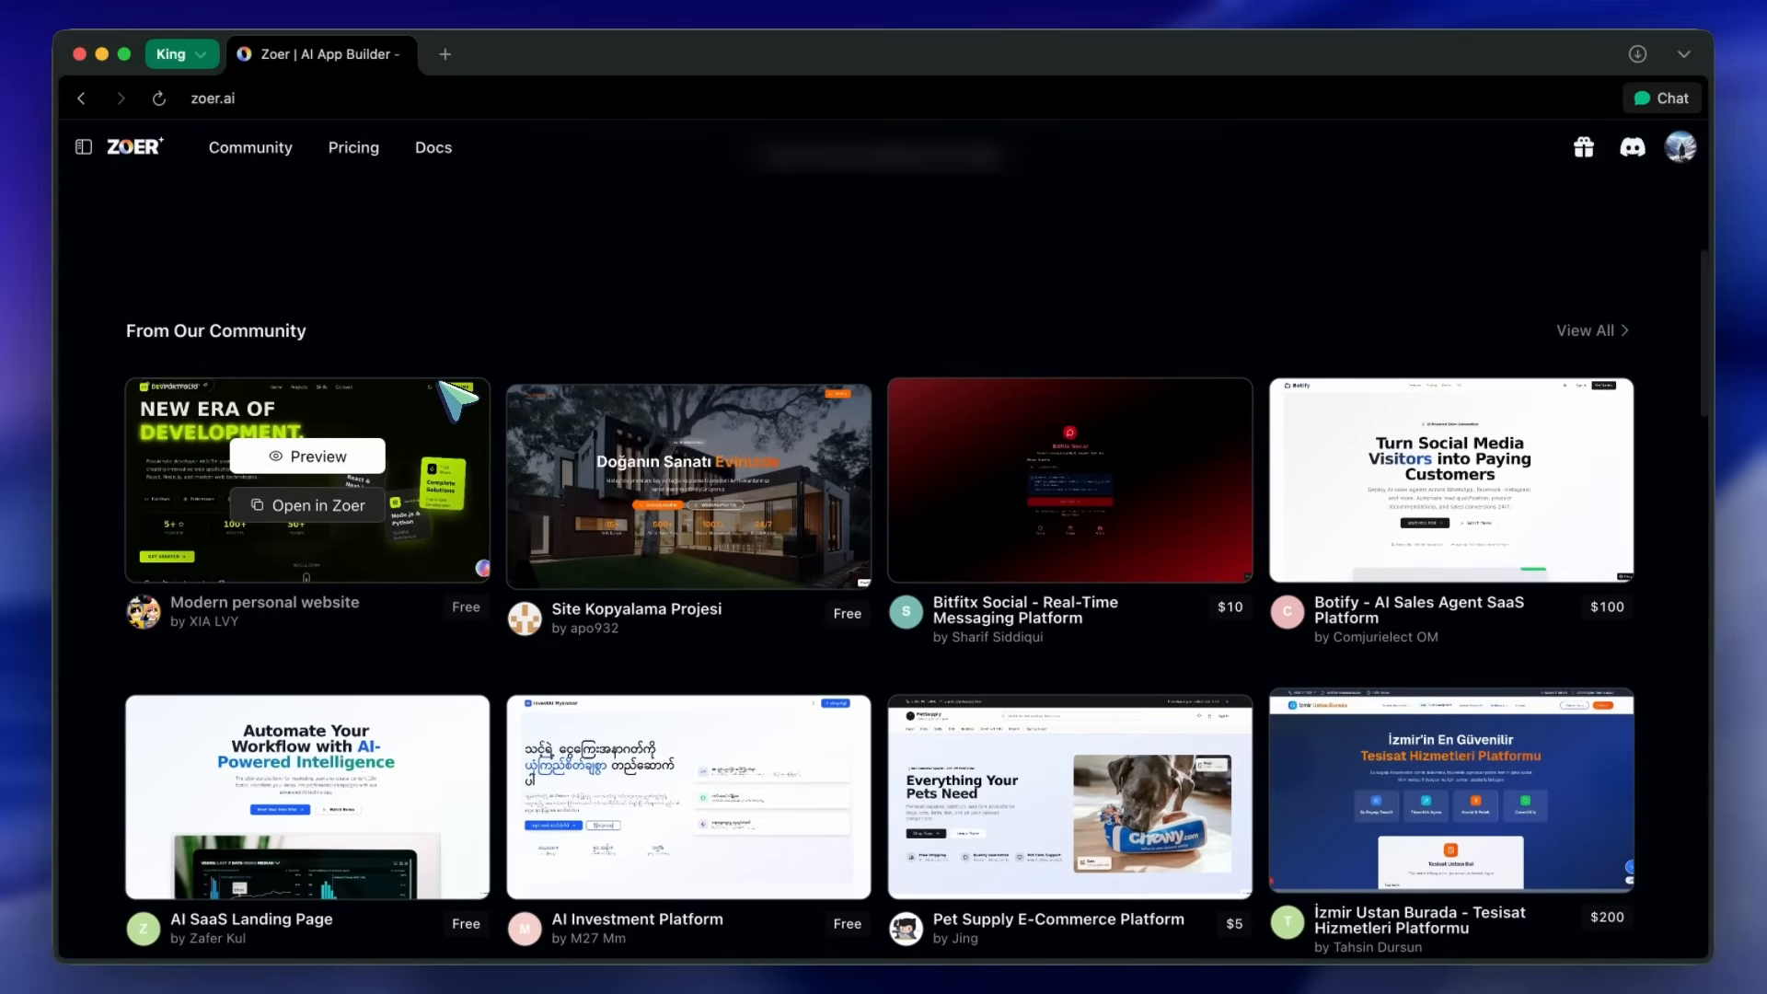
scroll(up, 3)
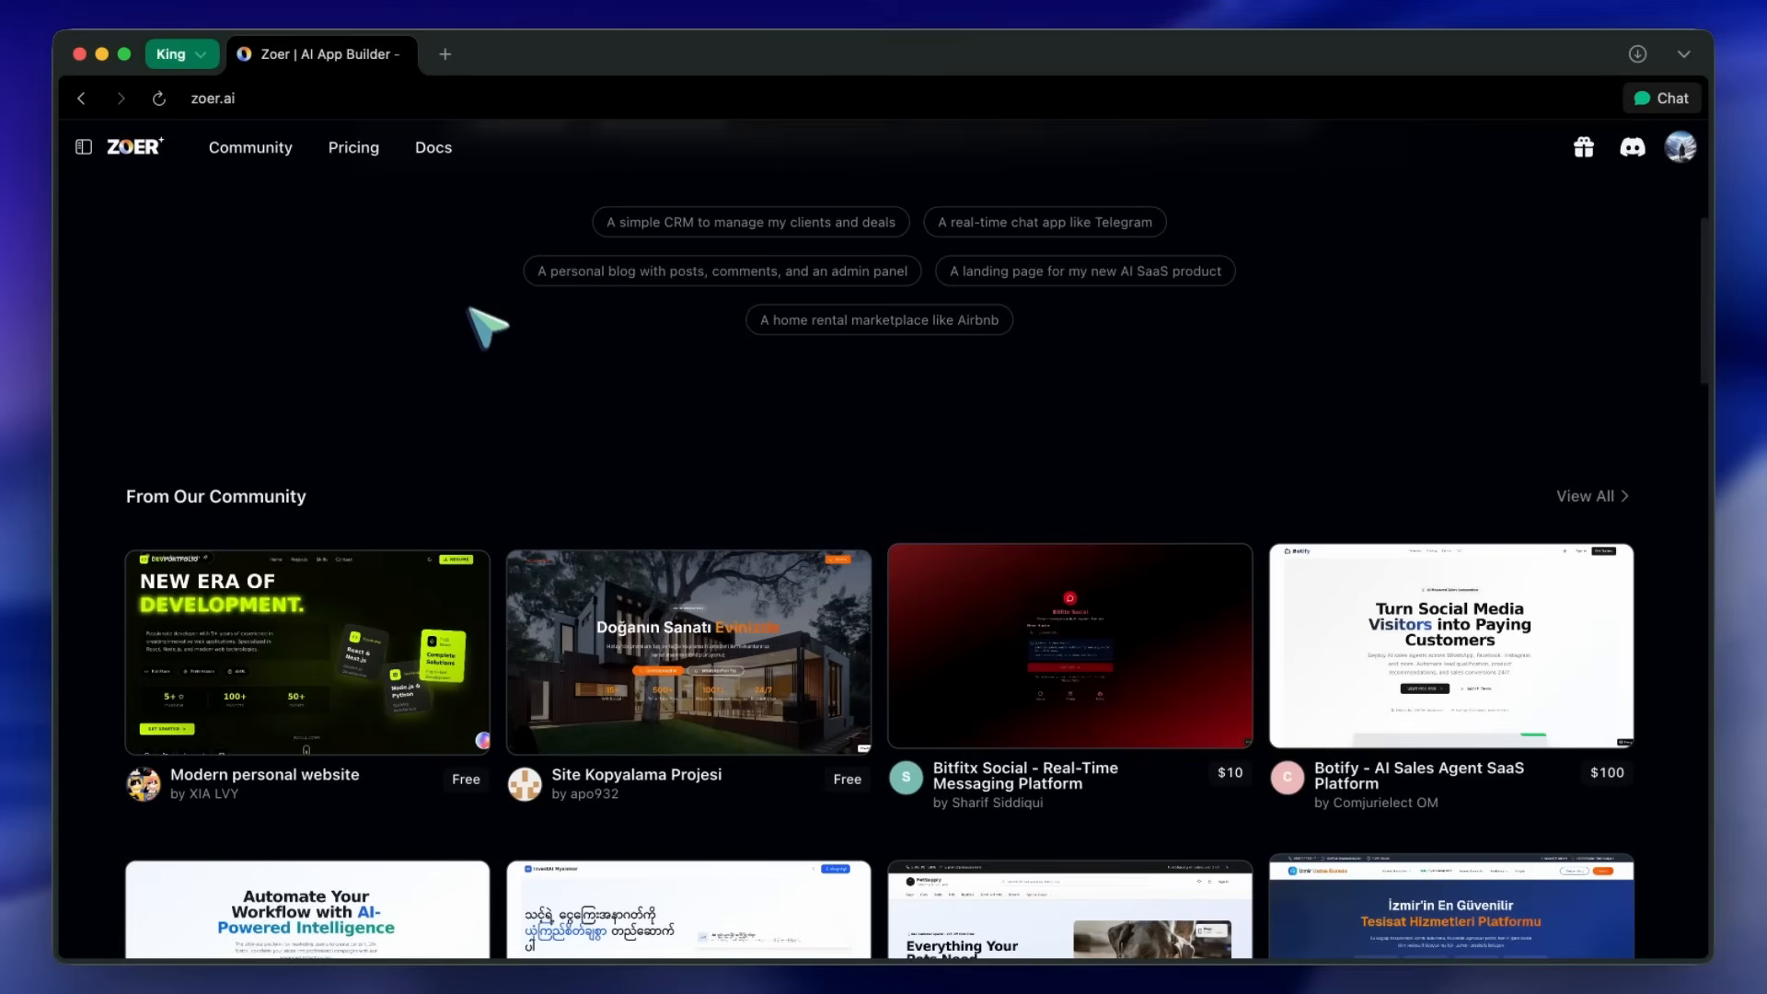
scroll(up, 3)
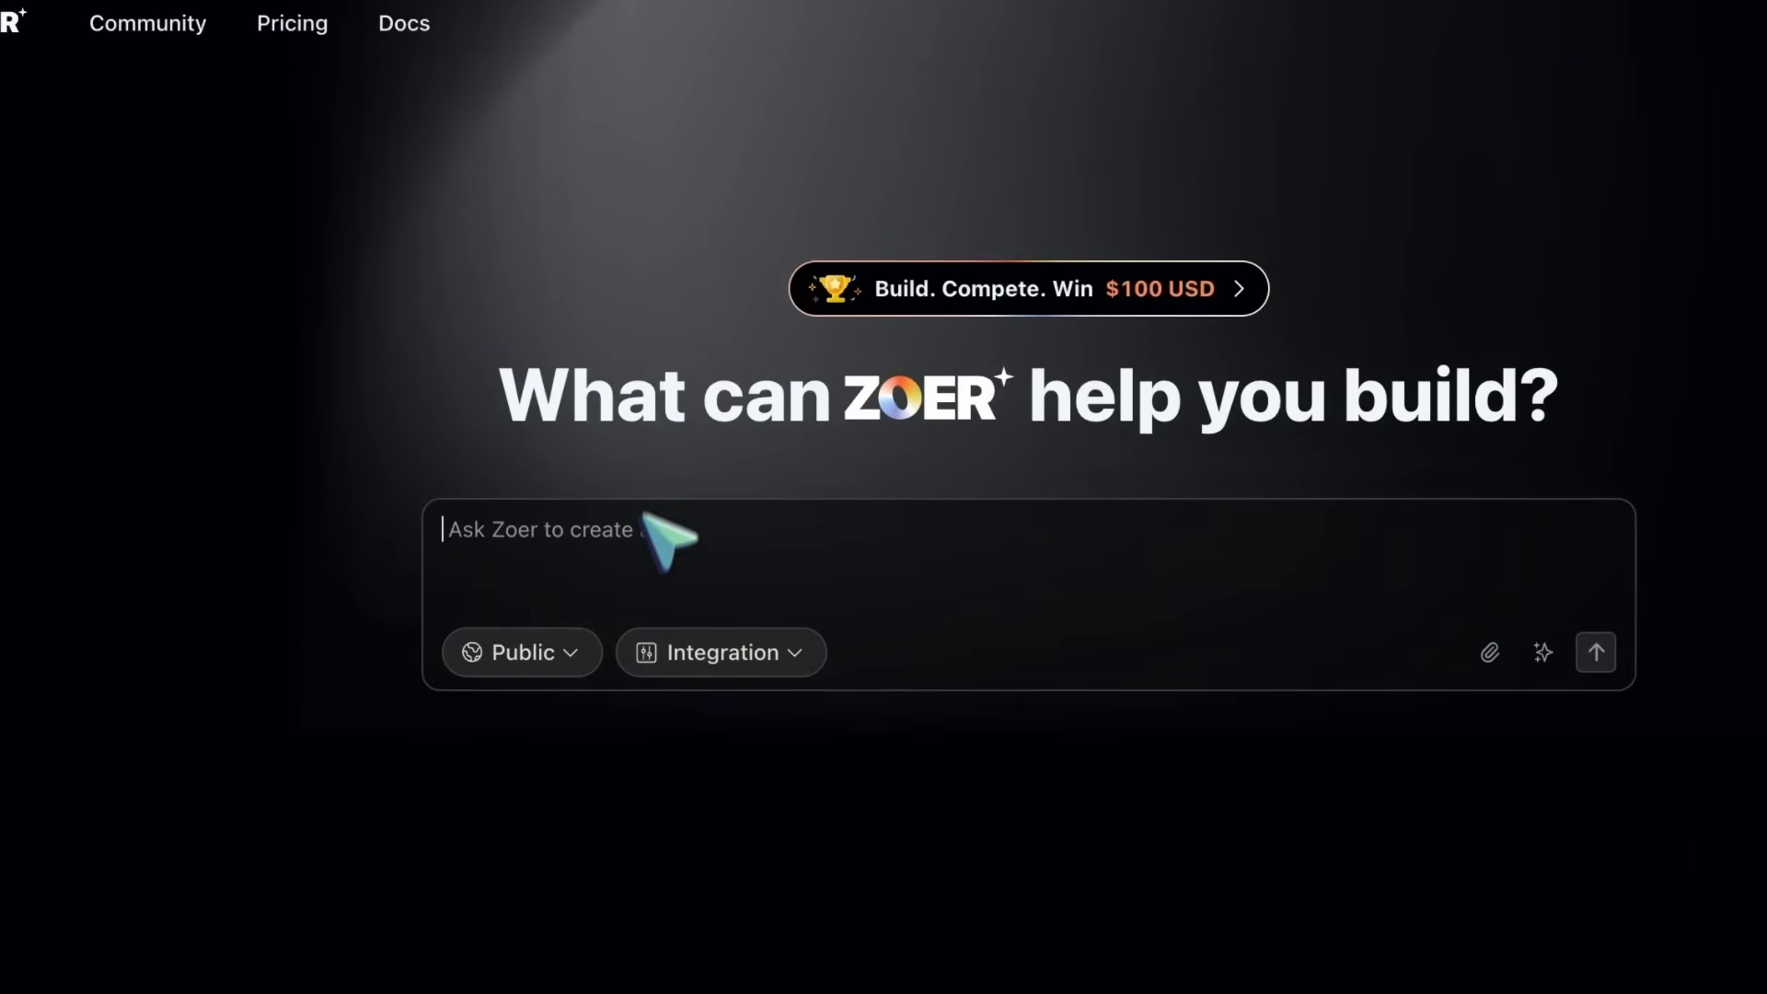
Write the 'AI ProfilePro' prompt: web app with user authentication, photo upload, AI headshots and Stripe credits
text(a da)
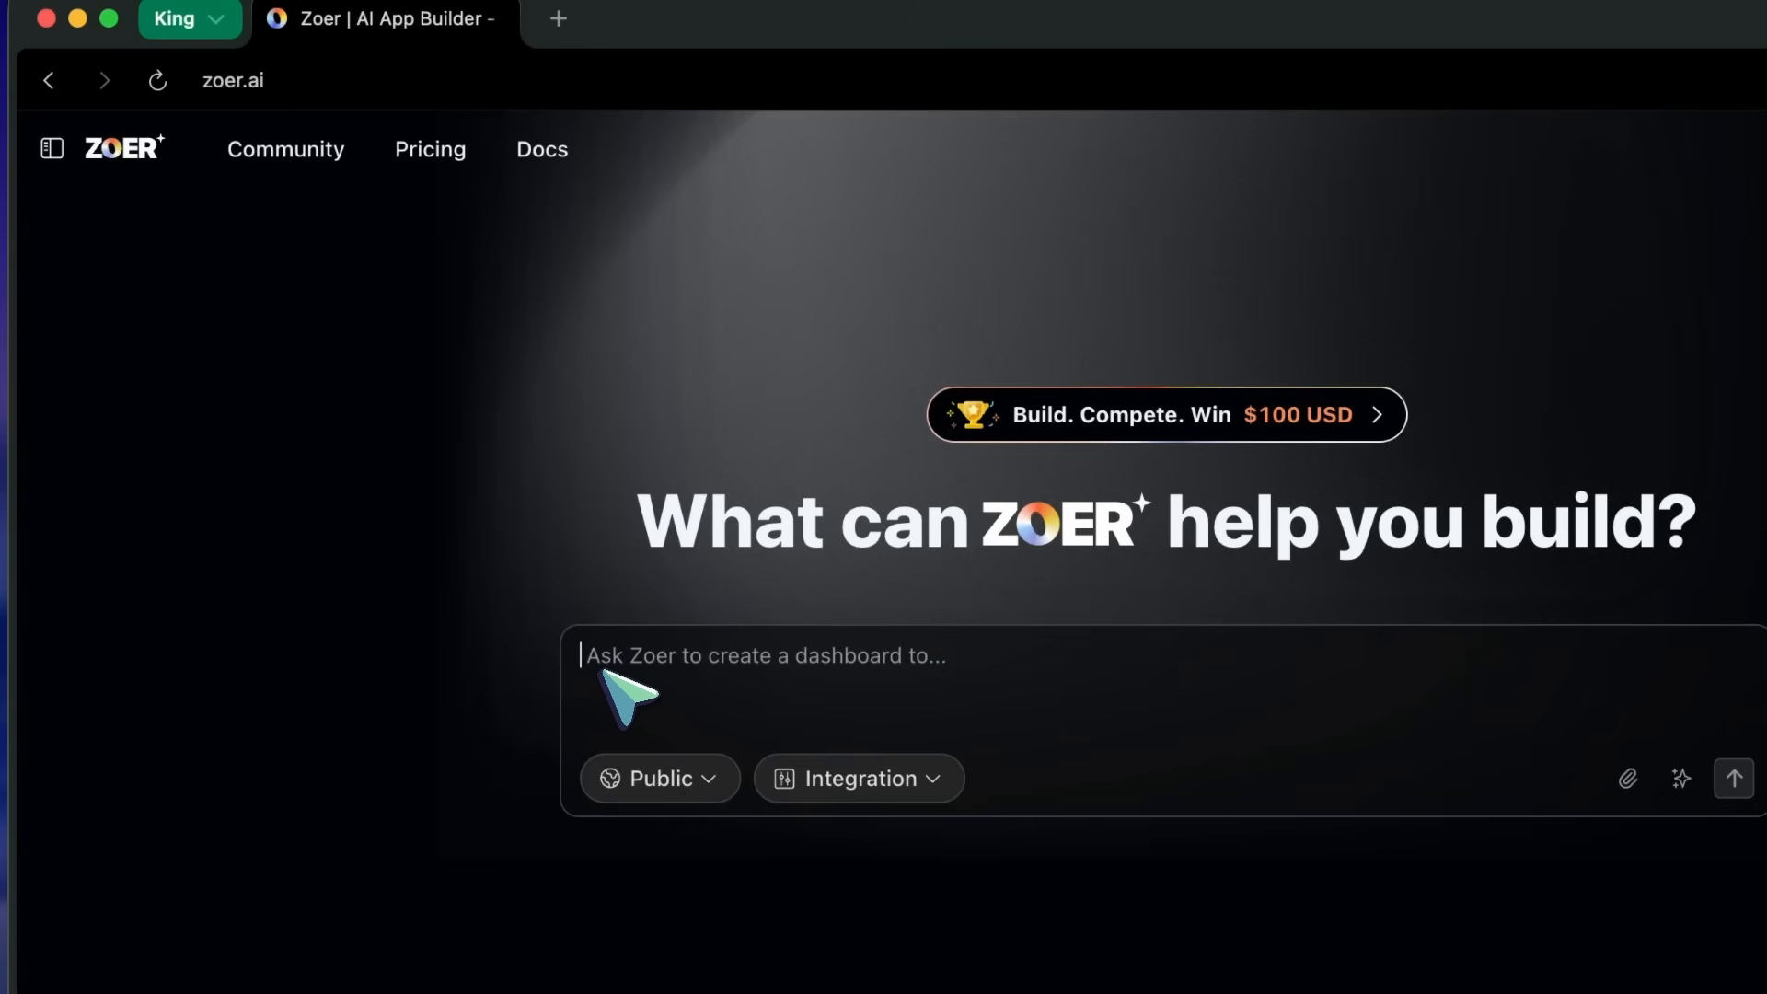
text(Create a web app called 'AI ProfilePro'. It must have a user authentication system. Once logged in, users should be able to upload a photo. The app must integrate the Nanobanana AI model to generate a different professional headshots from that photo. Finally, integrate a Stripe payment system for users to buy credits to generate their new headshots)
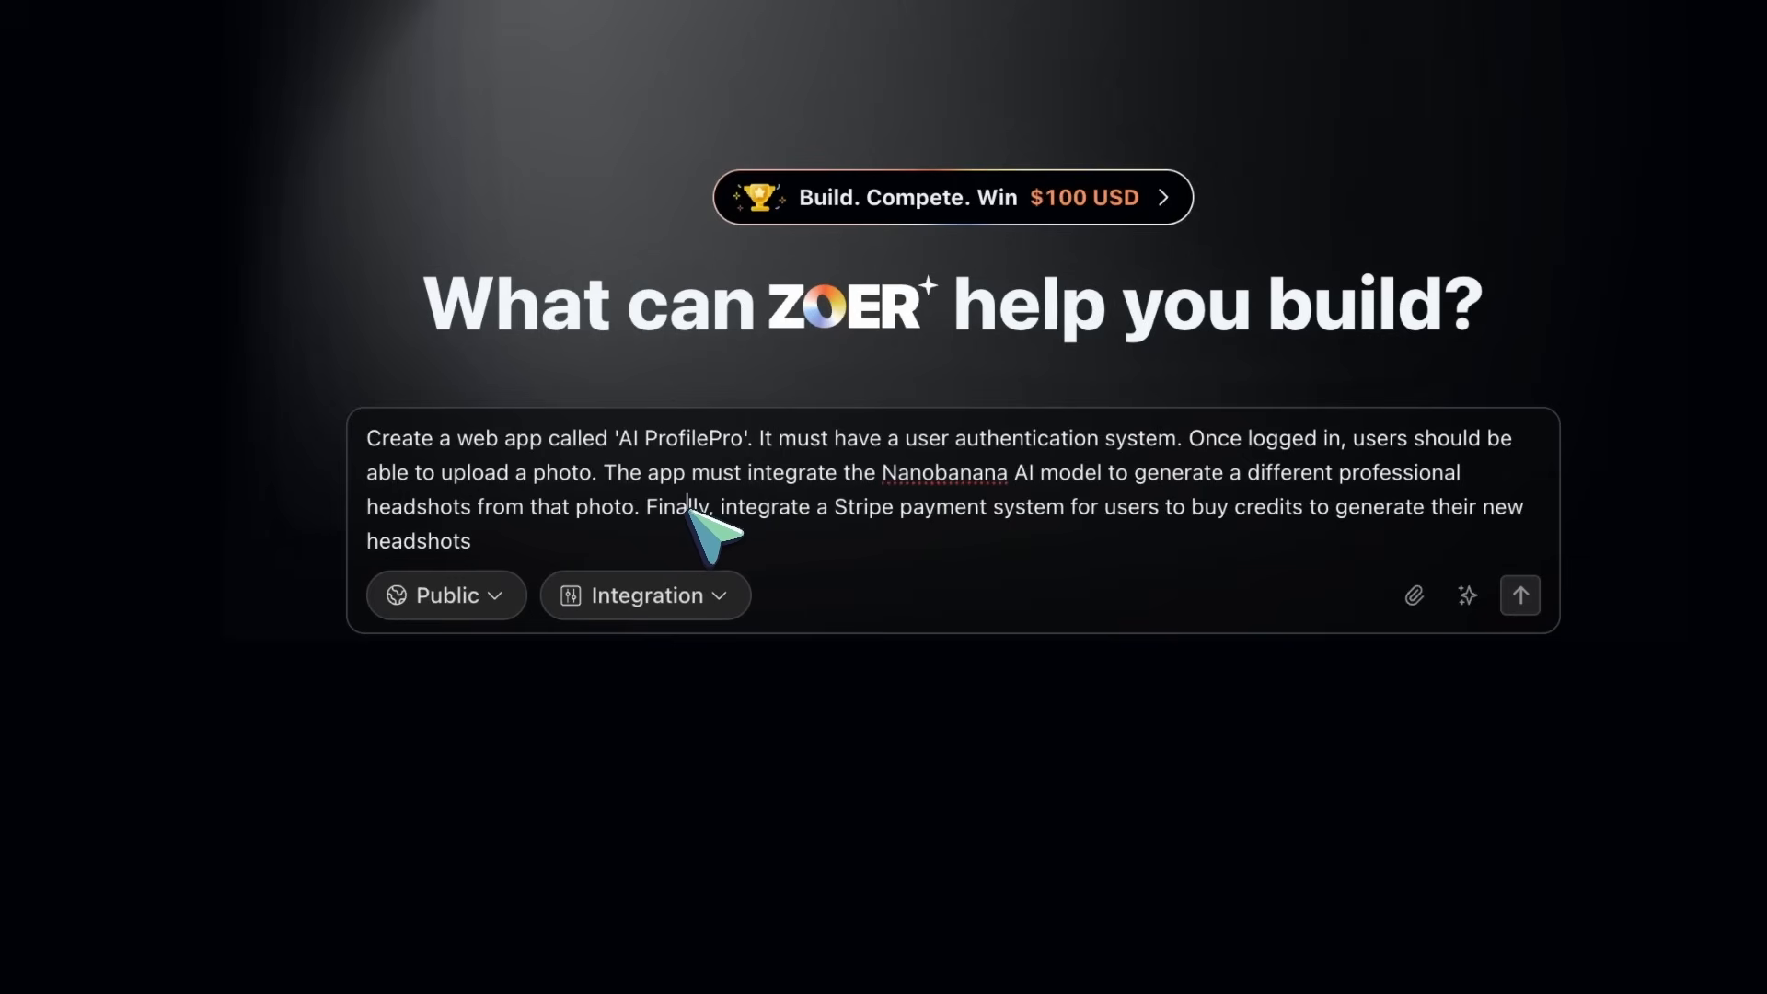
mouse_move(1138, 561)
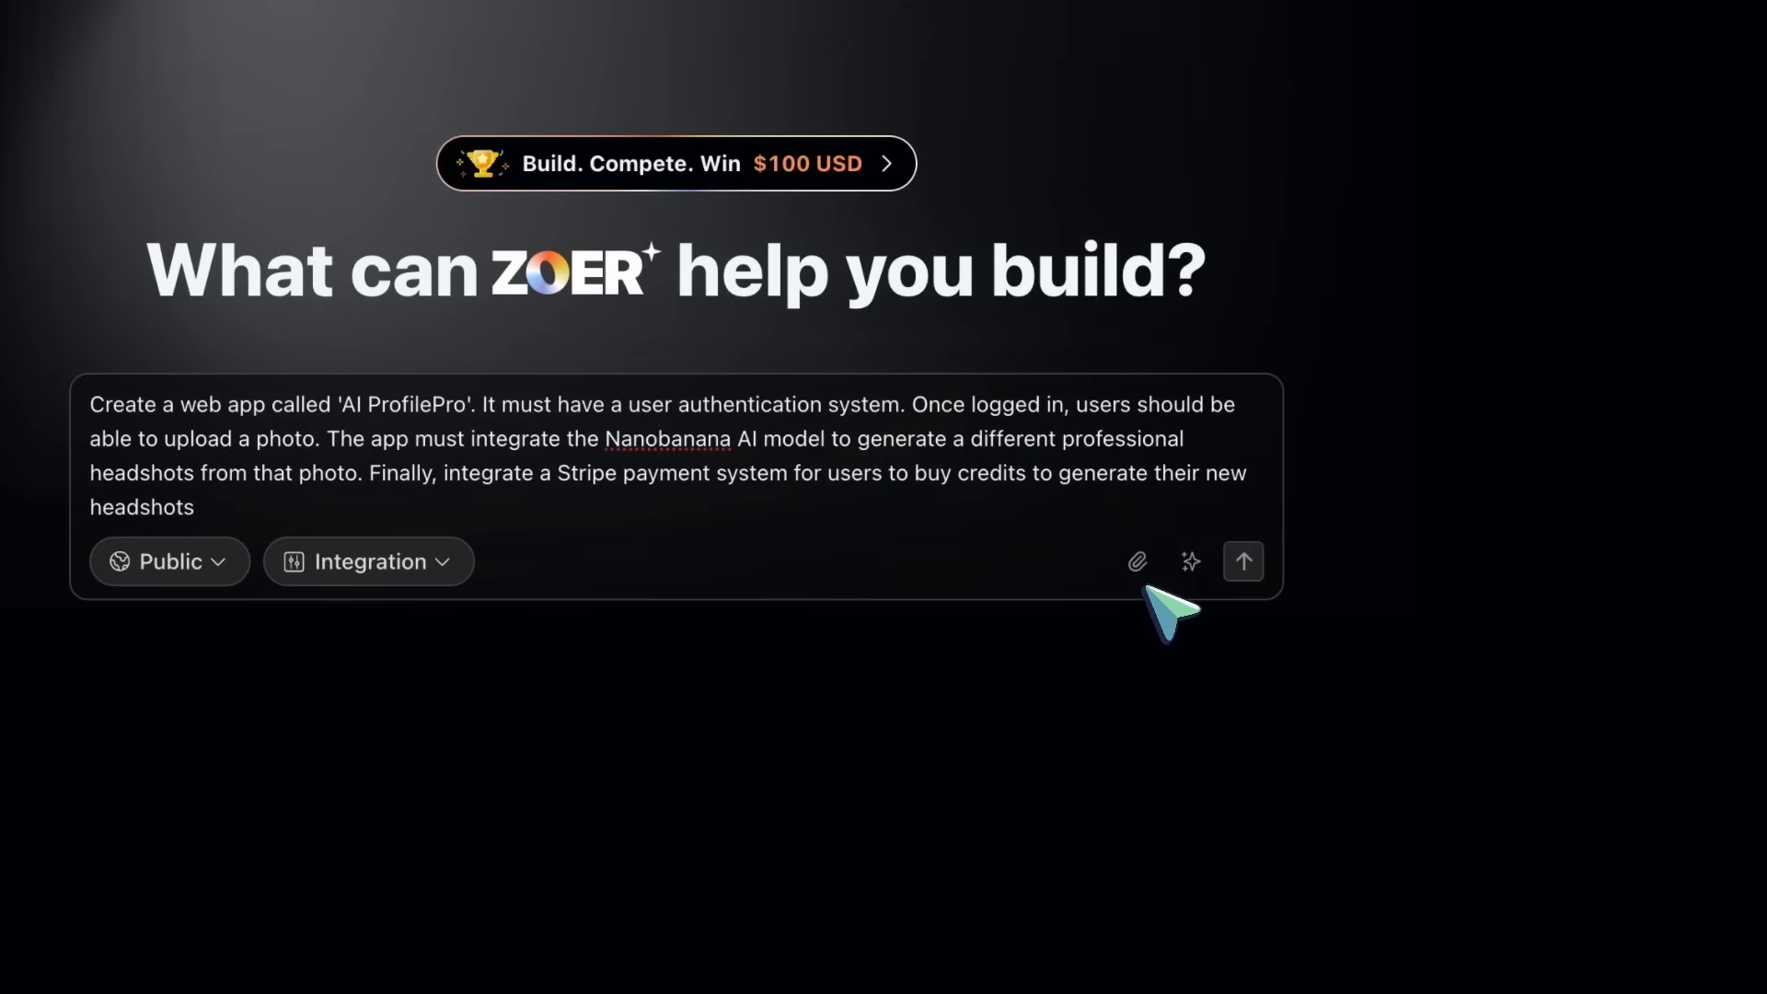
mouse_move(1138, 561)
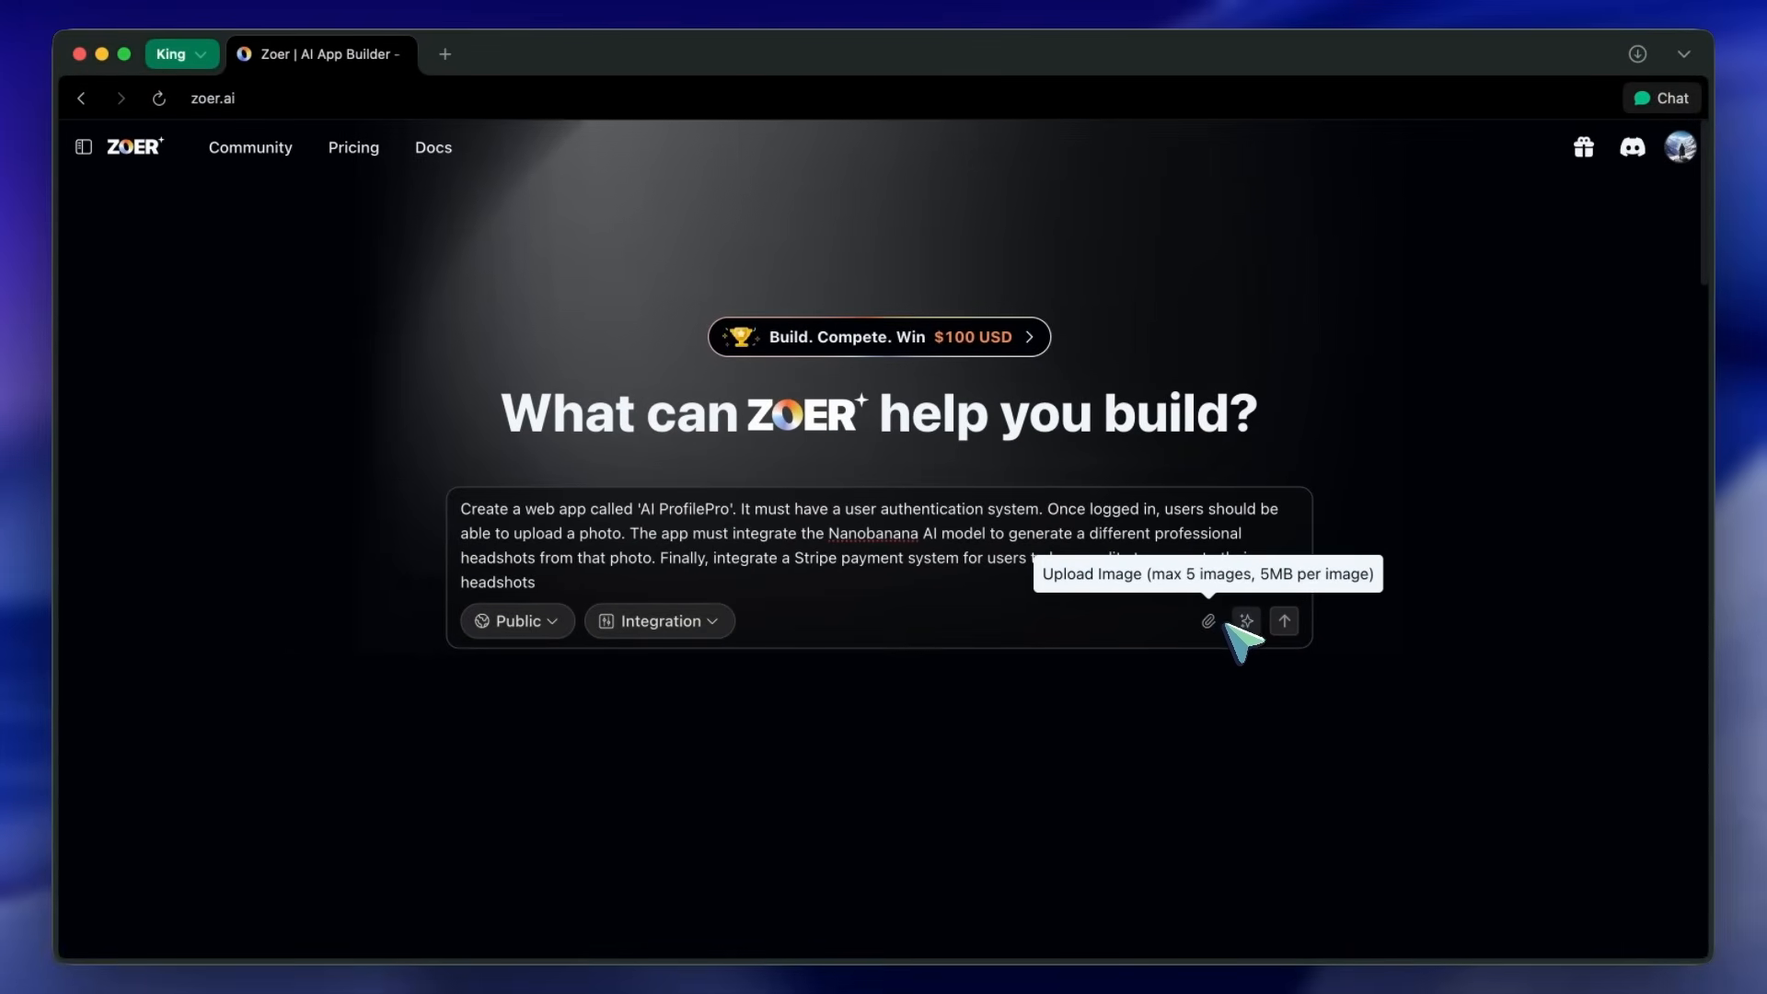
mouse_move(1247, 620)
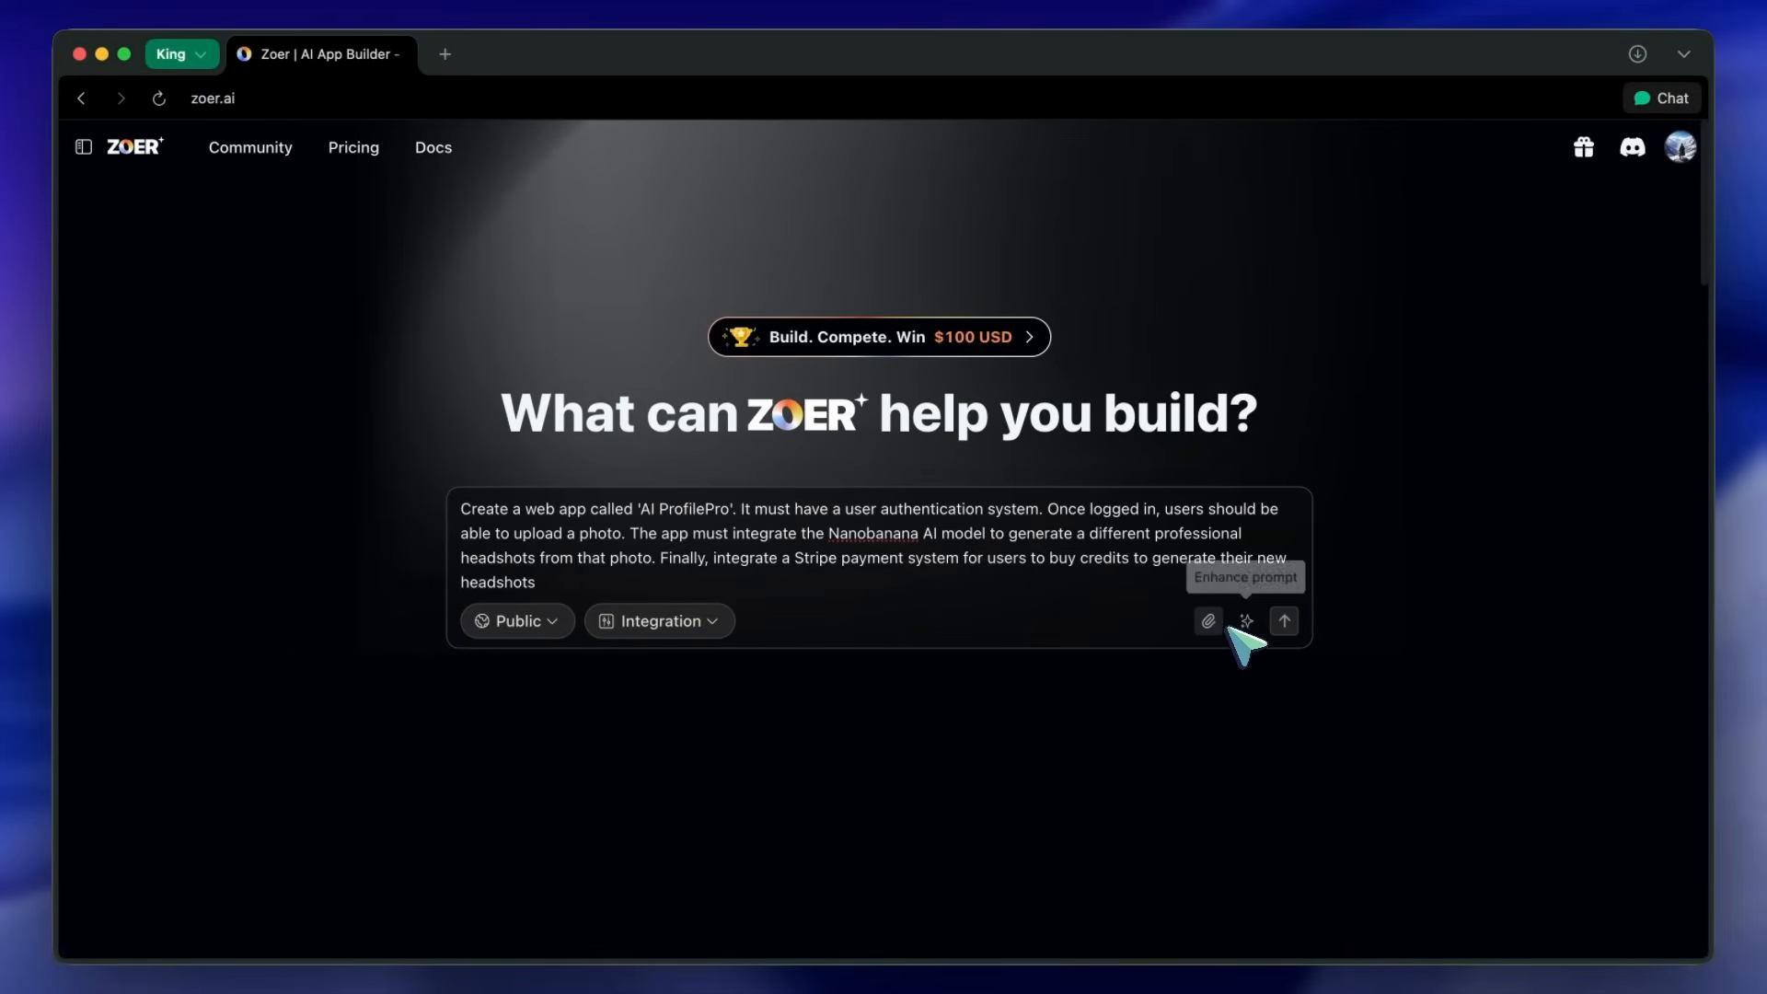
mouse_move(1207, 621)
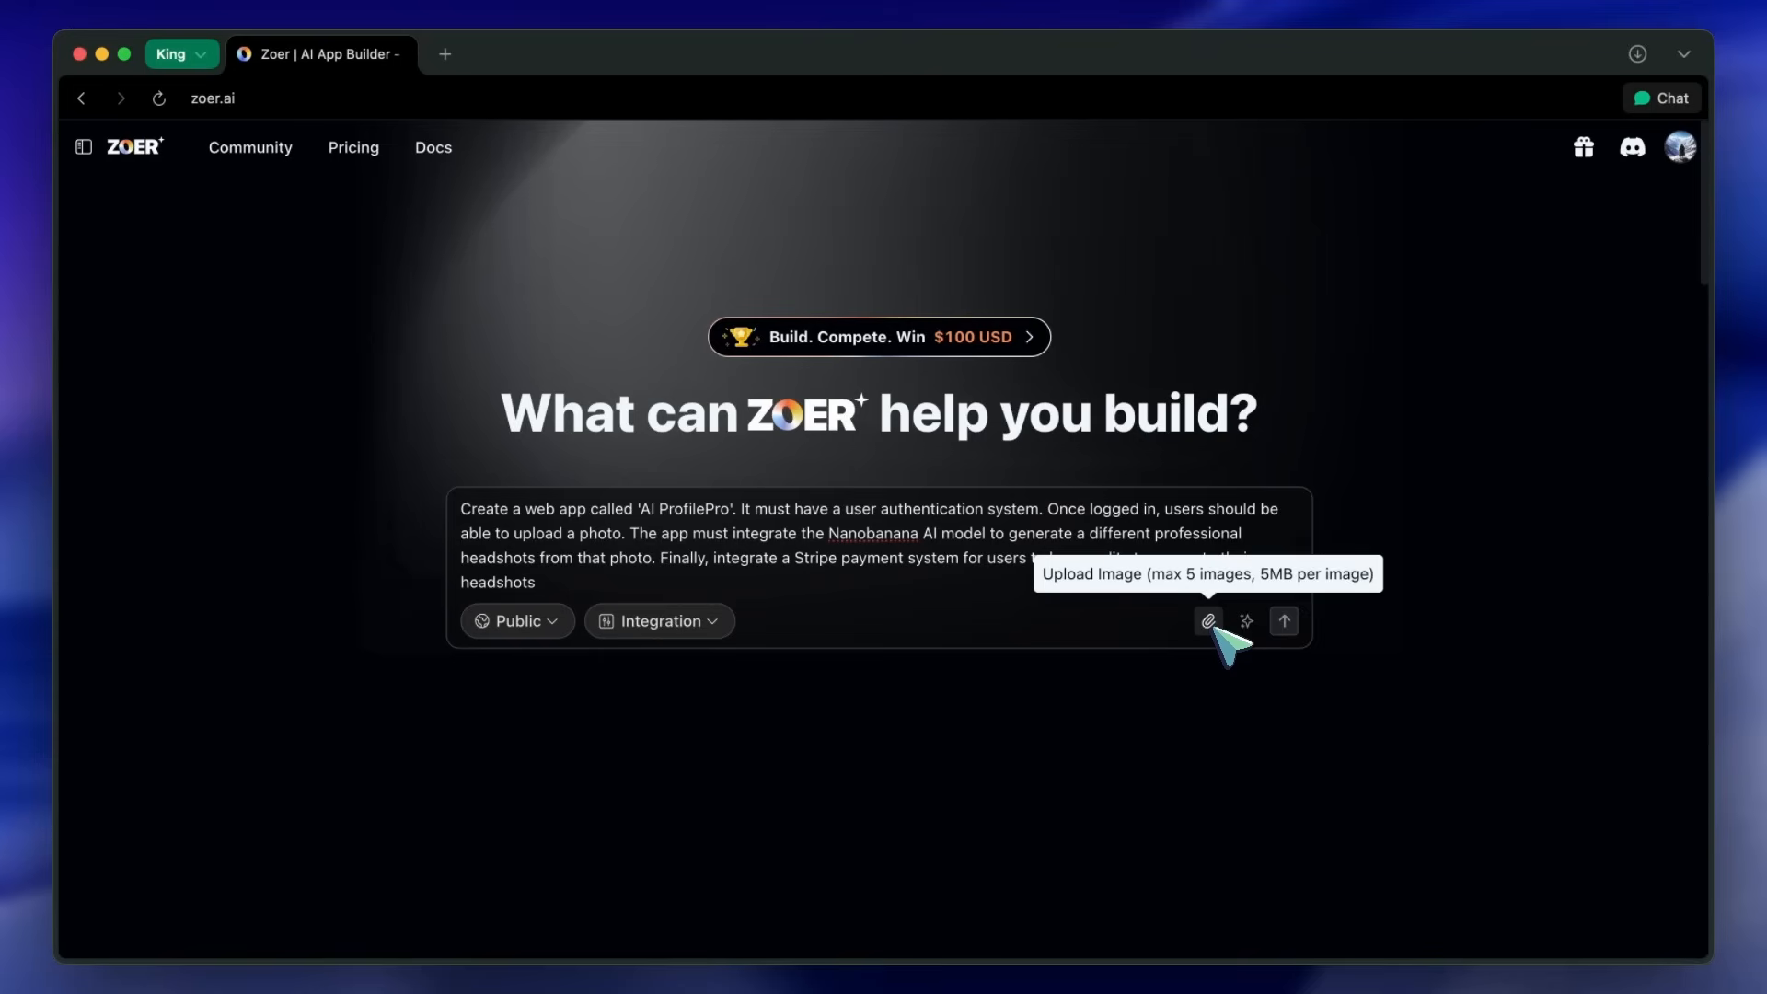
mouse_move(1226, 639)
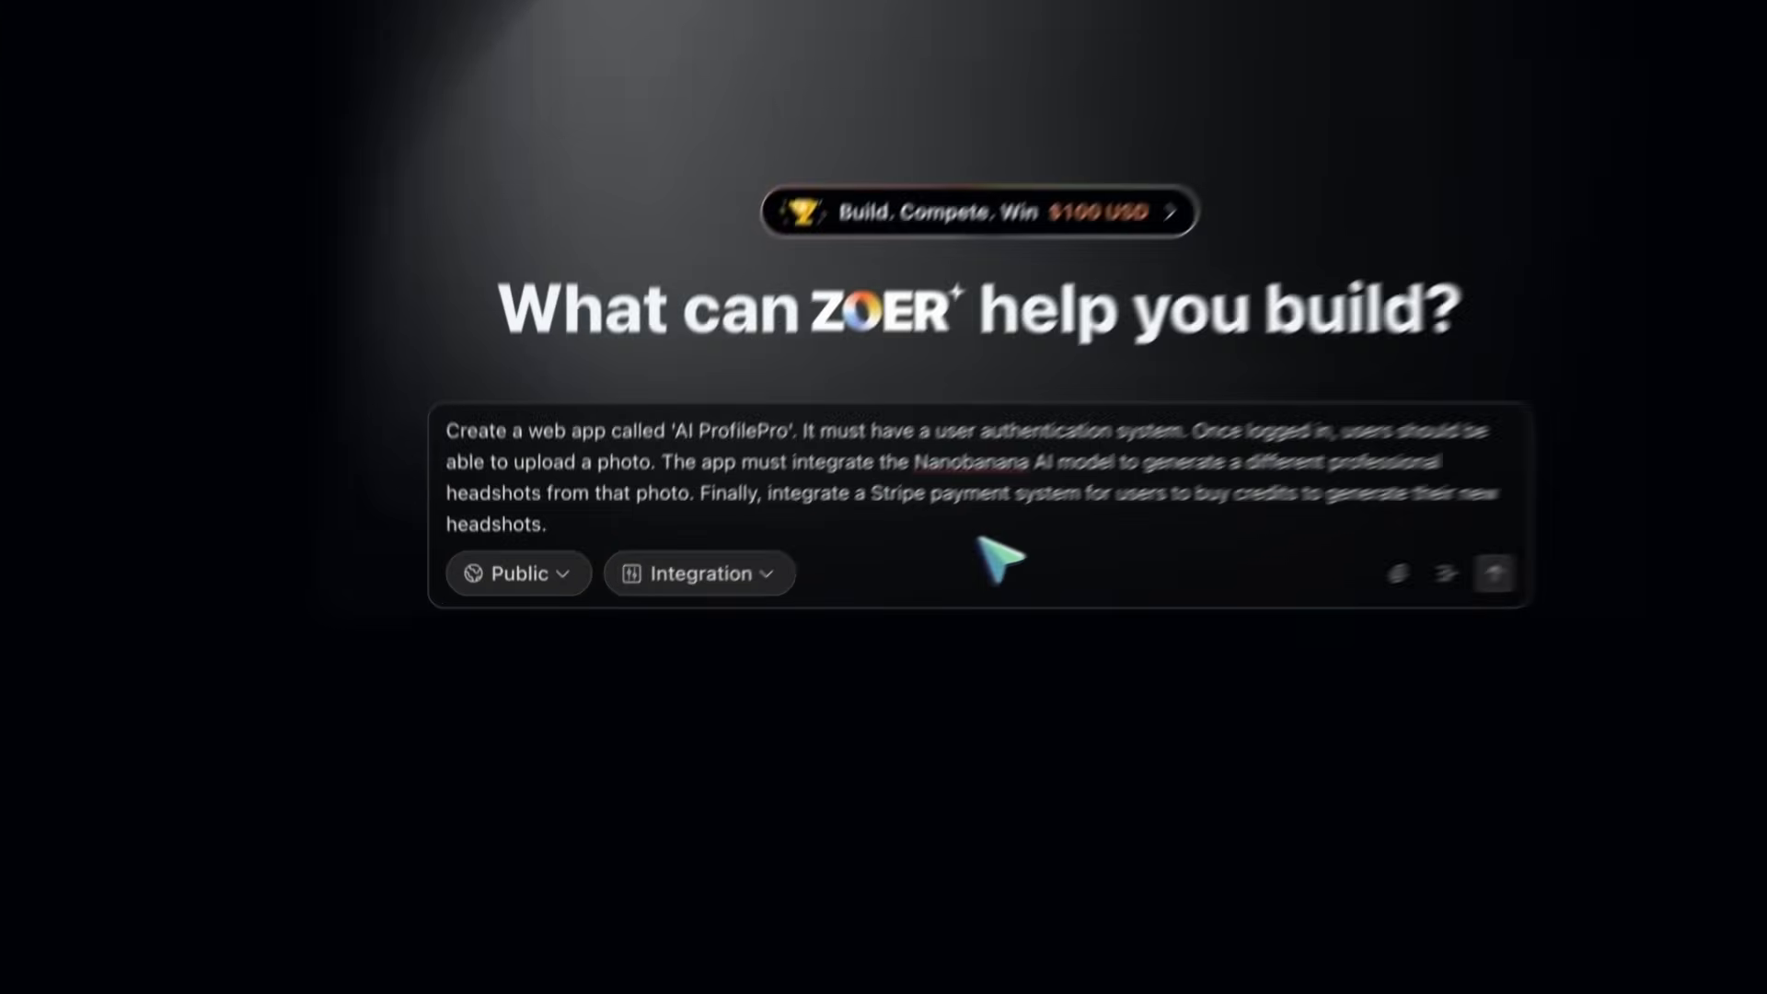
Set the AI ProfilePro project's visibility to Private and confirm the choice
click(518, 550)
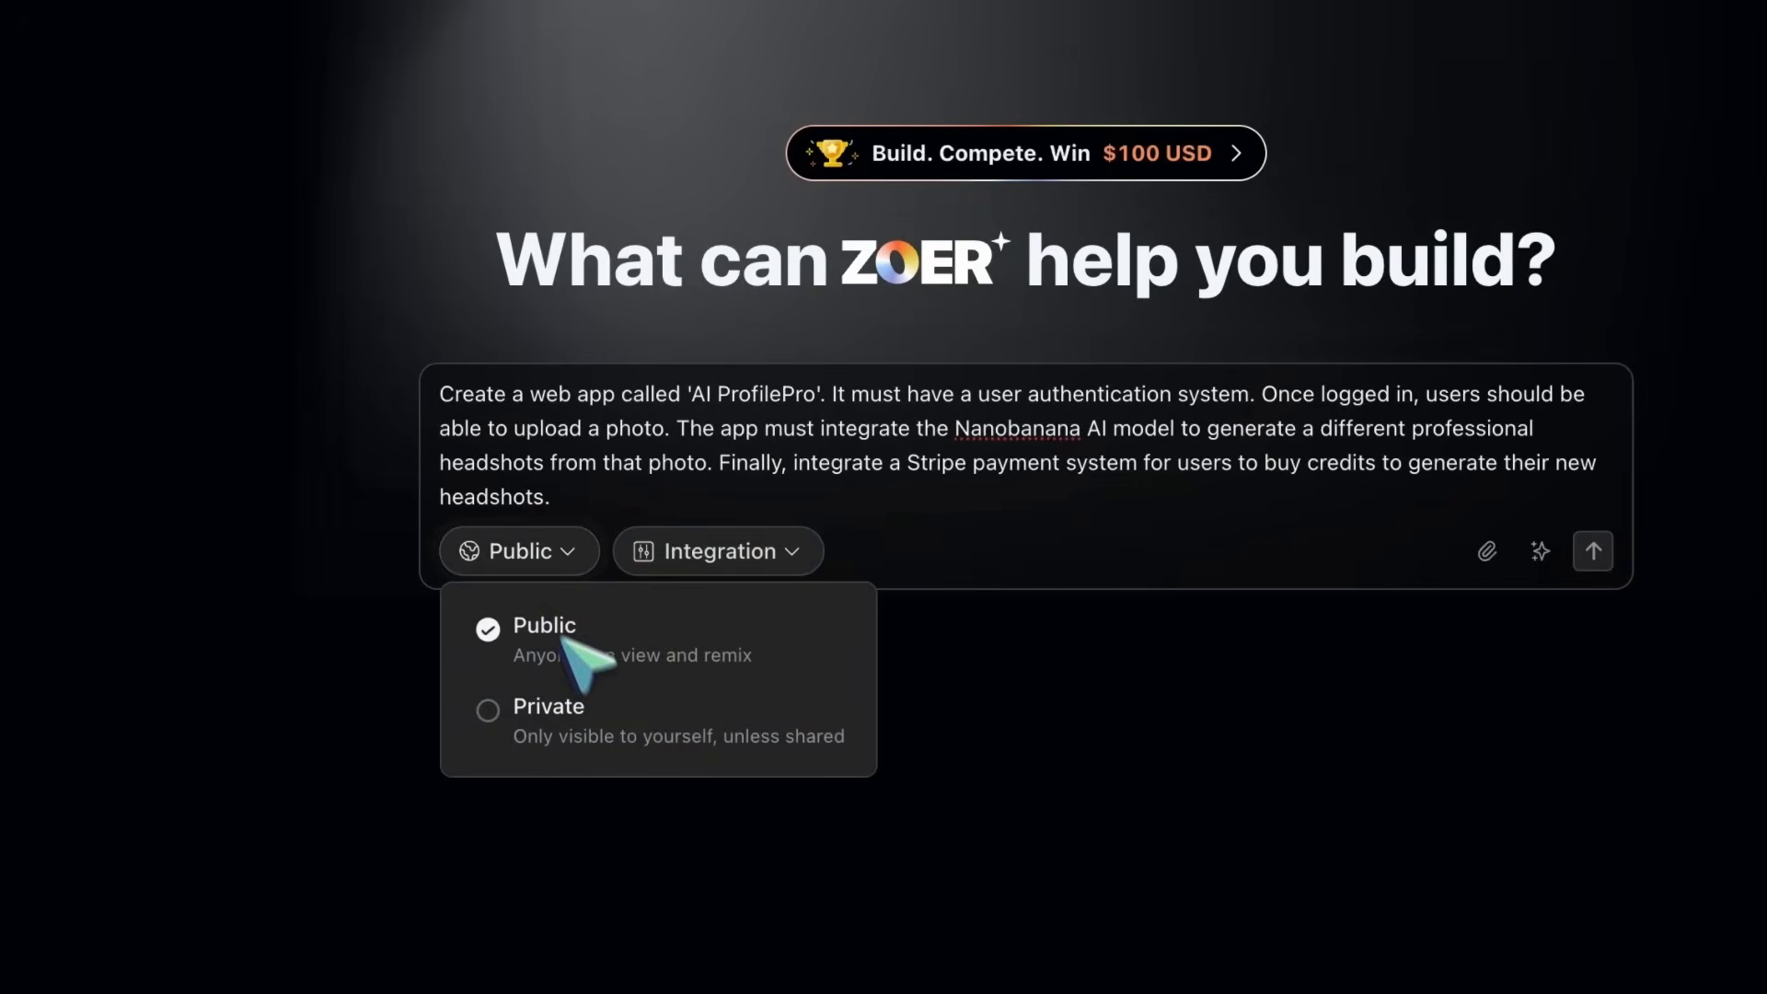
mouse_move(548, 738)
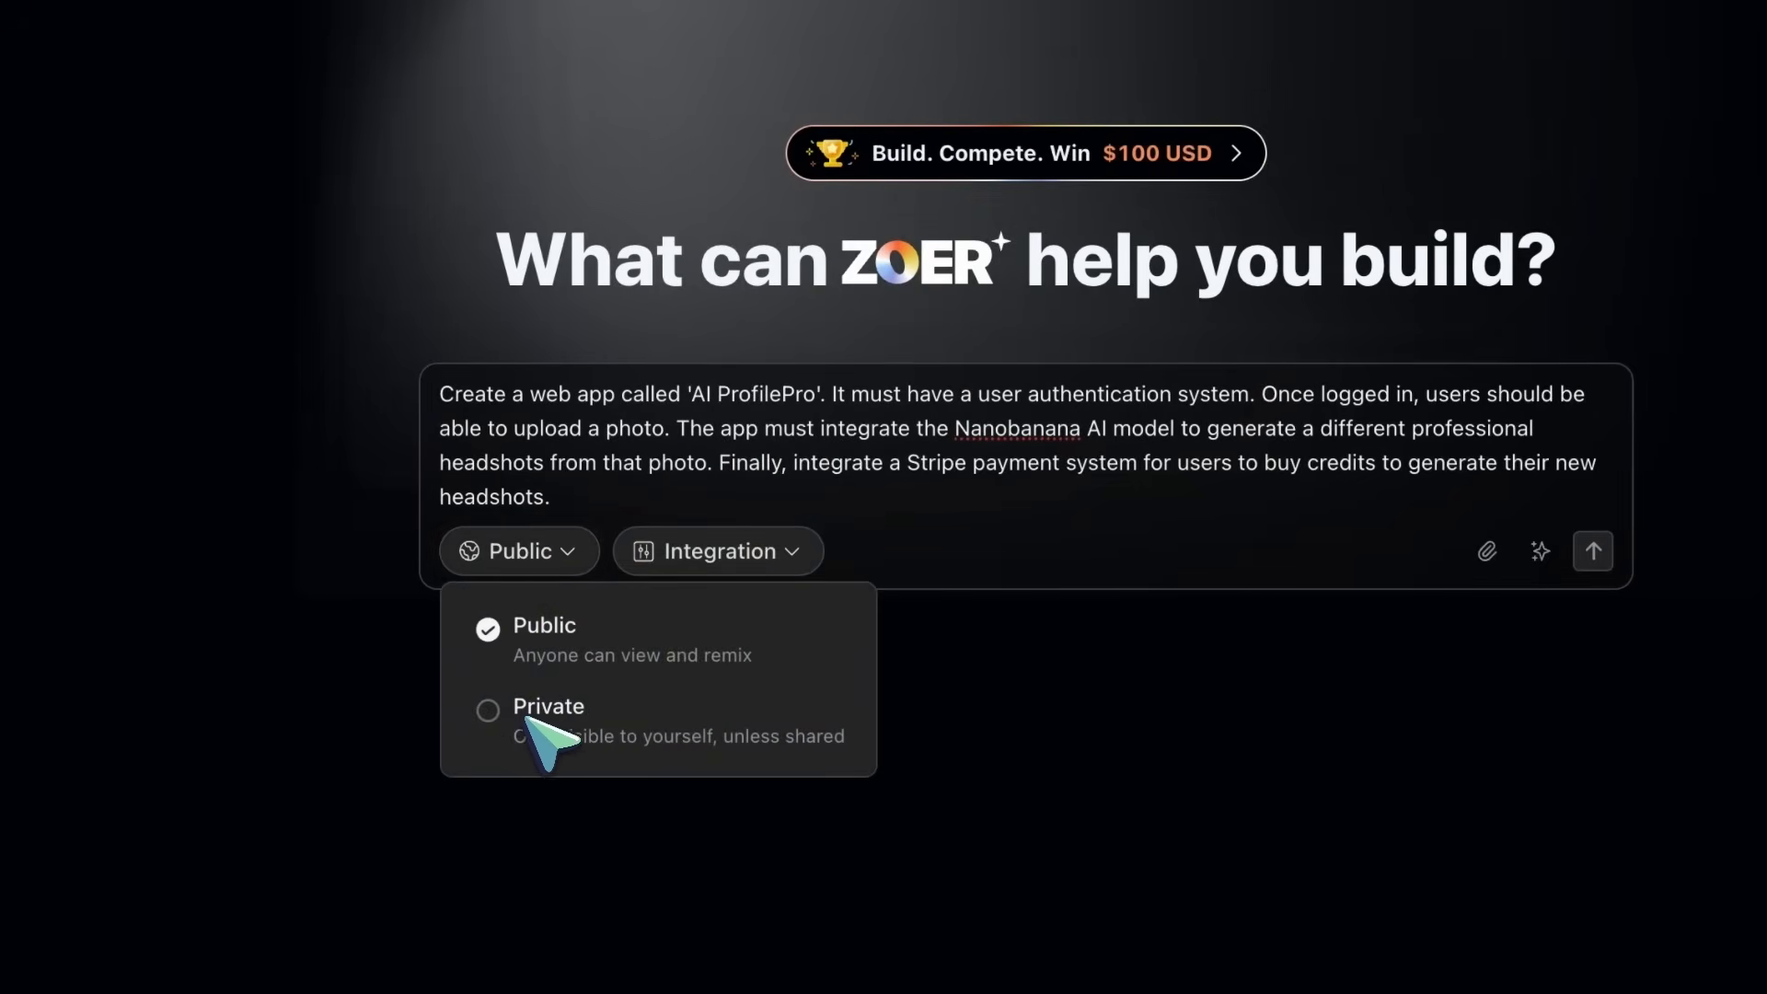
mouse_move(547, 631)
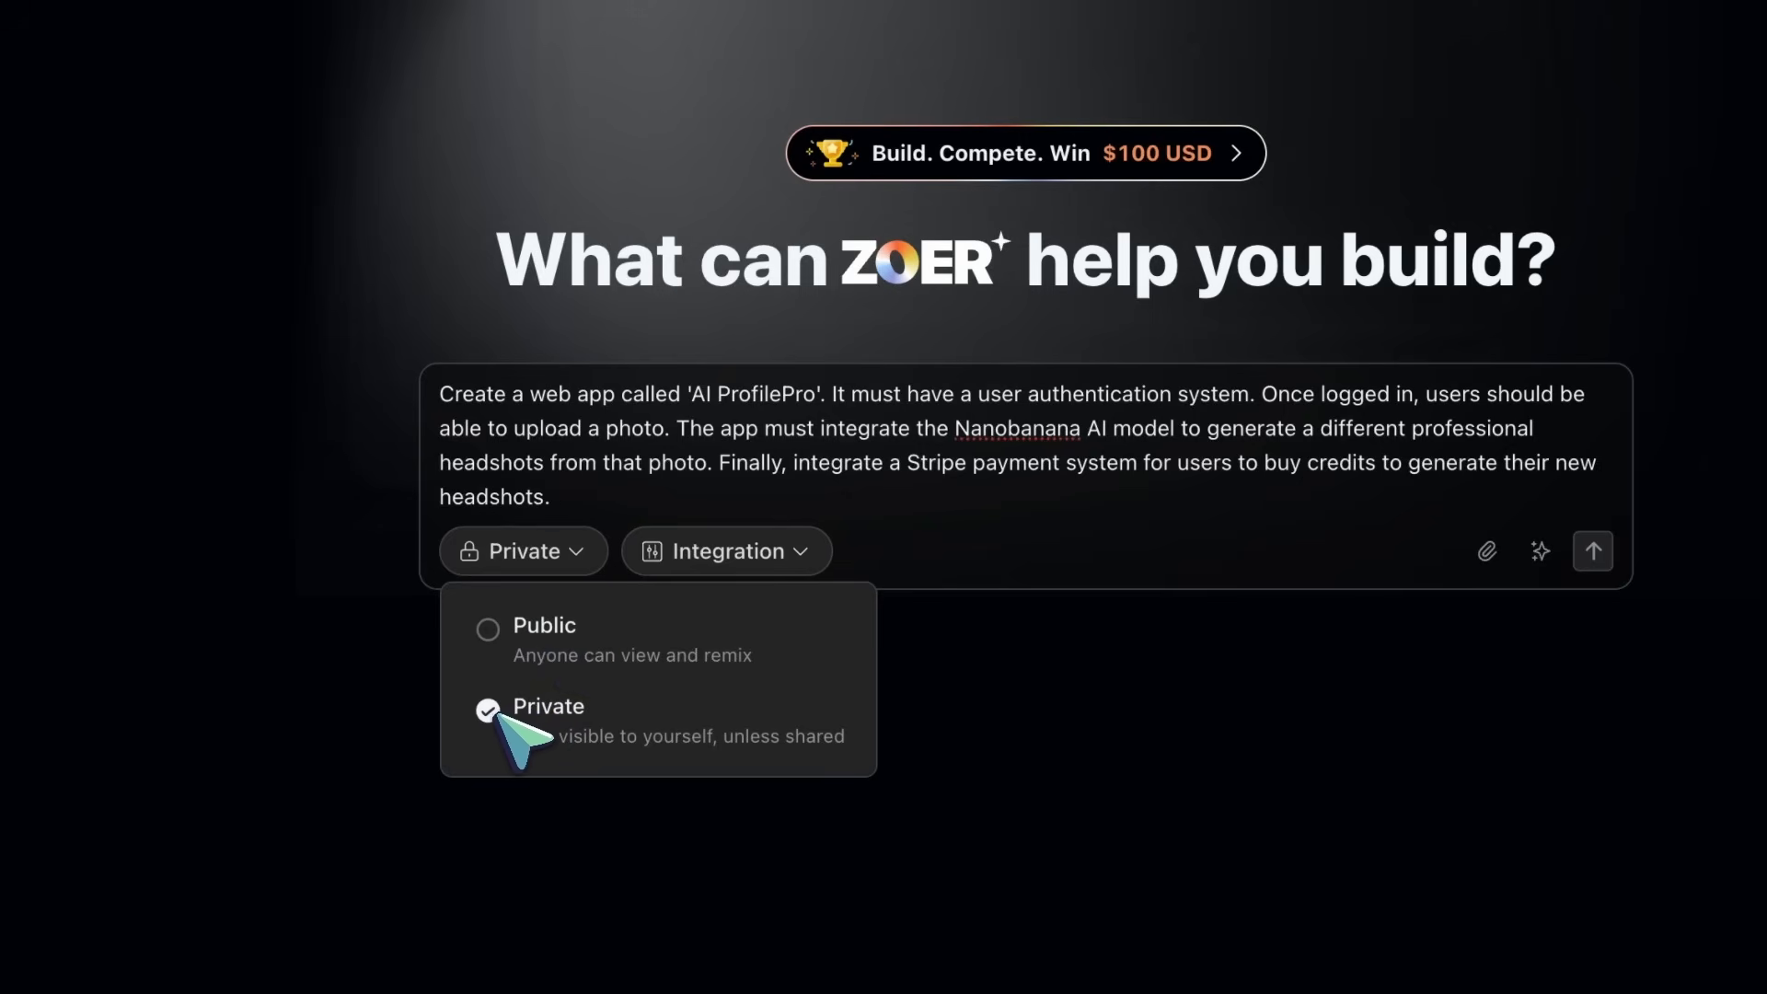
mouse_move(552, 501)
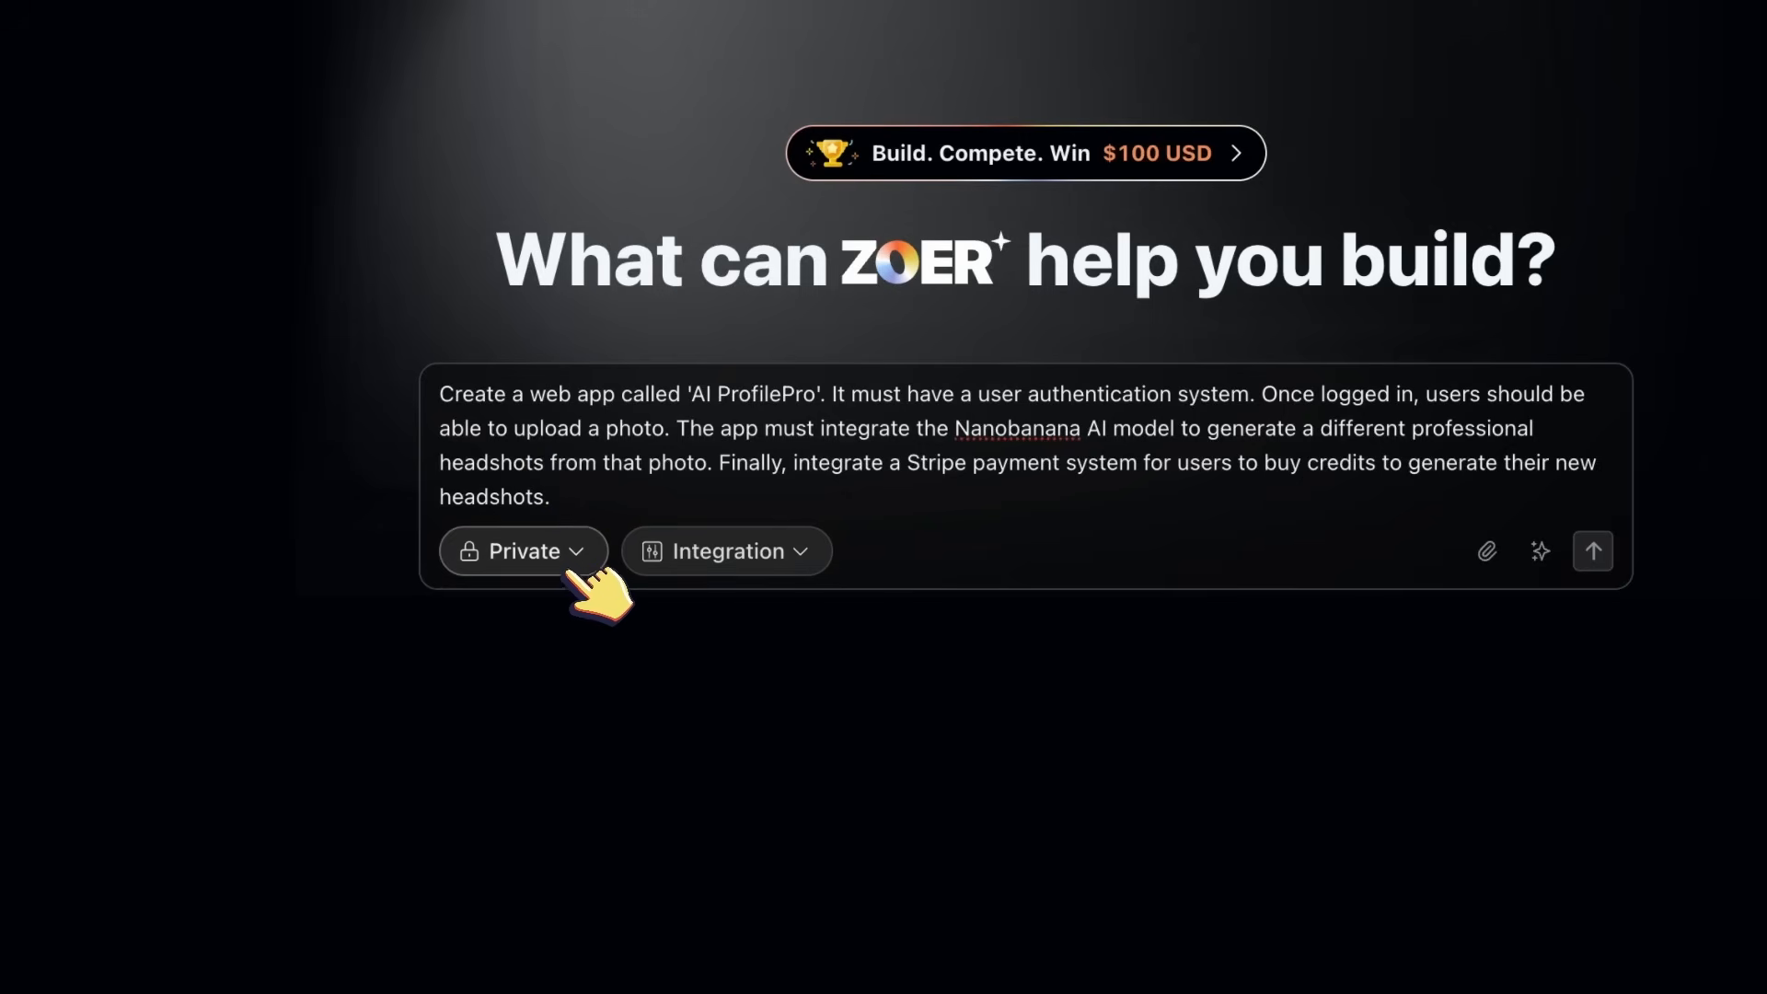
click(521, 551)
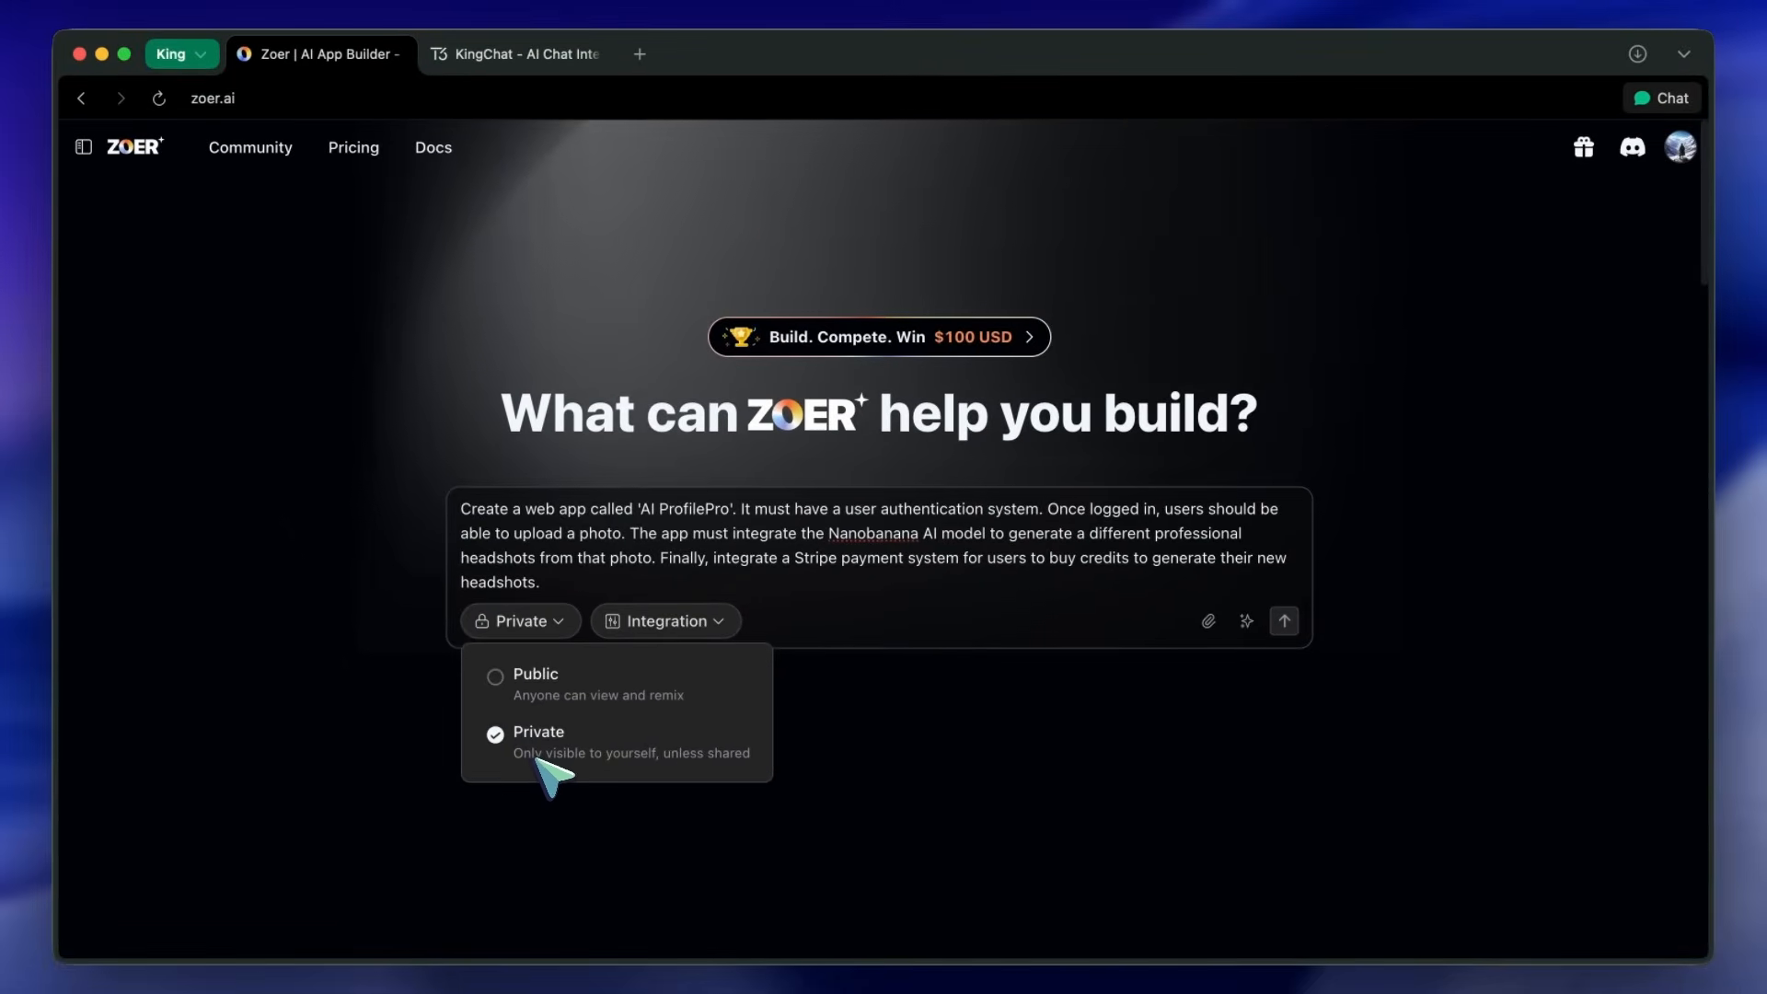
mouse_move(568, 777)
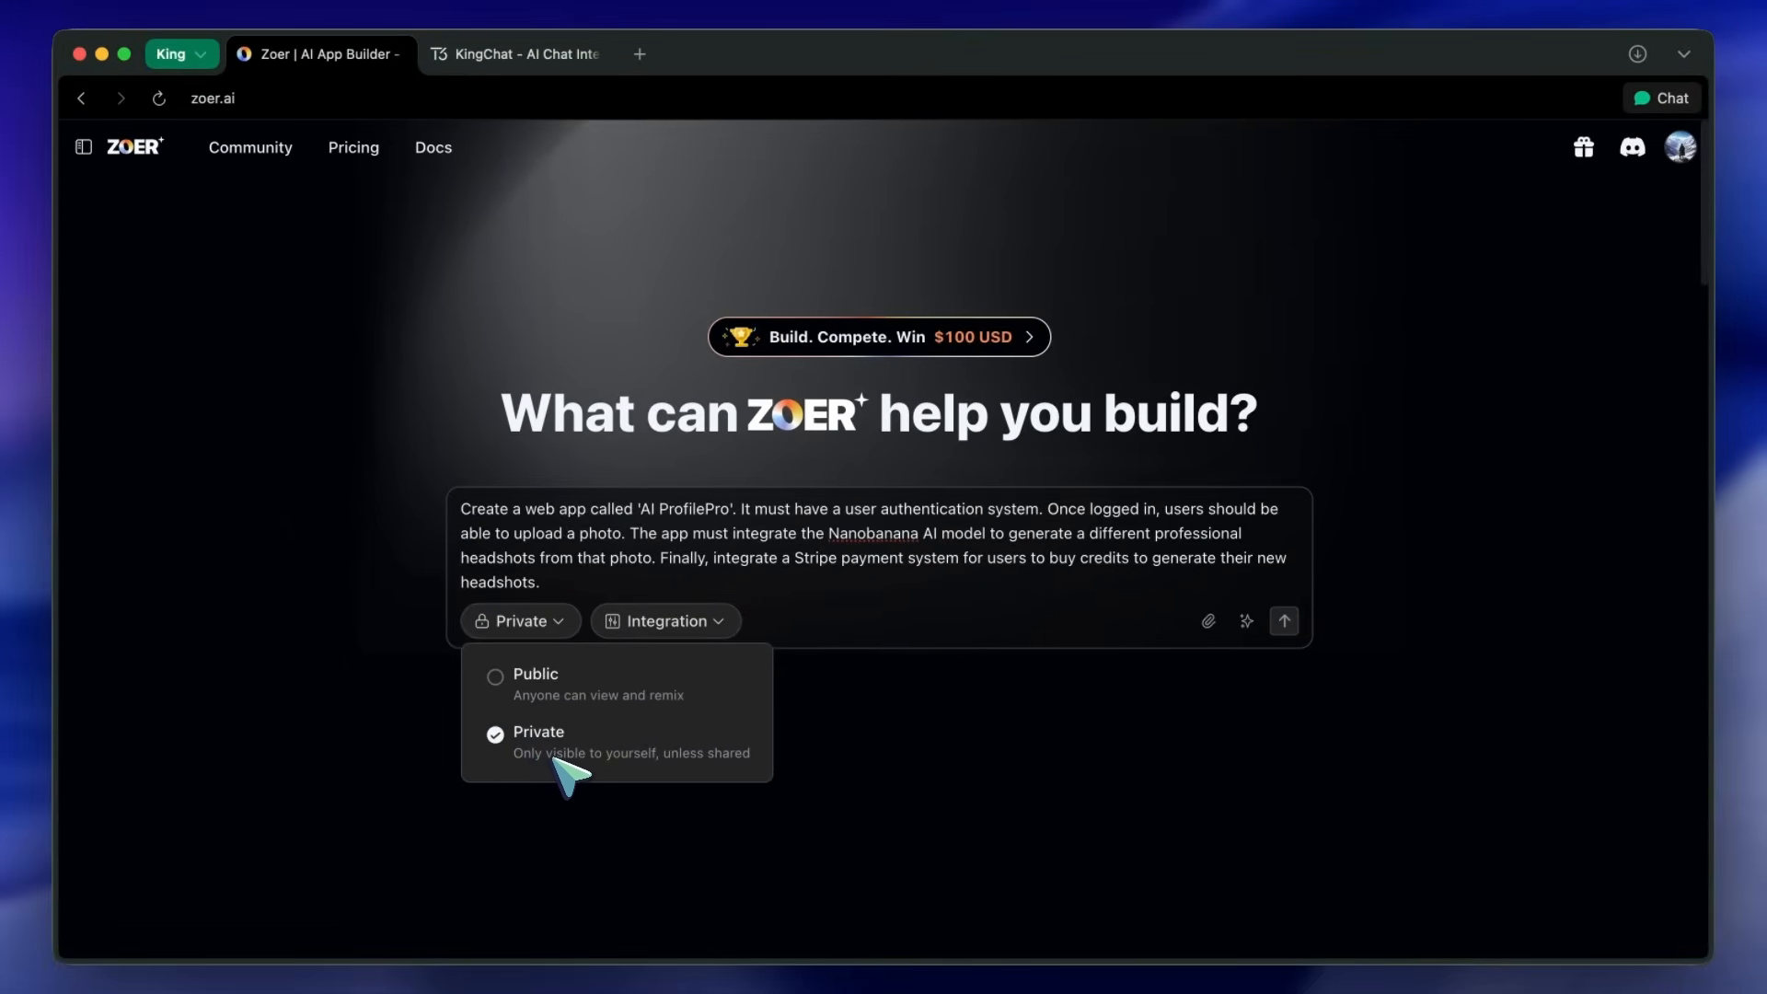
mouse_move(580, 755)
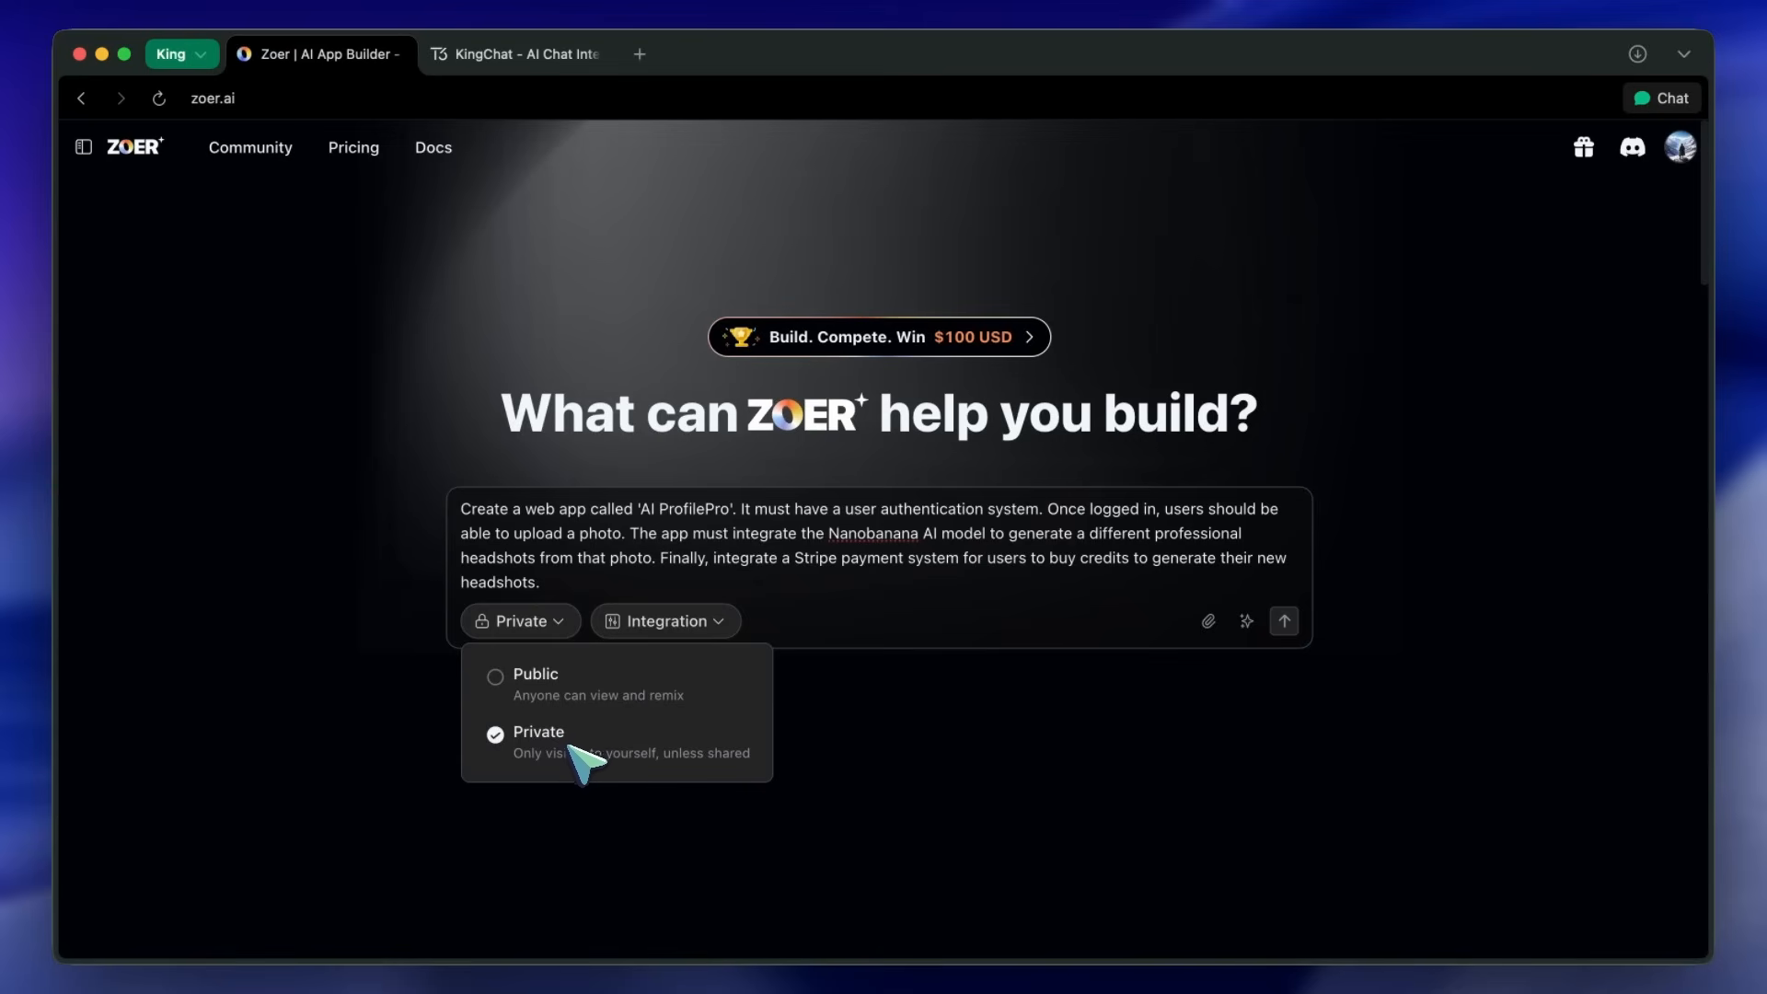
mouse_move(544, 758)
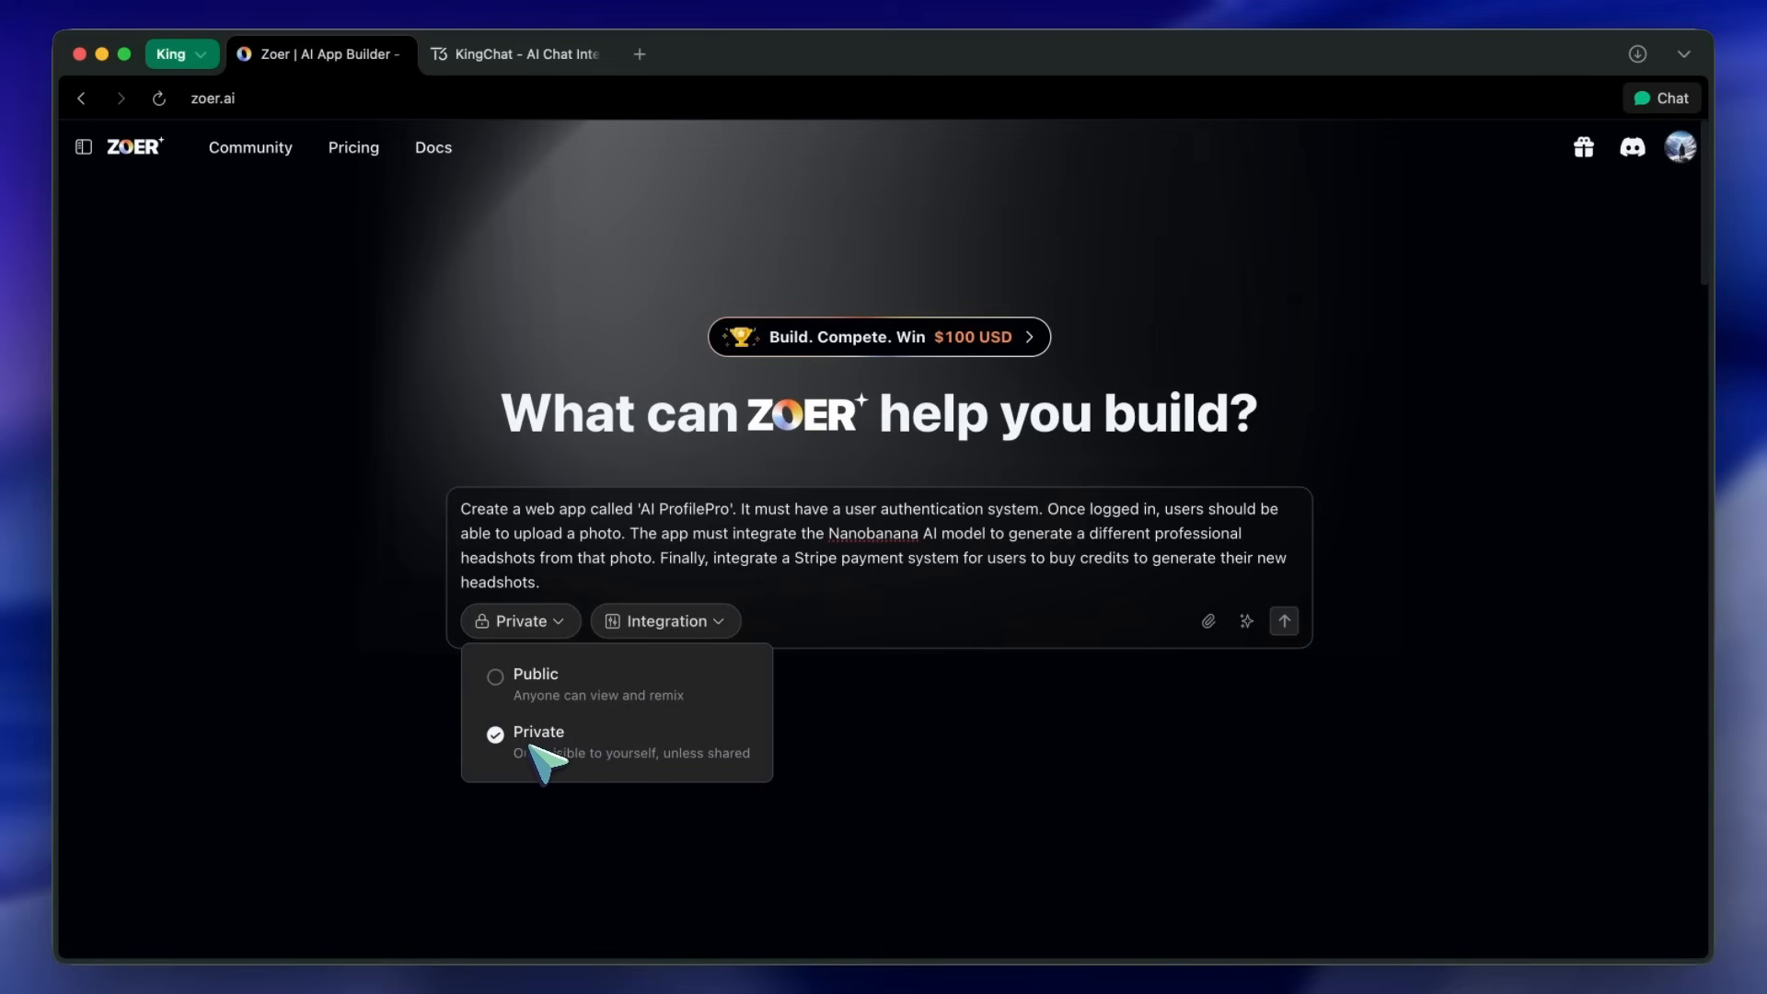
mouse_move(605, 712)
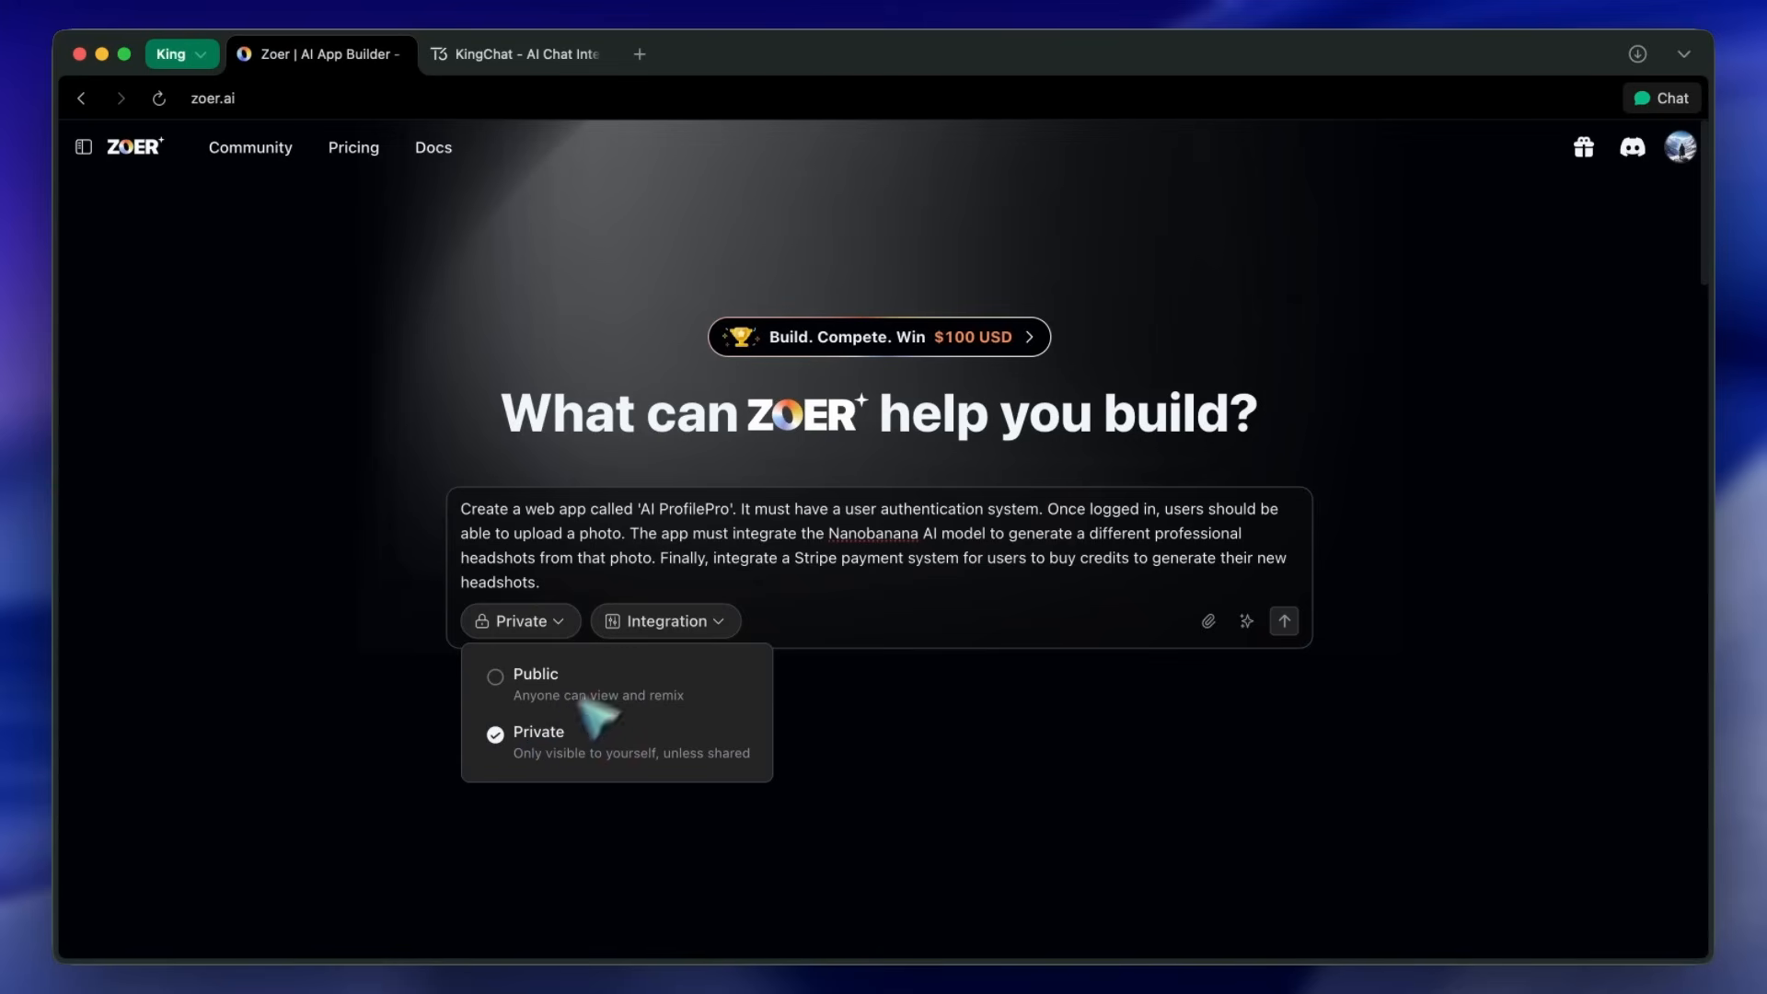
Enable Authentication and File Upload integrations and cancel the Stripe key setup dialog
click(664, 620)
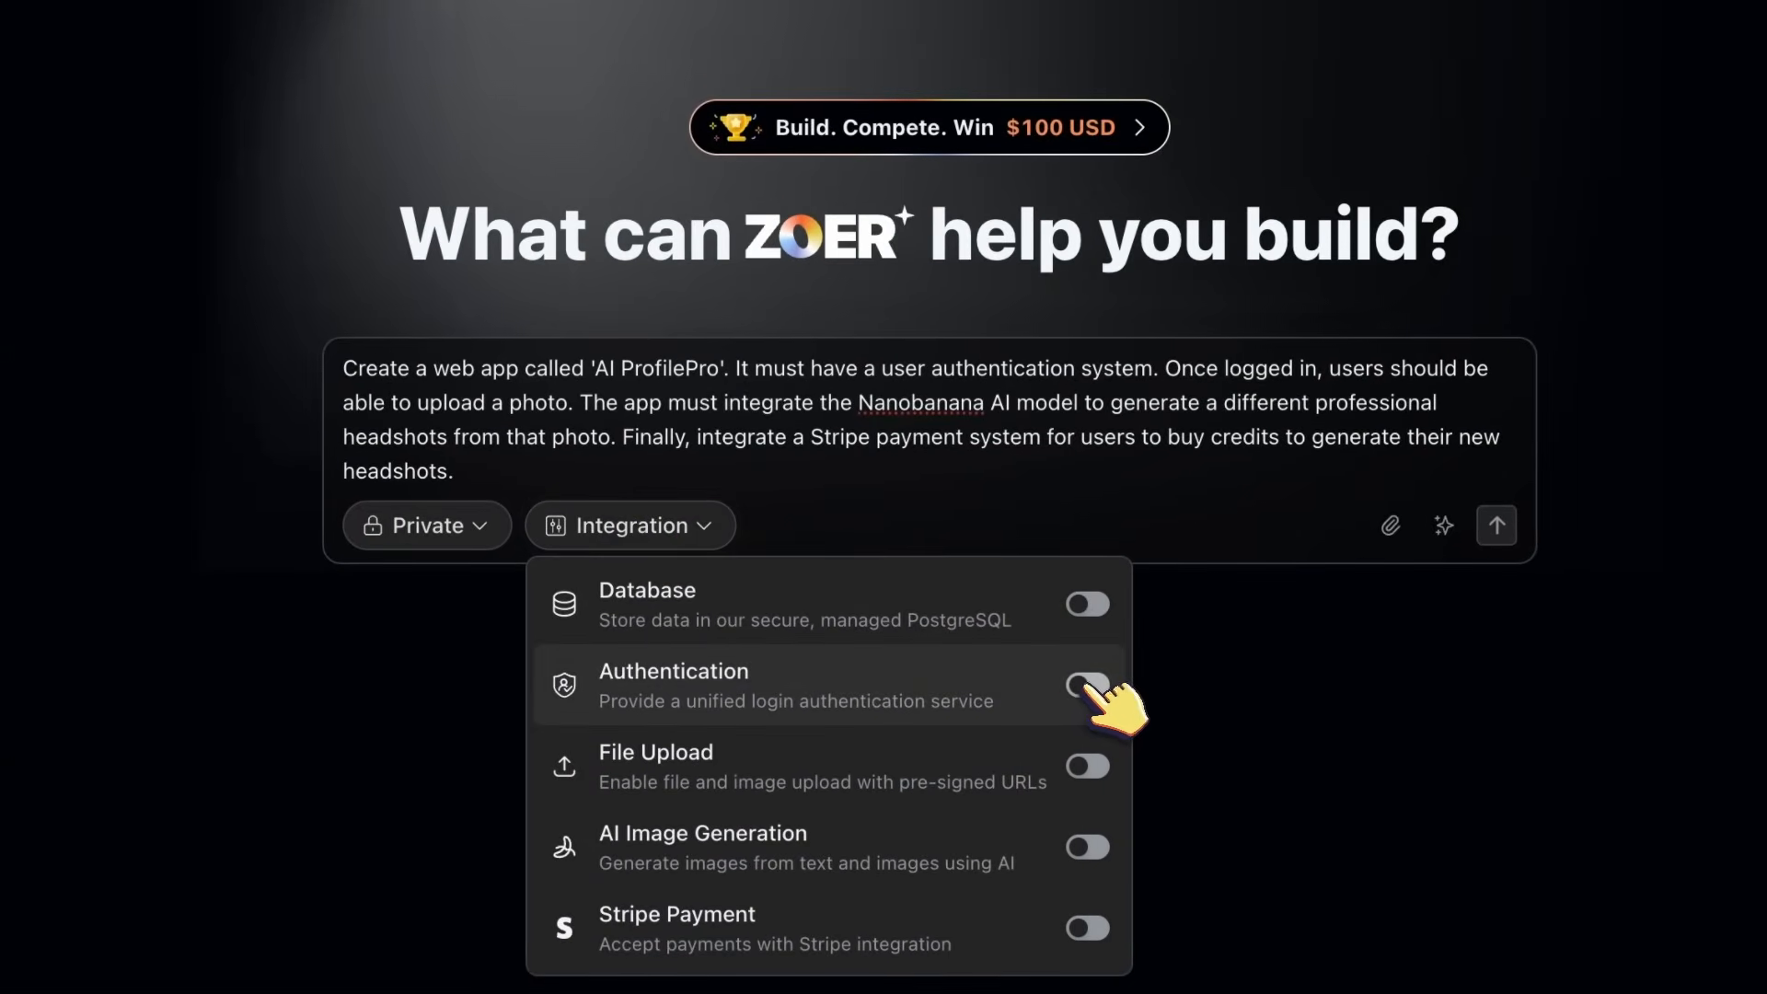
click(1086, 684)
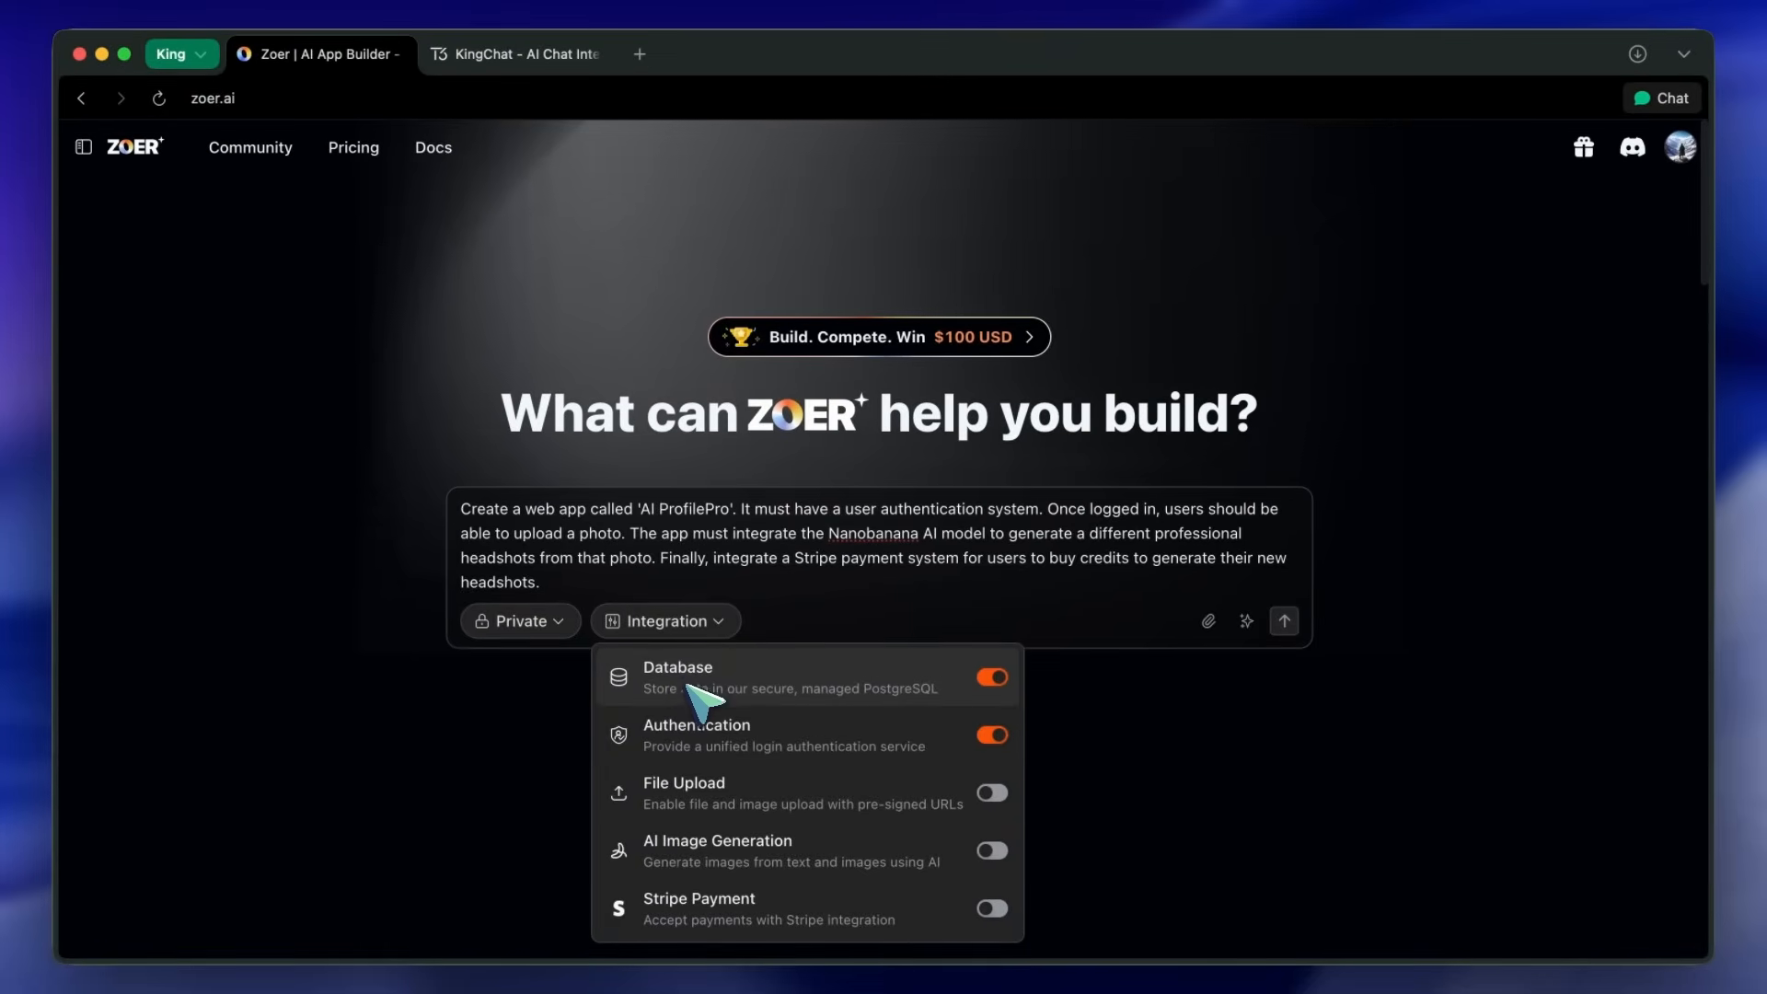
mouse_move(722, 735)
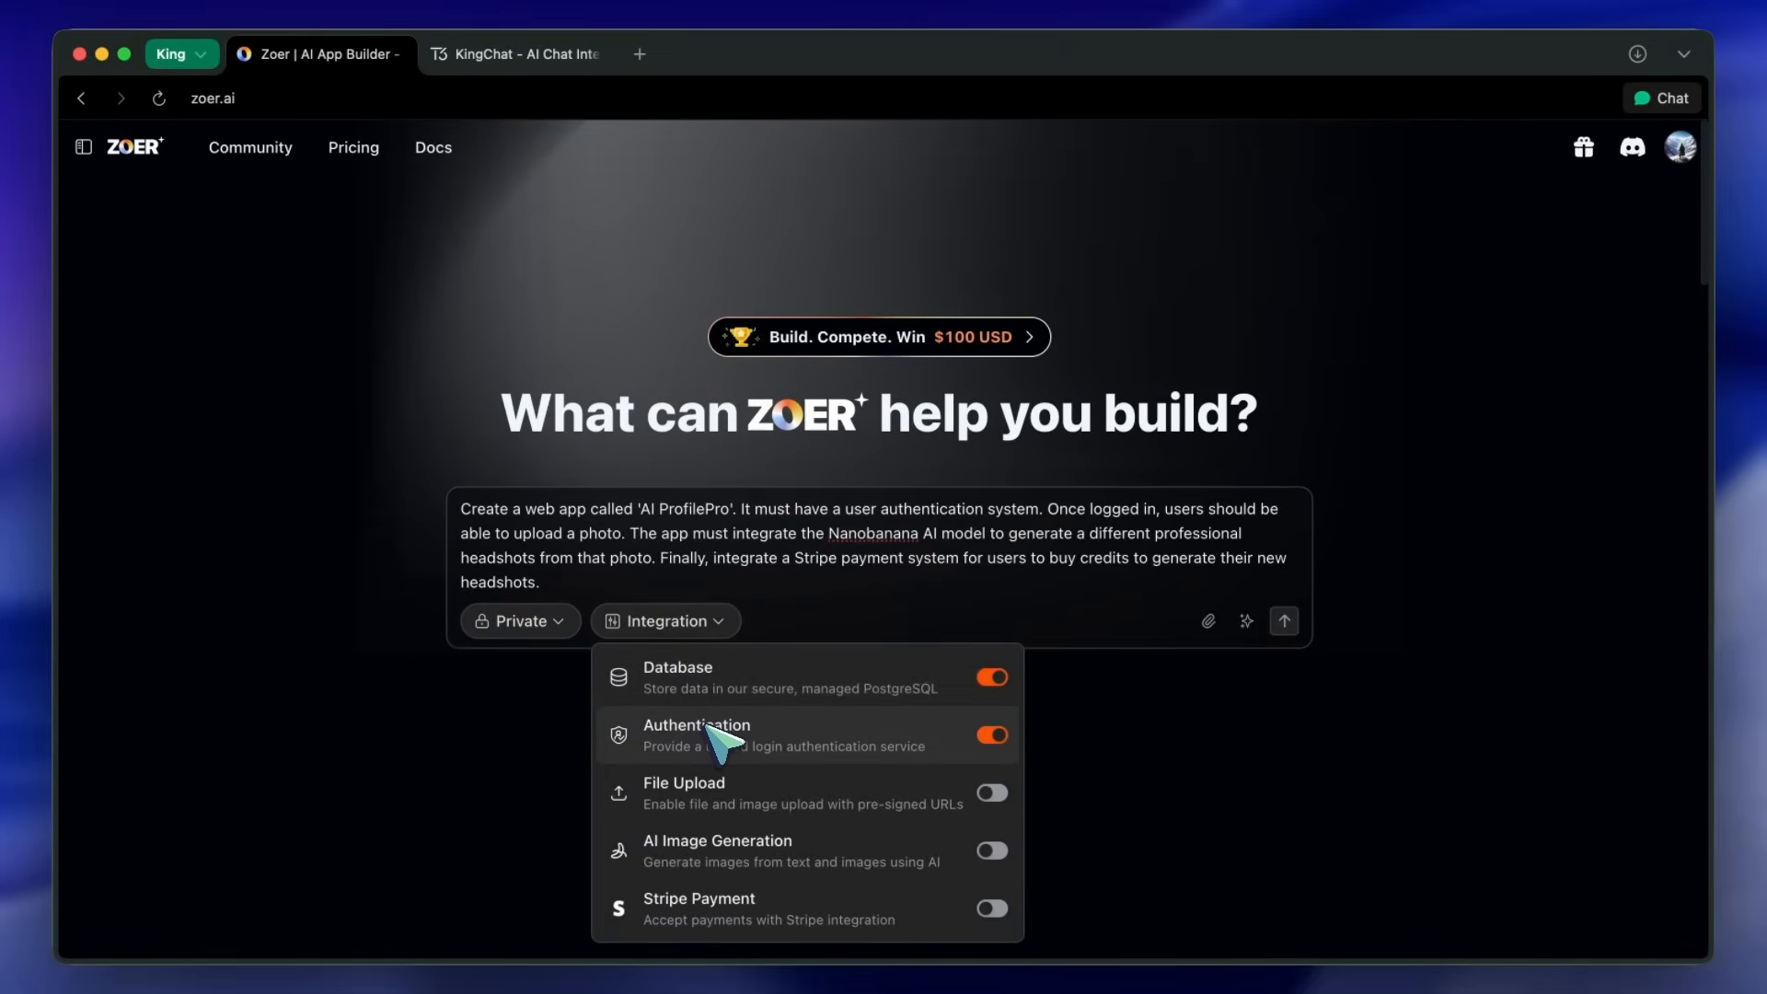
mouse_move(711, 754)
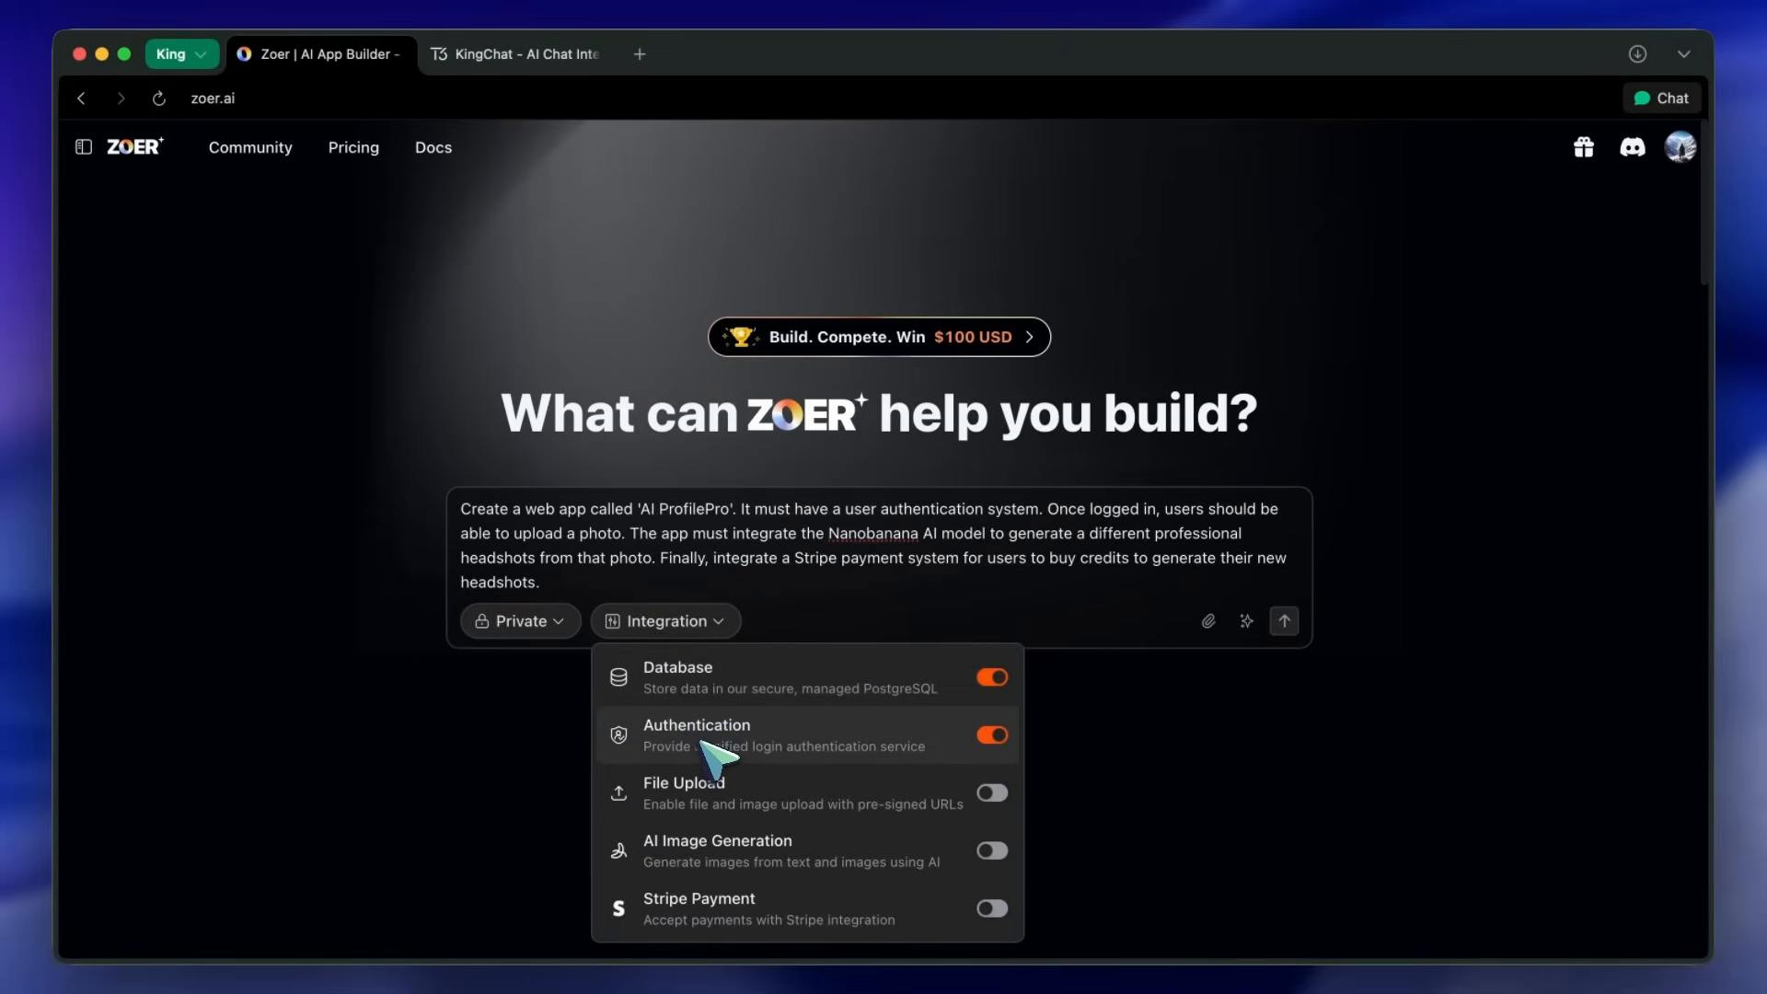
mouse_move(940, 707)
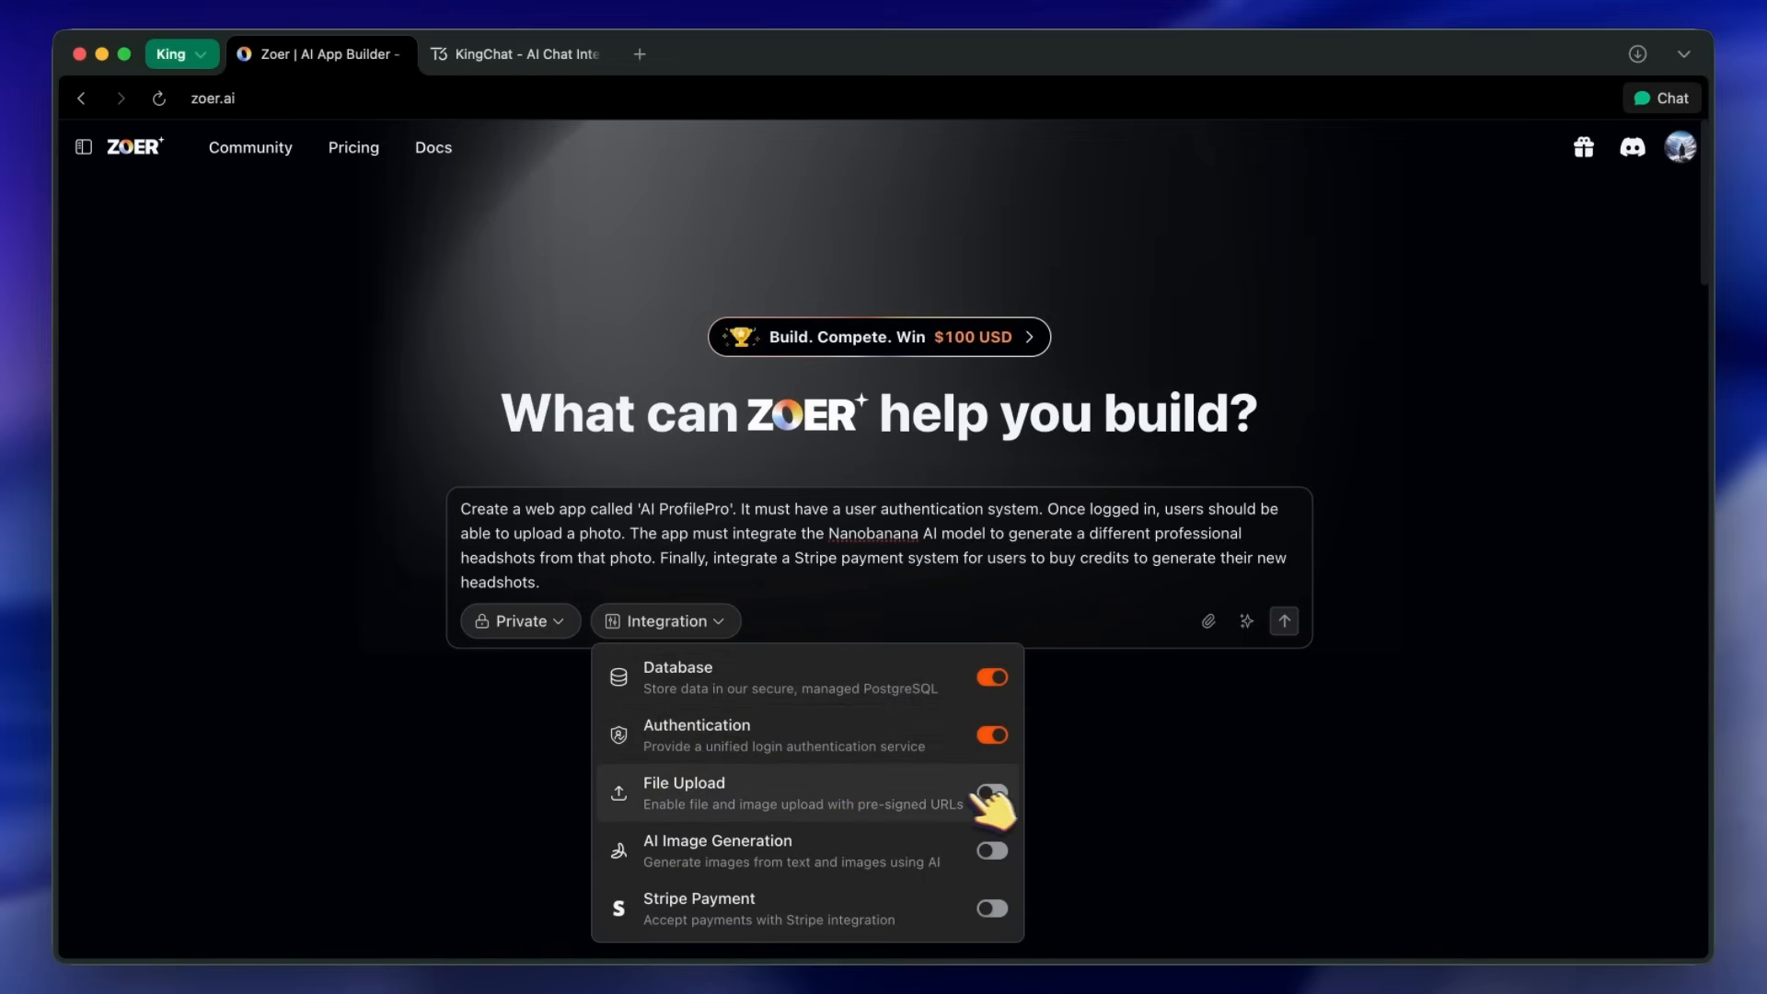
click(990, 792)
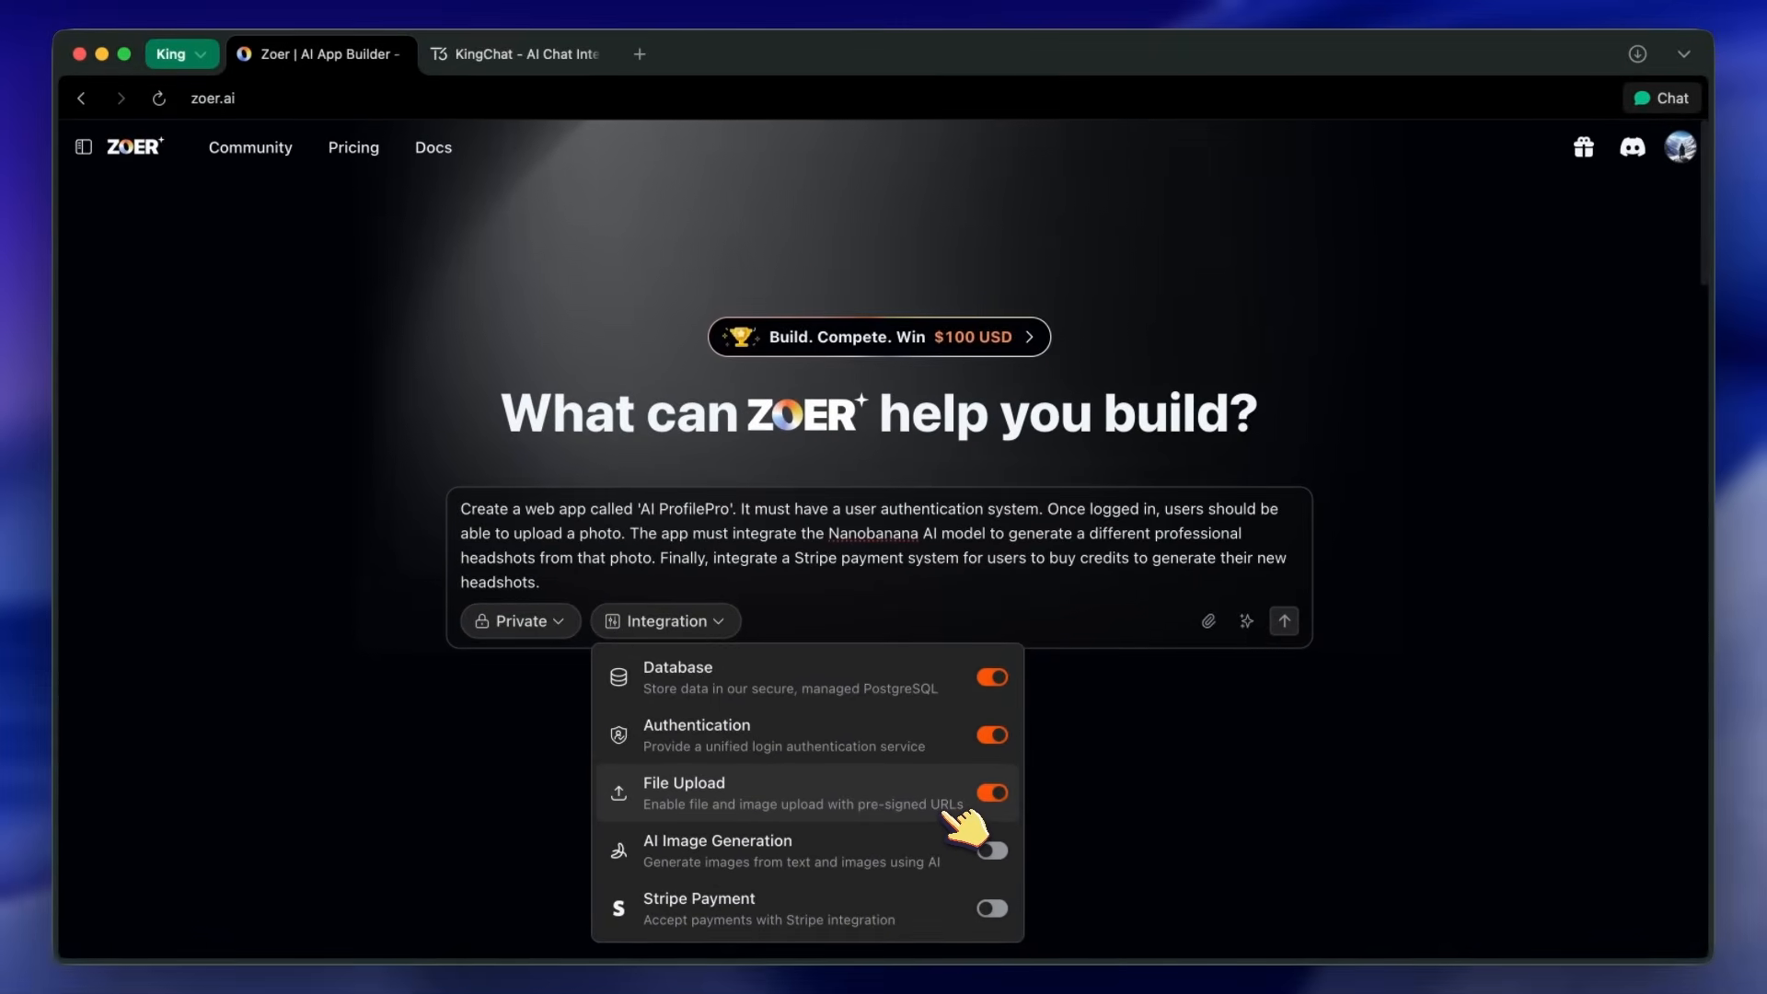
mouse_move(952, 828)
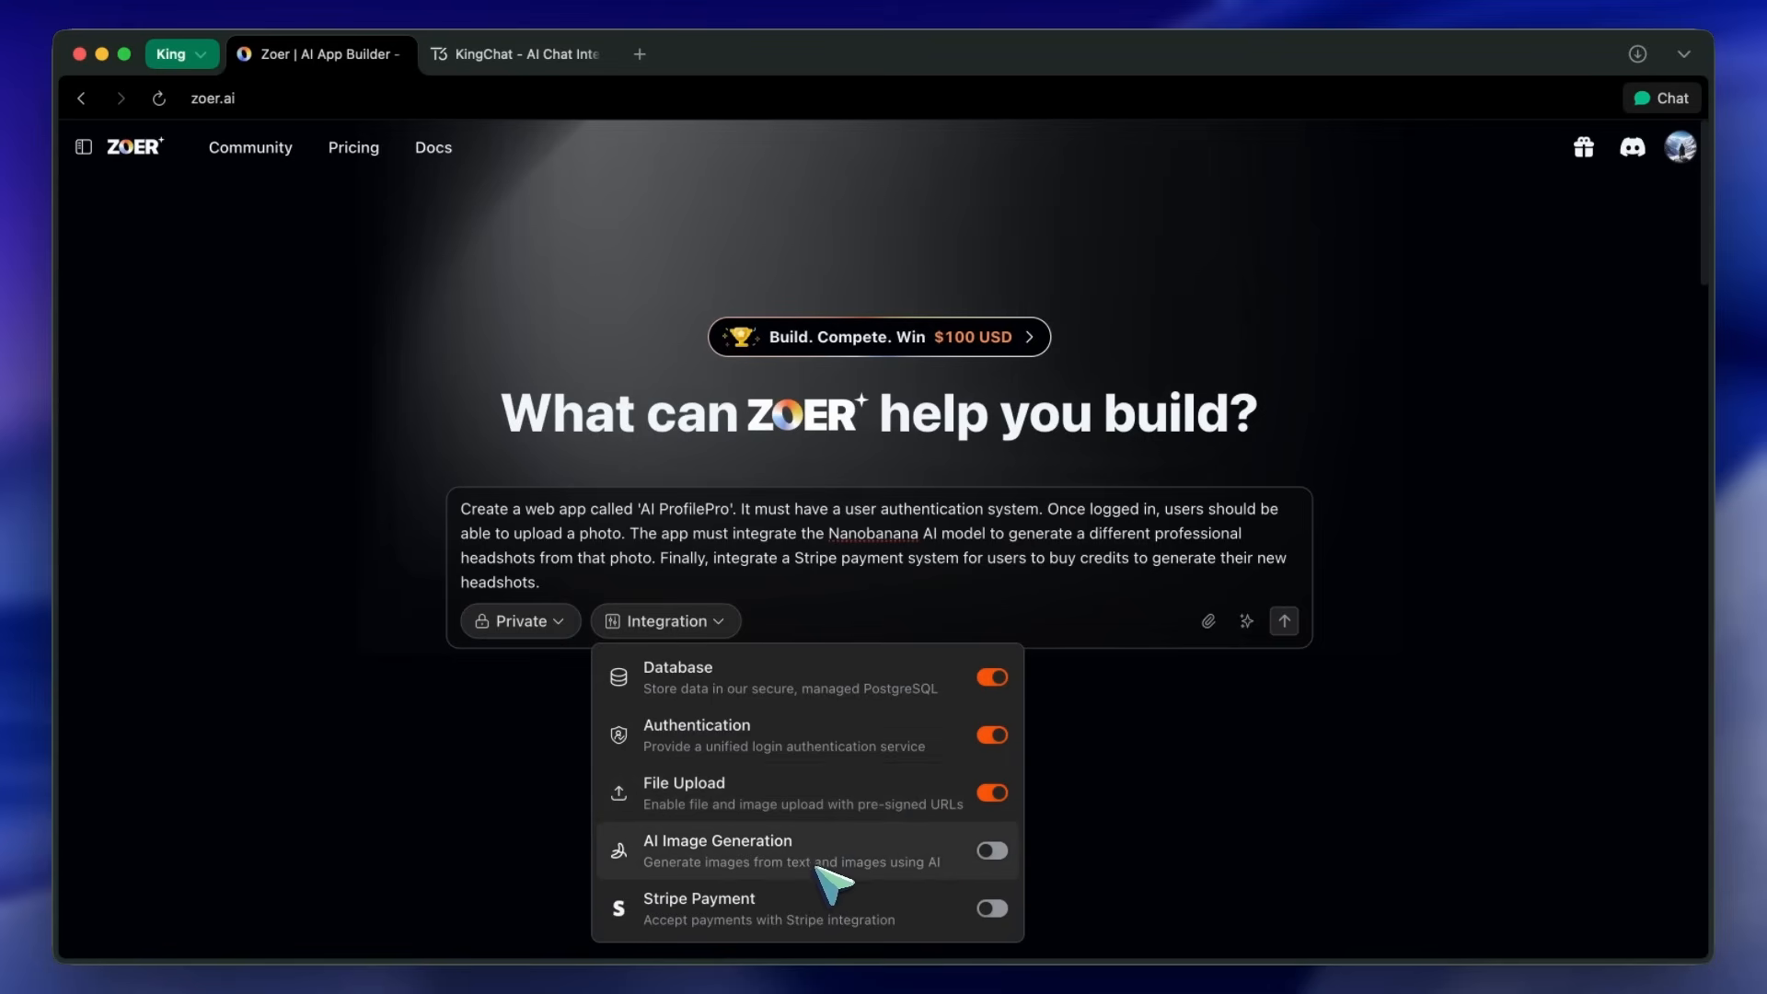
mouse_move(873, 908)
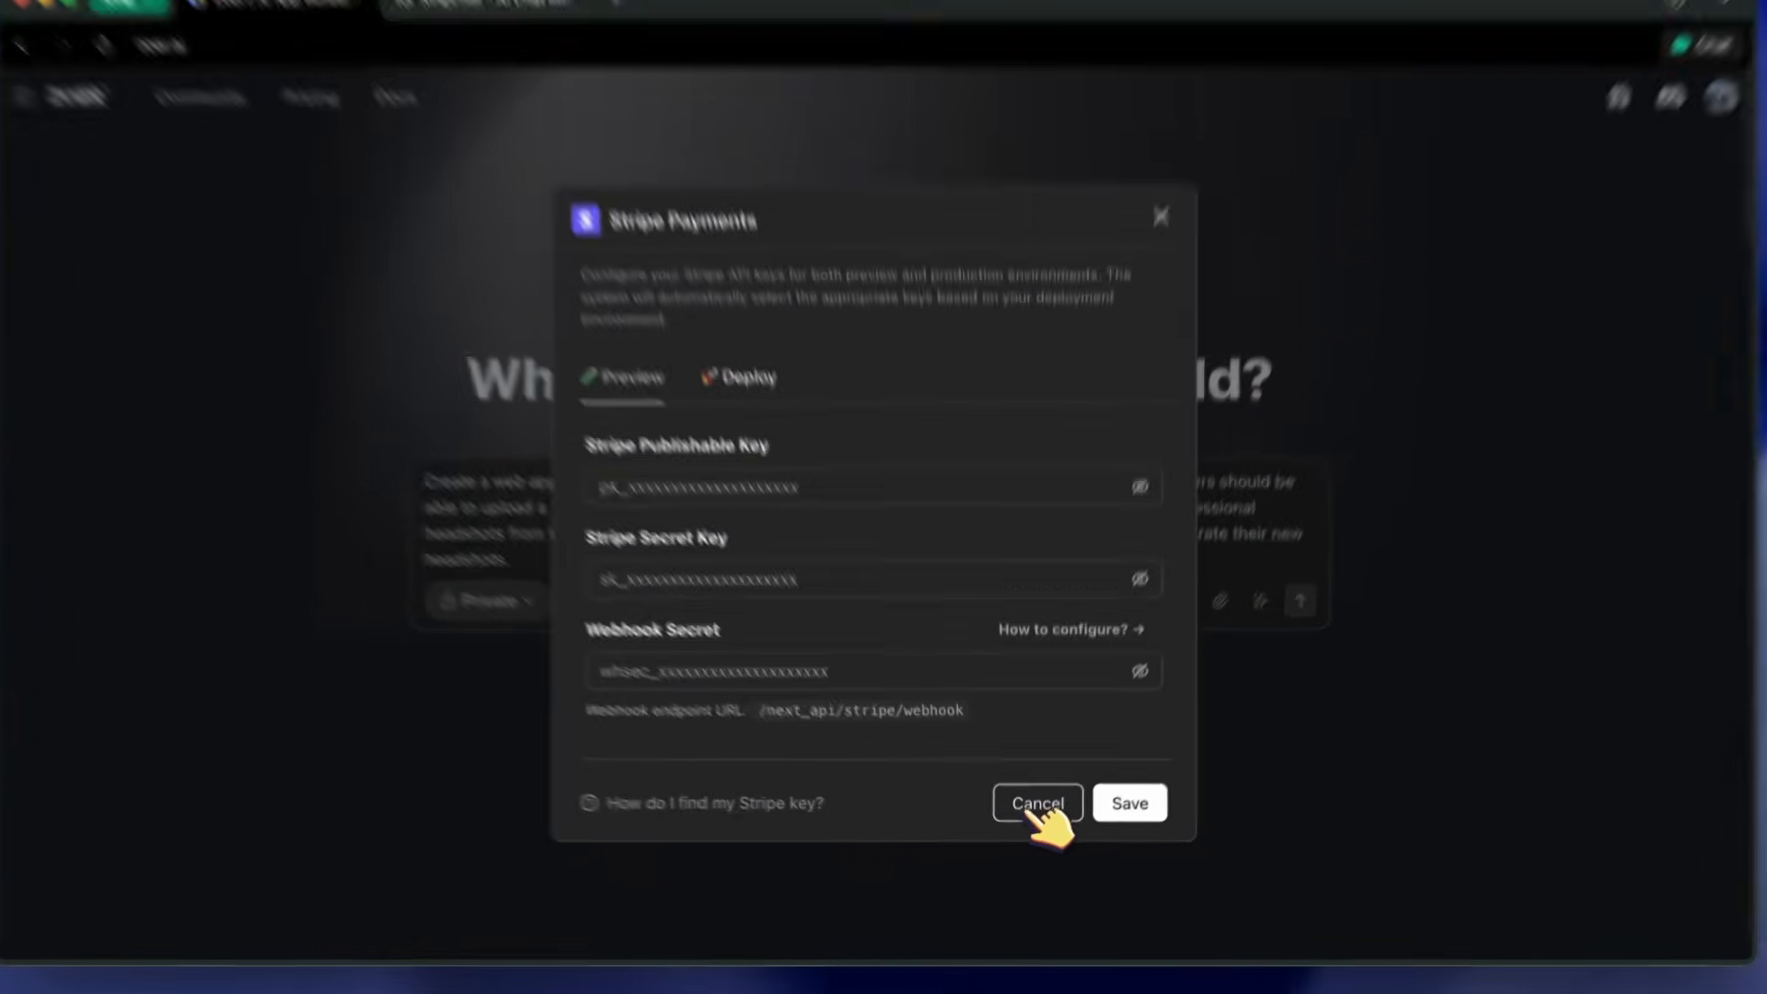
click(1036, 803)
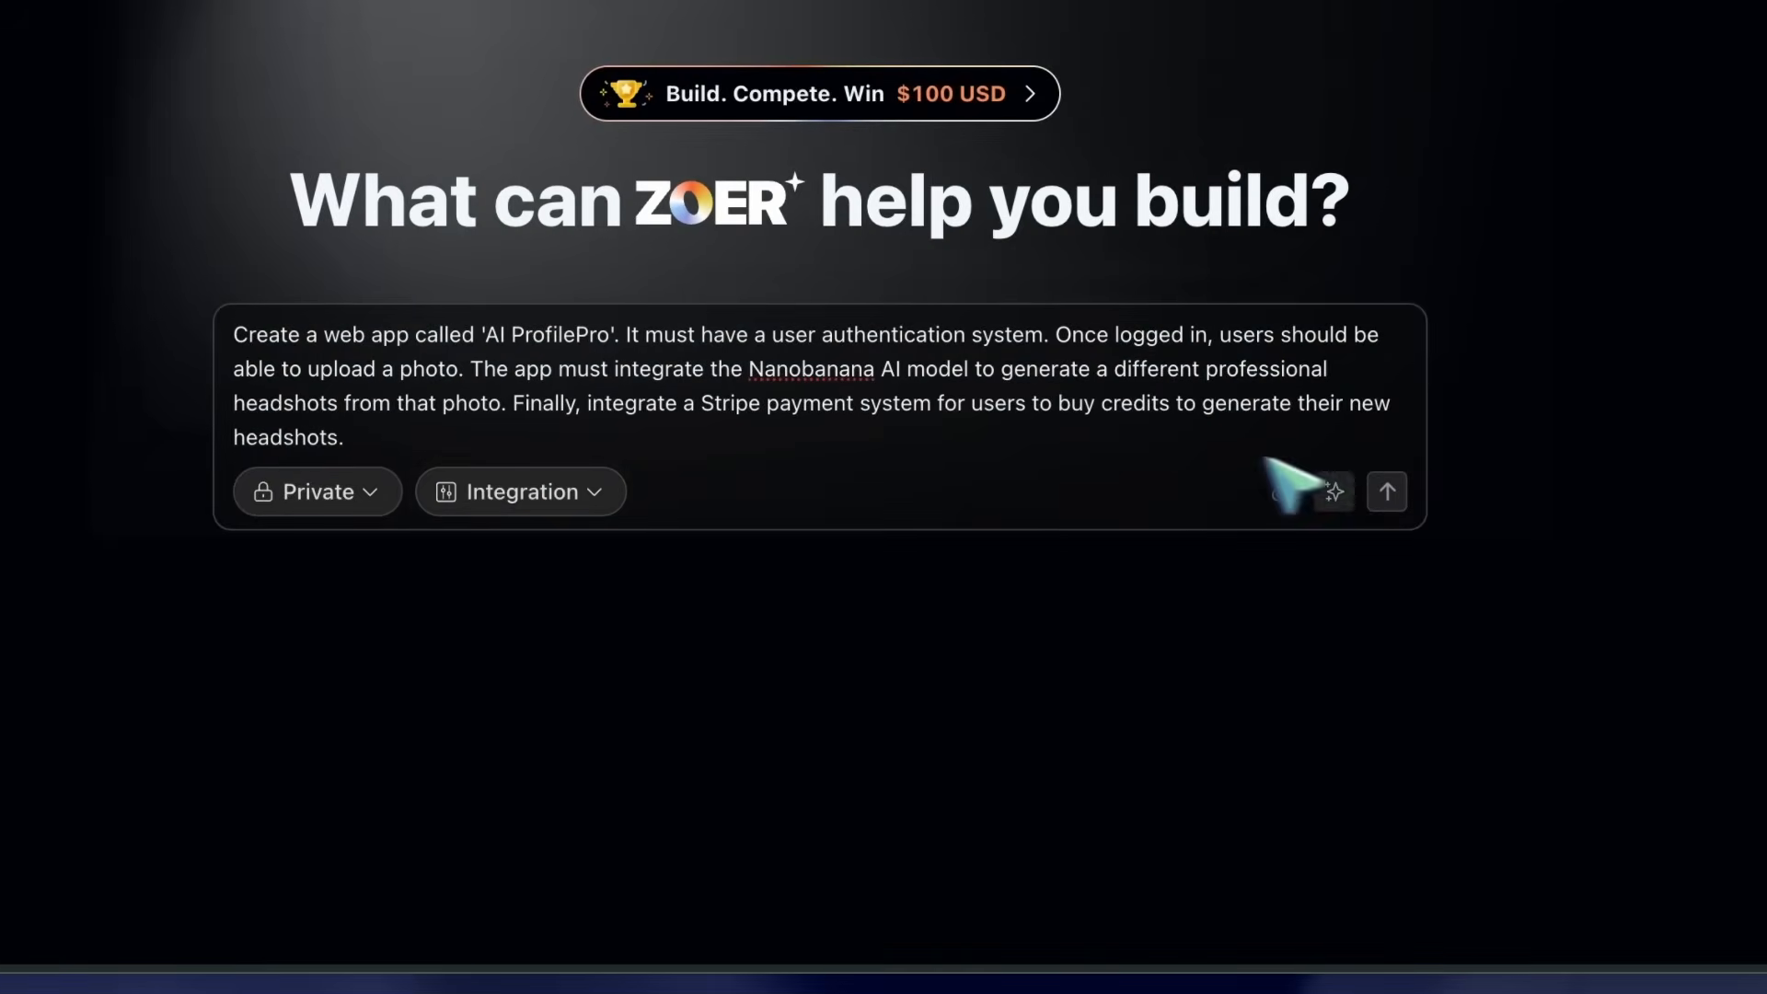
Submit the prompt so Zoer starts building AI ProfilePro and follow the build progress
click(1388, 492)
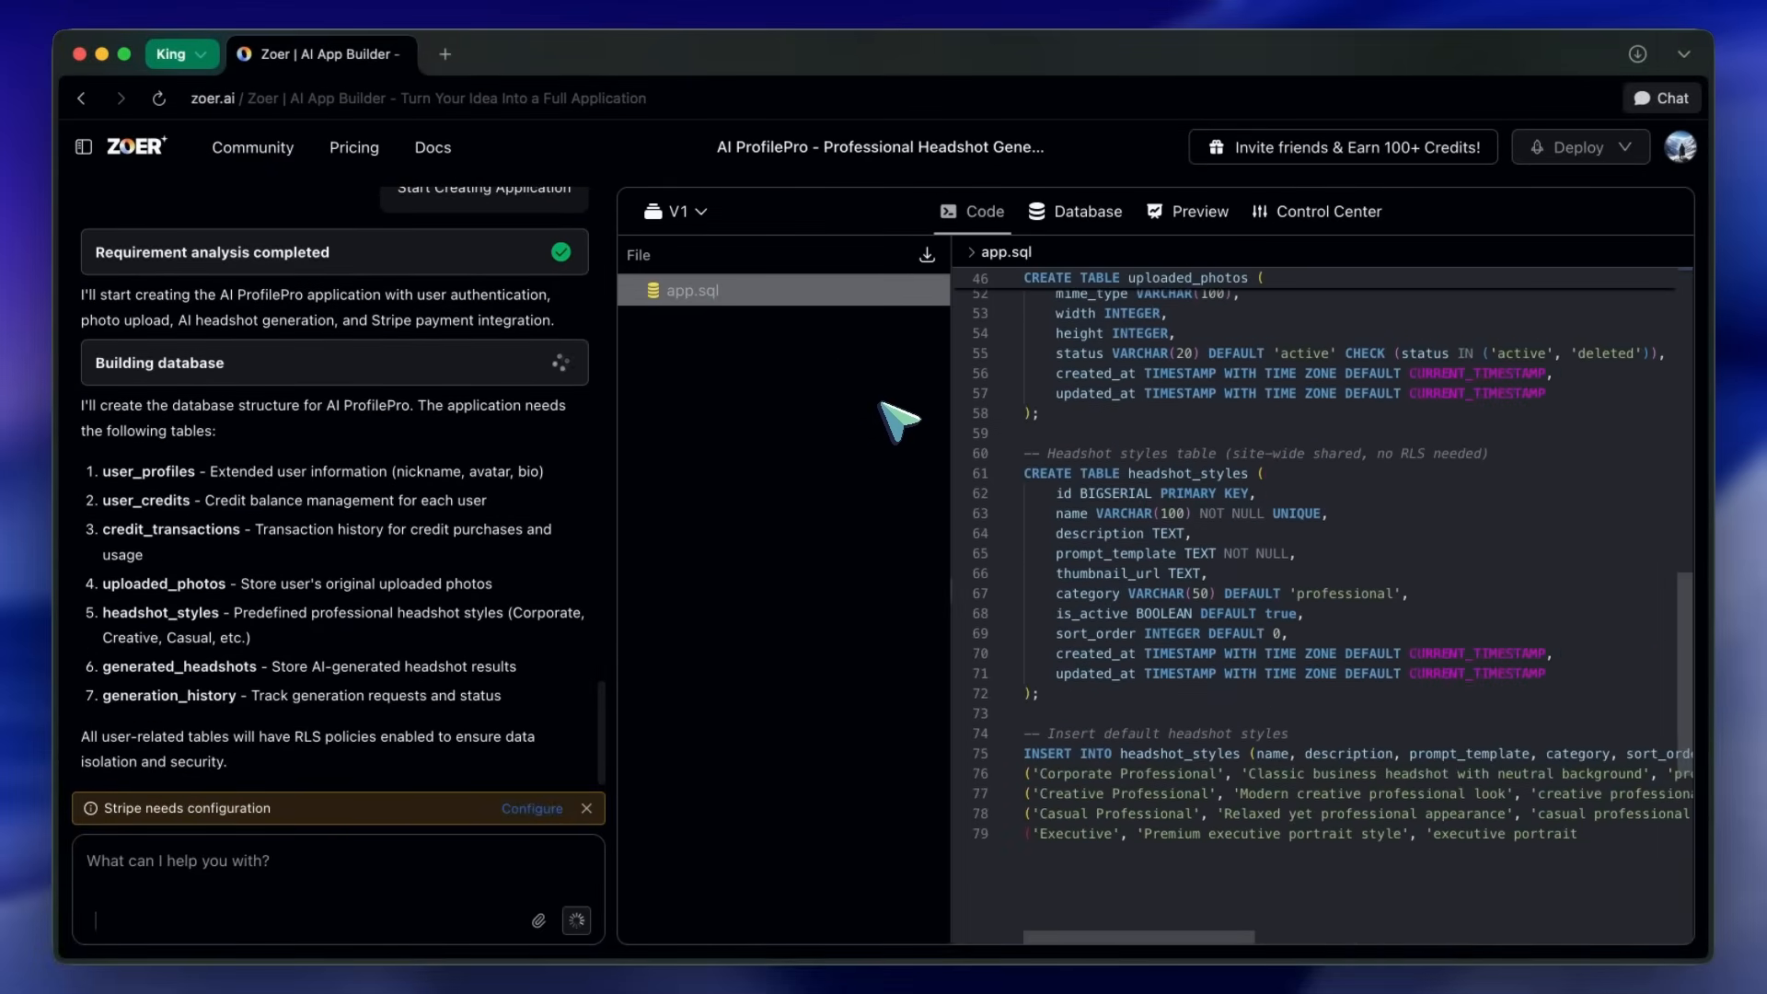
scroll(down, 3)
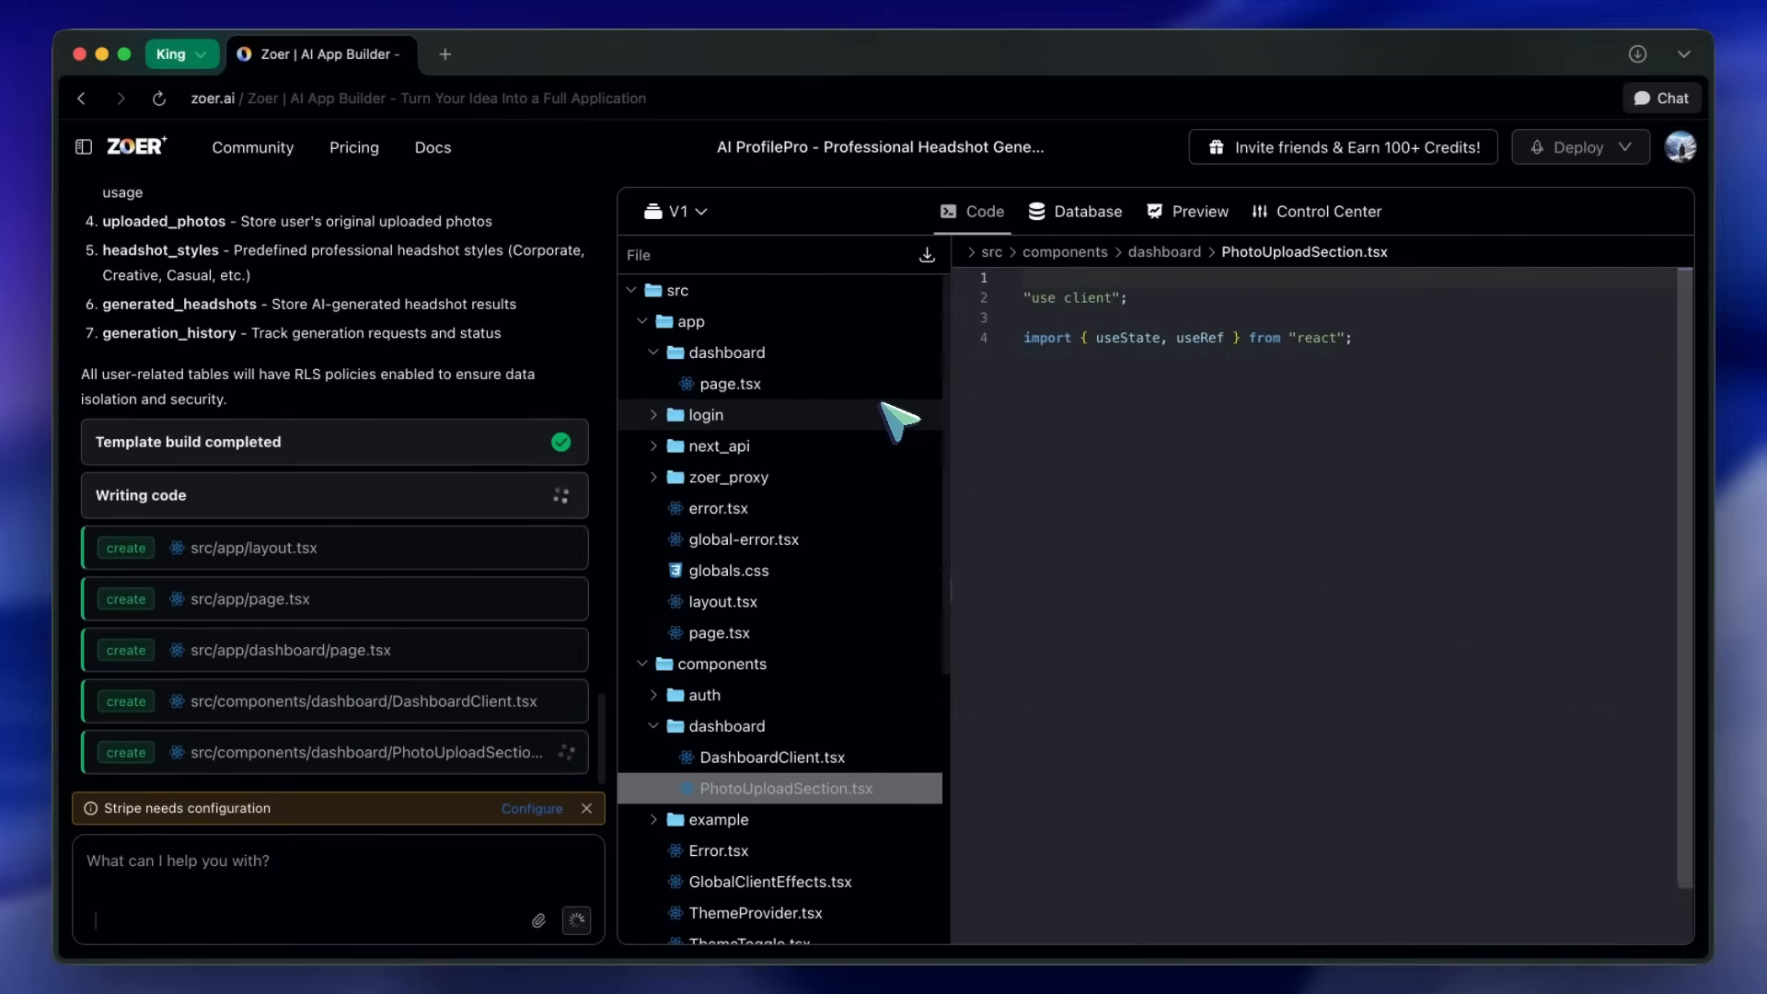
View the running app's preview showing the Create your account sign-up page
click(1187, 210)
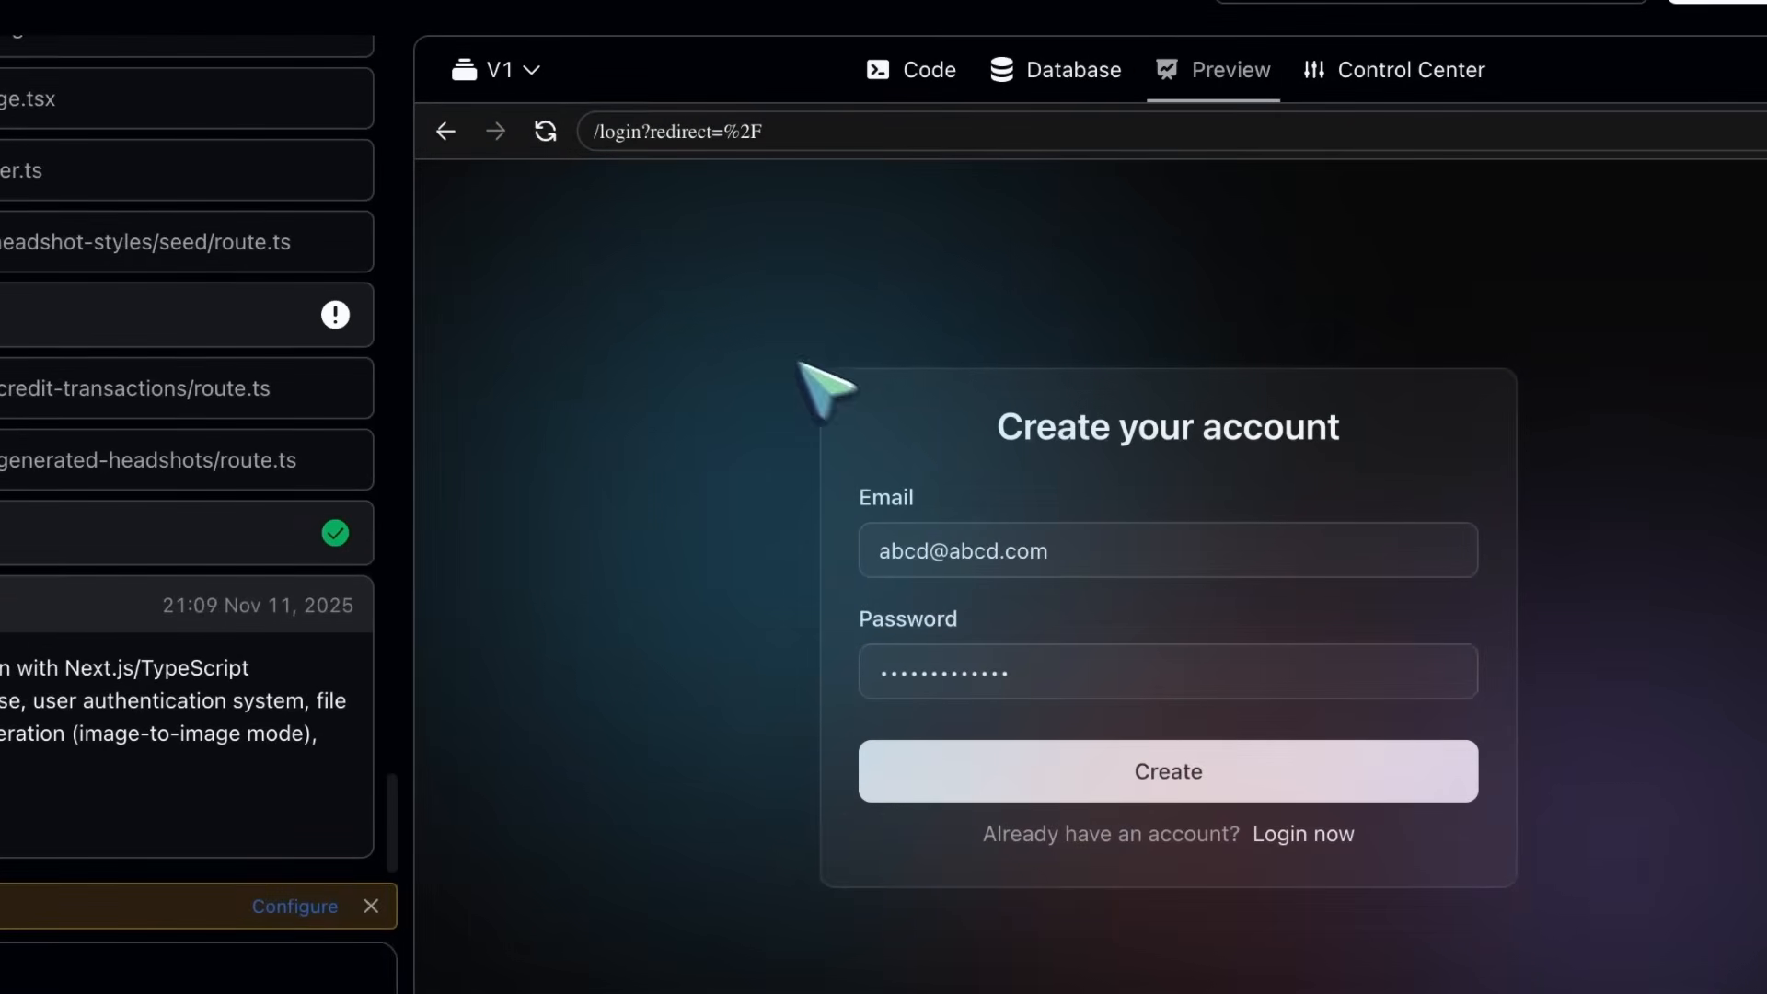
mouse_move(1141, 467)
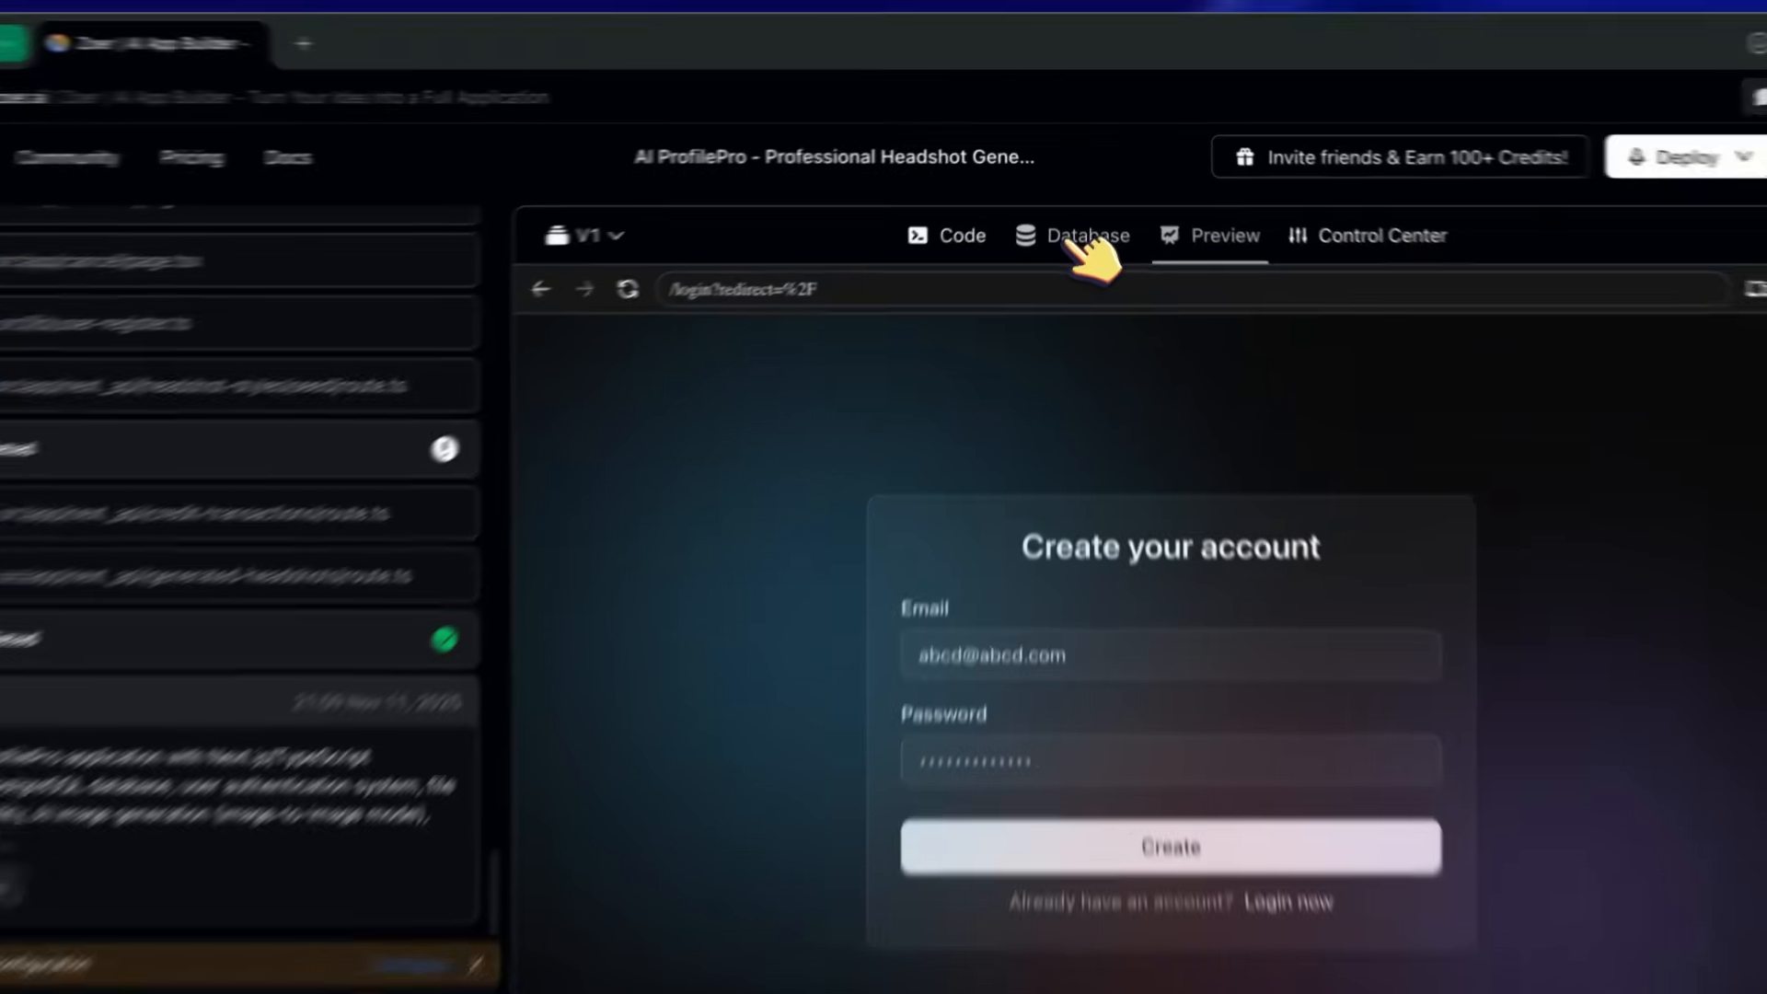
Inspect the user_profiles, user_credits, generated_headshots and headshot_styles tables, the last with six seeded styles
click(1086, 236)
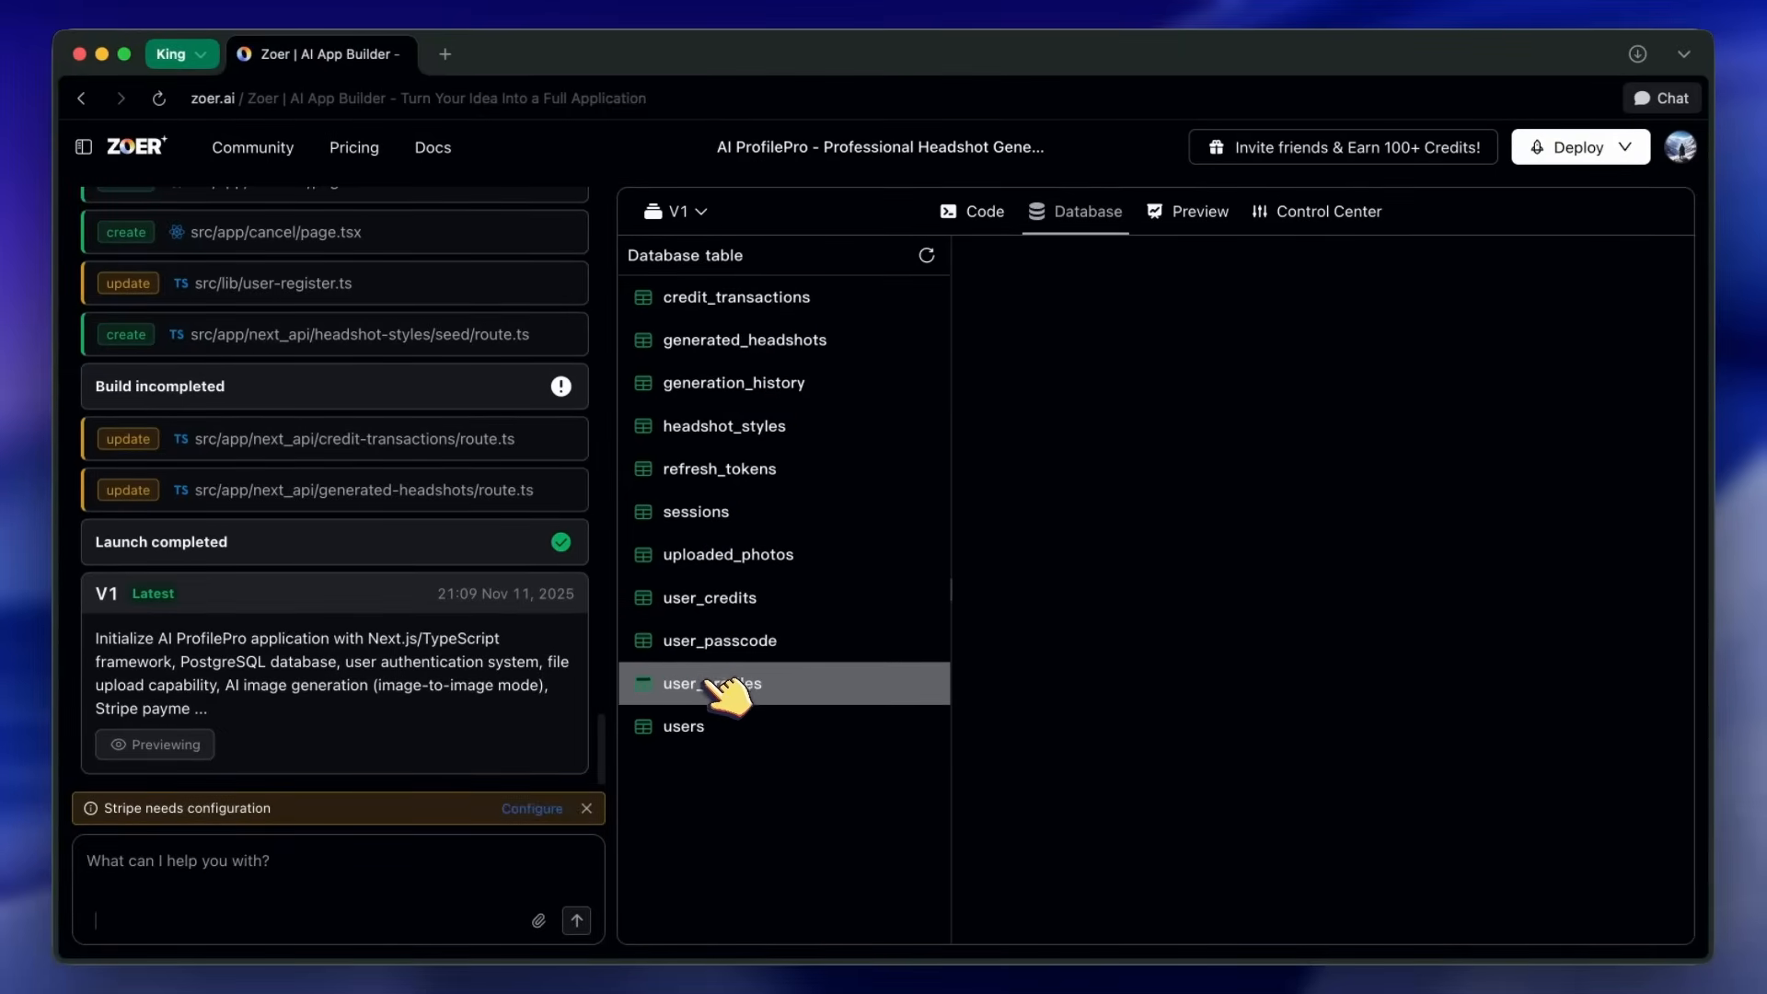
click(711, 683)
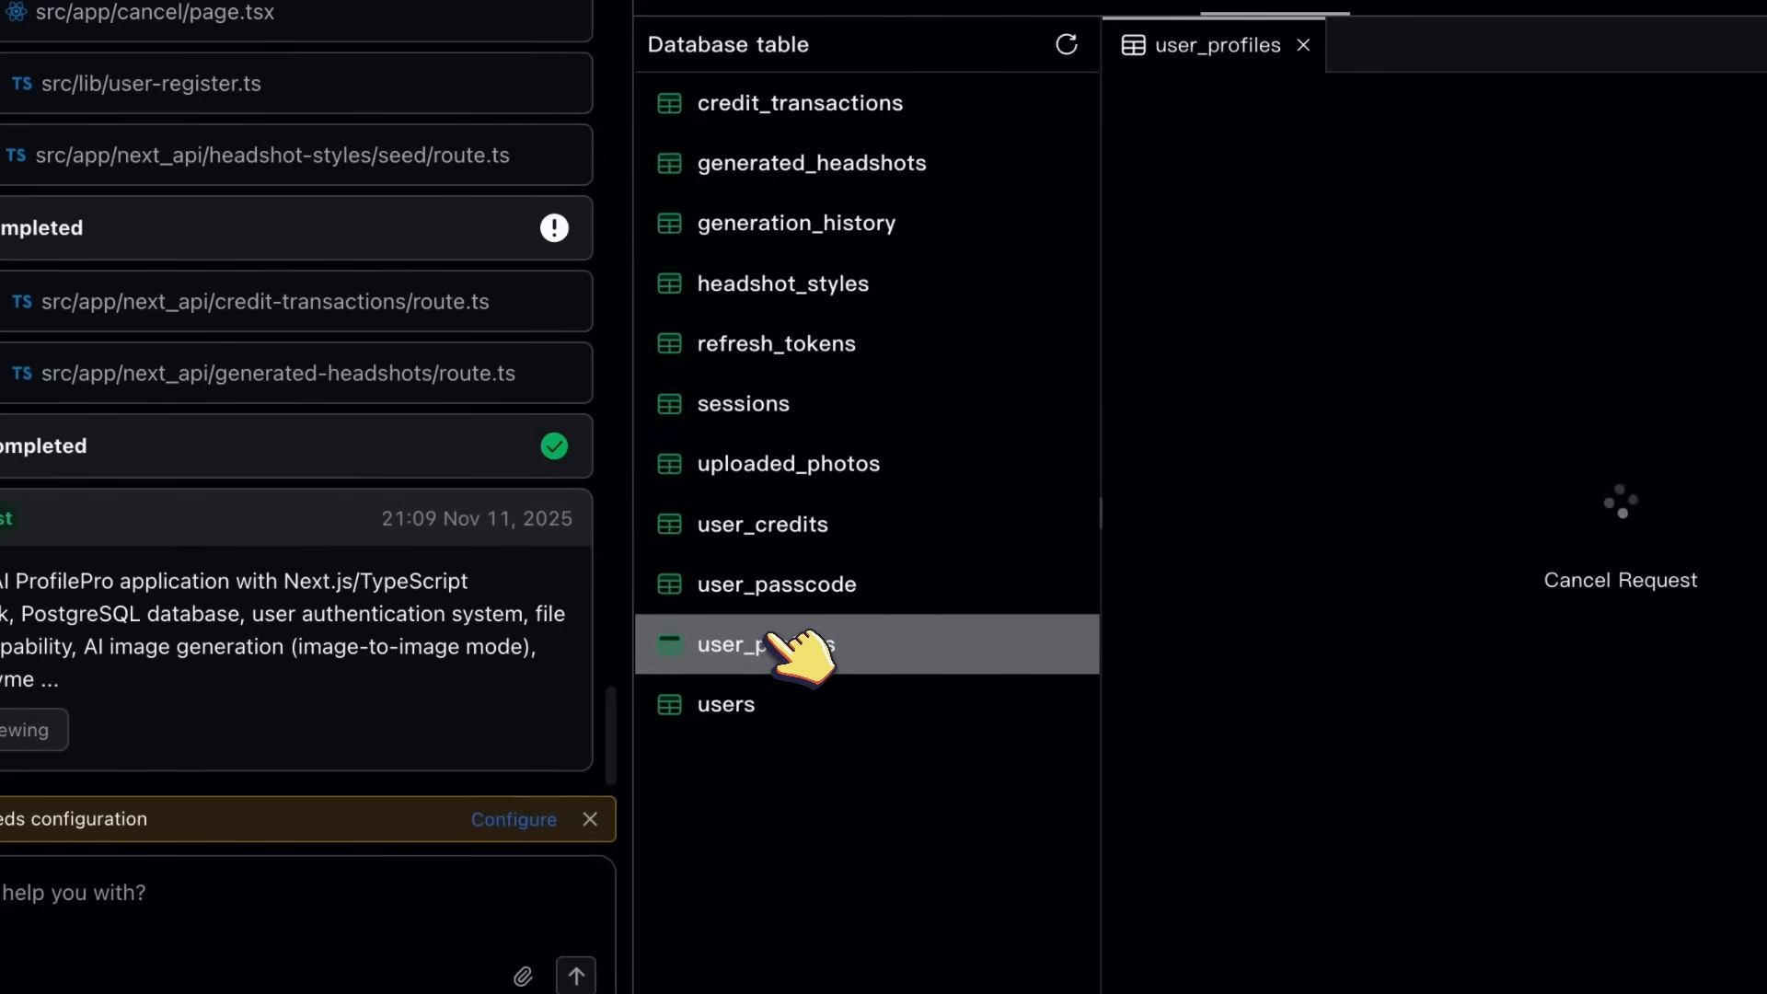
click(769, 644)
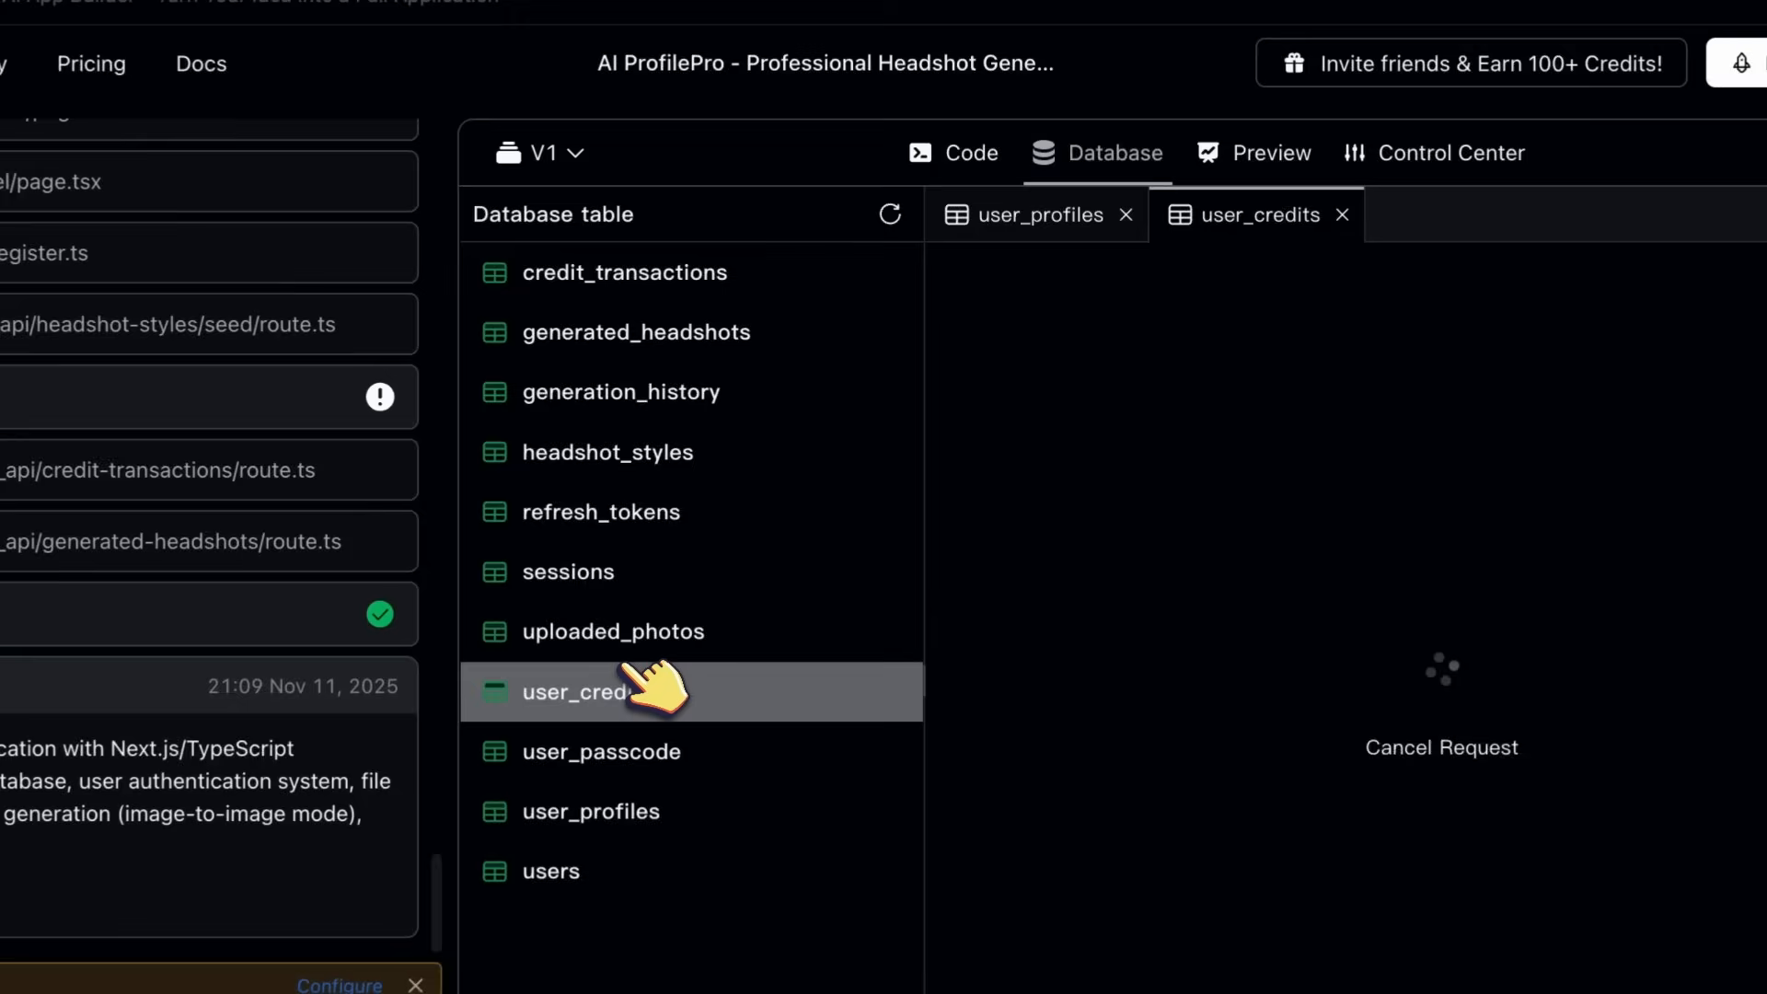
click(585, 692)
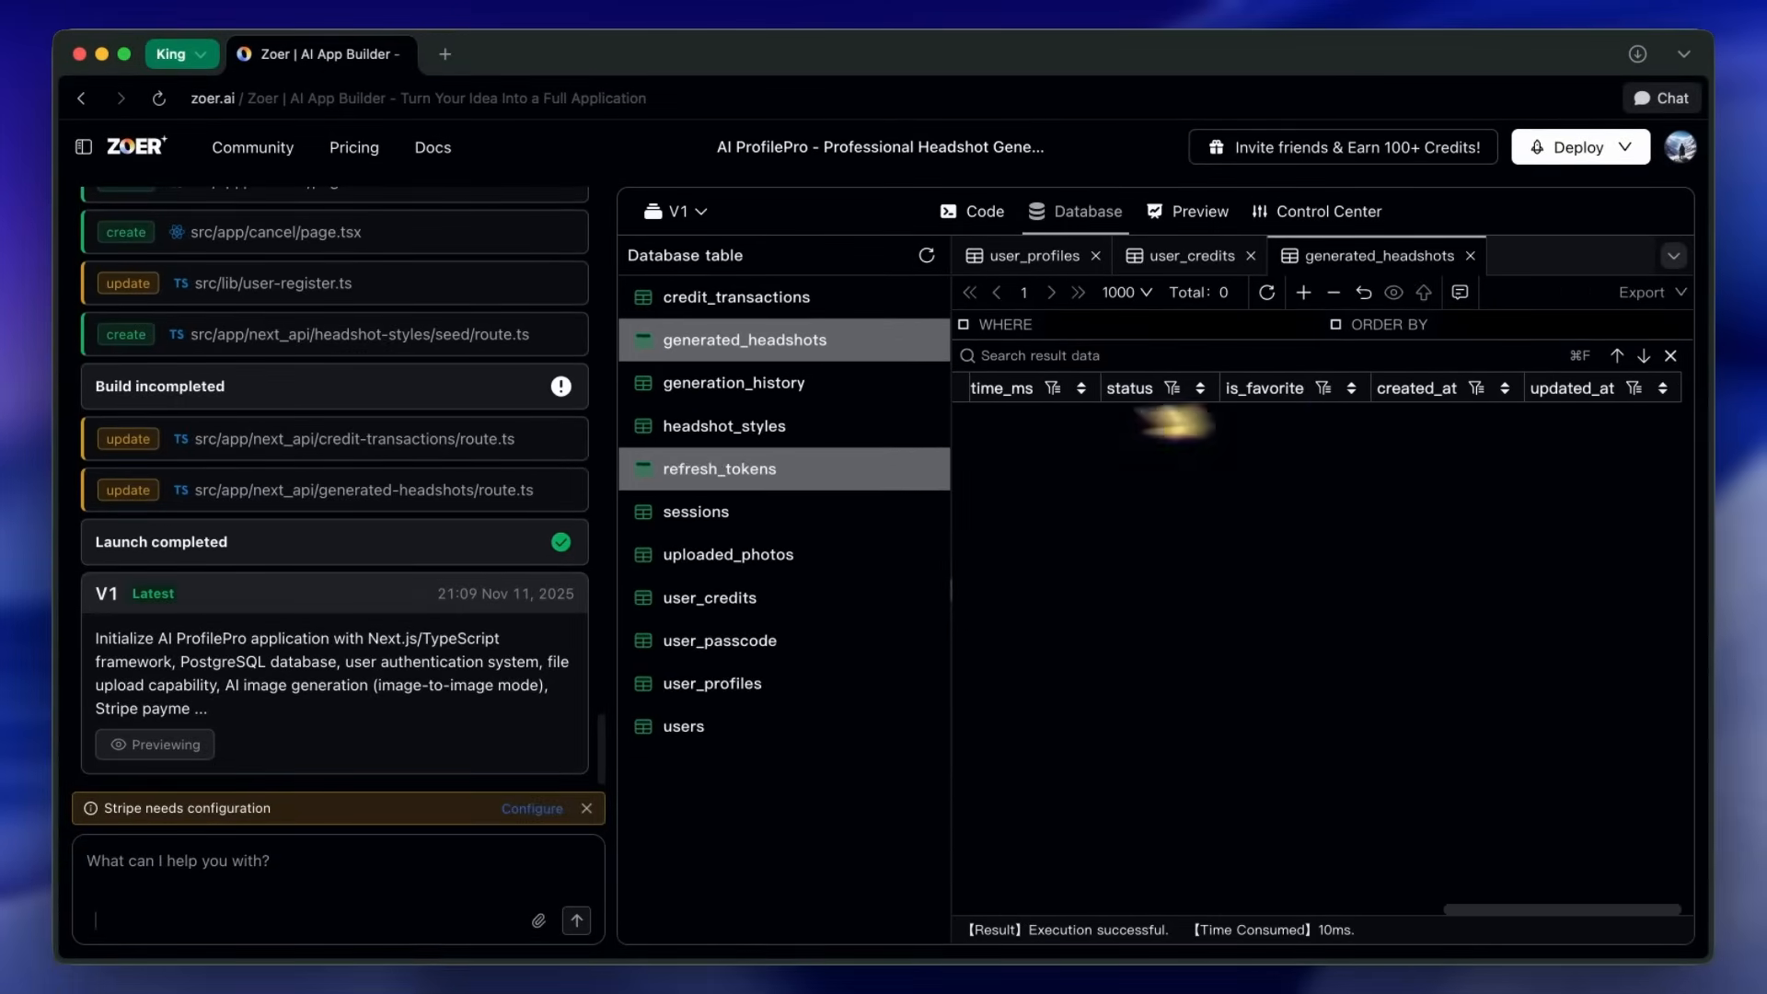
click(724, 425)
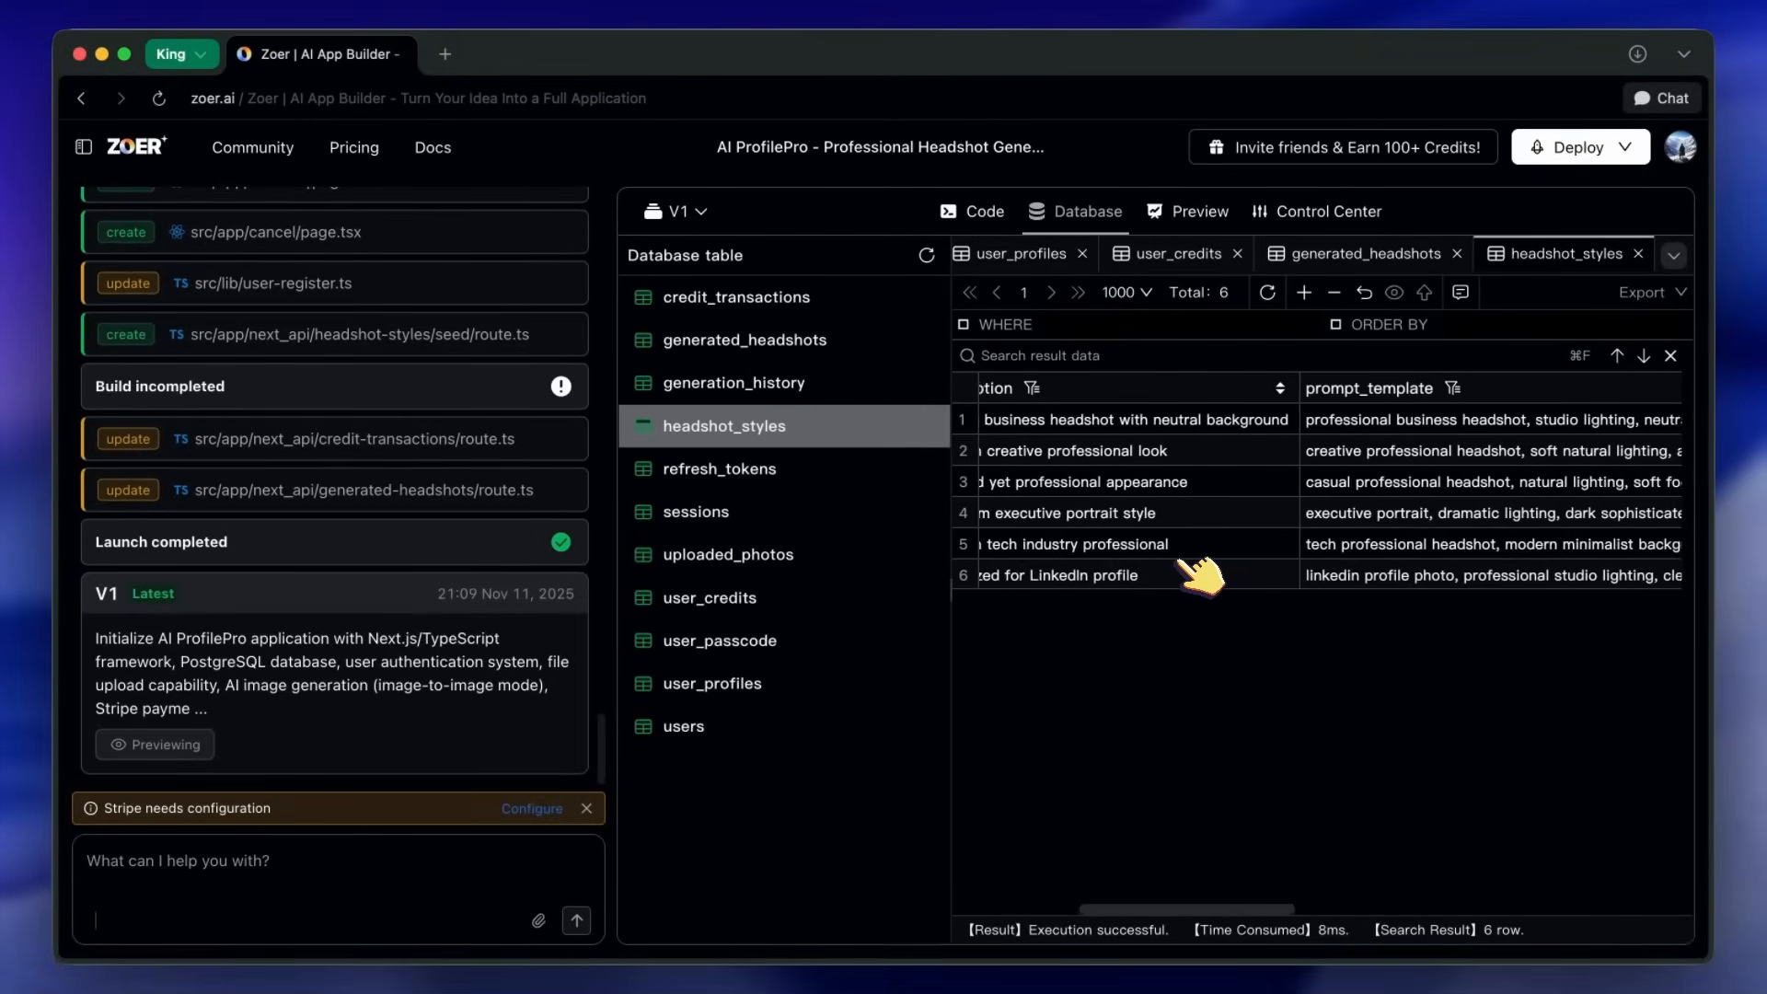
scroll(right, 3)
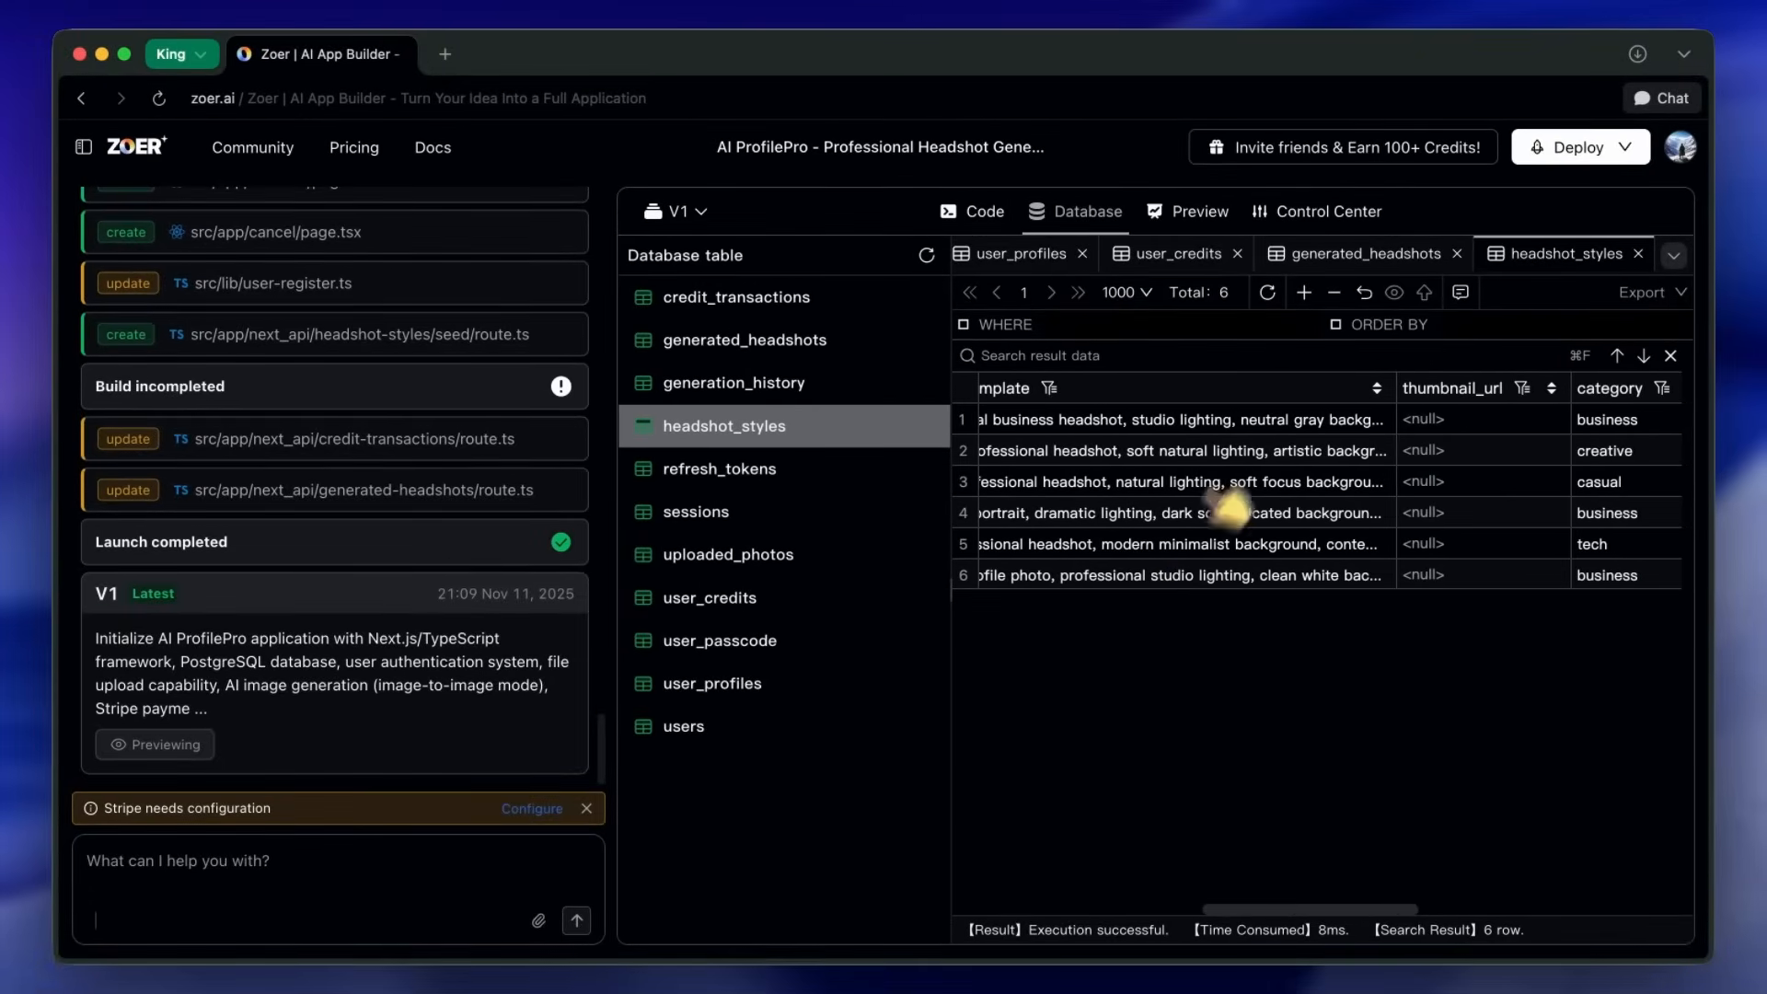
In the preview, switch between login and registration and submit a new test account
click(1188, 210)
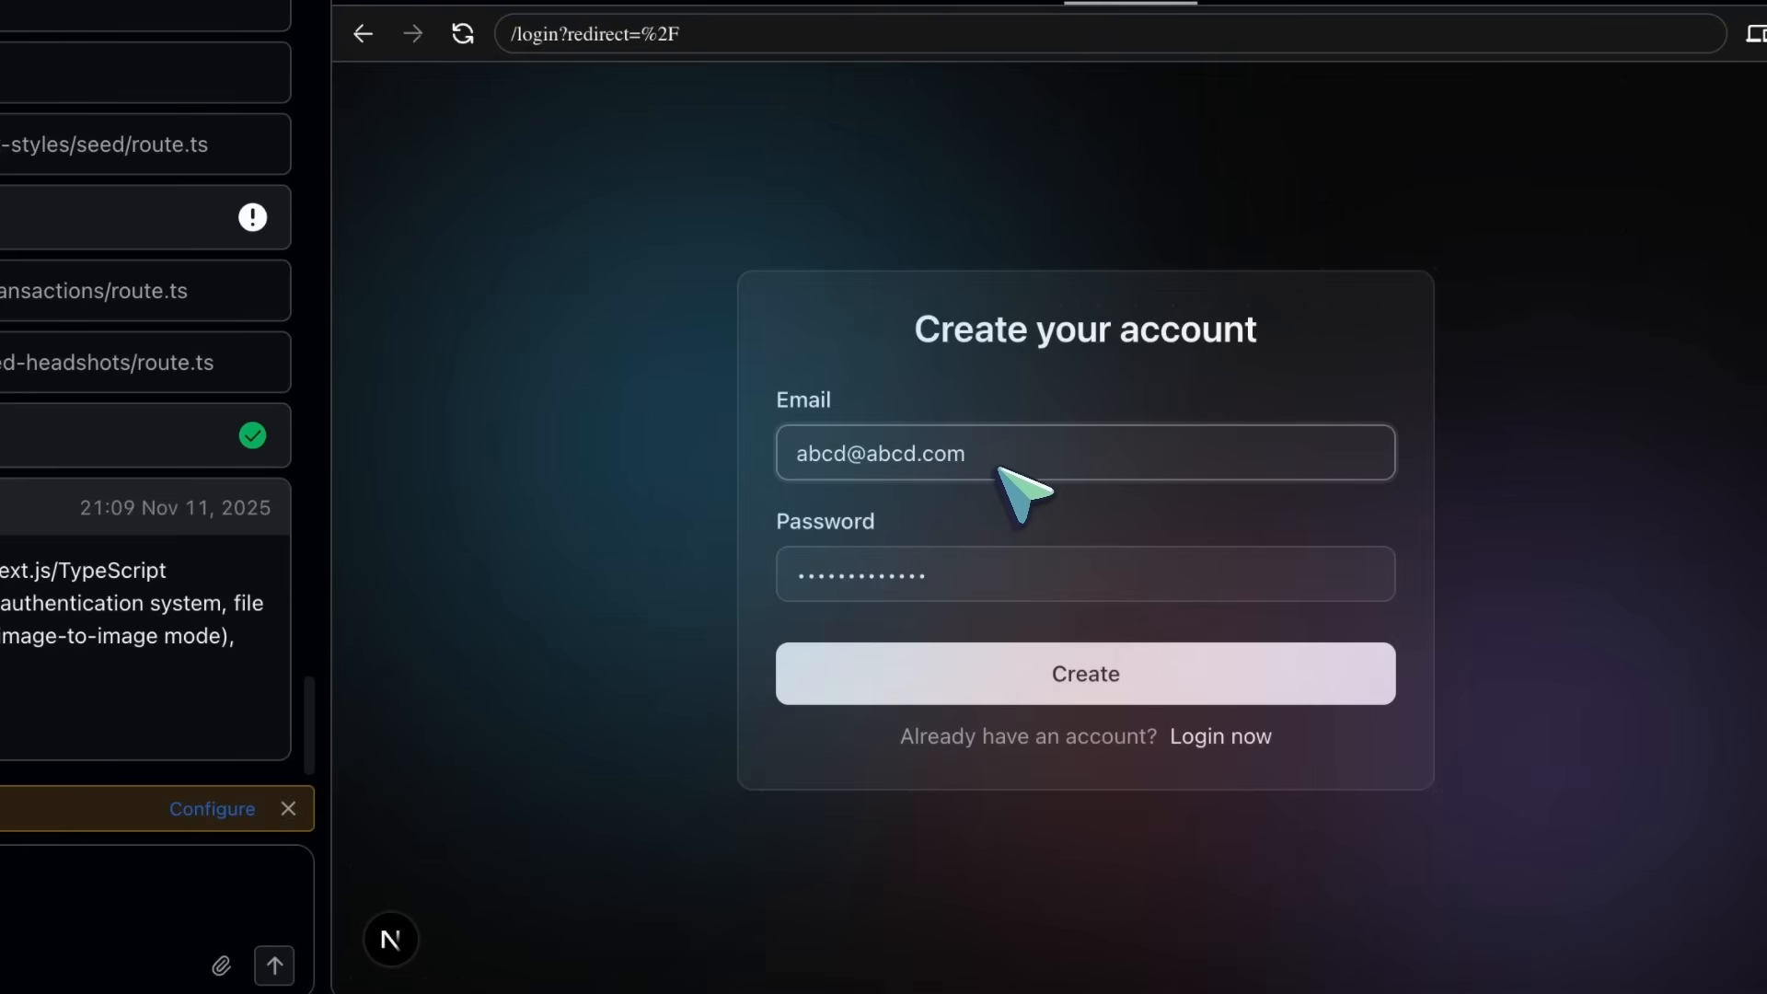
mouse_move(1220, 736)
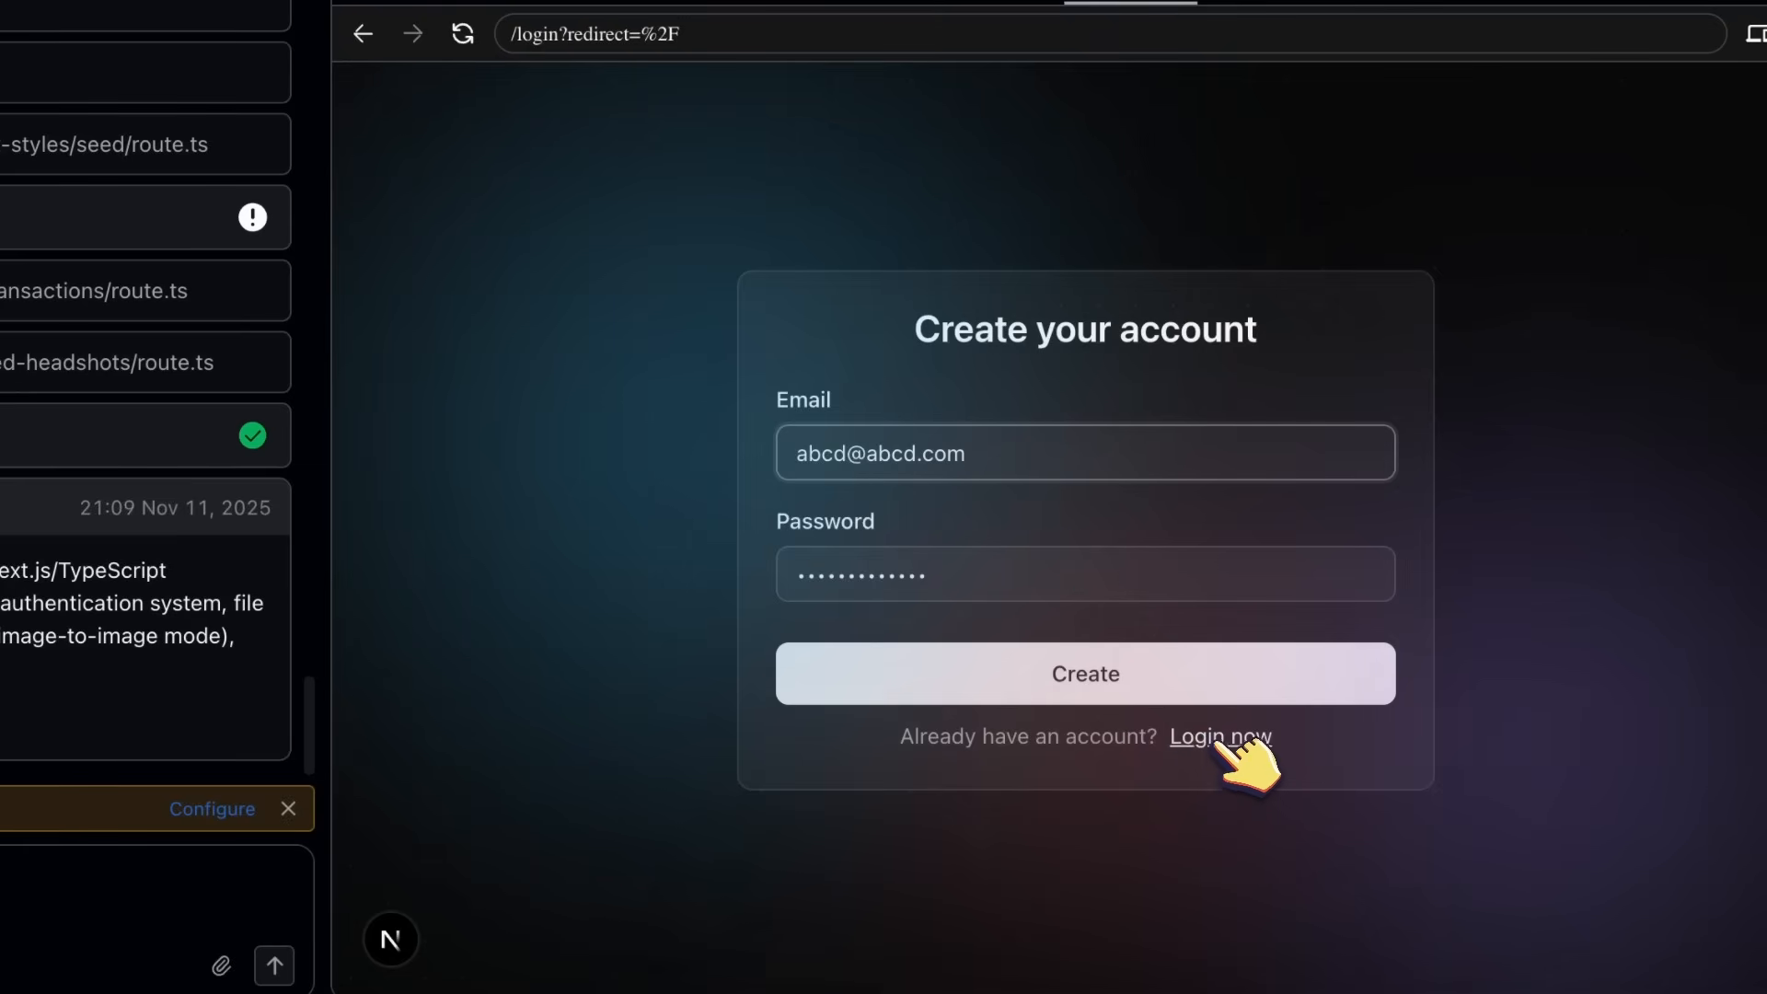
click(1219, 736)
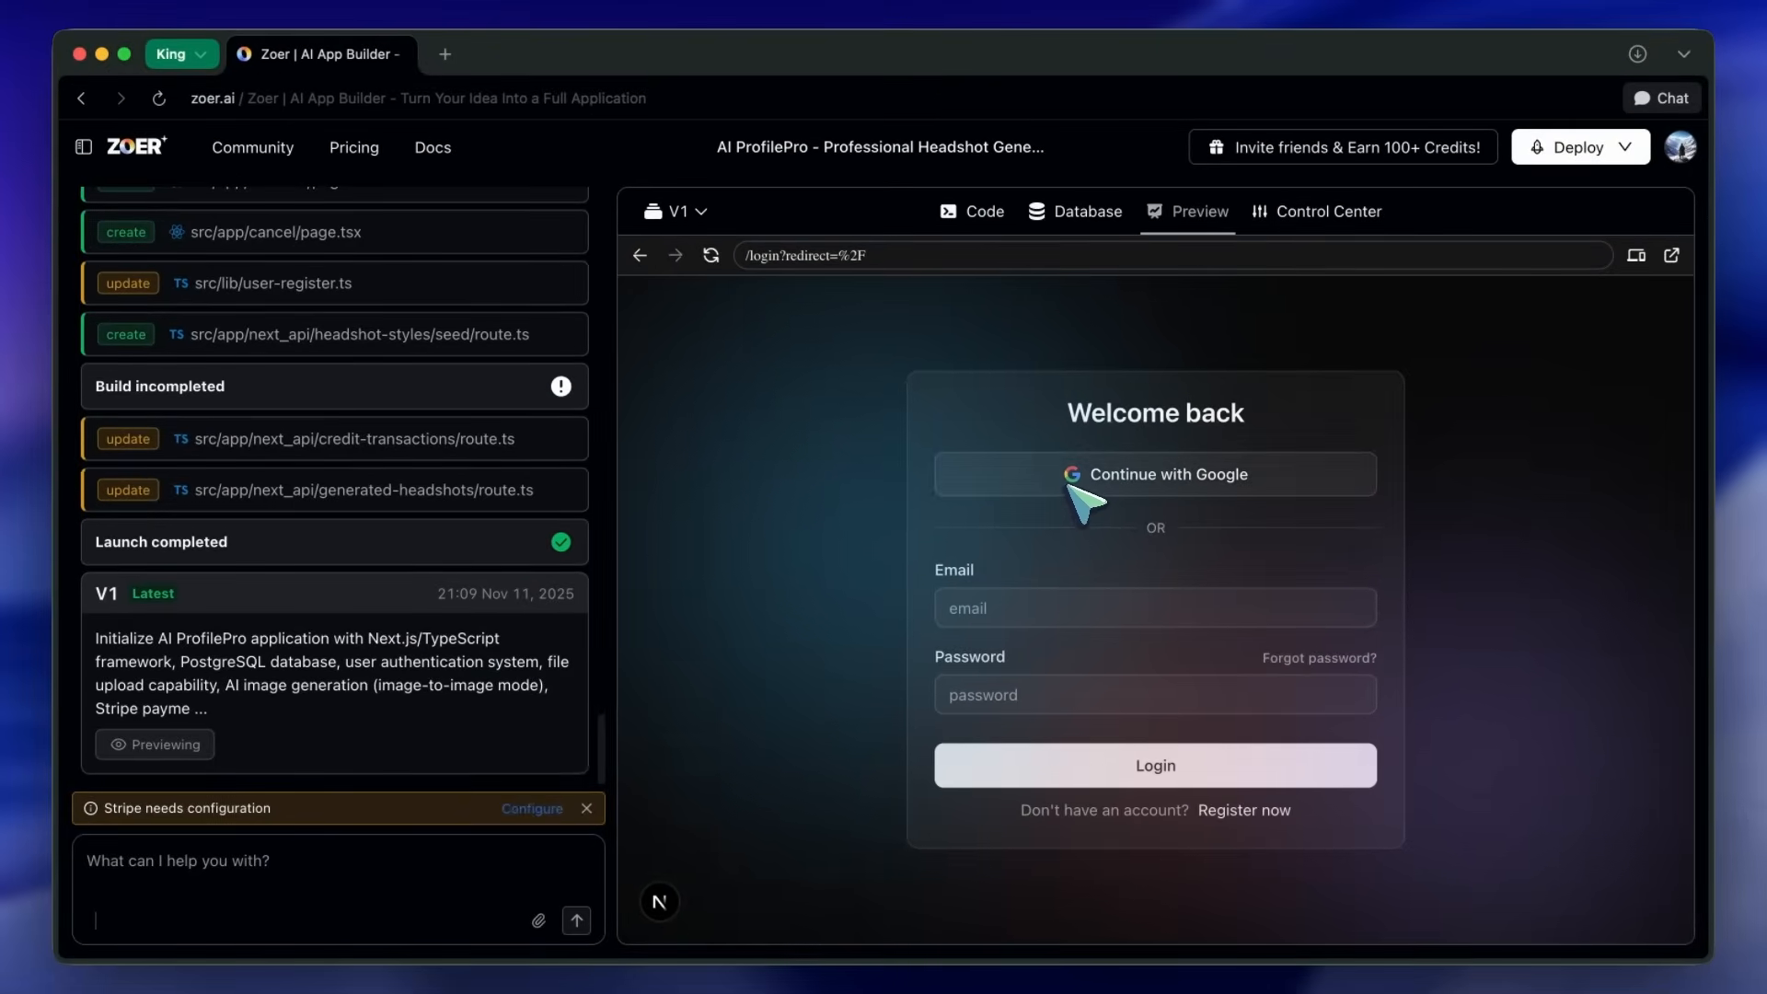
click(1244, 810)
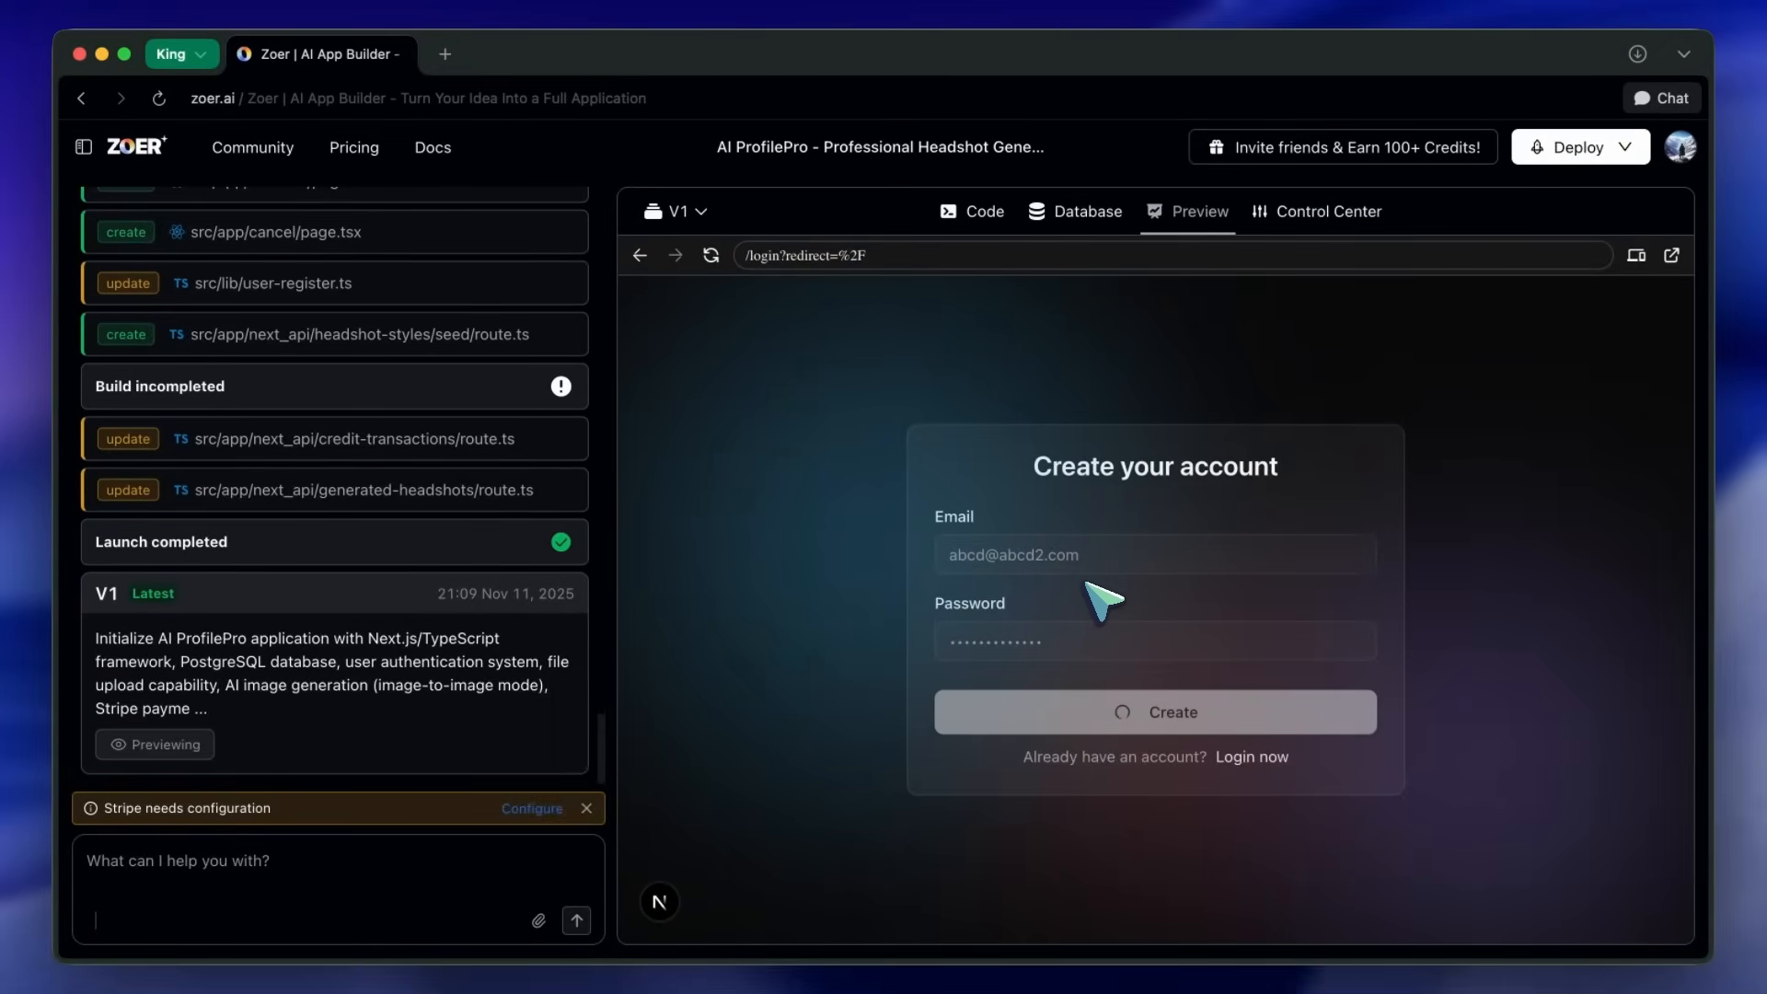
click(1154, 711)
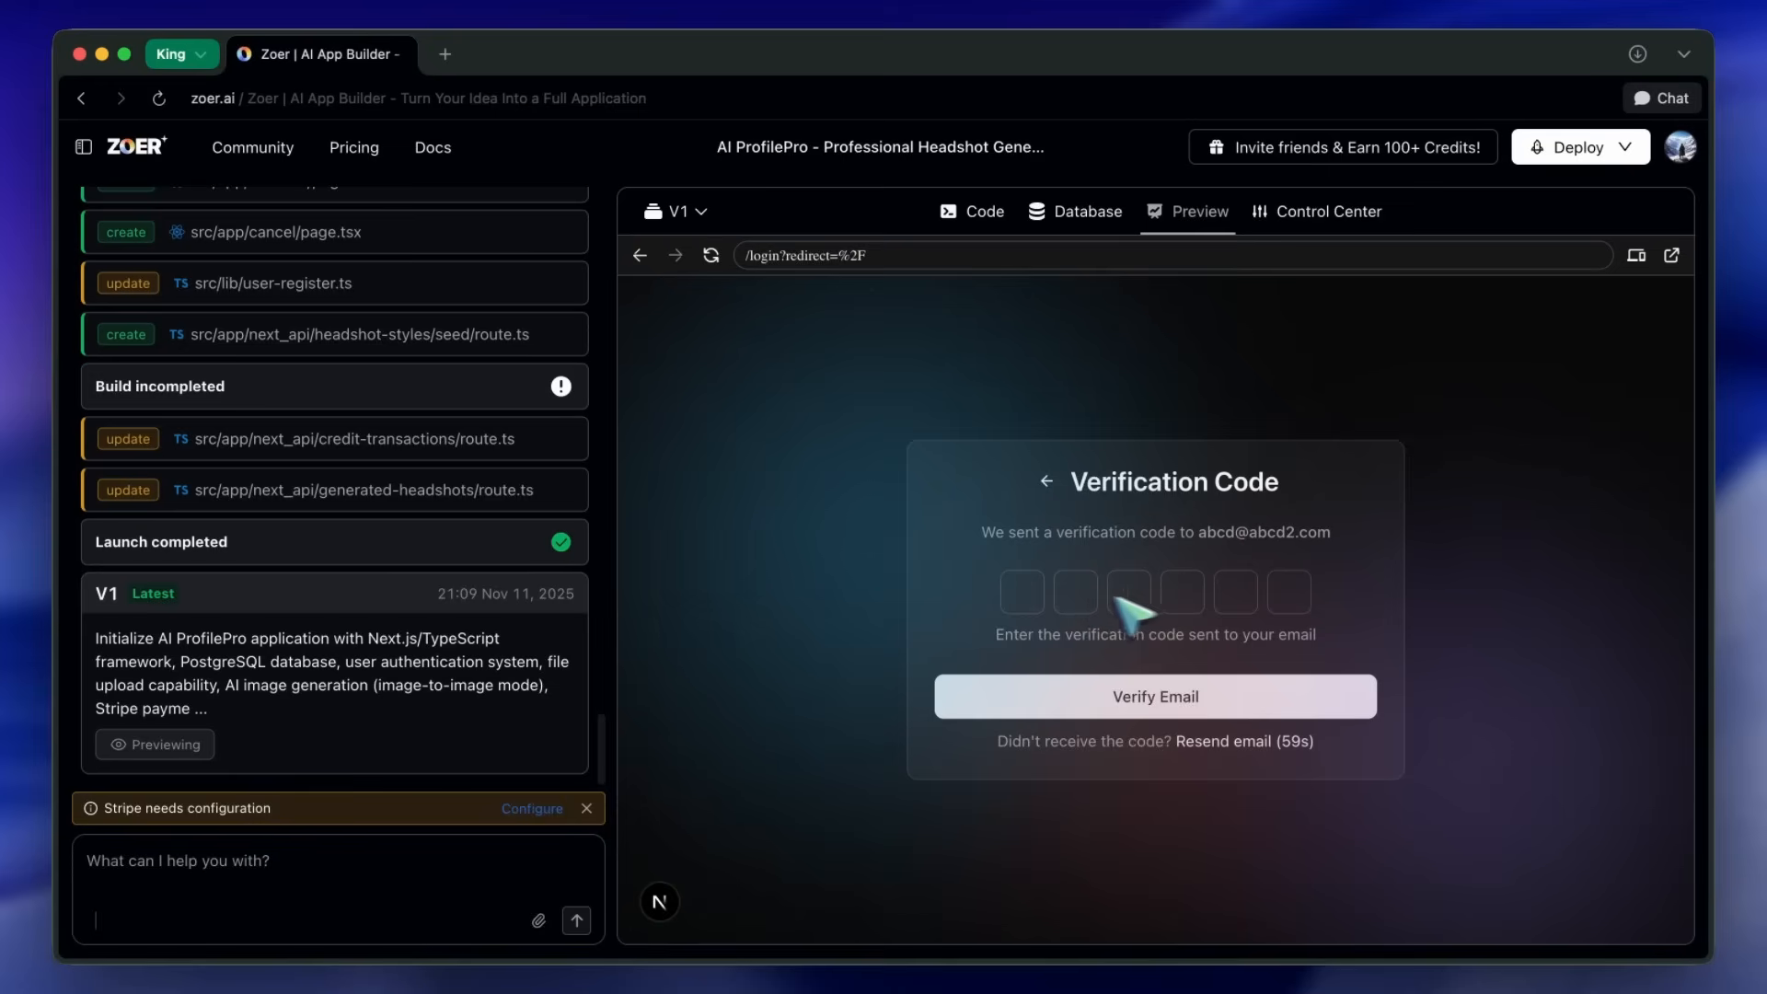
mouse_move(1222, 586)
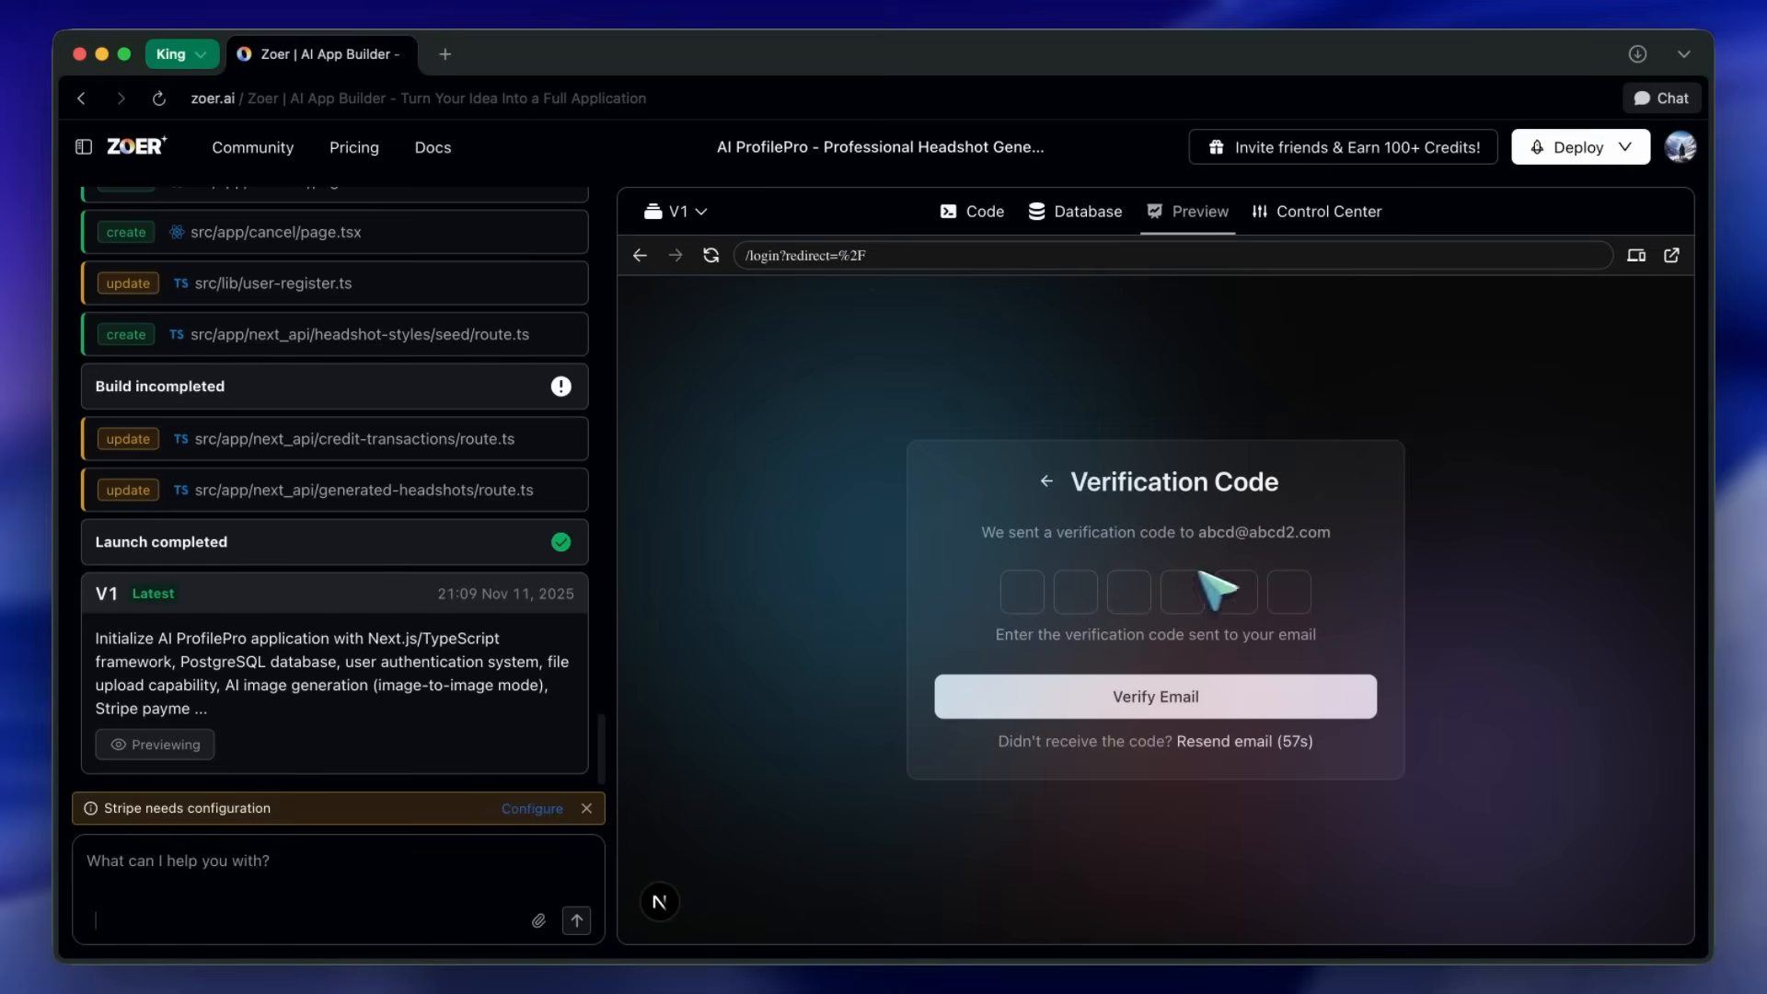
mouse_move(1127, 637)
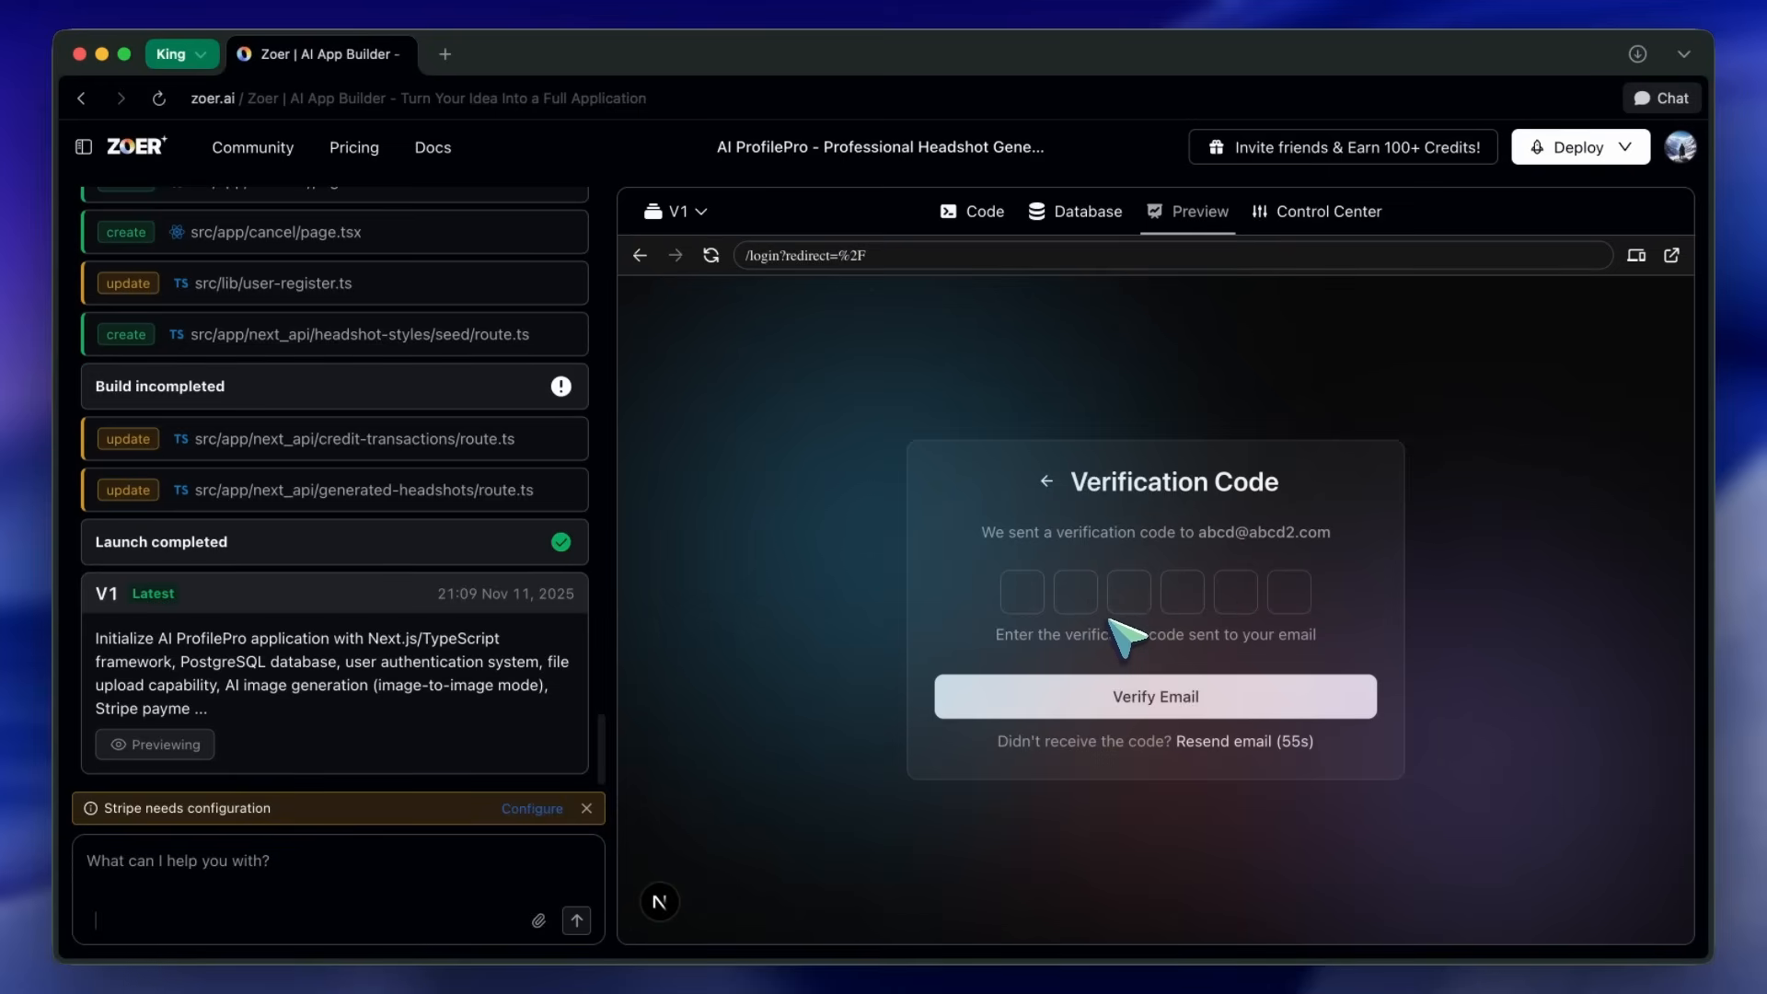
mouse_move(828, 652)
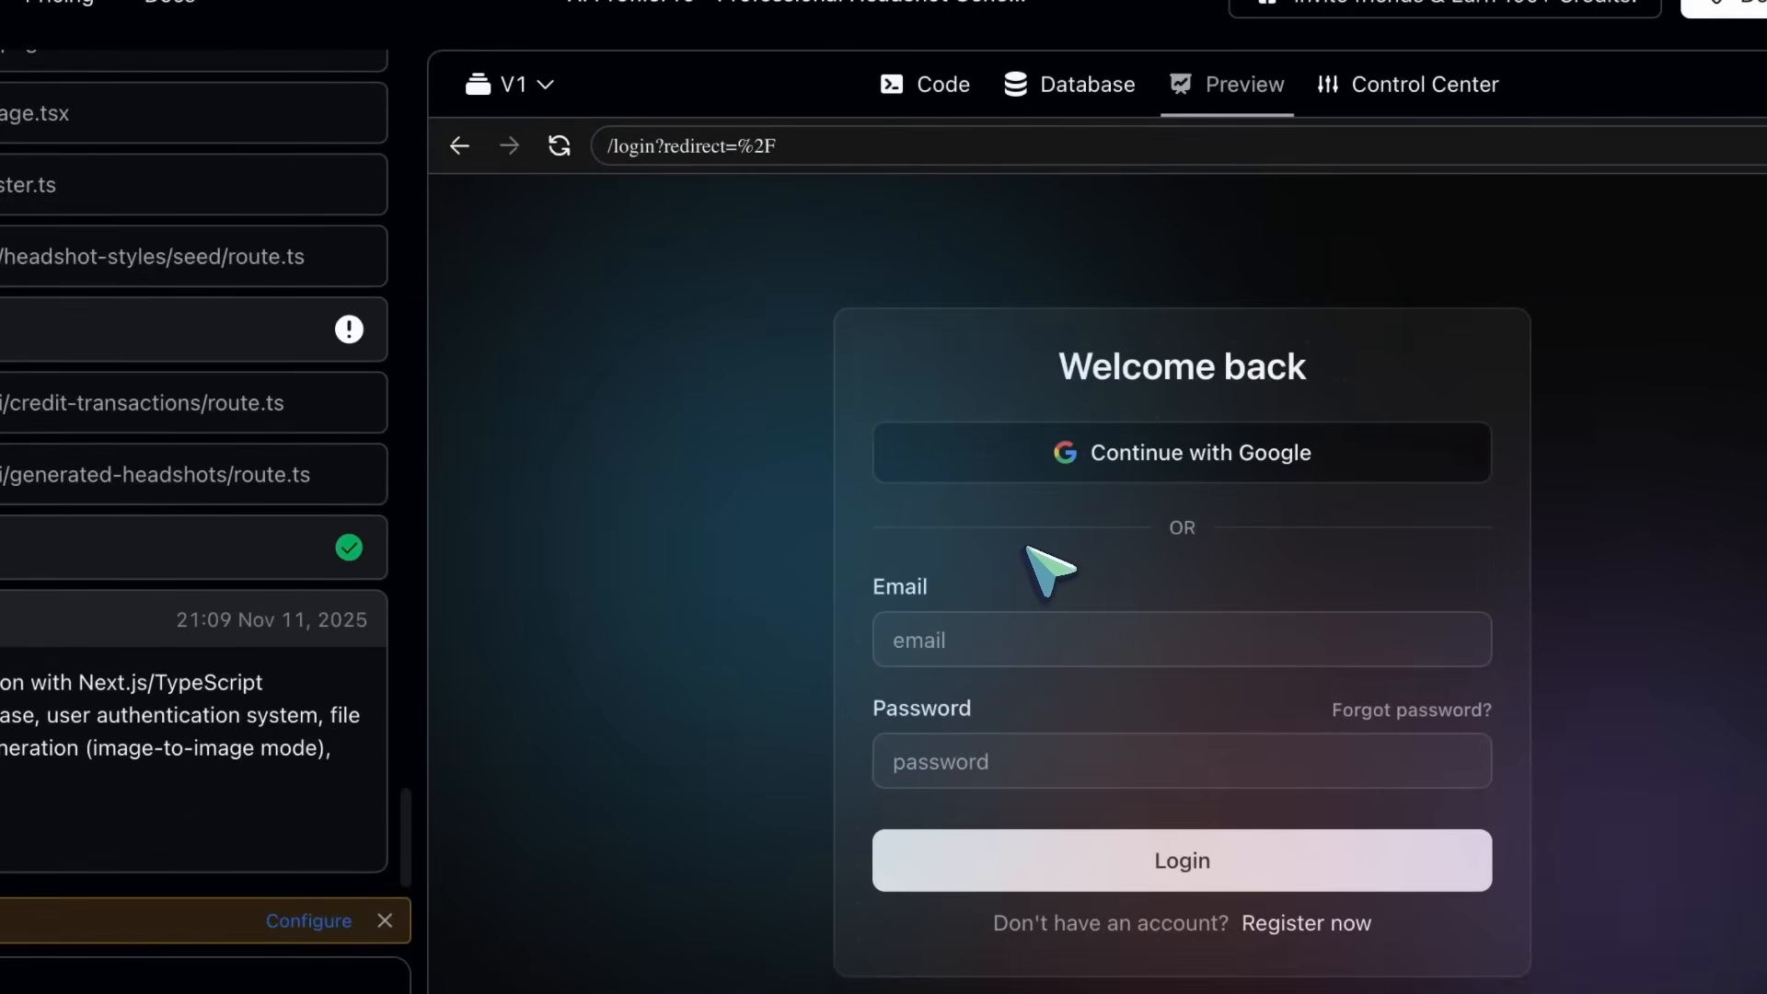
mouse_move(1011, 574)
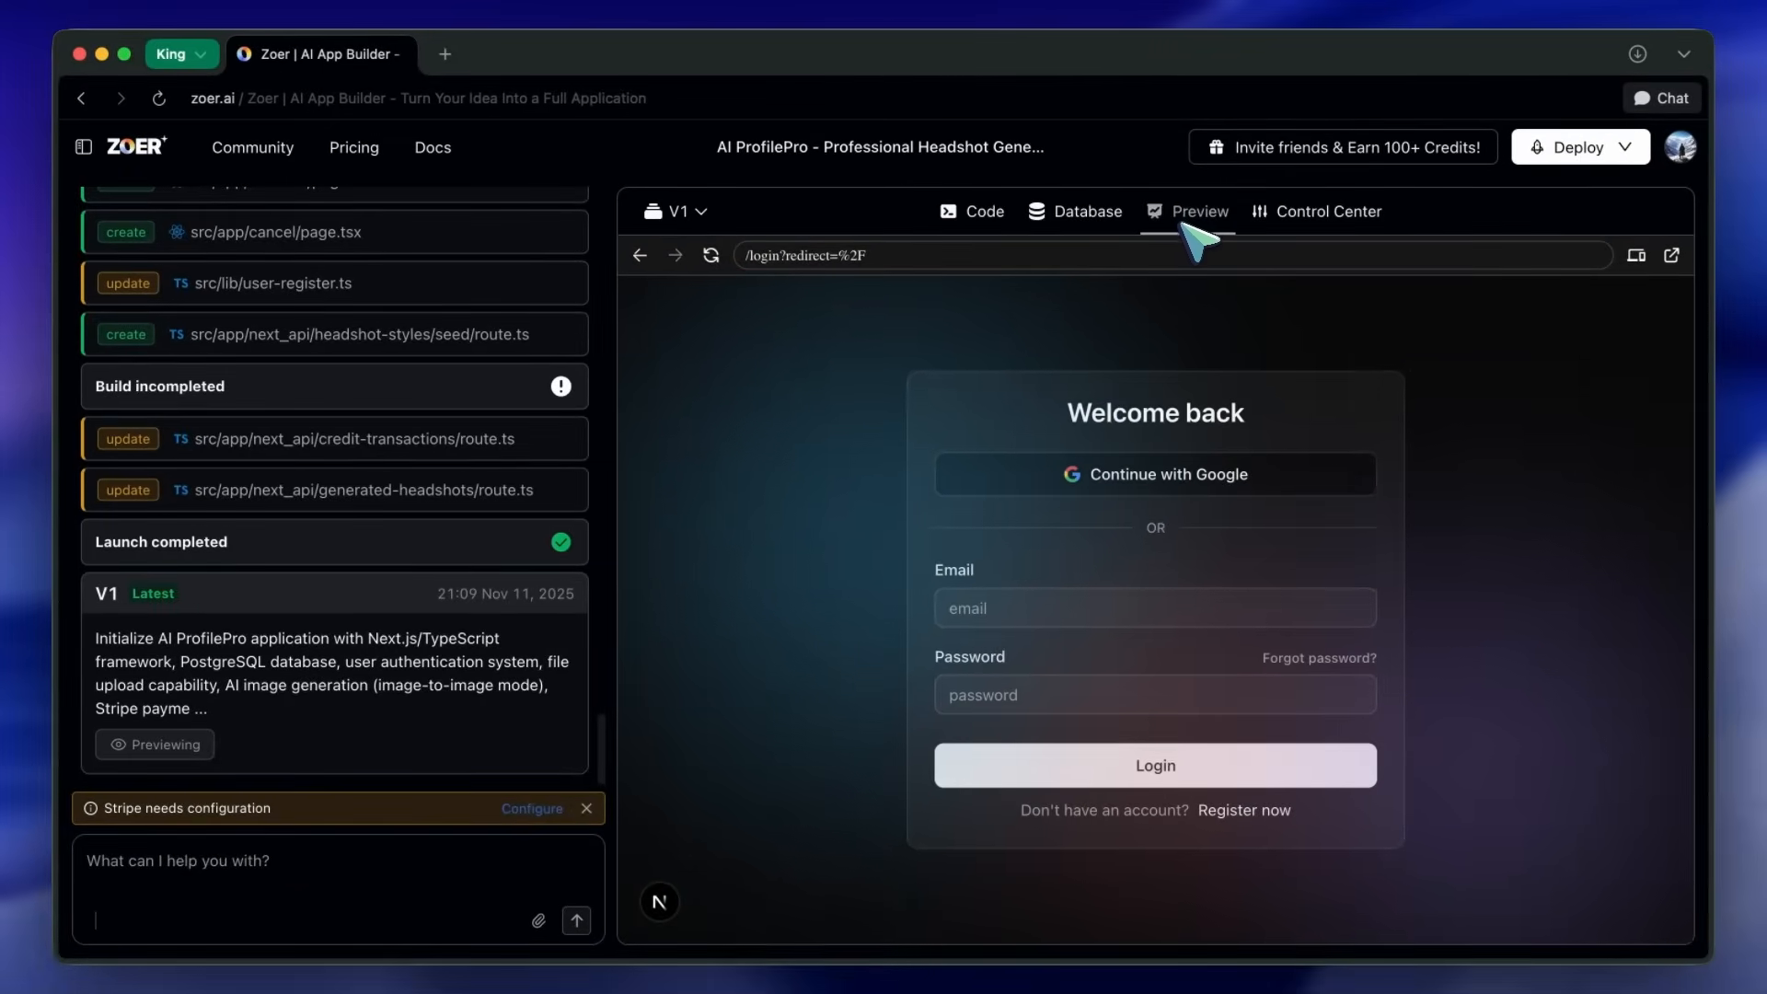
mouse_move(966, 537)
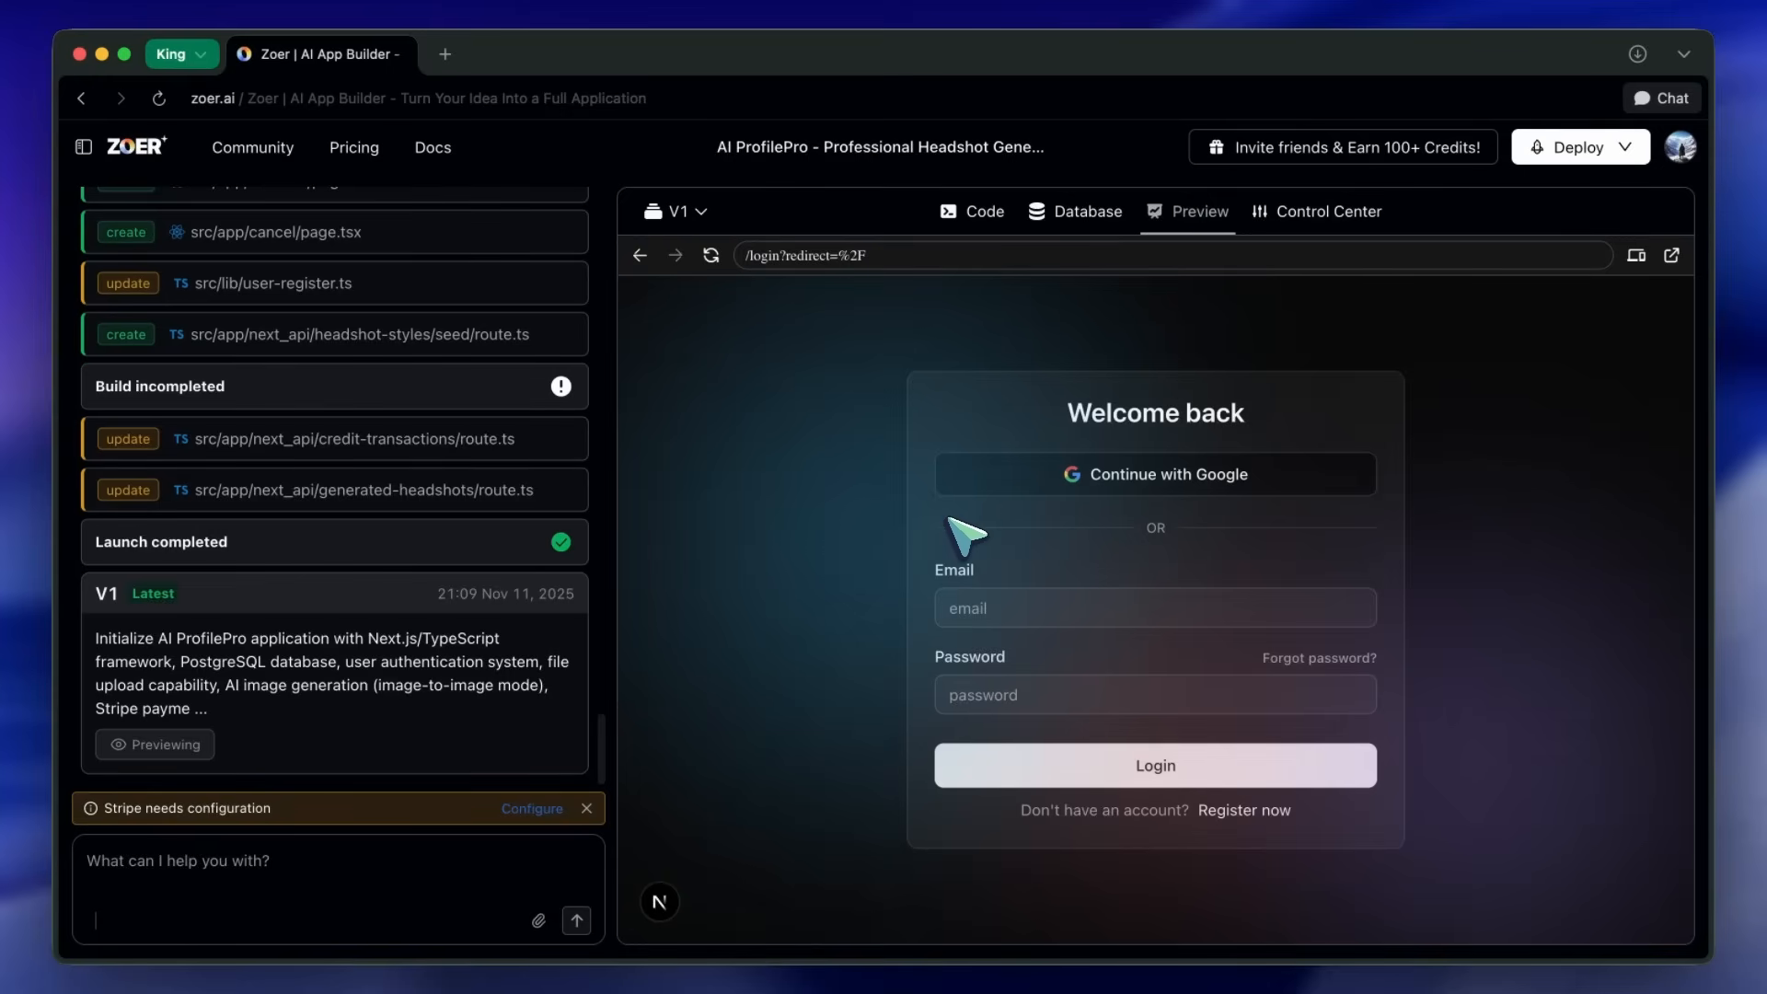
mouse_move(1208, 766)
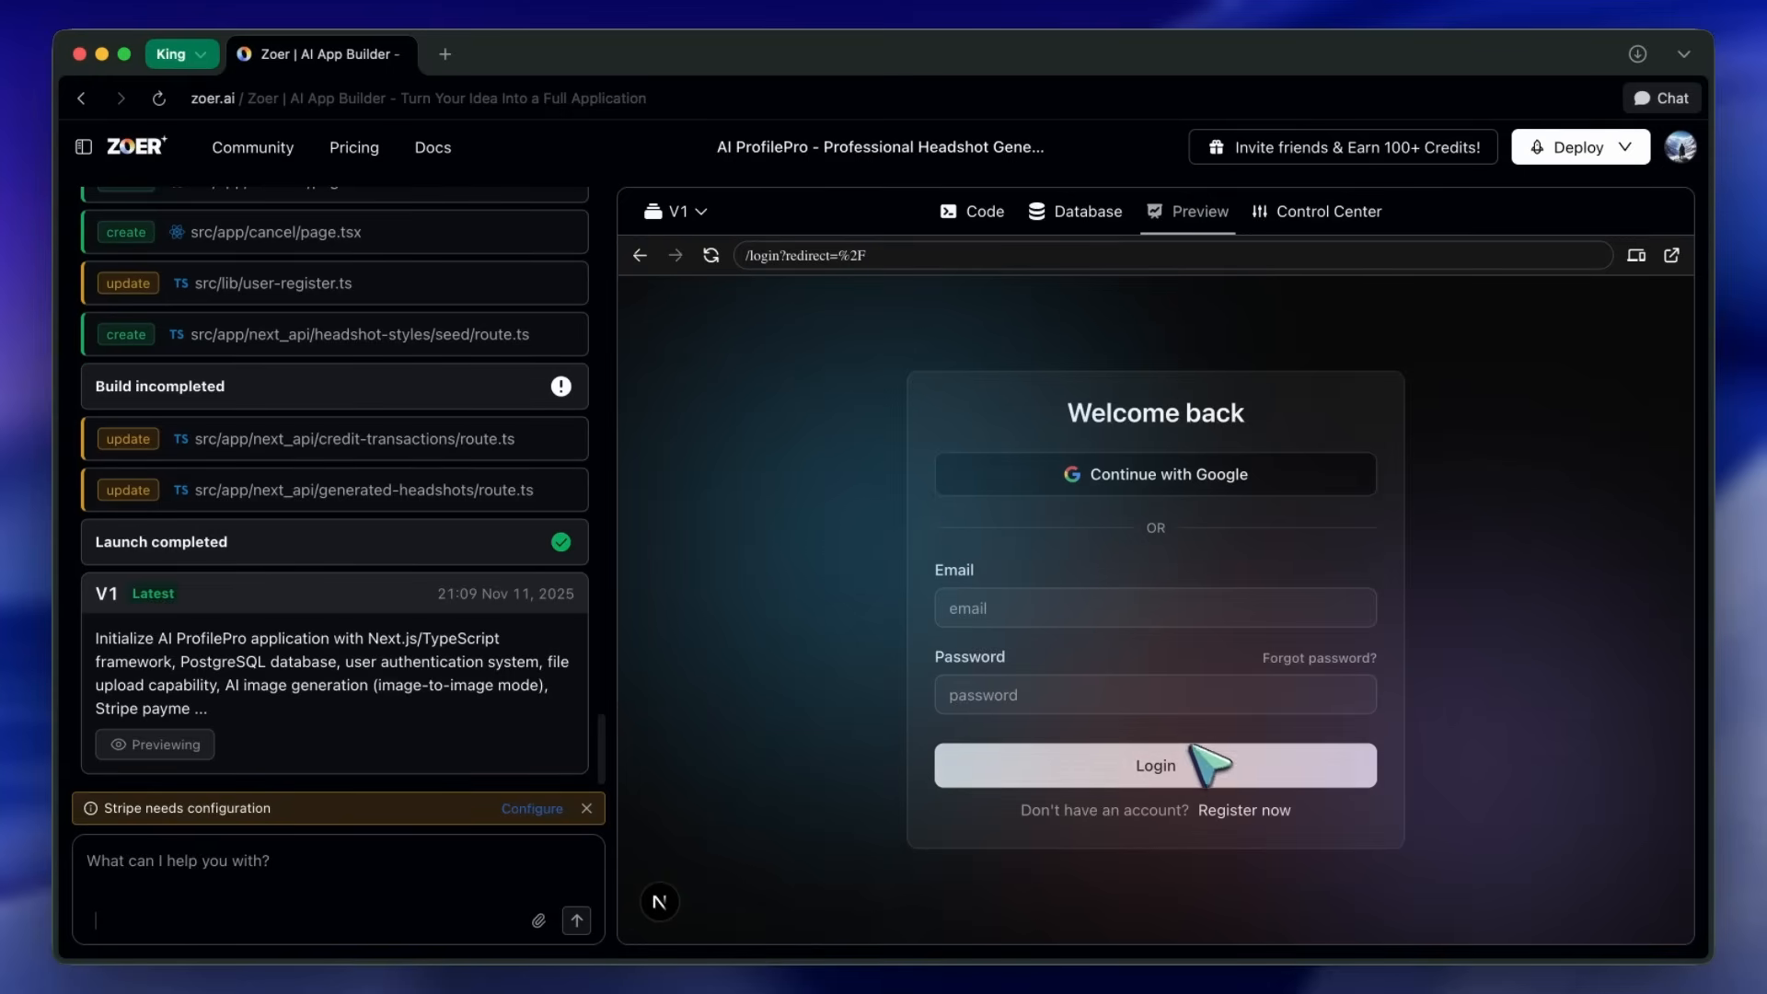
click(1244, 809)
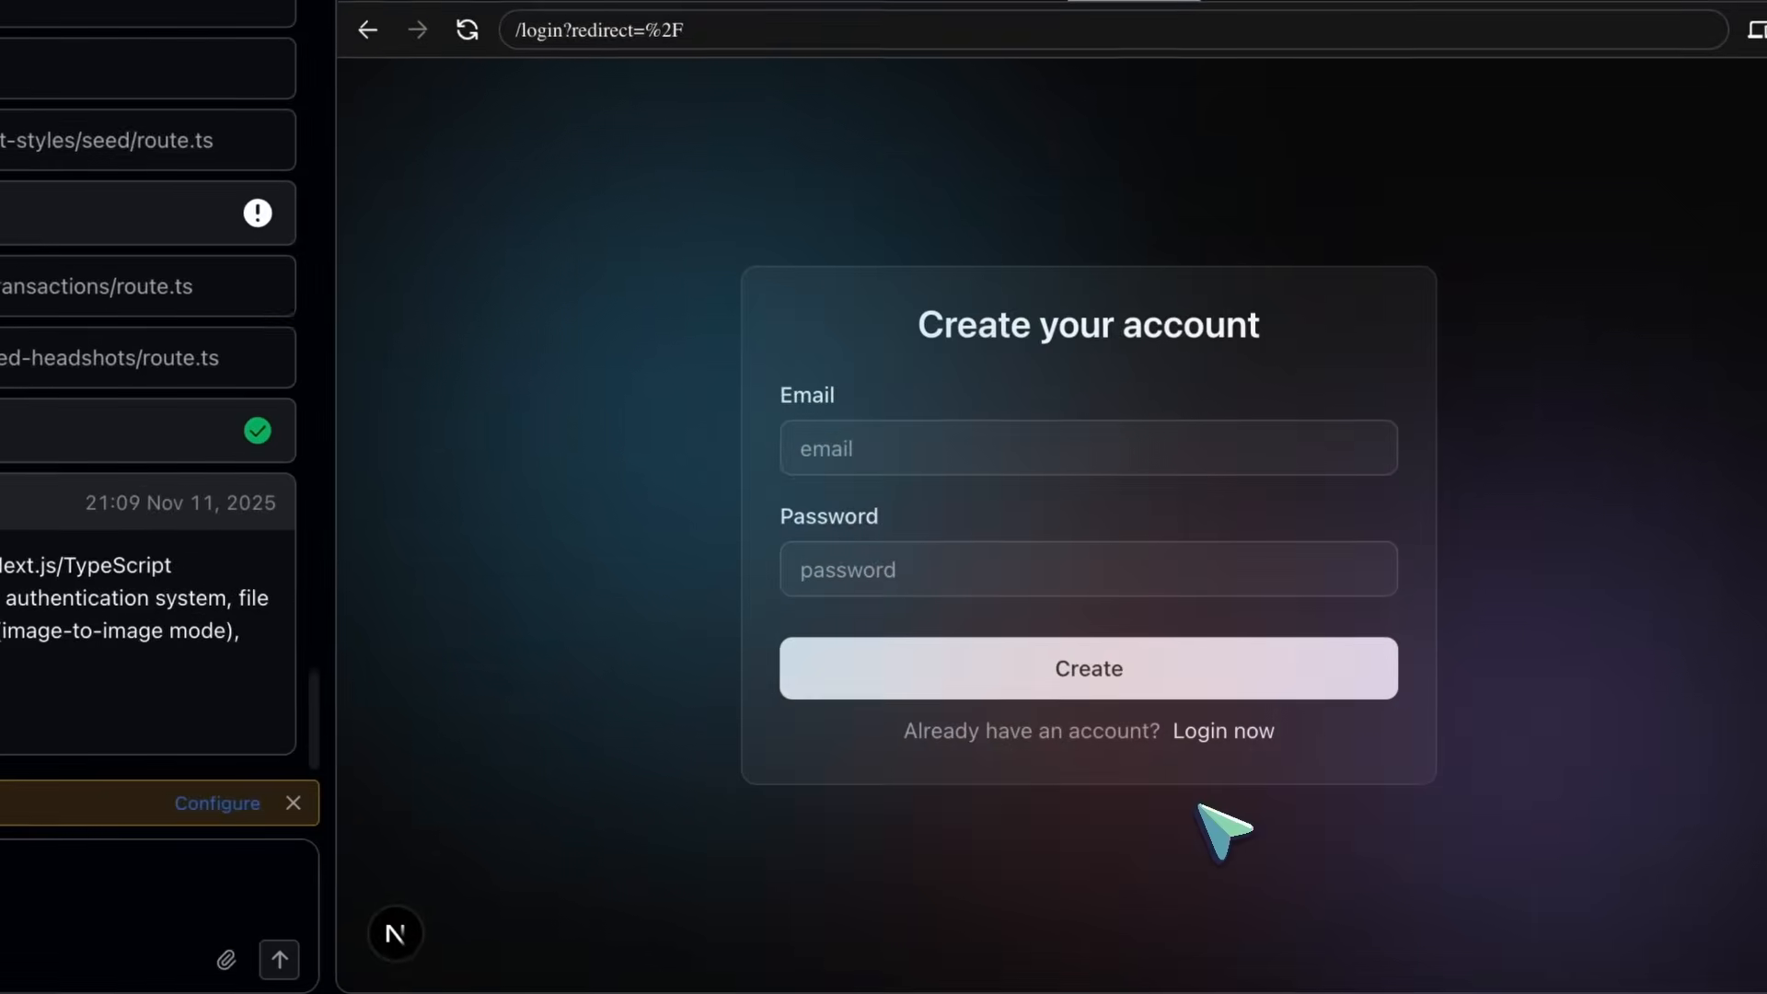
text(abcd@abcd.com)
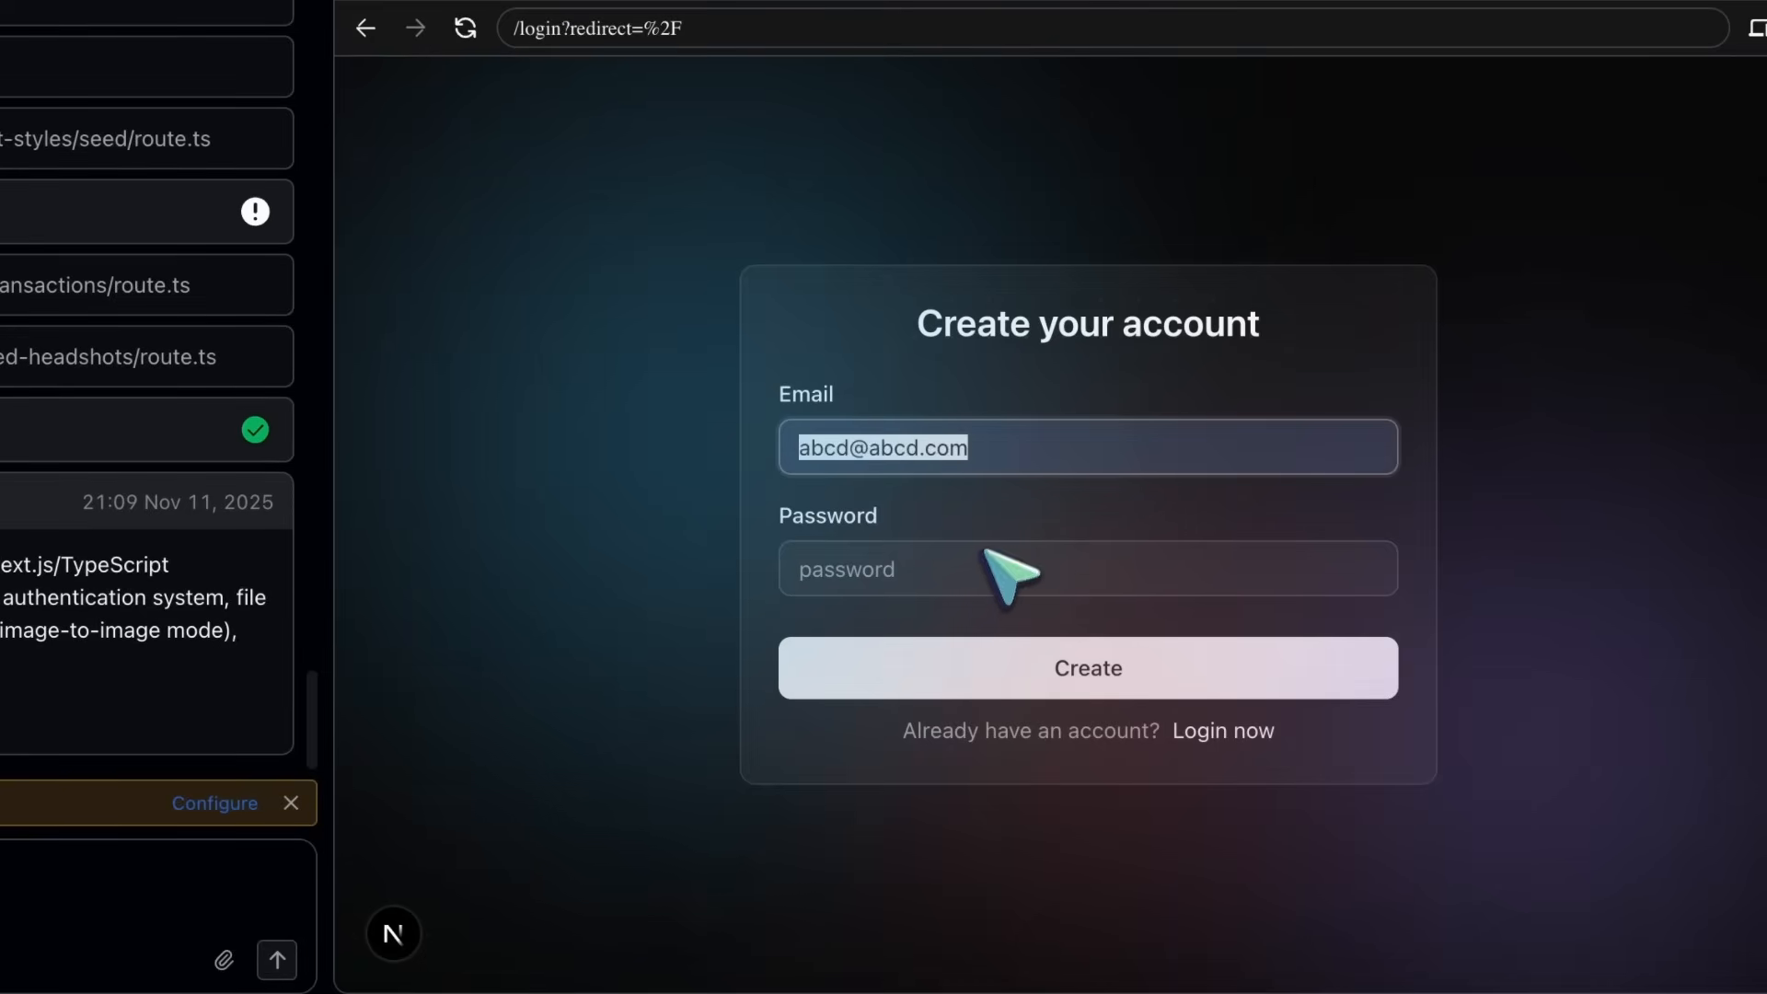
click(1088, 666)
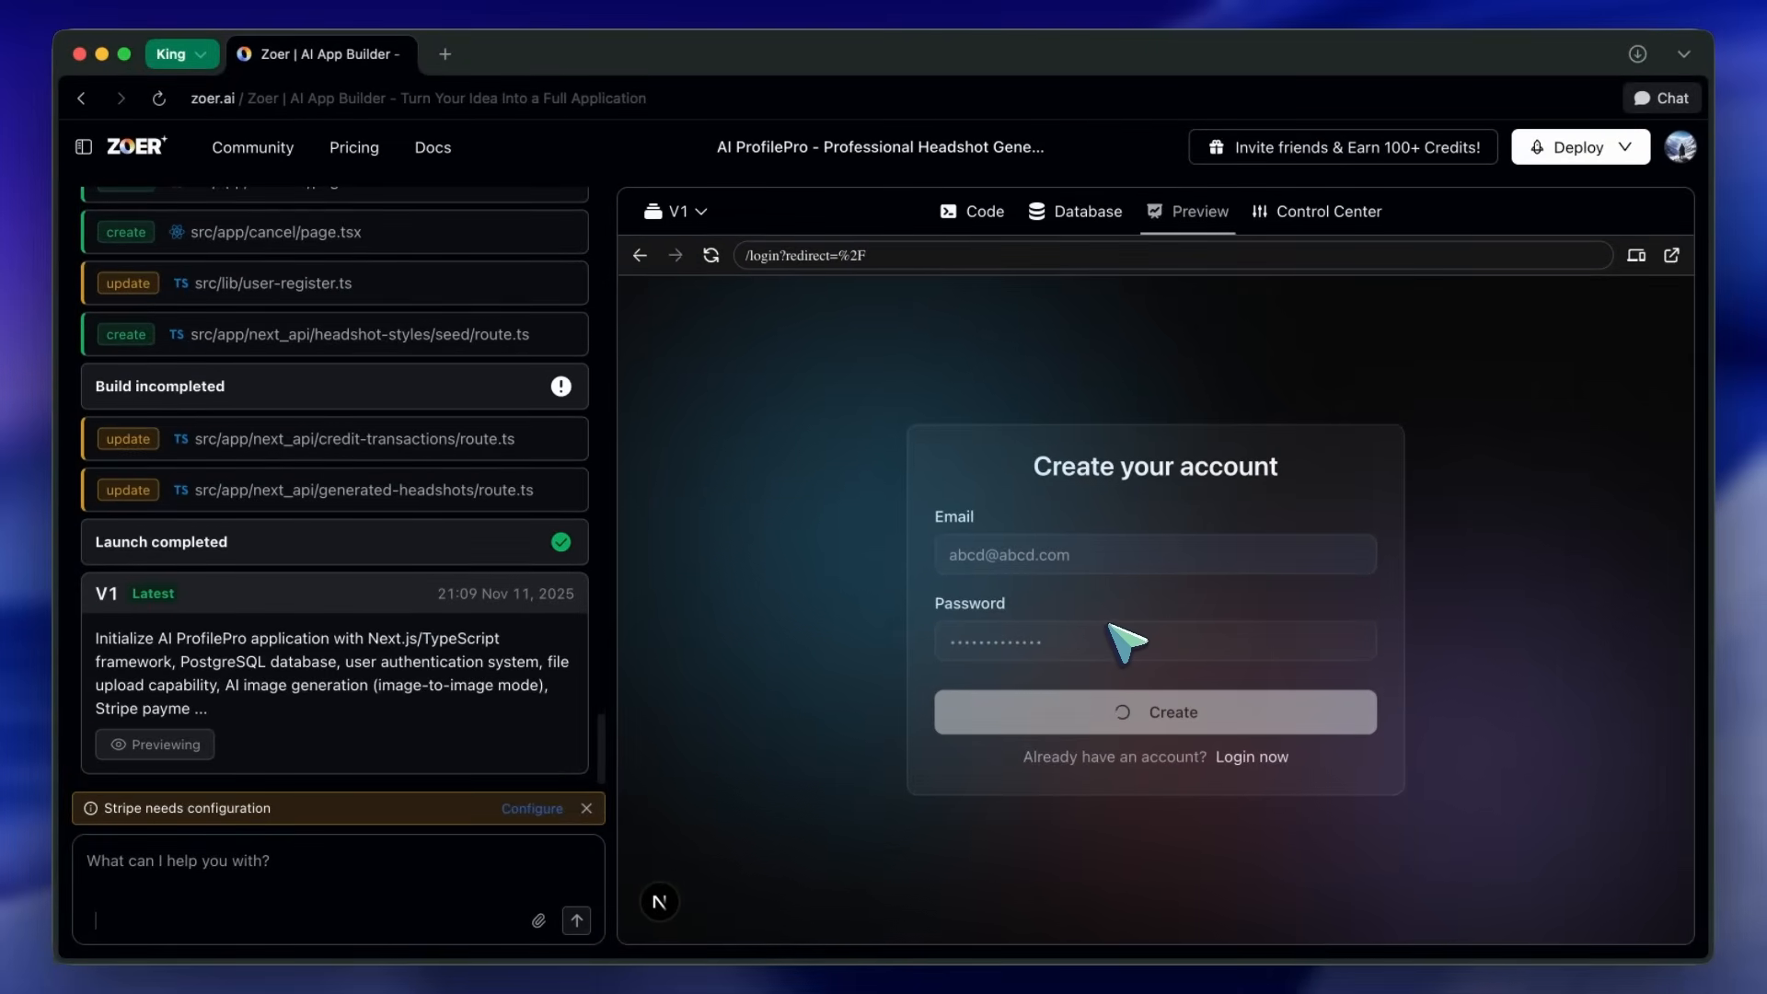
click(1154, 711)
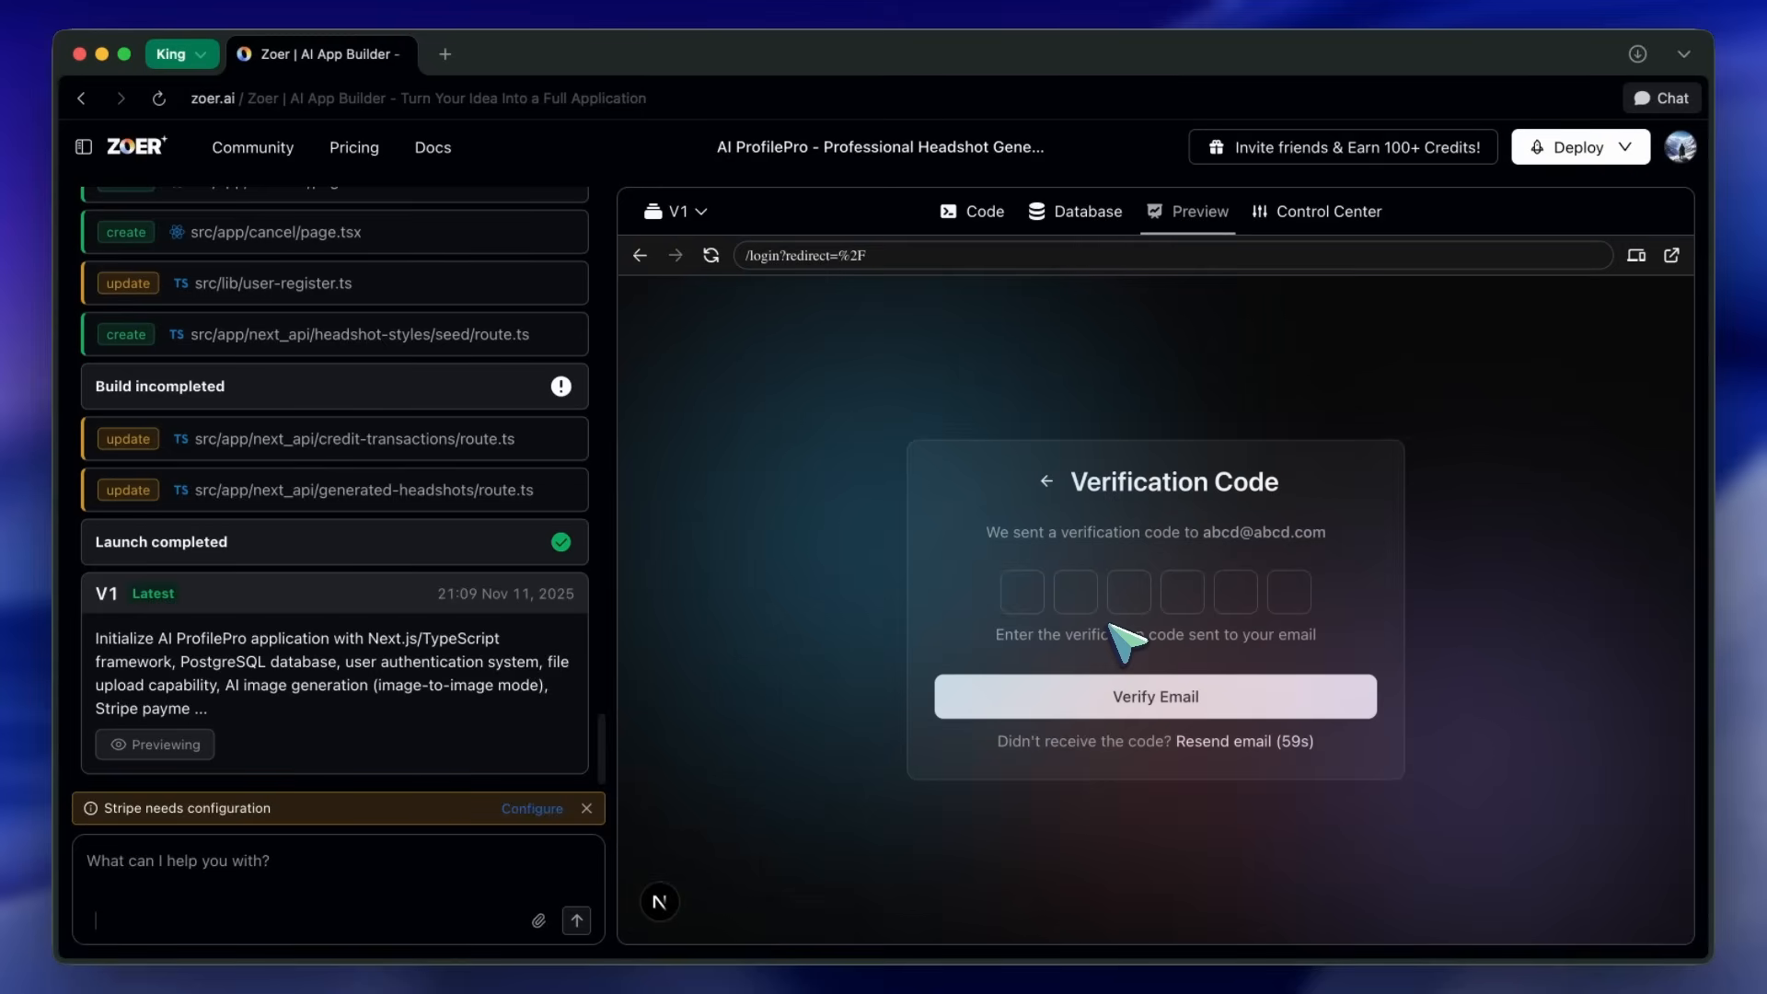
mouse_move(1048, 480)
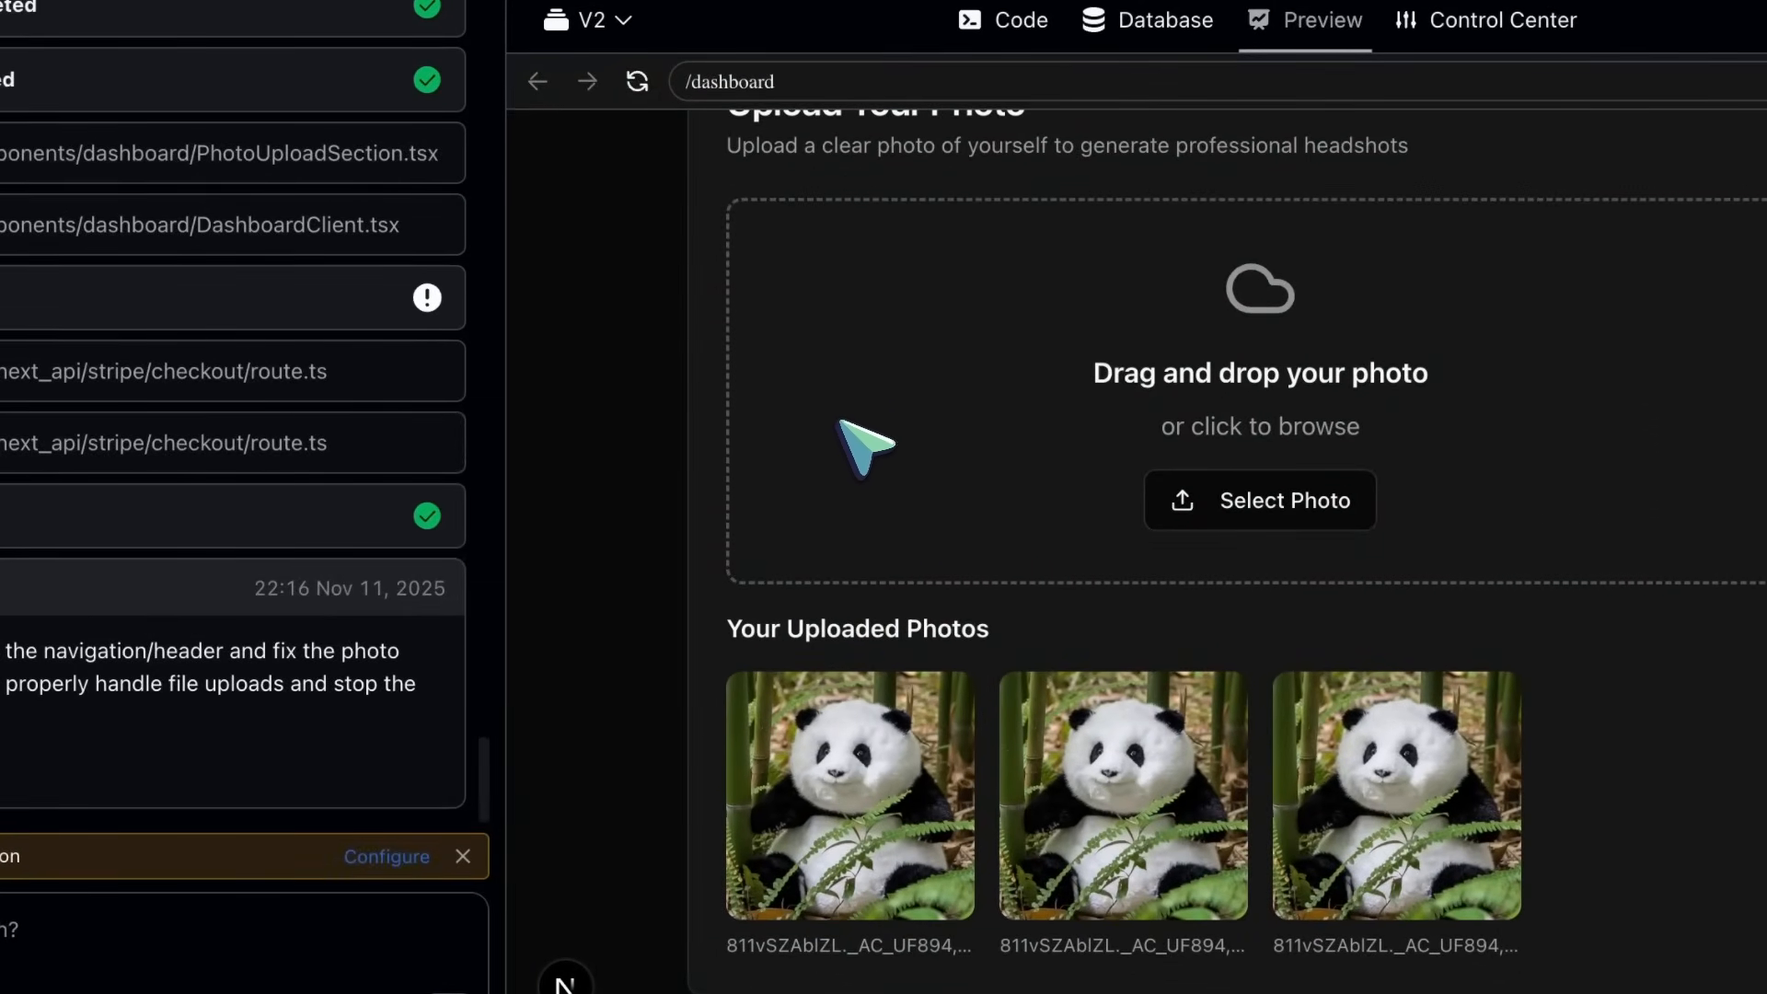
mouse_move(924, 552)
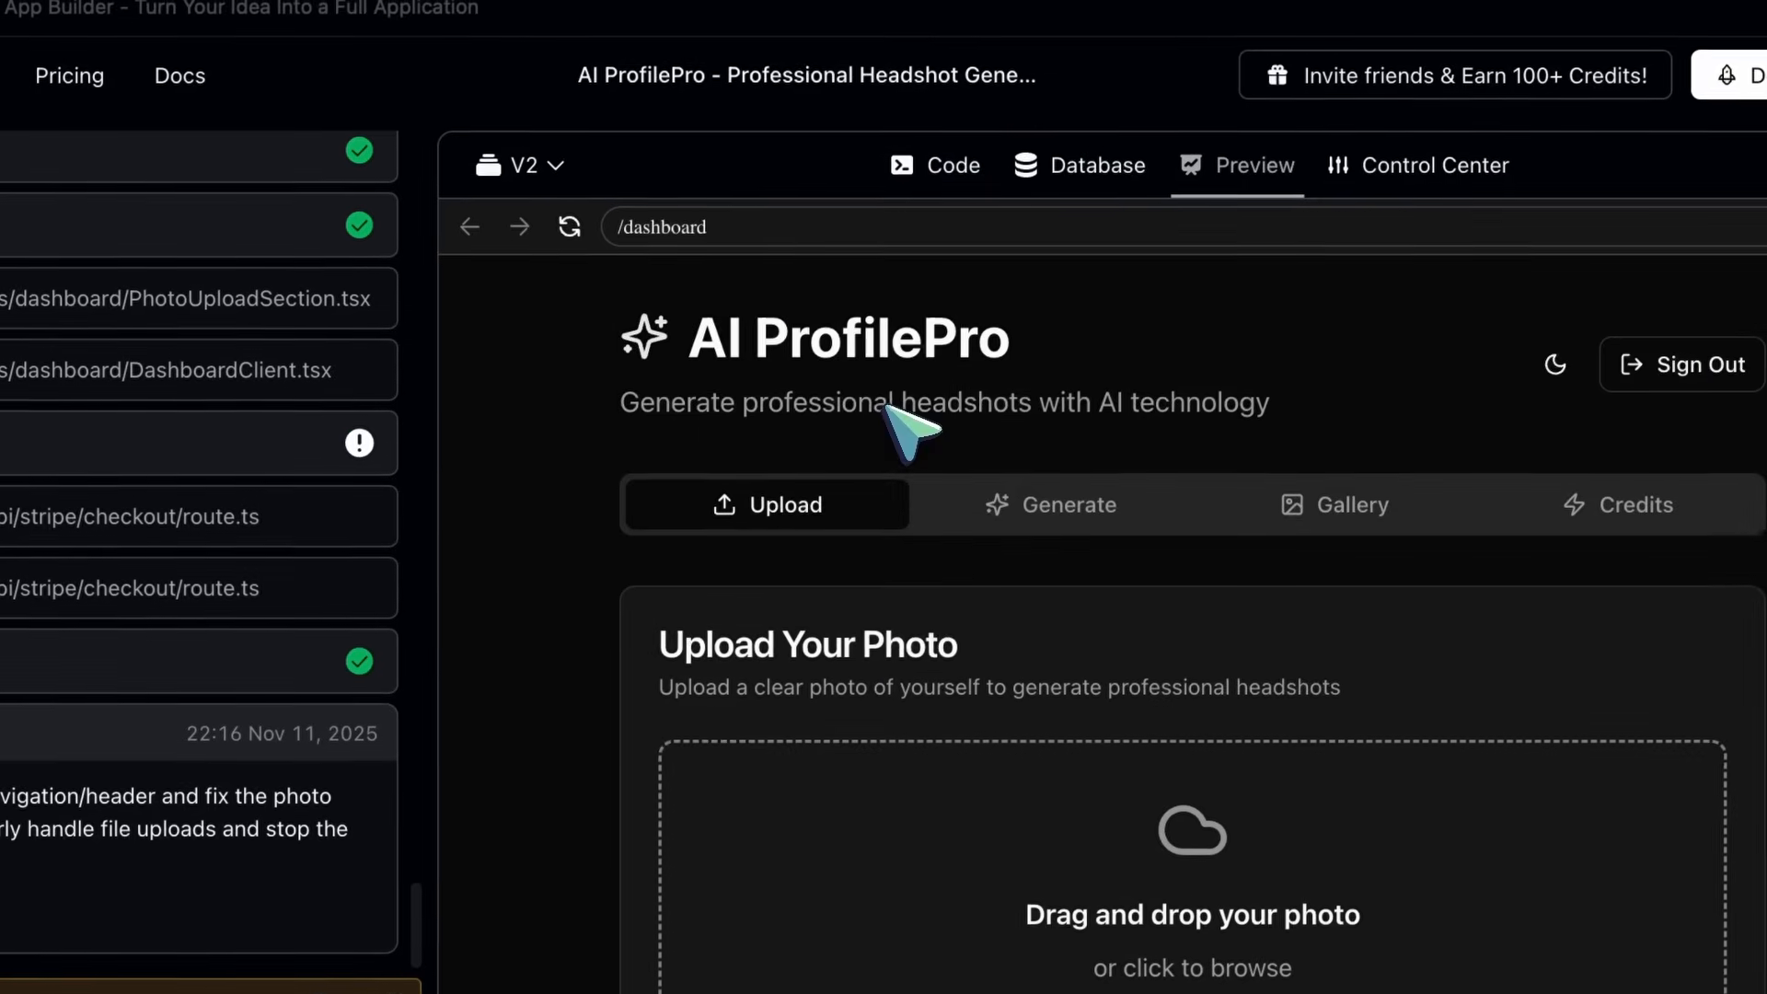
View the headshot generation form showing 100 credits, the panda photo and Corporate Professional style
click(1049, 504)
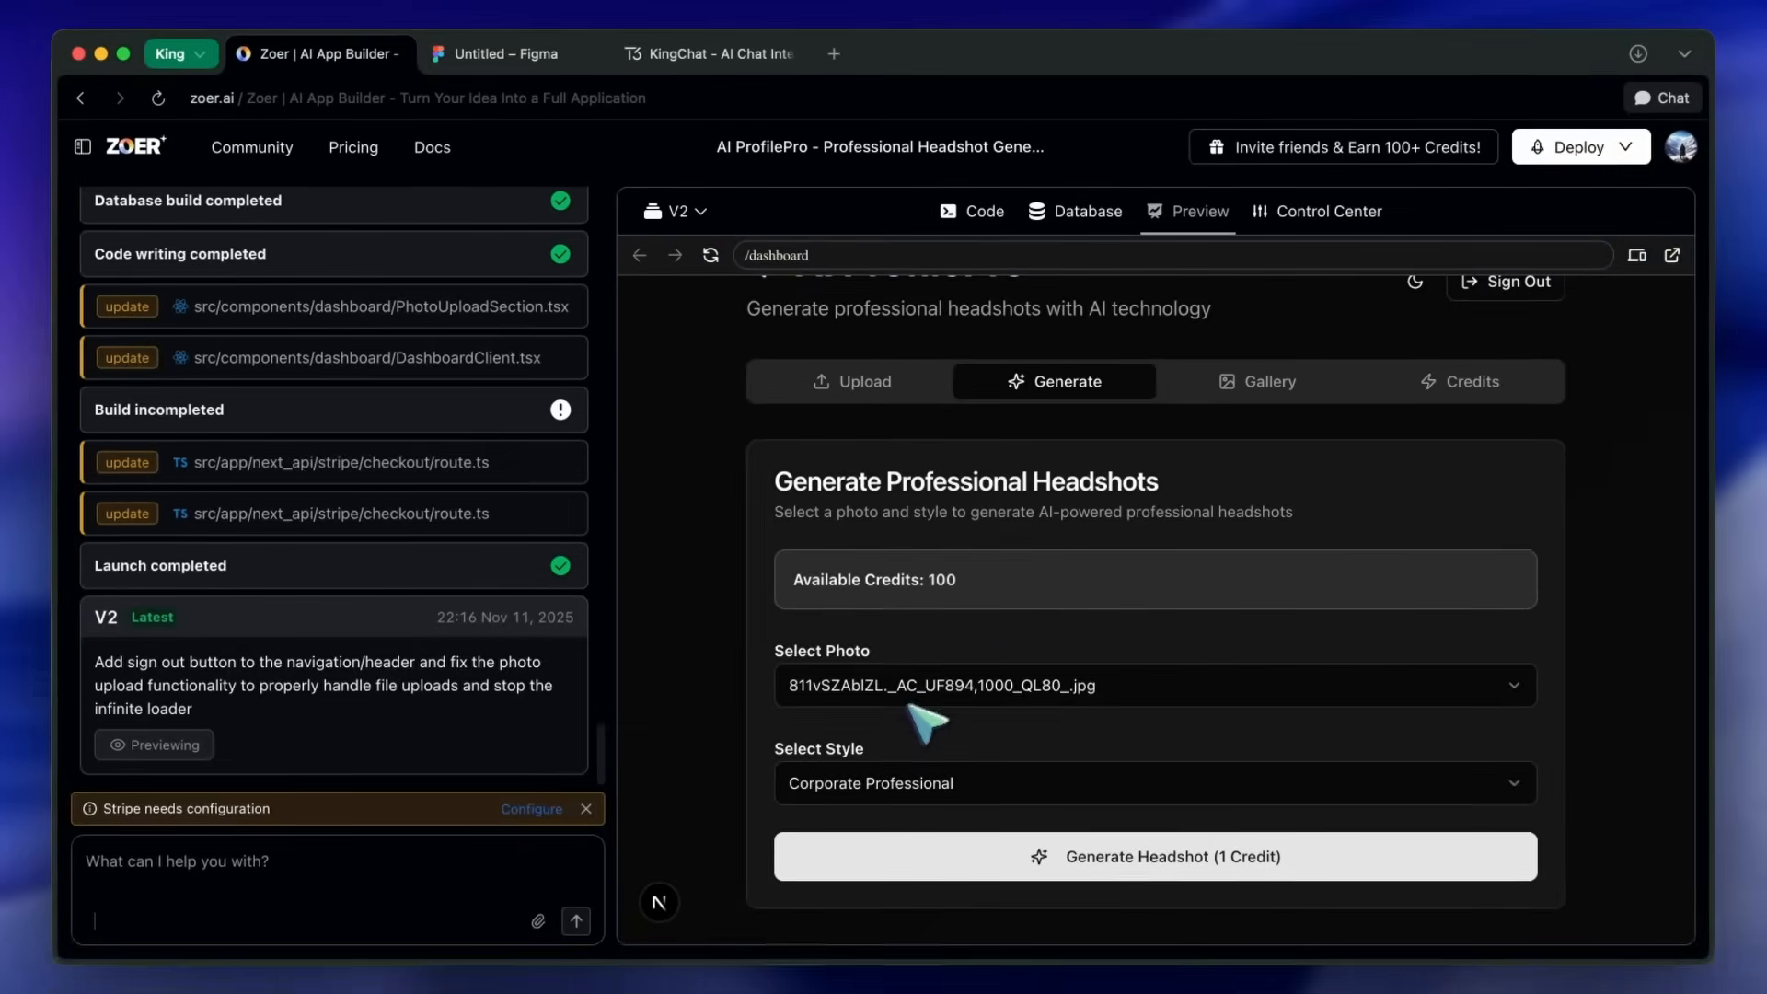
scroll(up, 3)
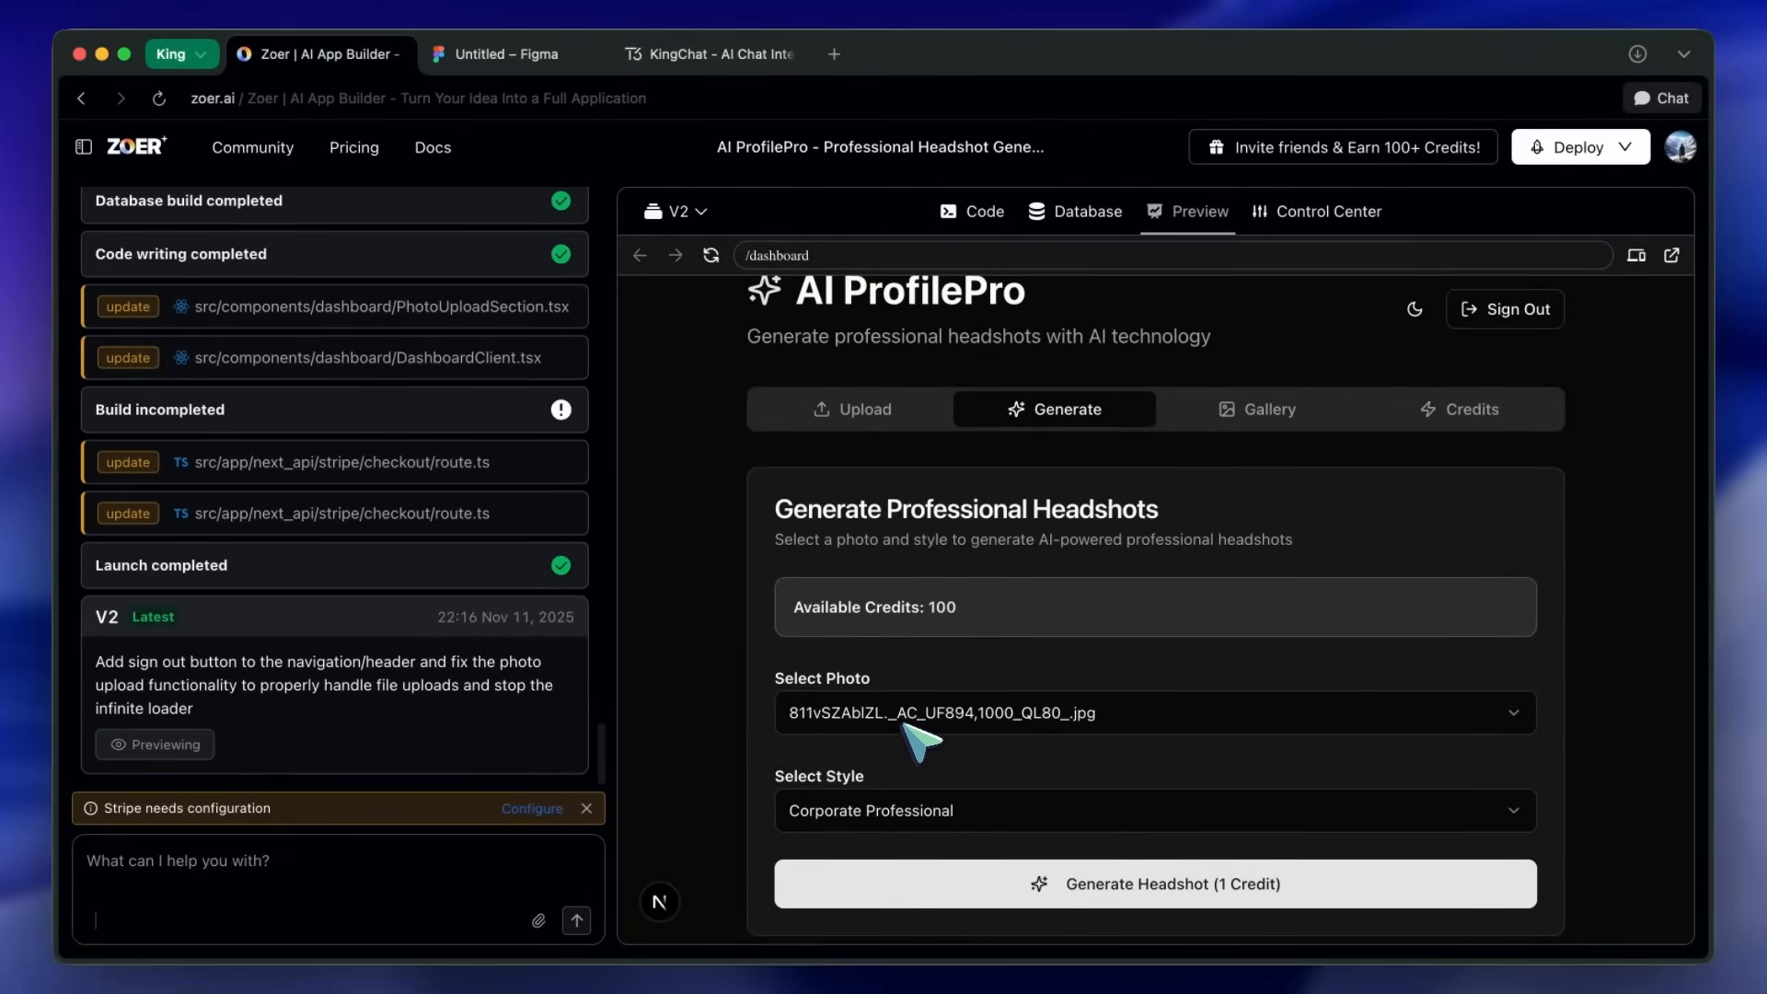
mouse_move(924, 812)
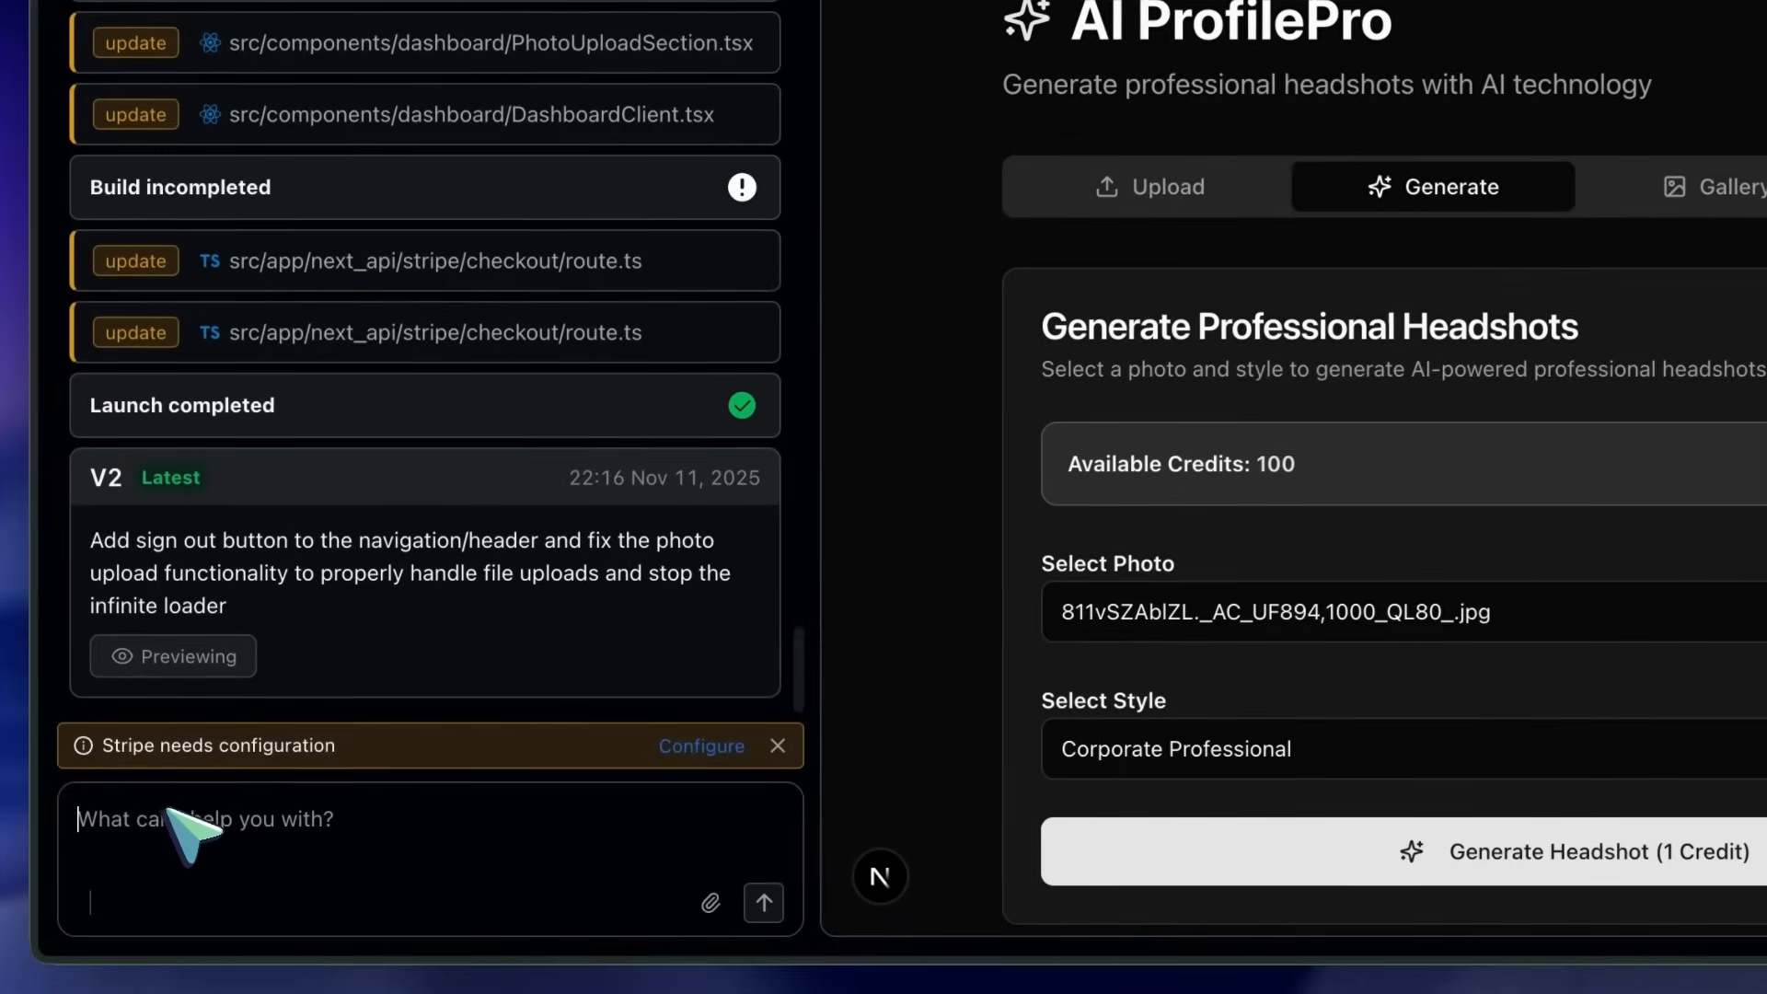
Review the V4 generation form with Image to Image and Text to Image modes and a custom prompt field
click(762, 902)
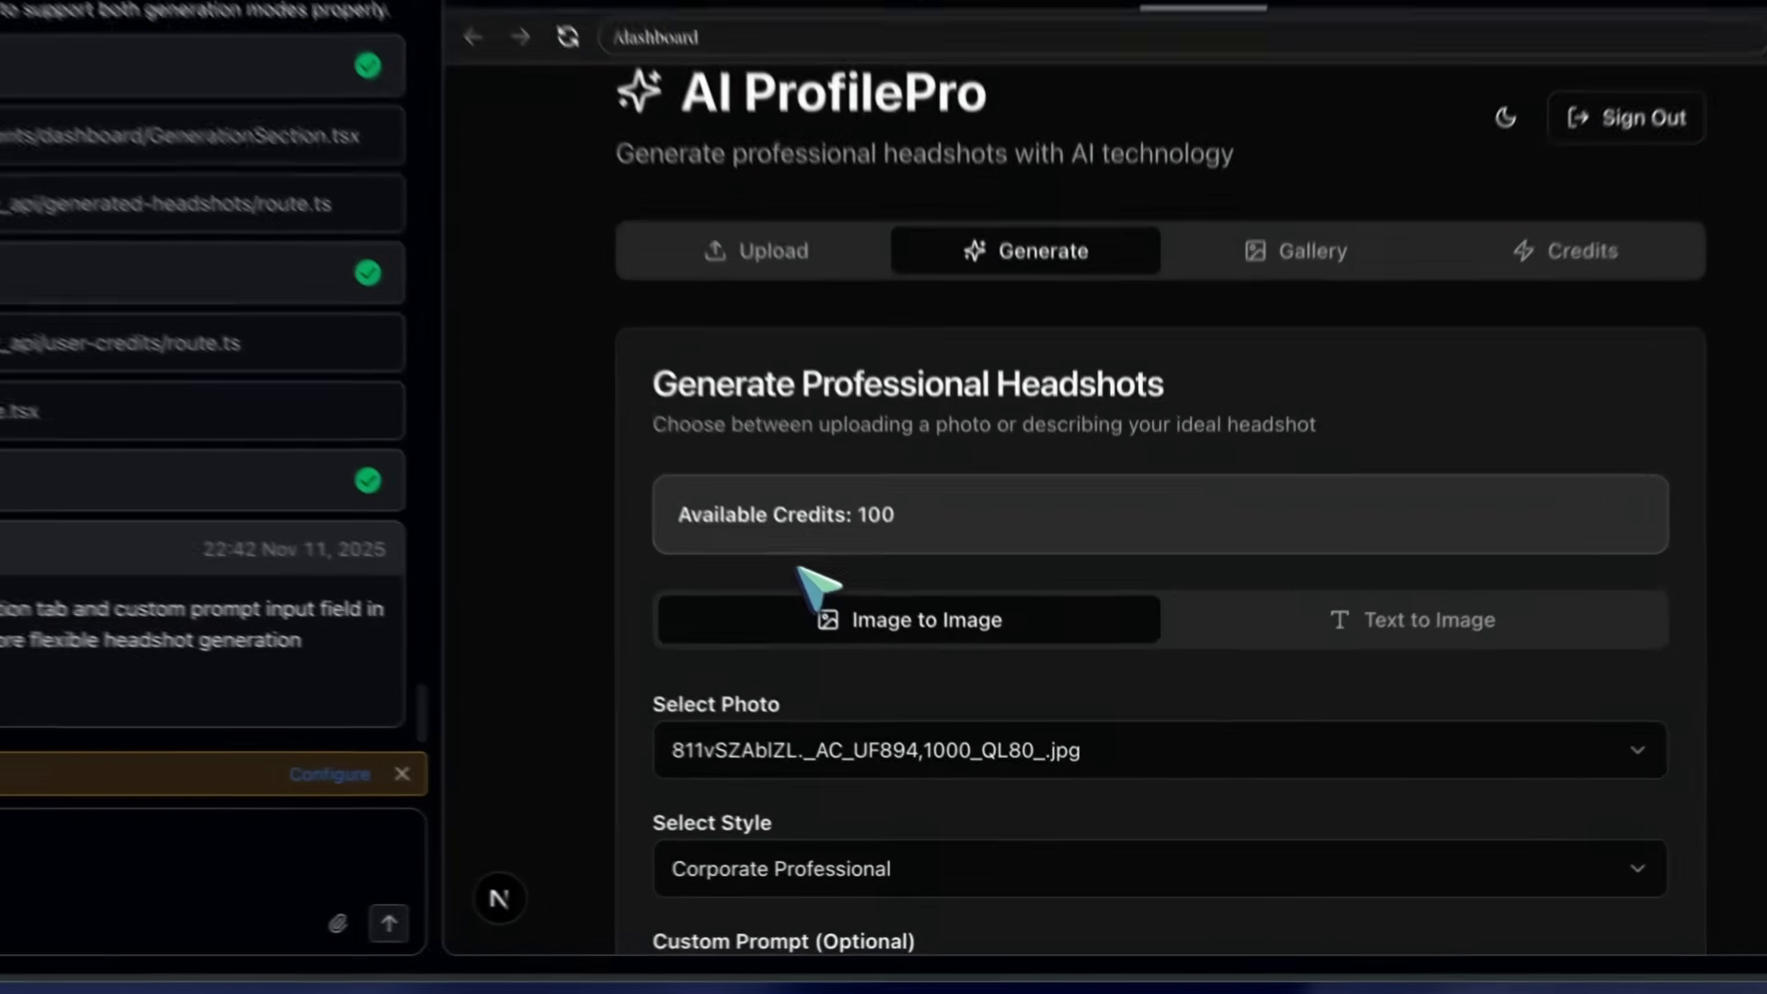
scroll(down, 3)
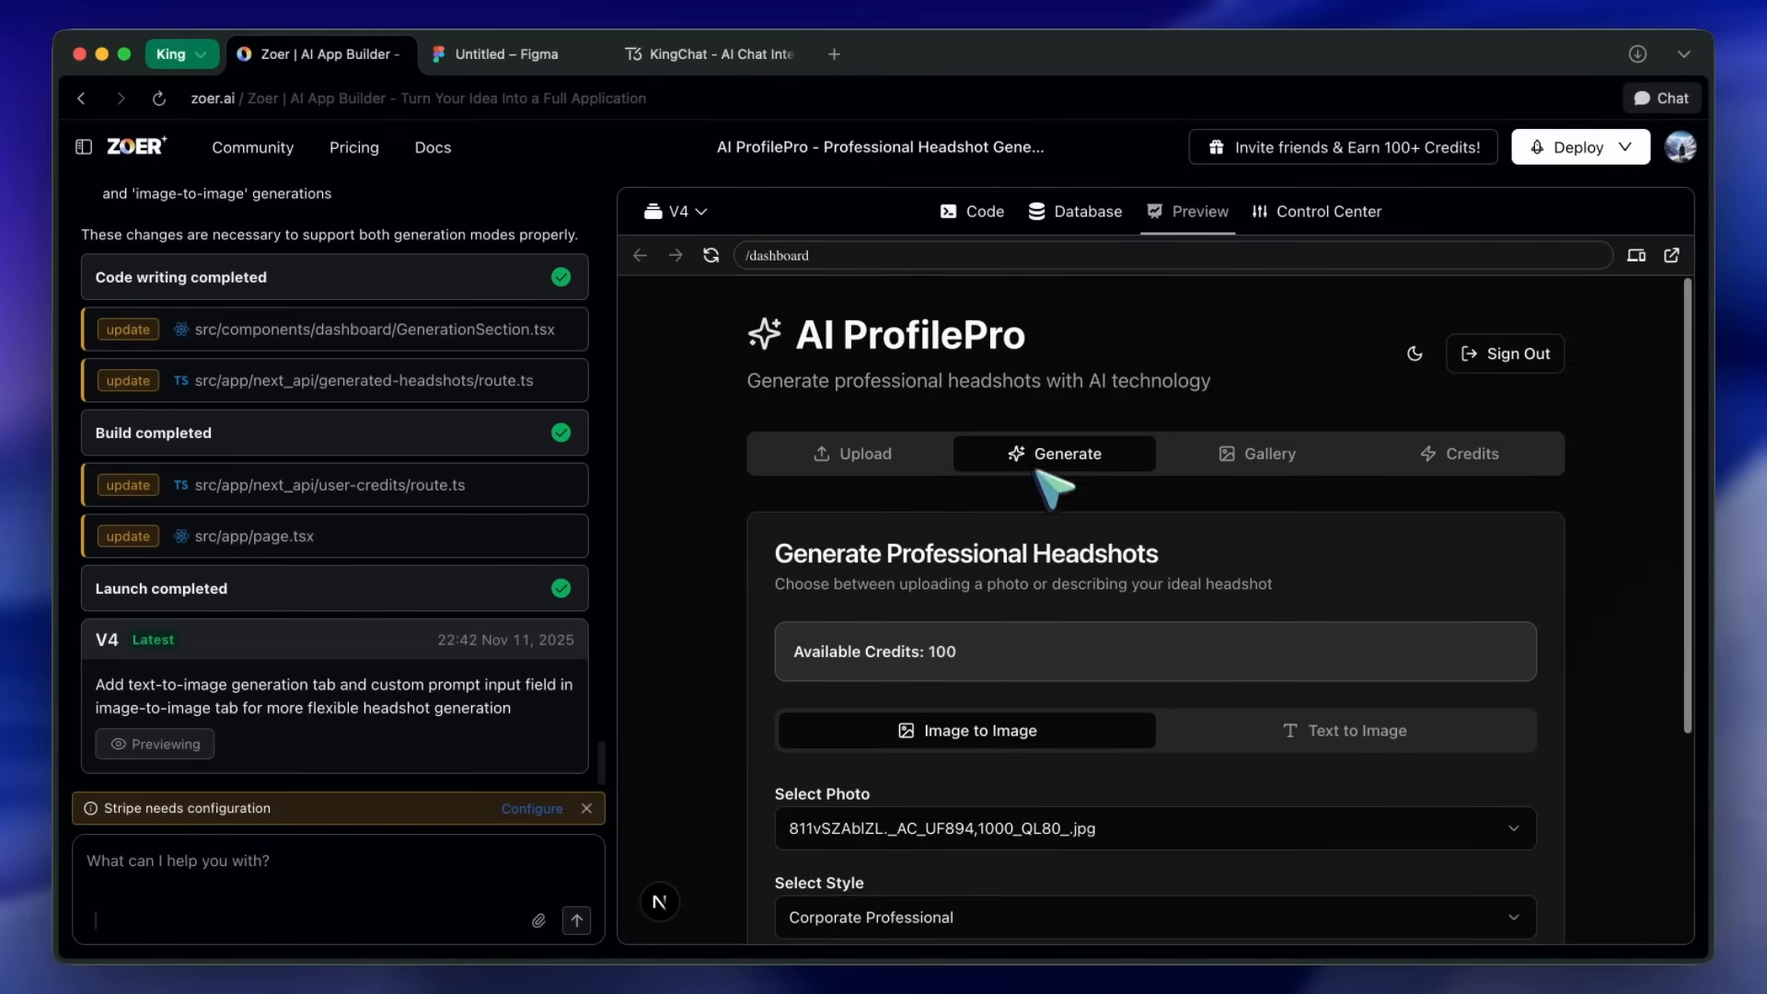
Generate a clean ProfilePro logo in Text to Image mode, spending one credit
click(1347, 730)
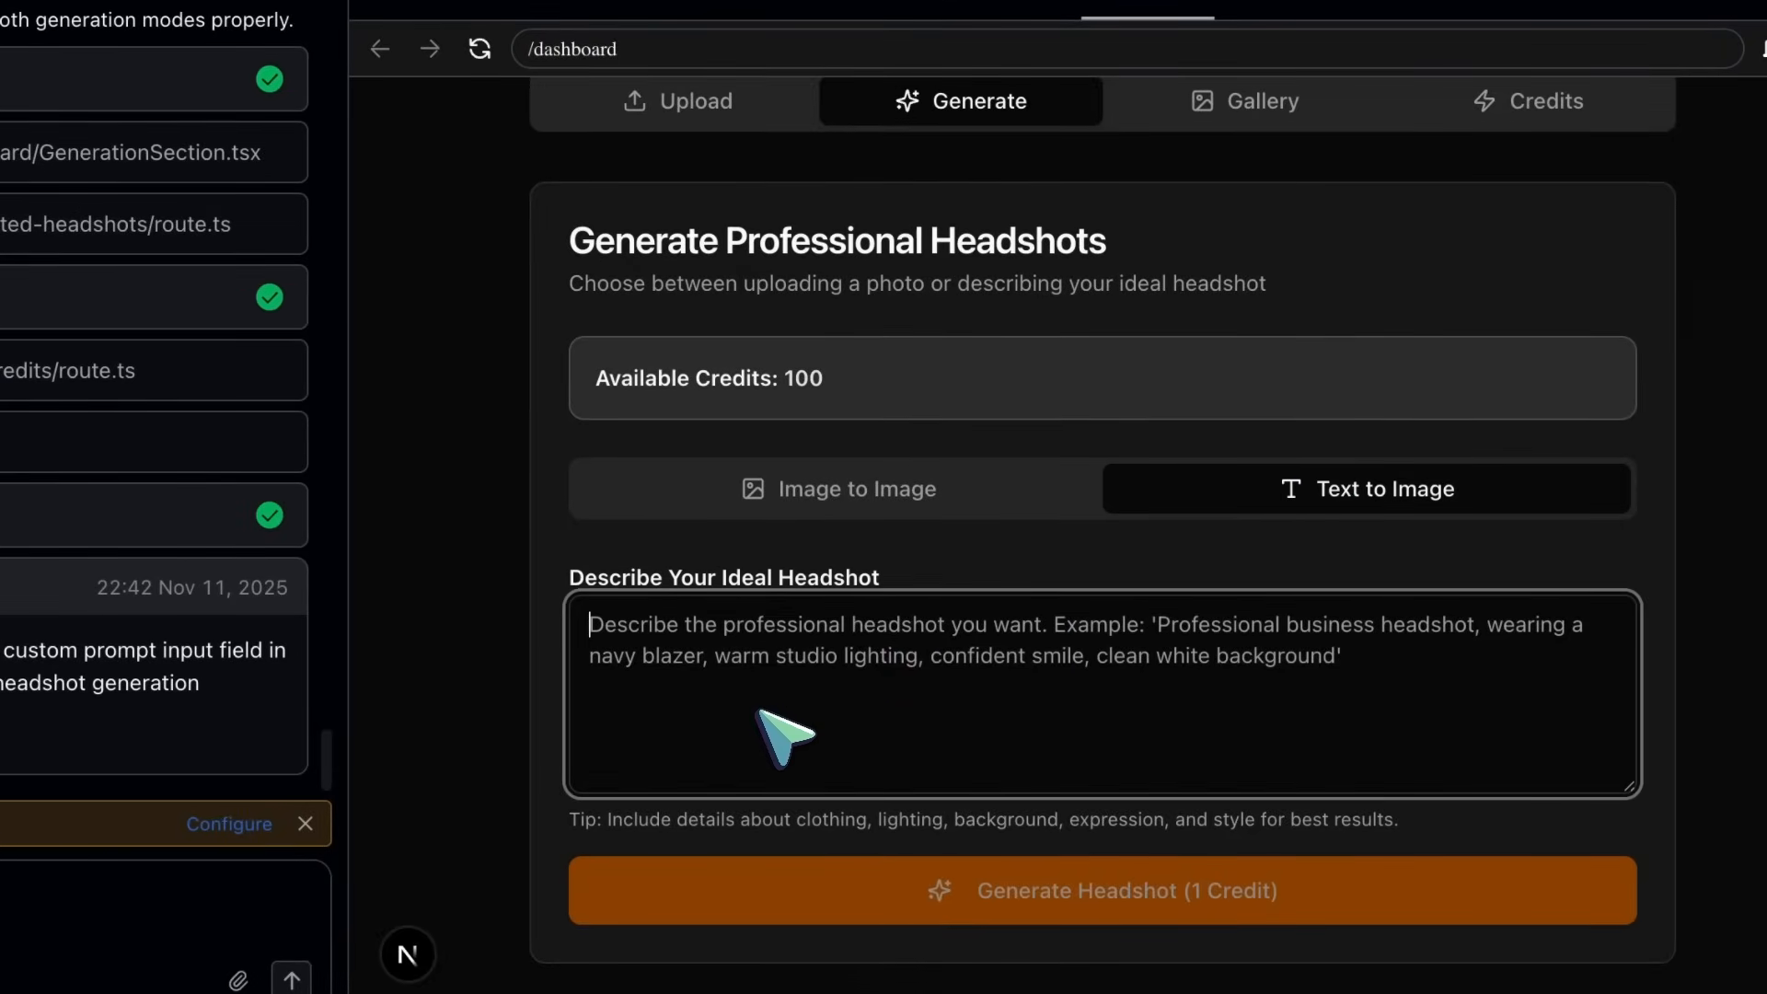
text(Generate a clean logo for "ProfilePro", minimal logo, 4k)
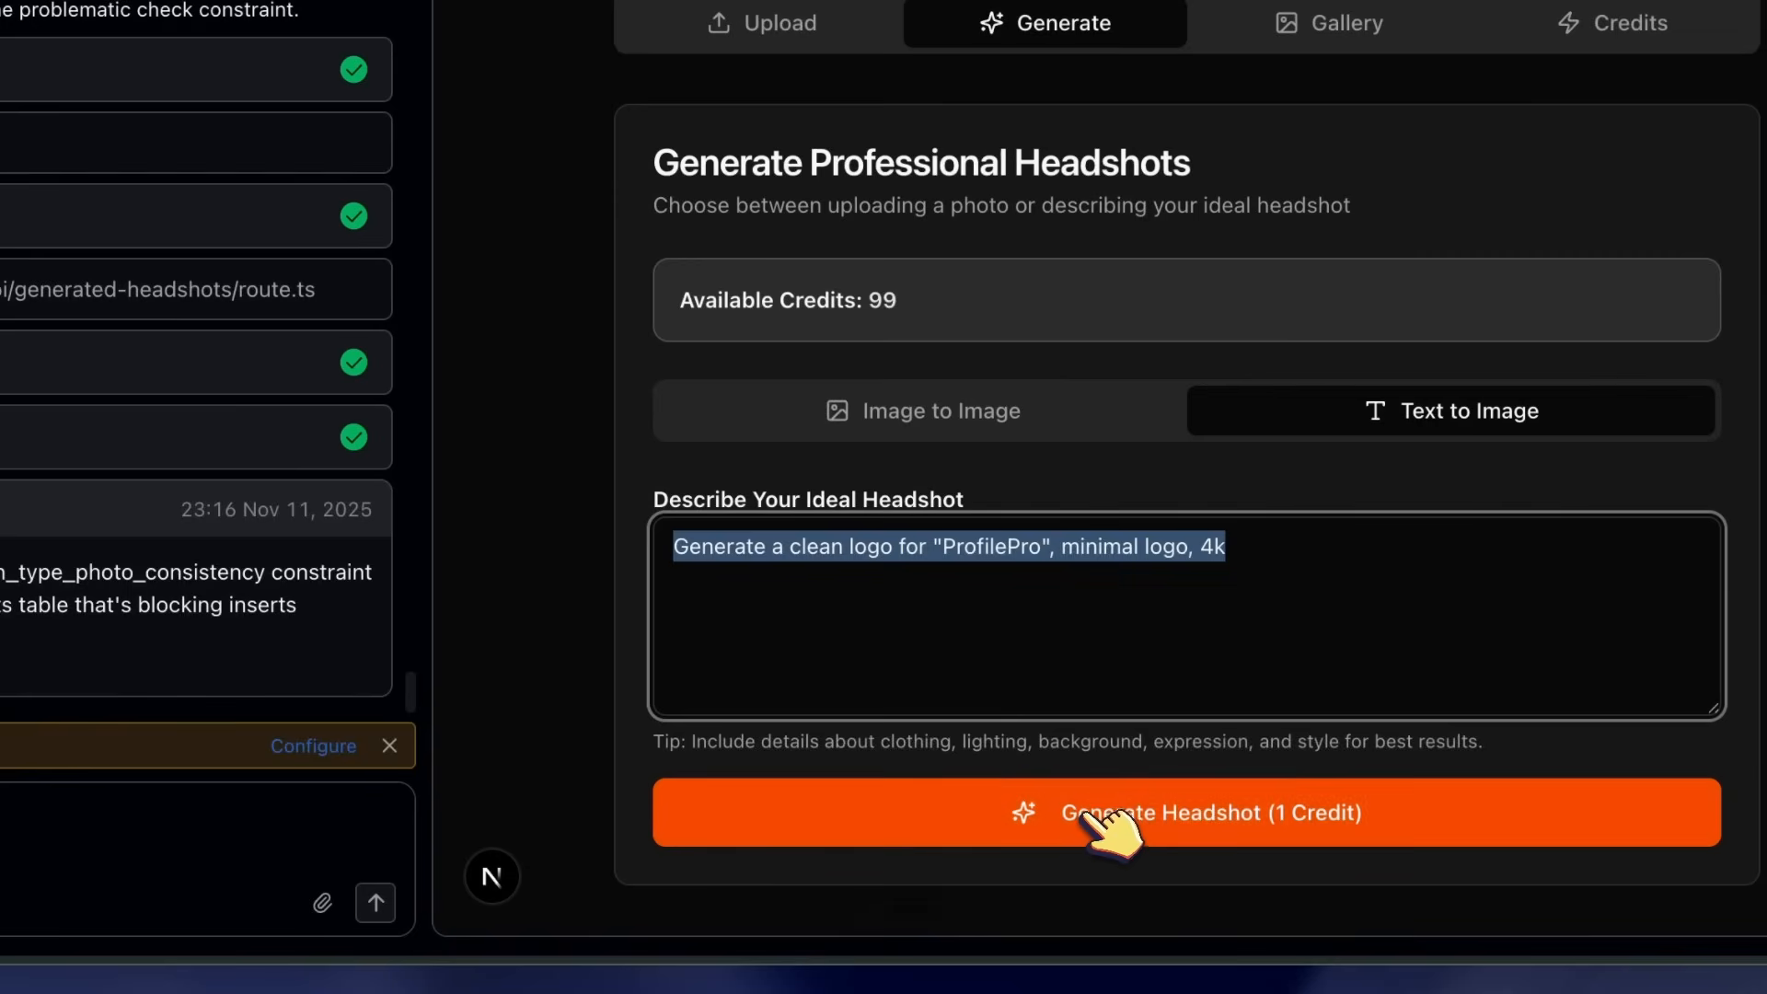
click(1183, 812)
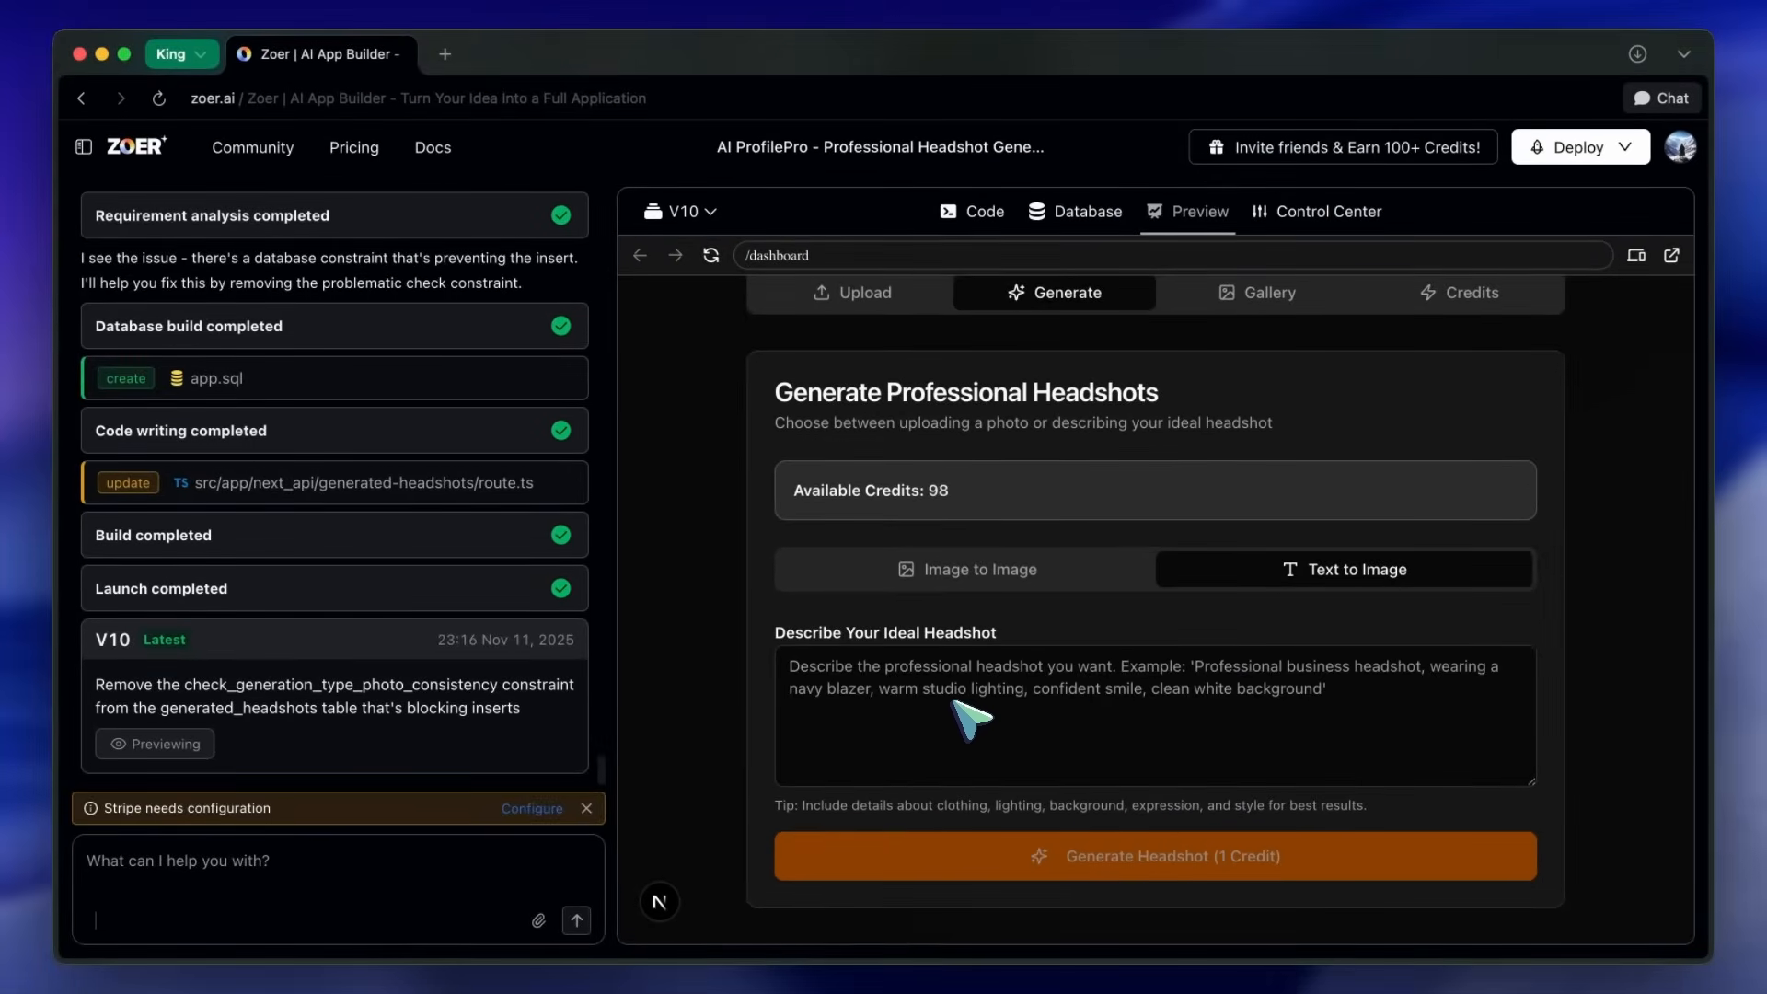
Generate an Image to Image headshot with the custom prompt 'Put this panda in a professional suit'
click(1259, 293)
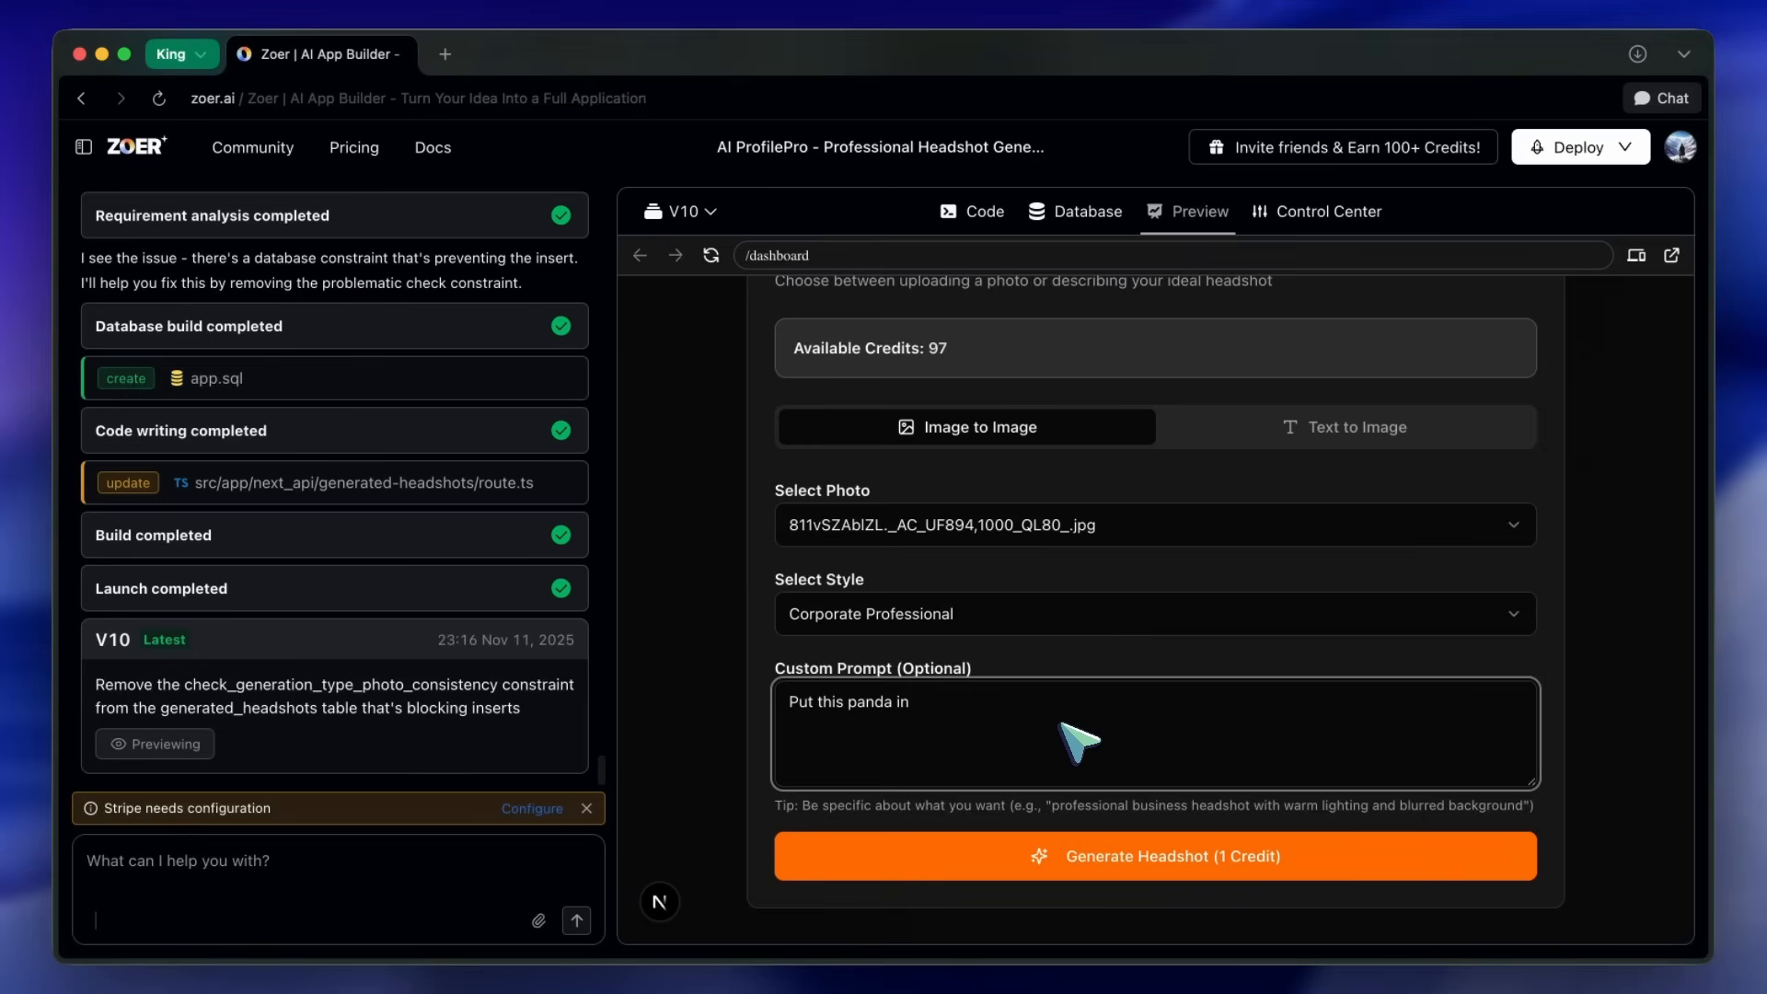
text(a suit,)
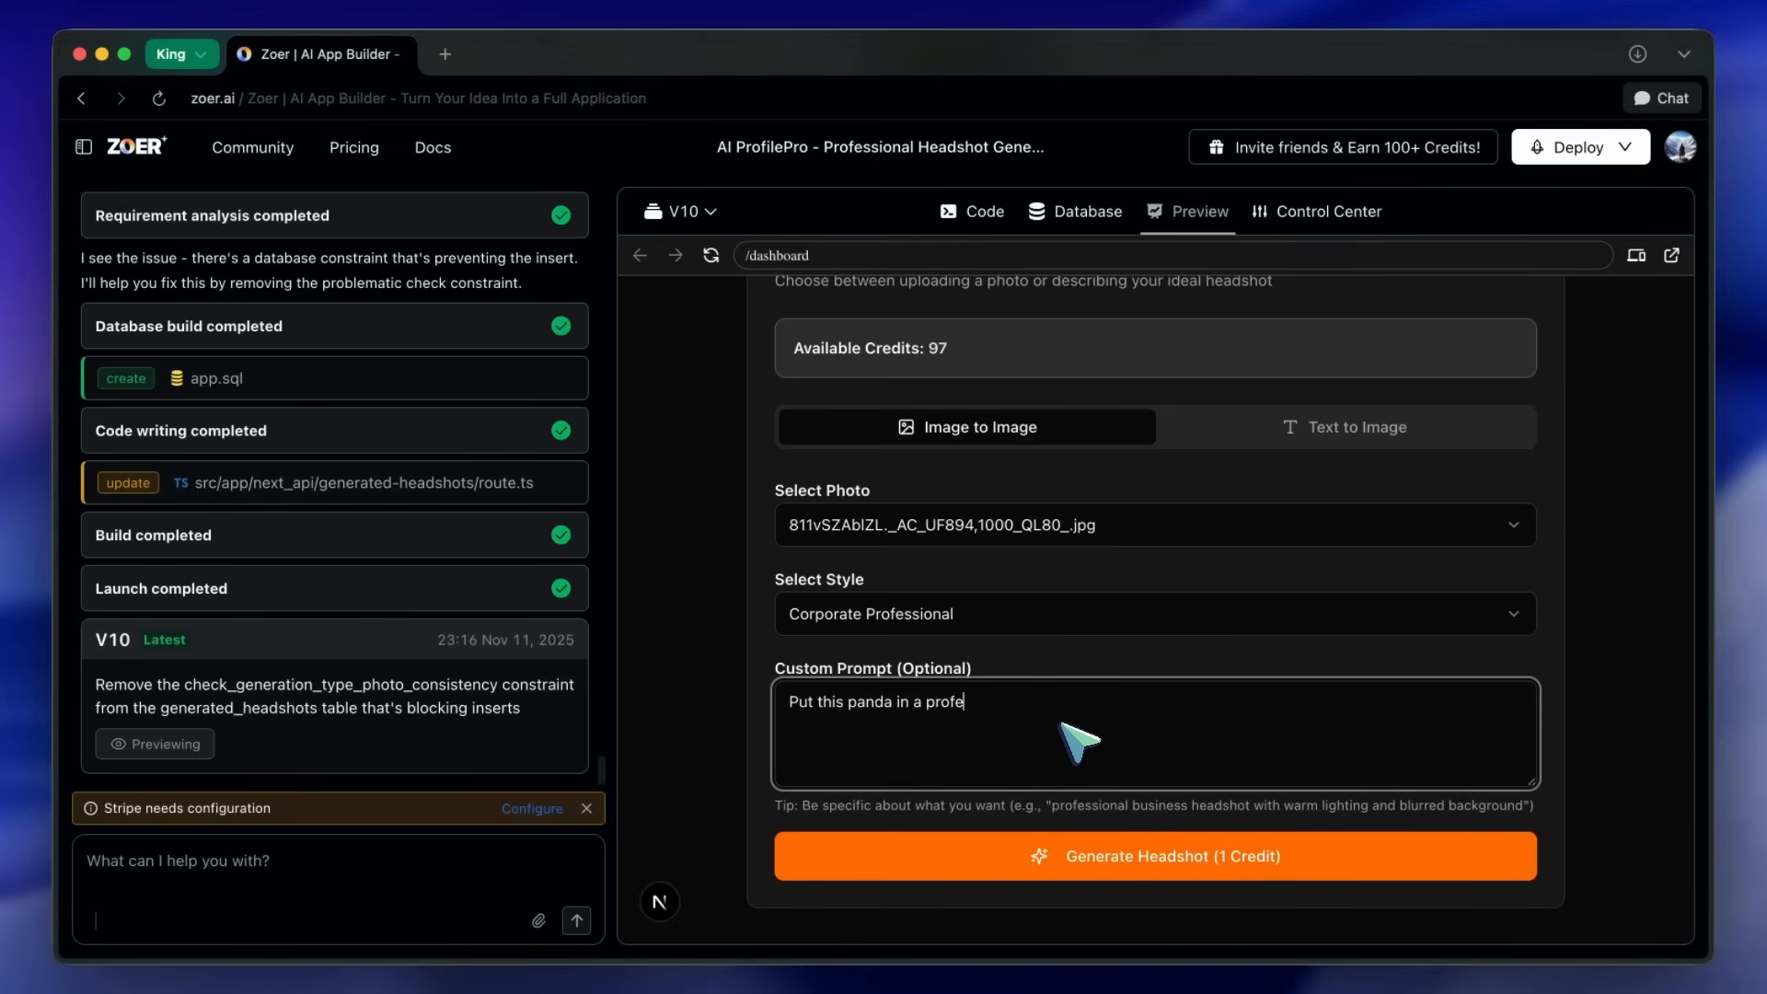
text(ssional suit)
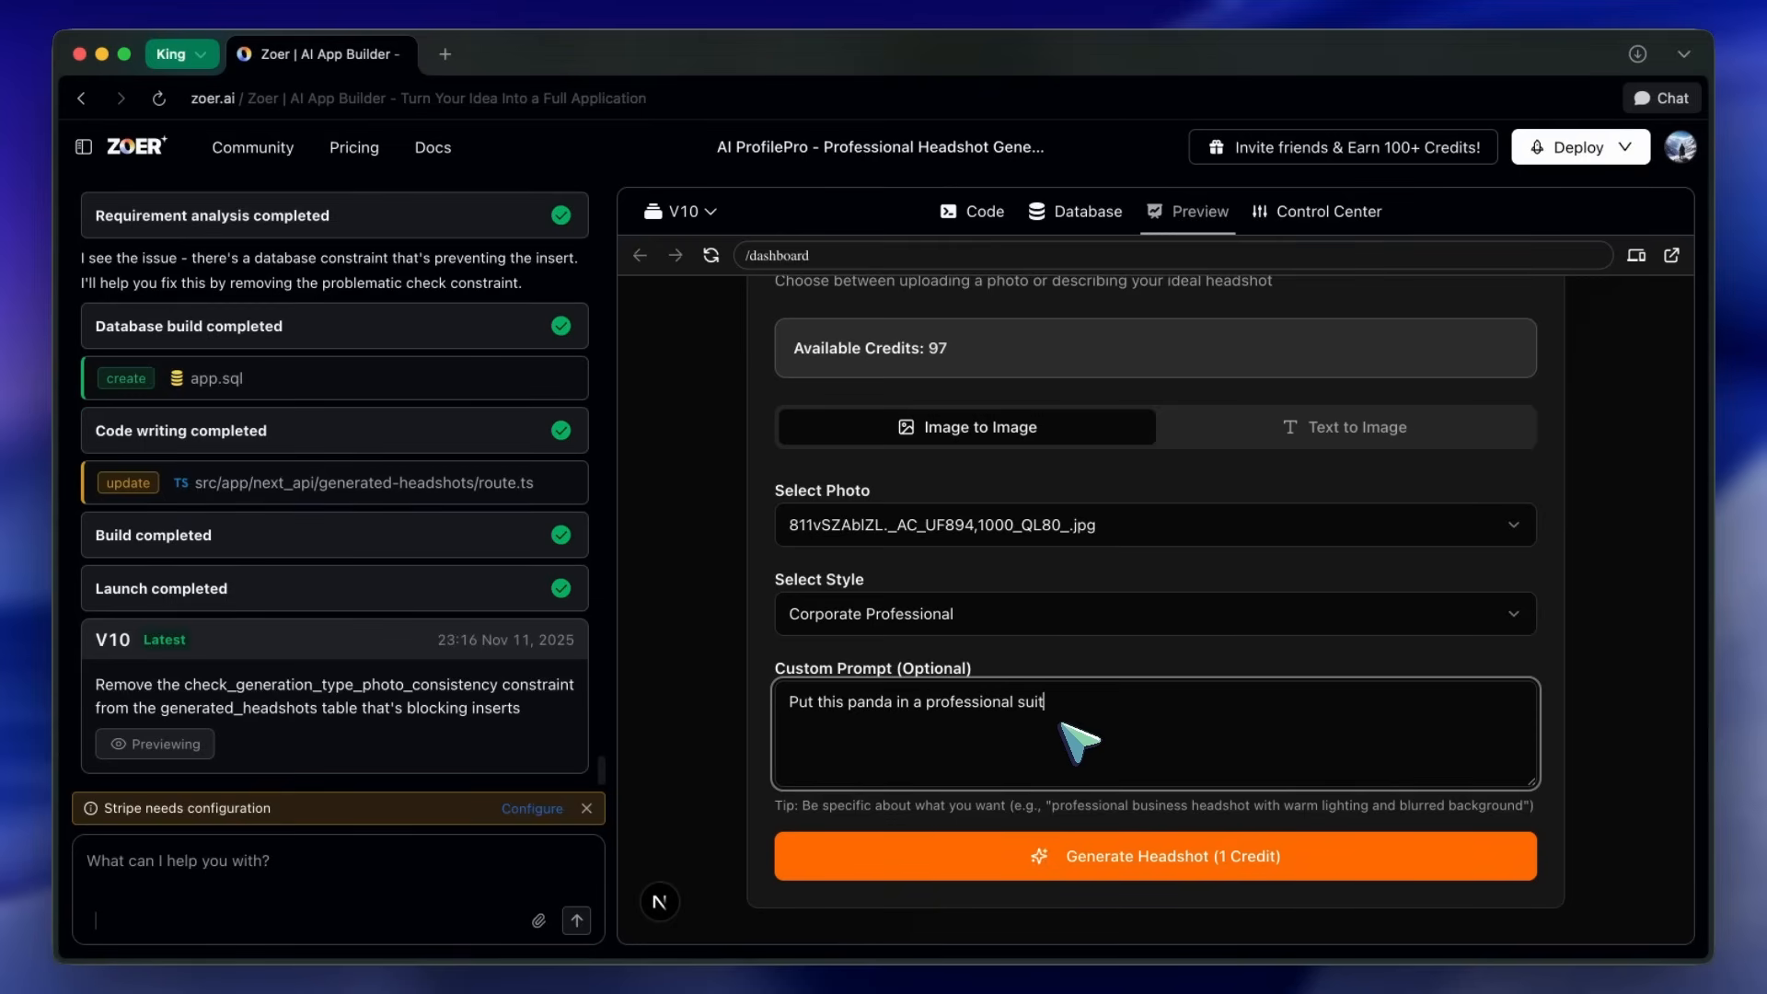
click(1154, 856)
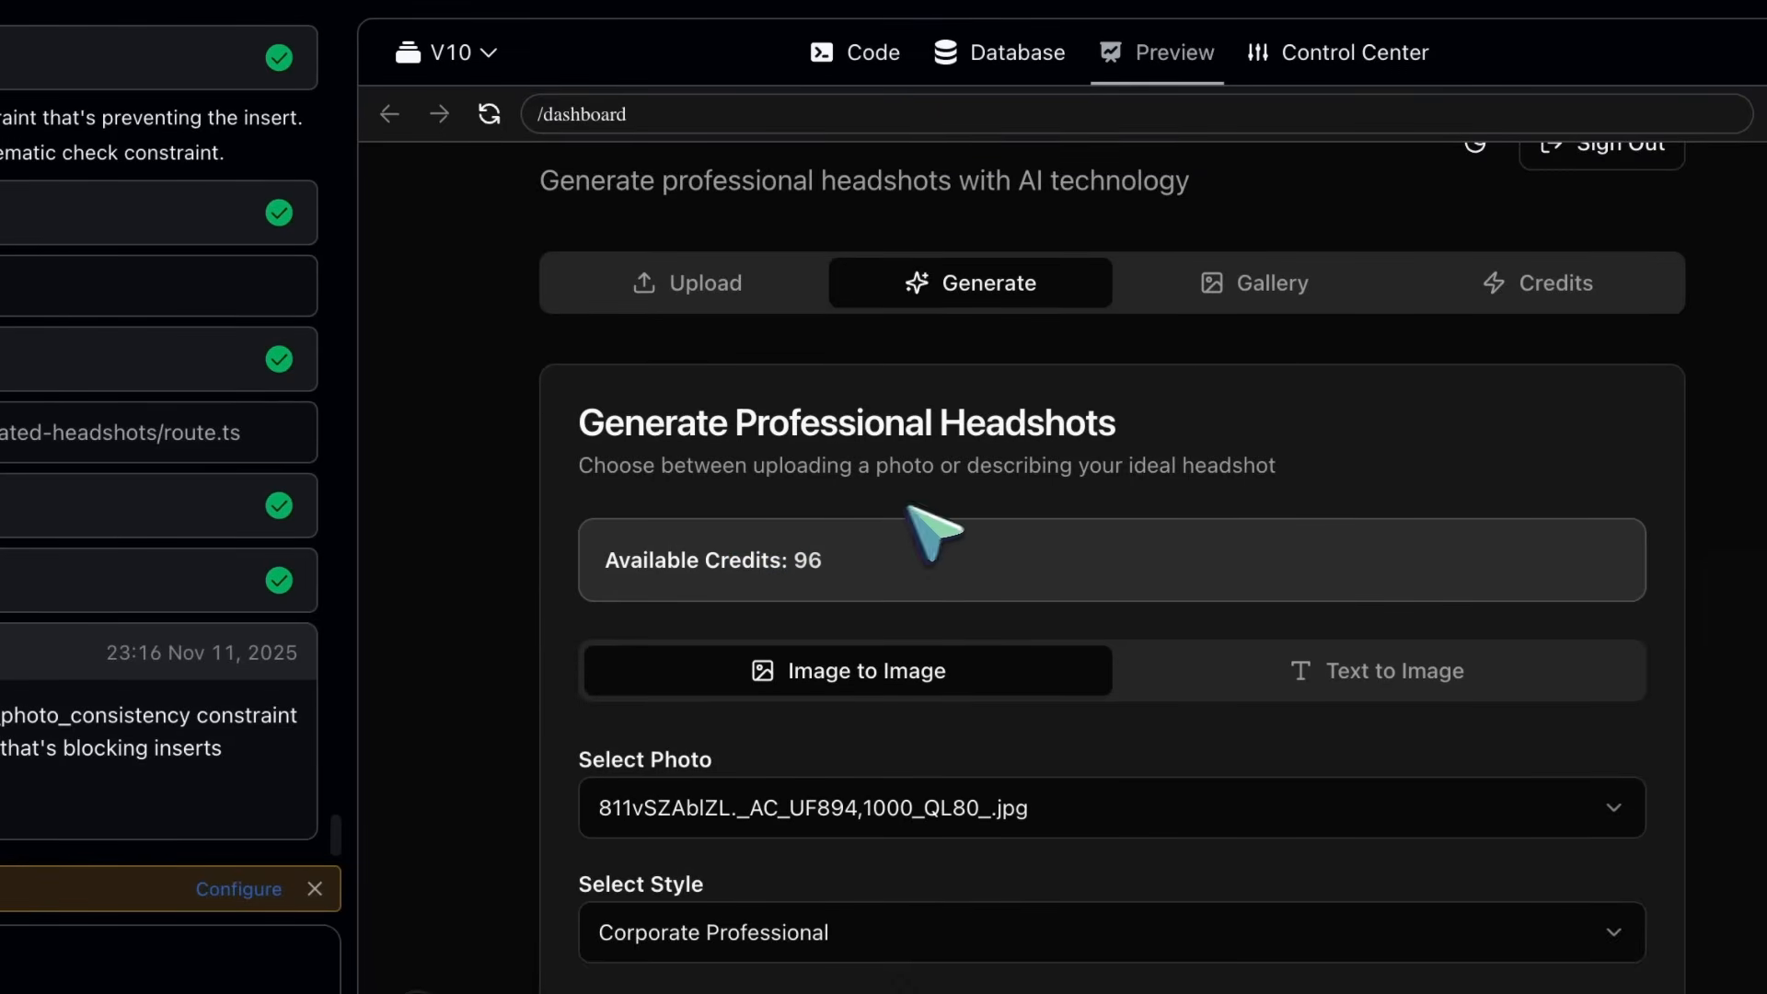
Review the gallery showing the suited panda, plain panda and two ProfilePro logos
click(1272, 283)
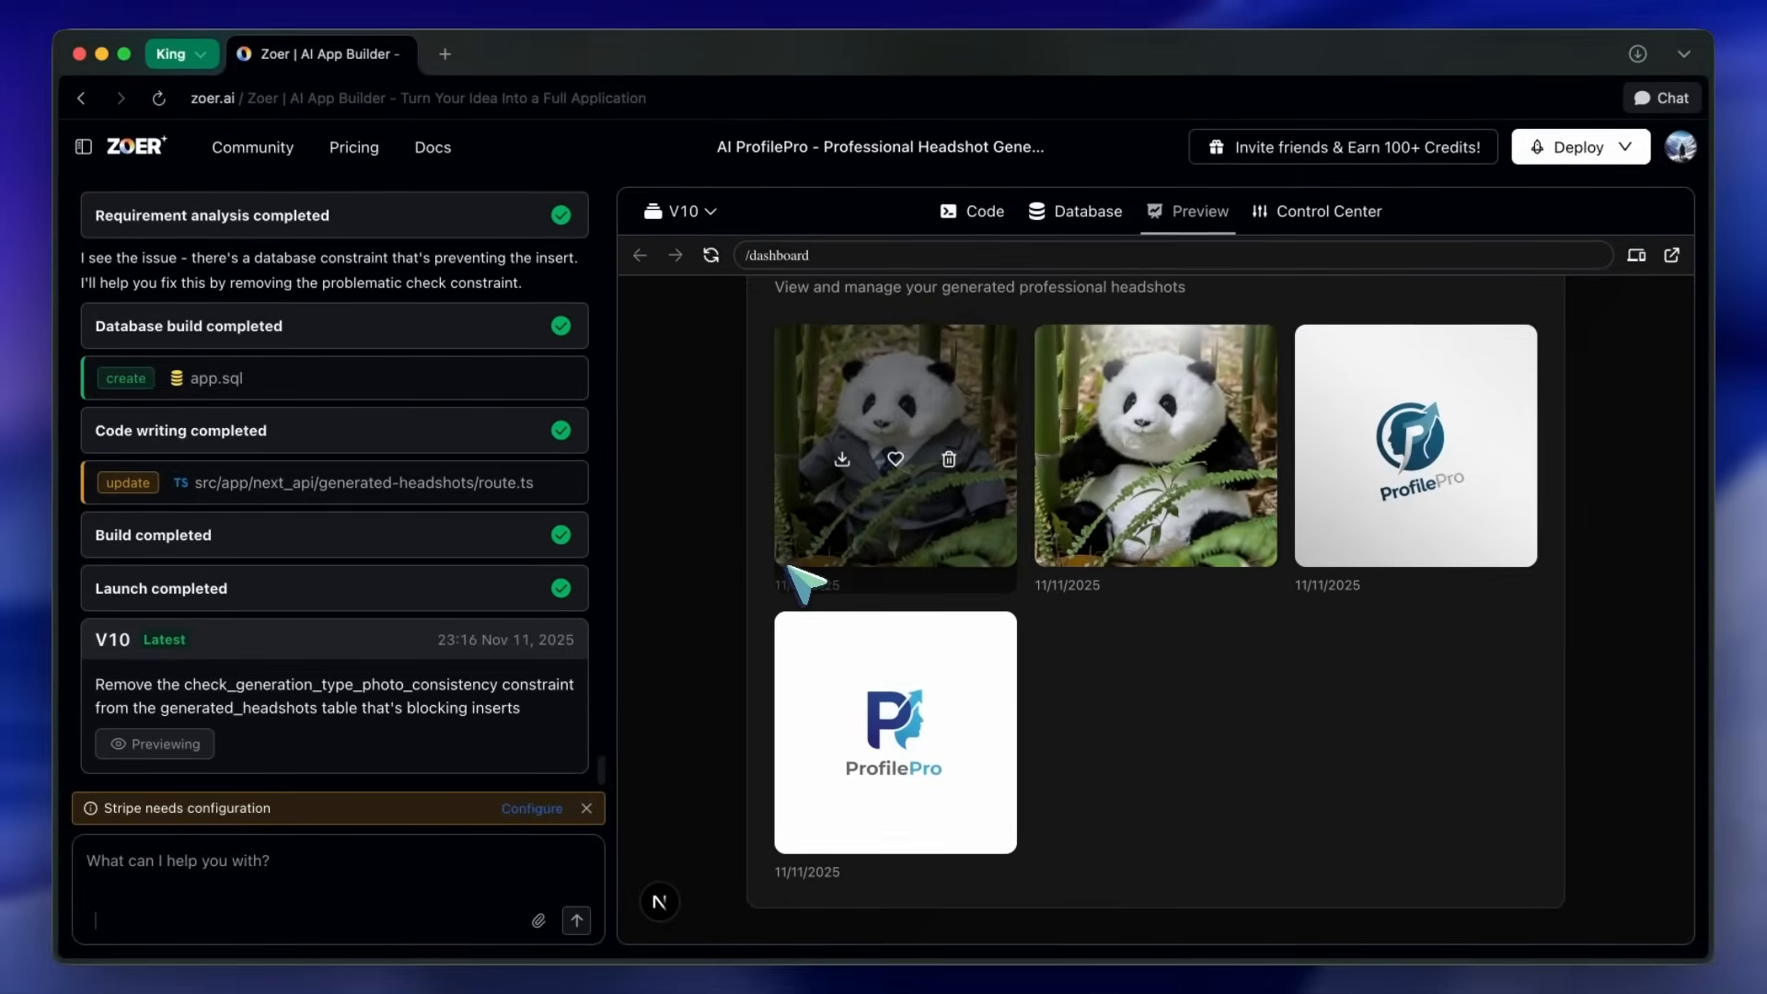
mouse_move(784, 446)
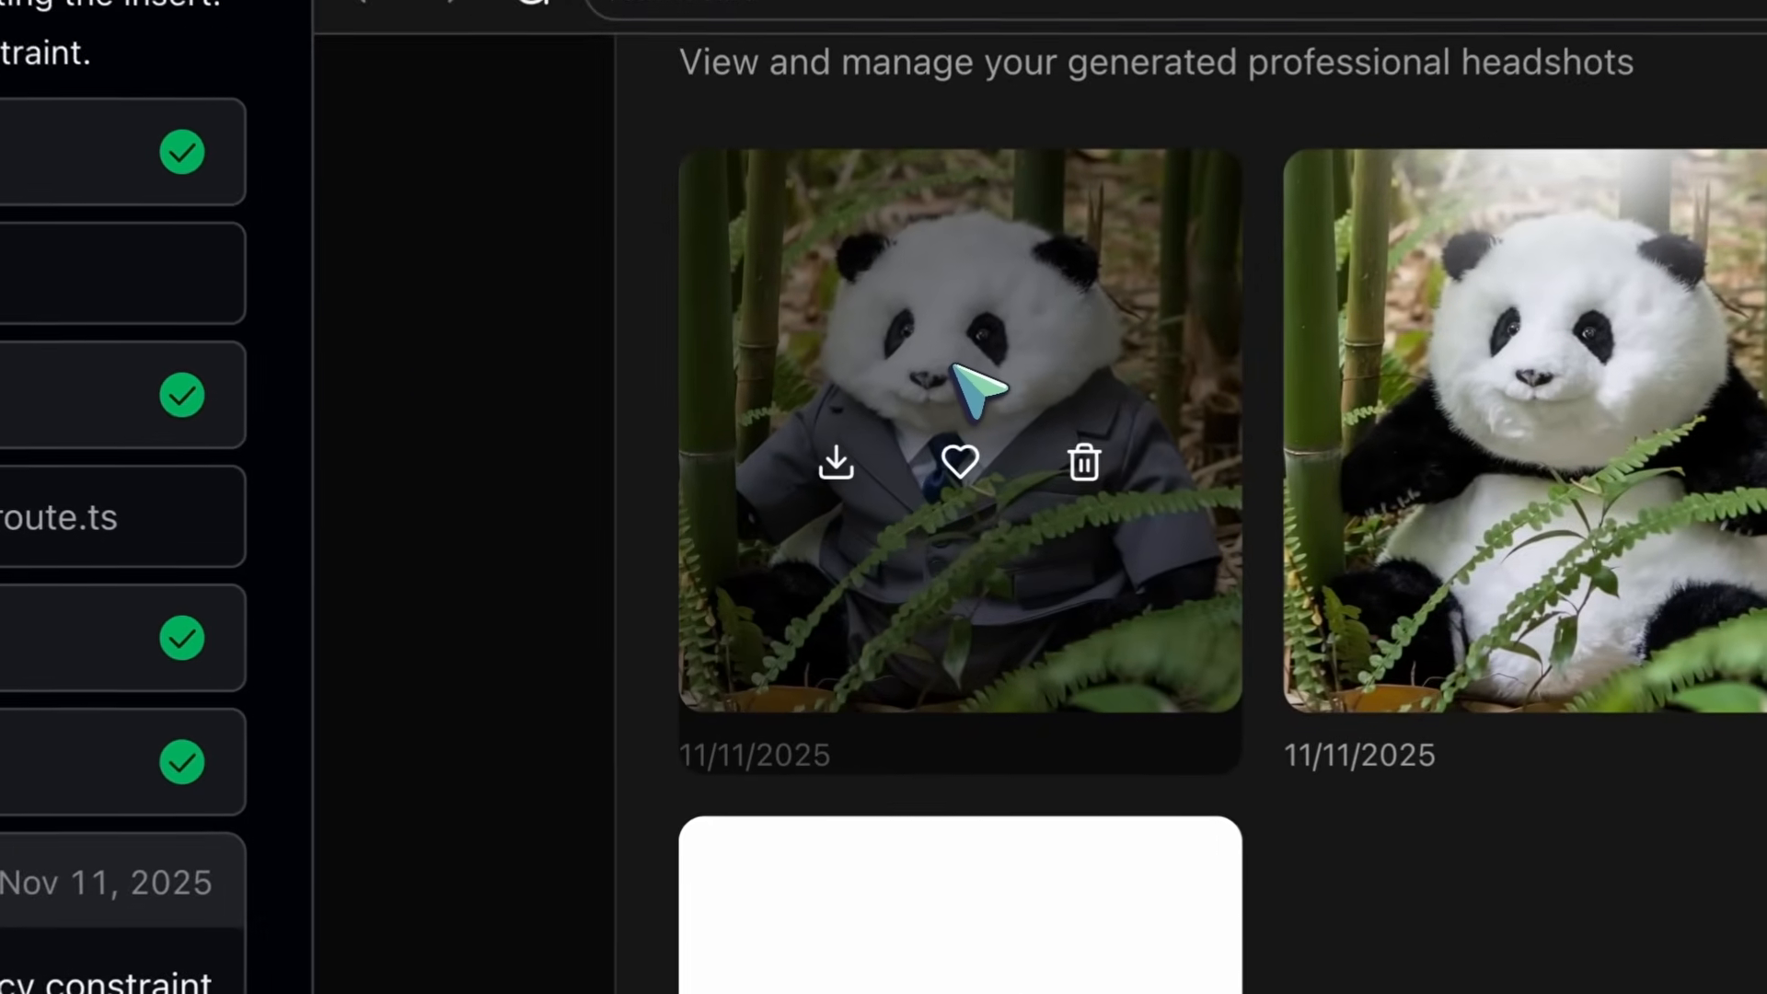
mouse_move(670, 710)
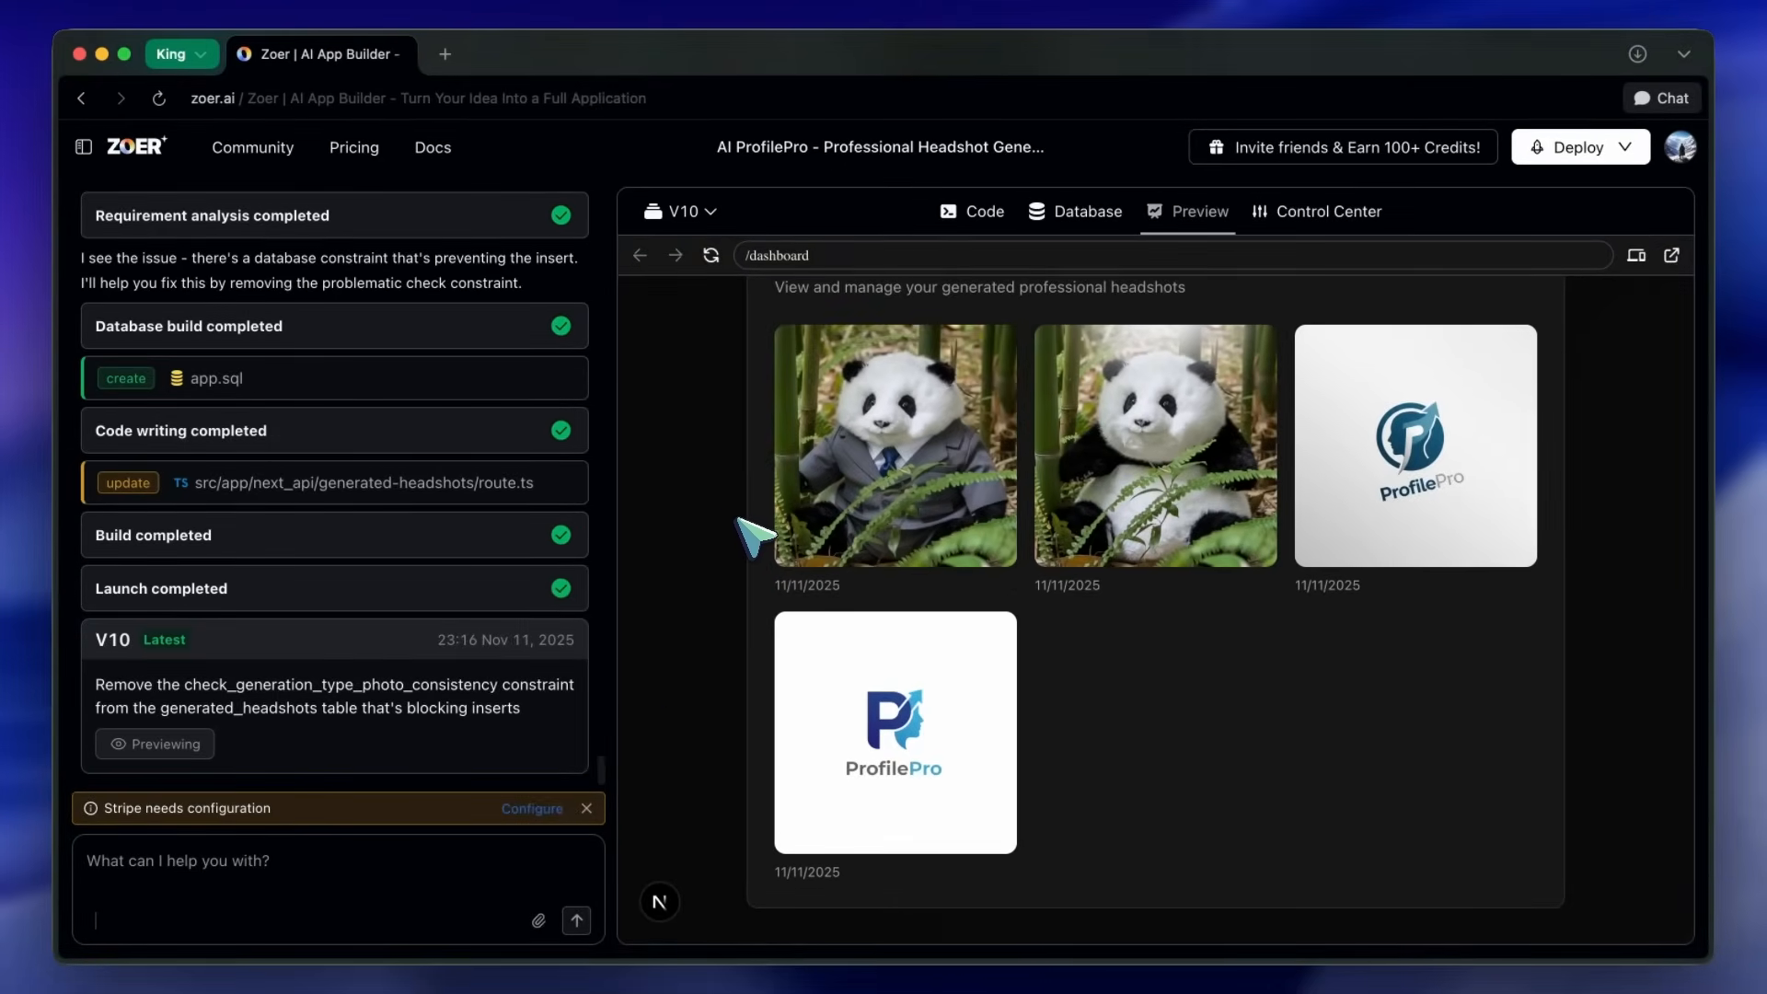
mouse_move(833, 654)
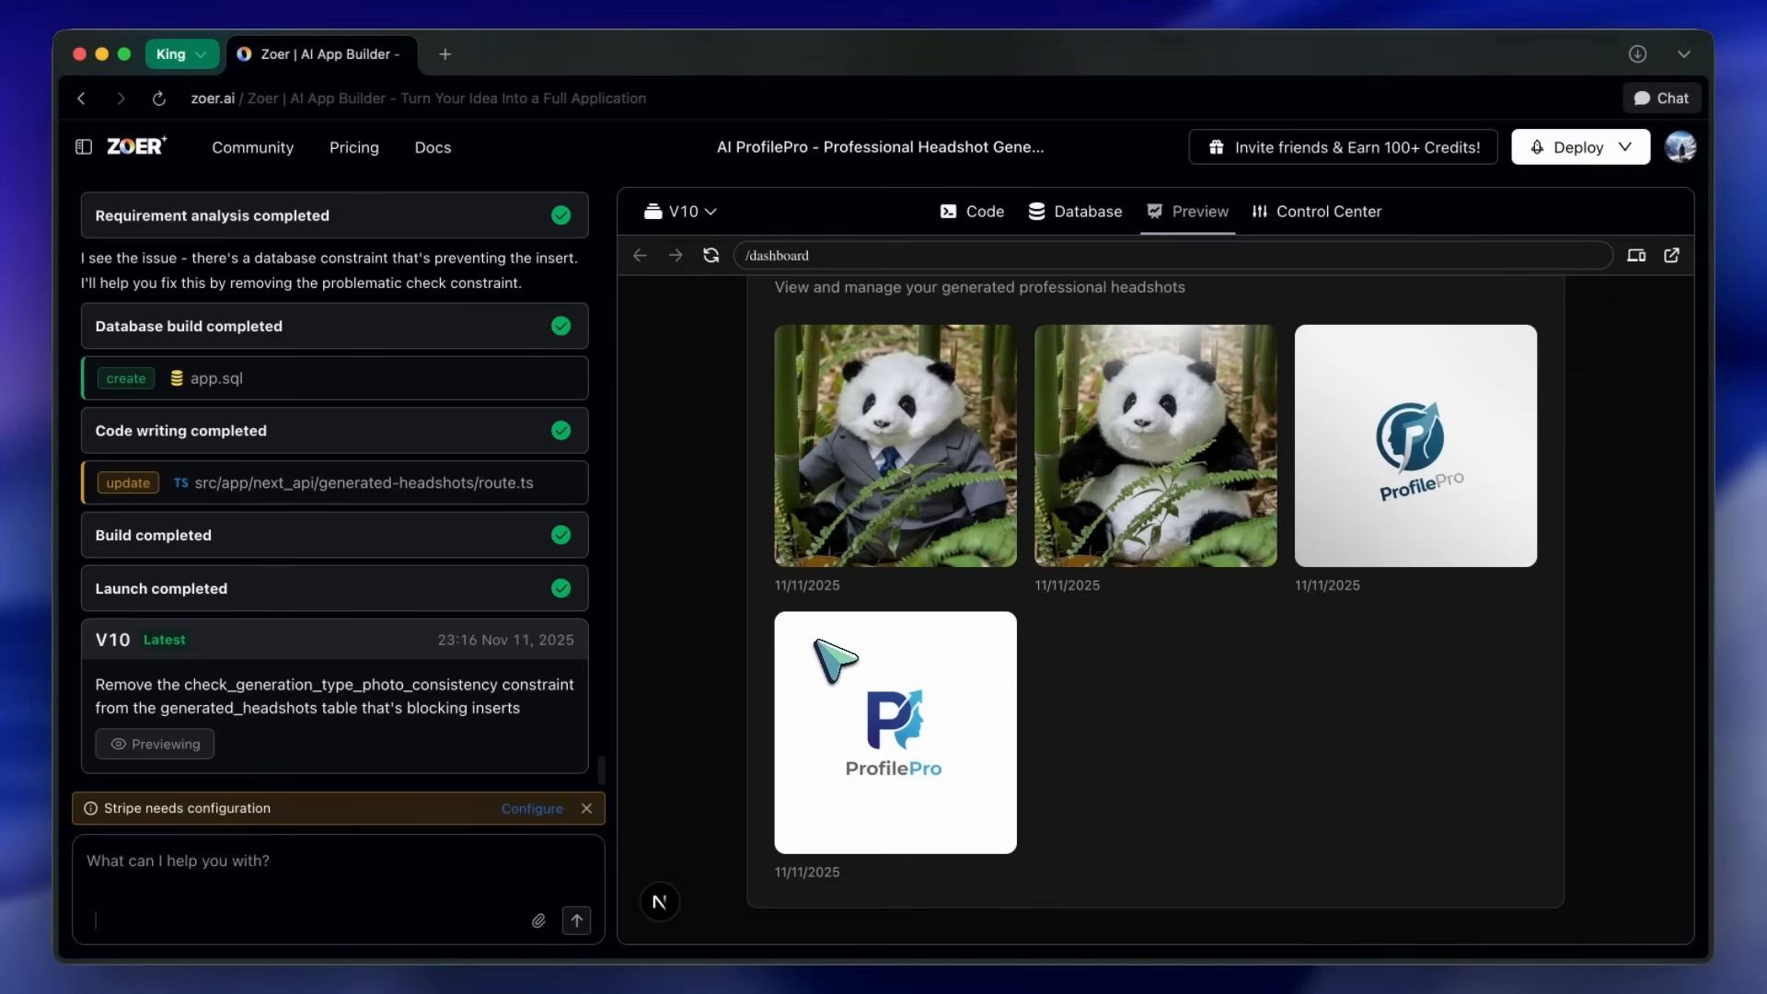
mouse_move(1173, 462)
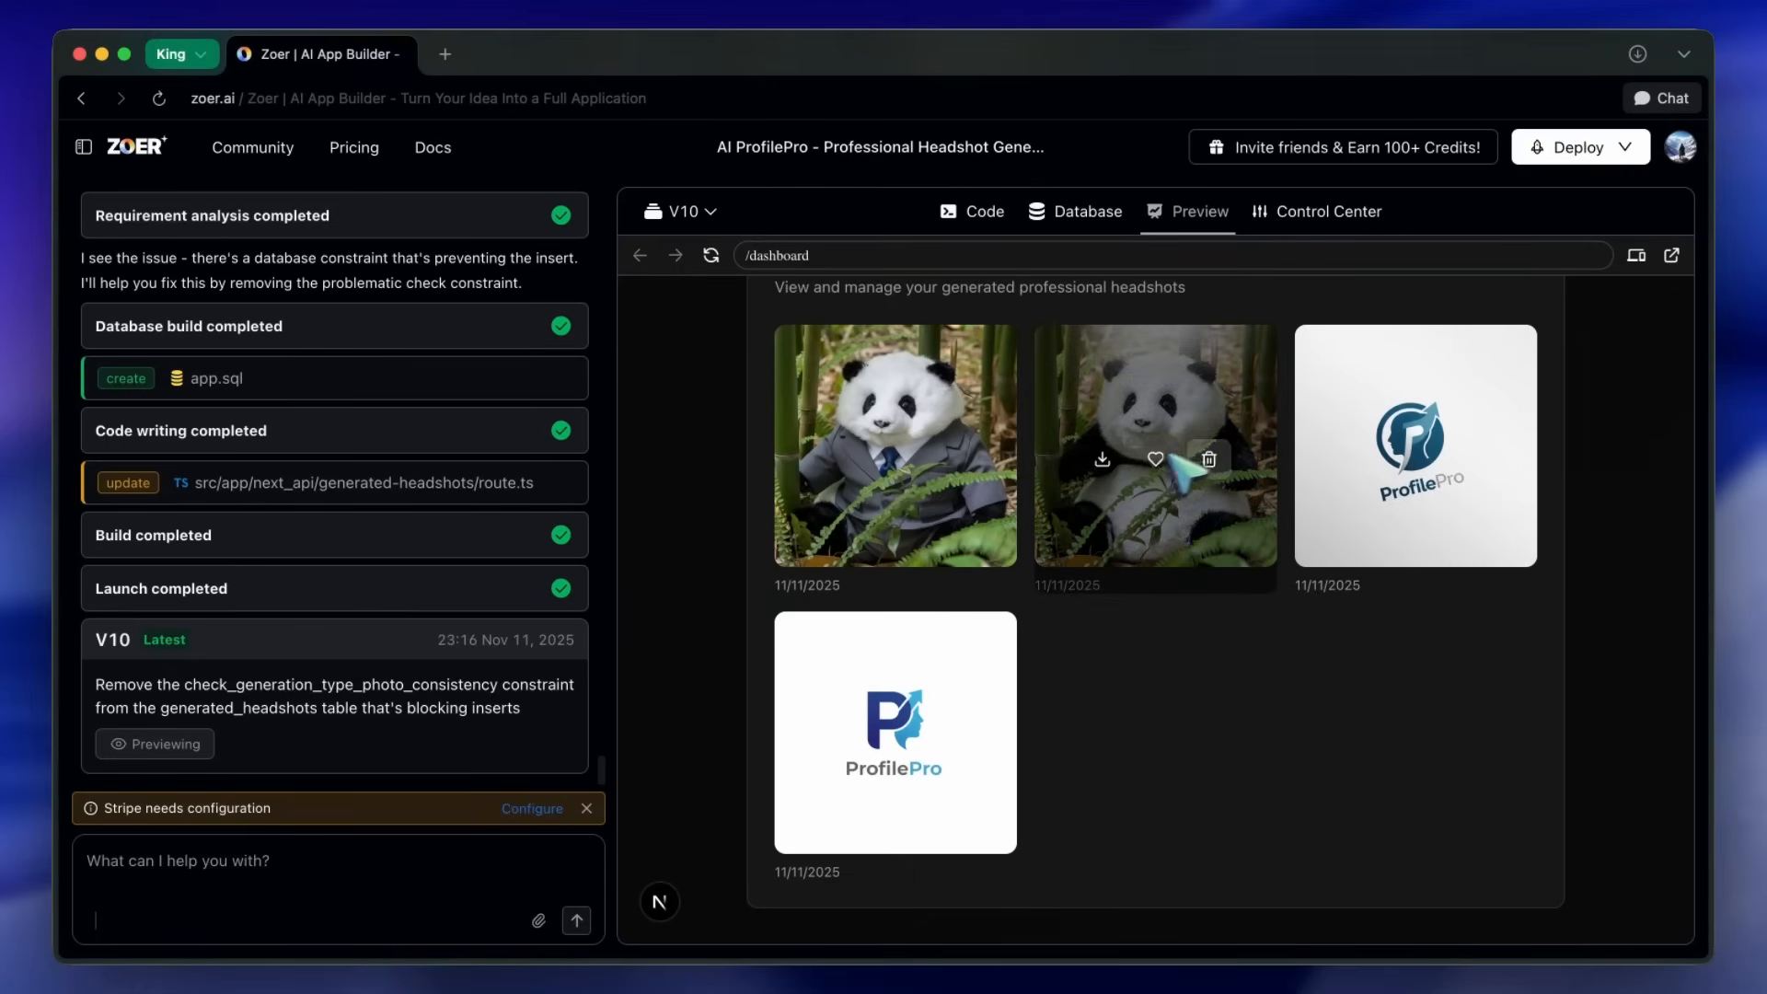
mouse_move(894, 462)
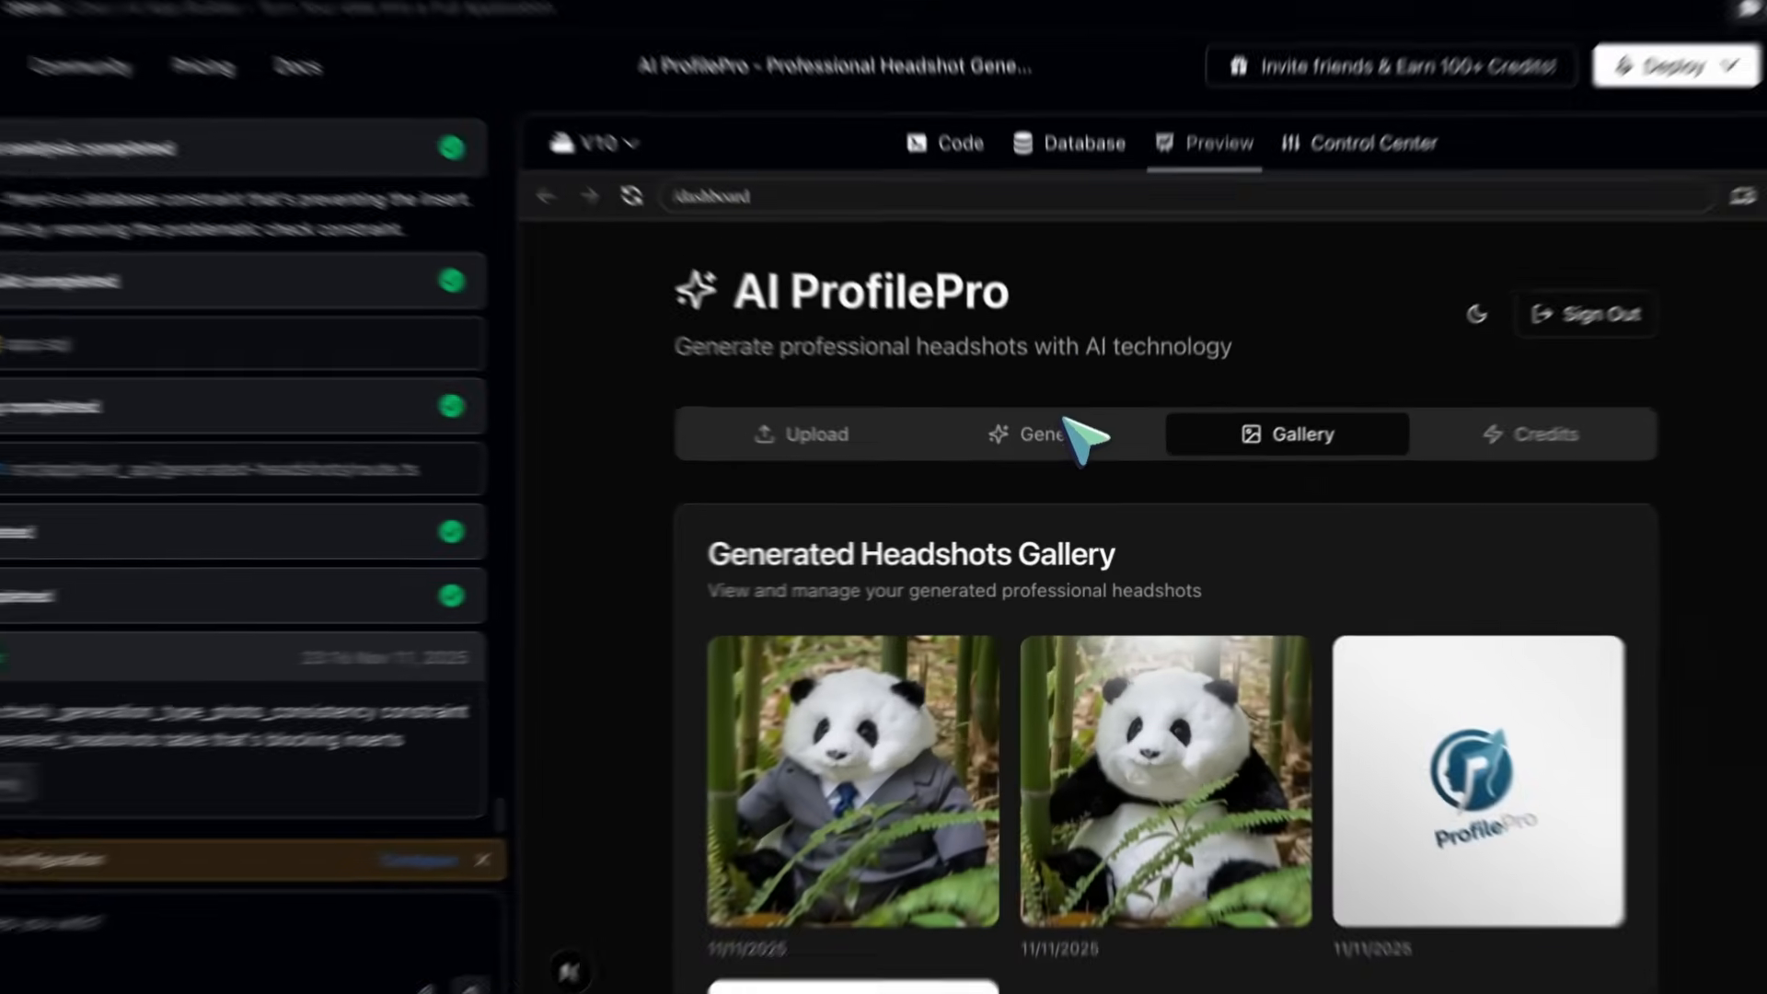
Return to the headshot generation form and look over its fields
click(1047, 434)
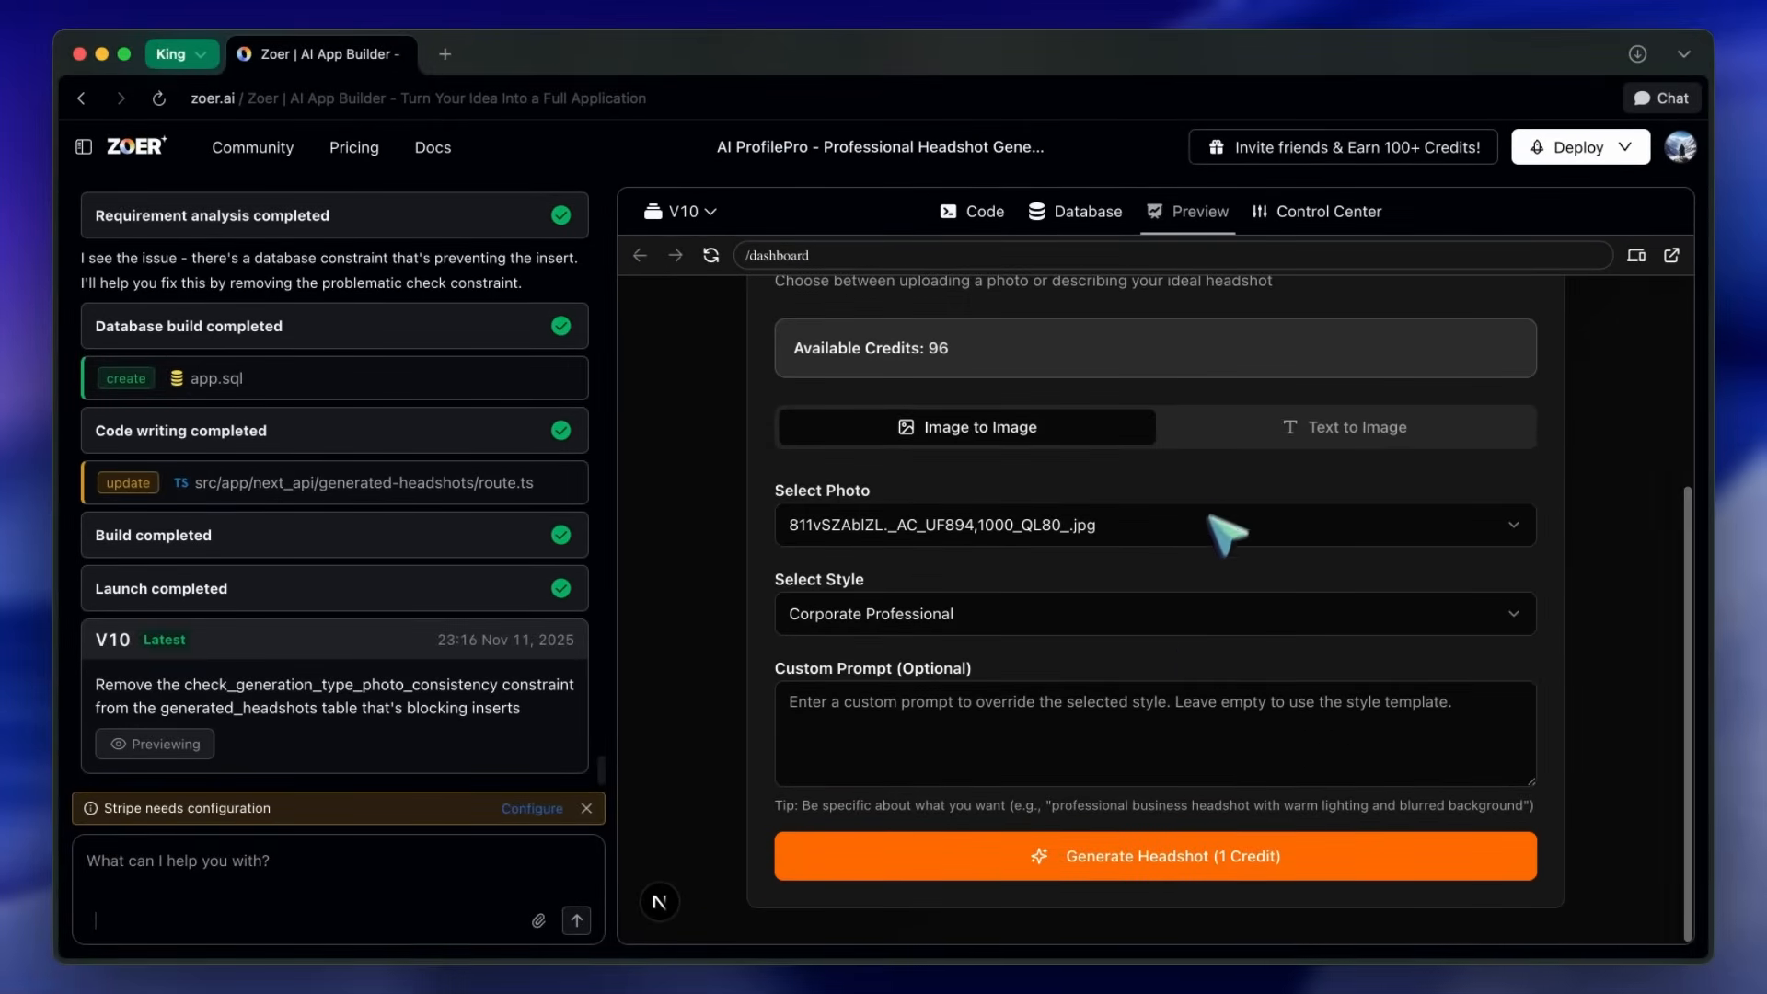
scroll(up, 3)
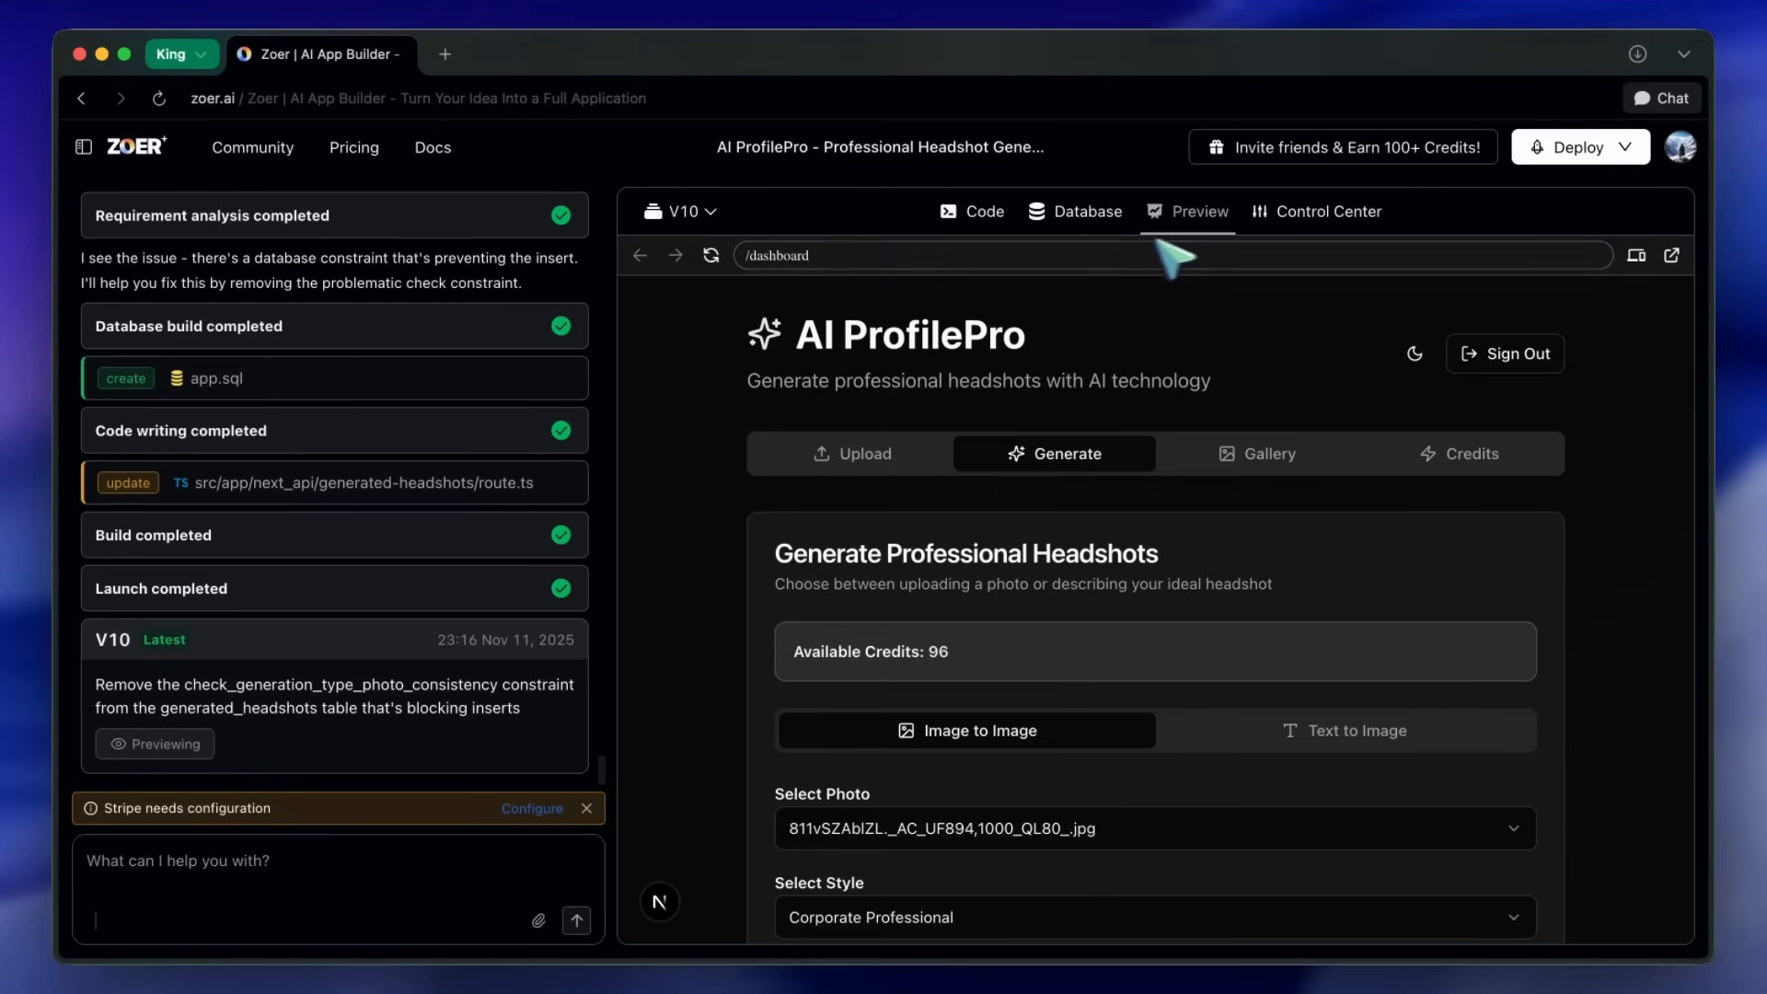
scroll(down, 3)
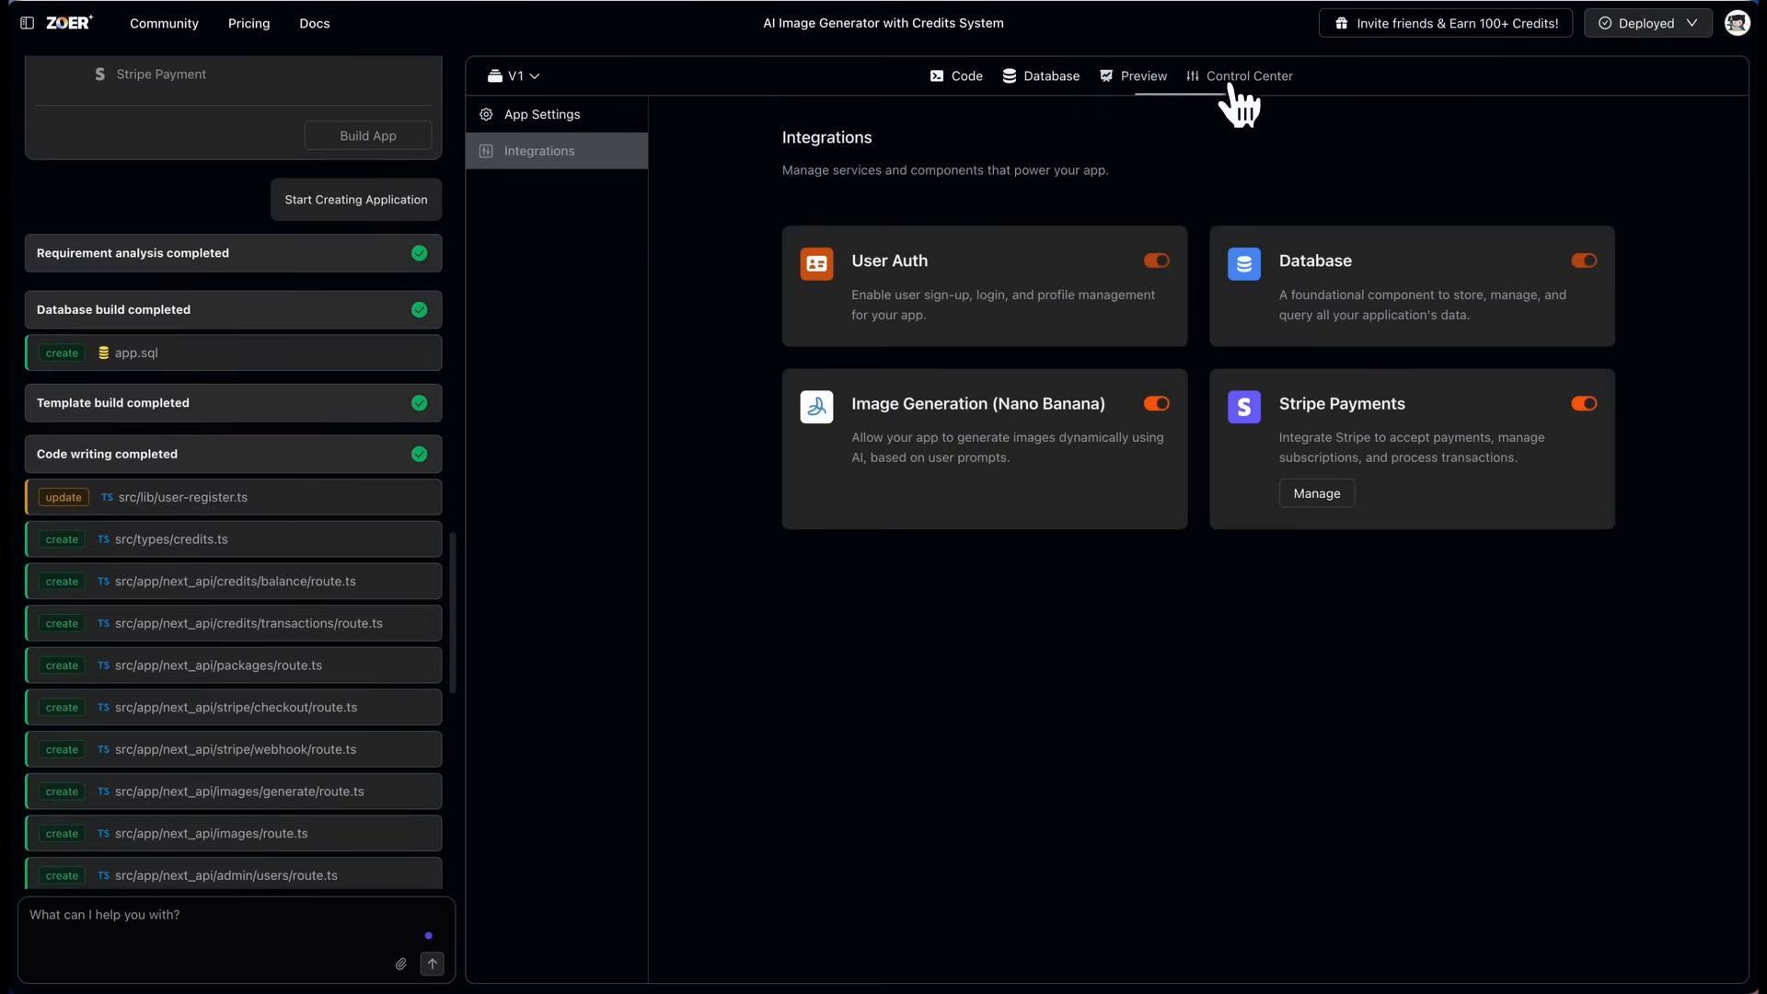
Fill the Stripe Payments Preview settings with the publishable key, secret key and webhook secret
click(1314, 493)
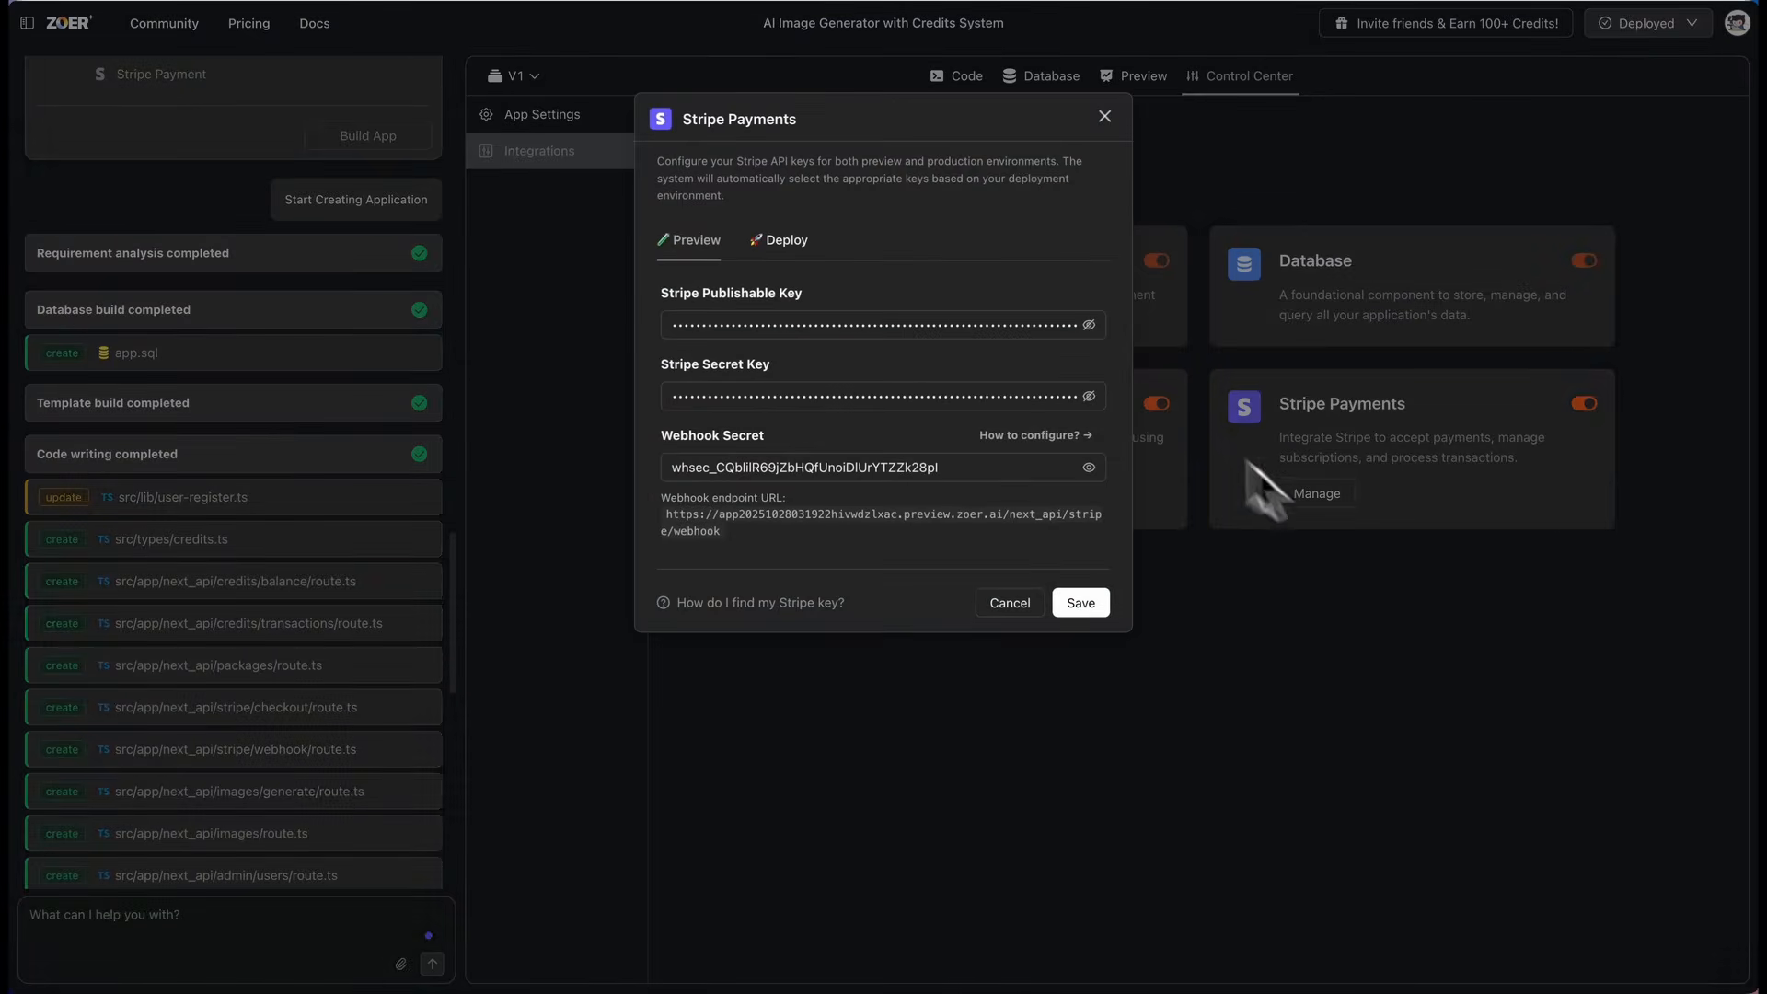
click(1088, 324)
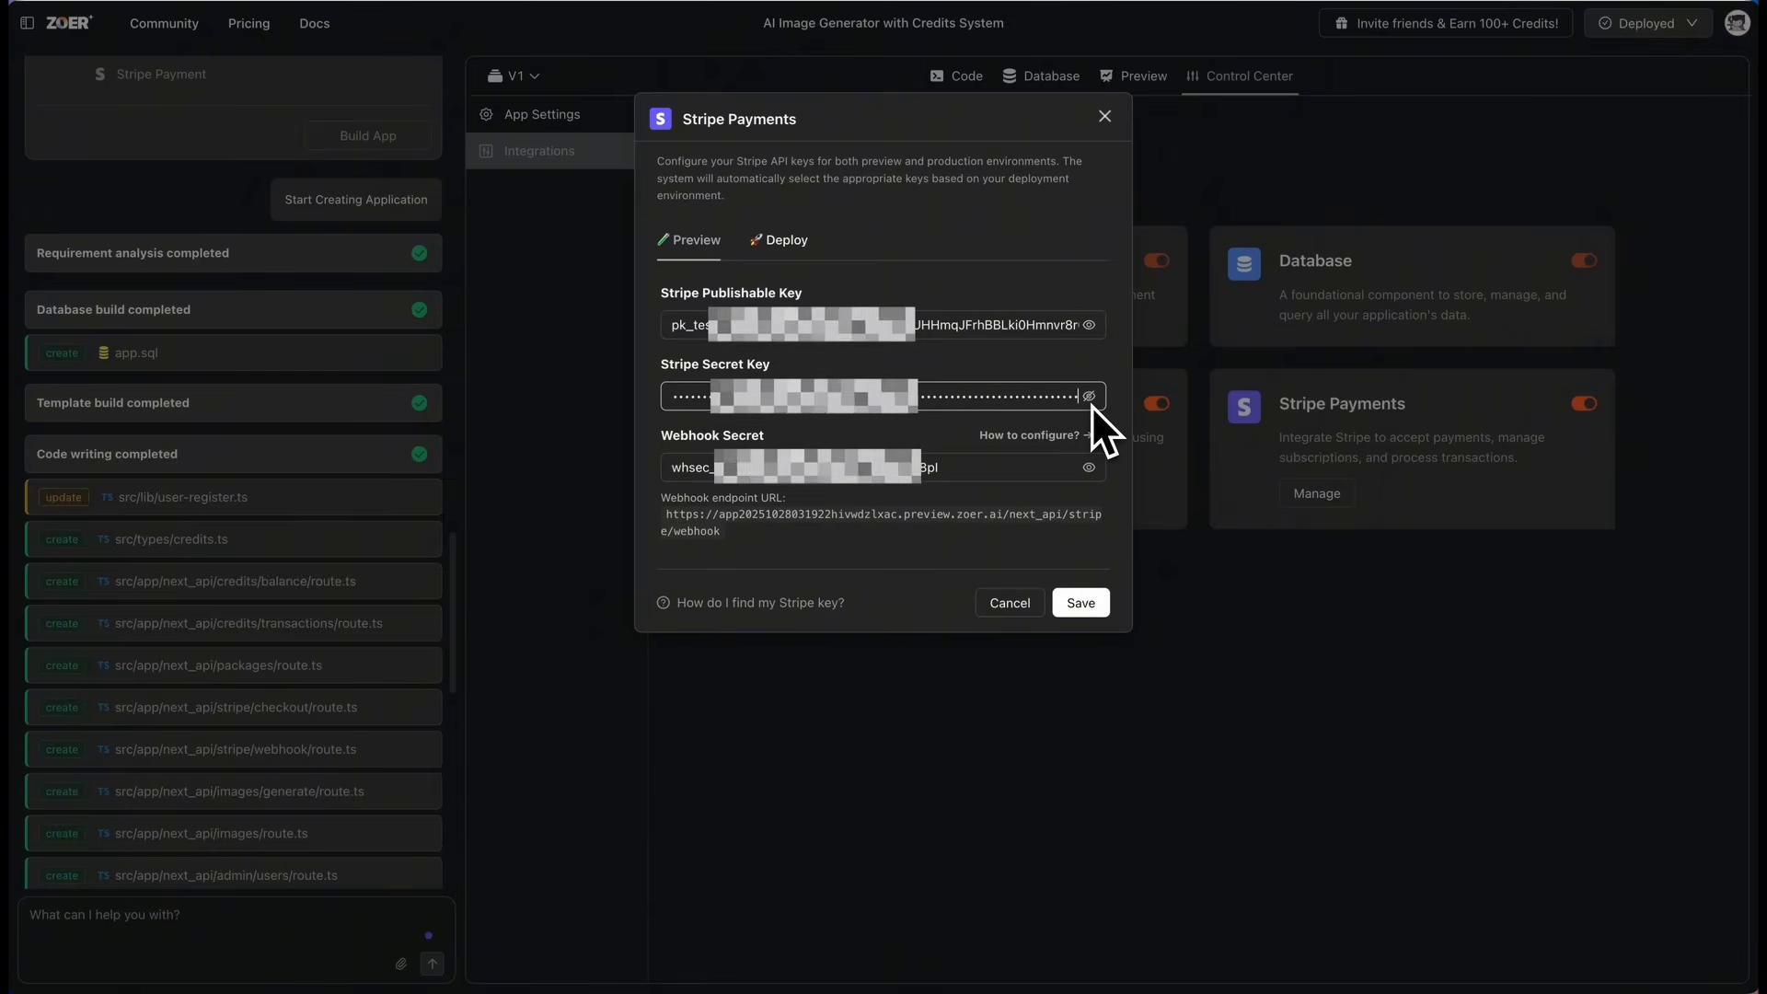
mouse_move(1222, 129)
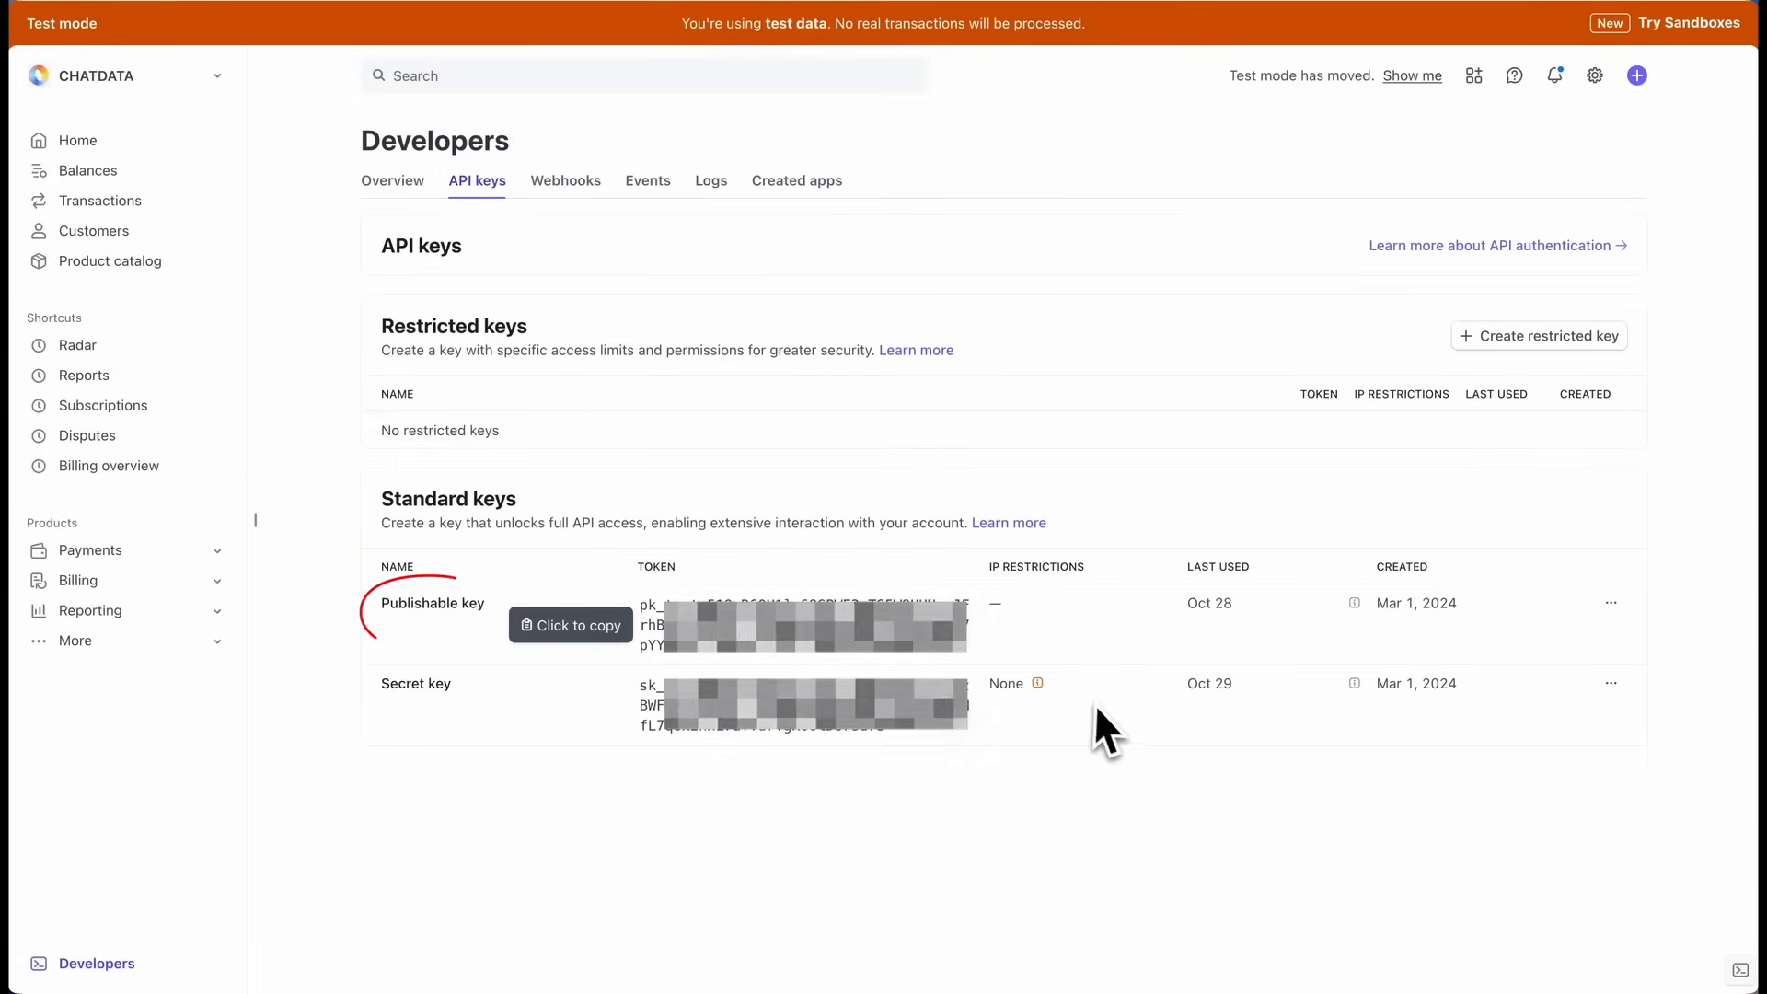
mouse_move(1109, 727)
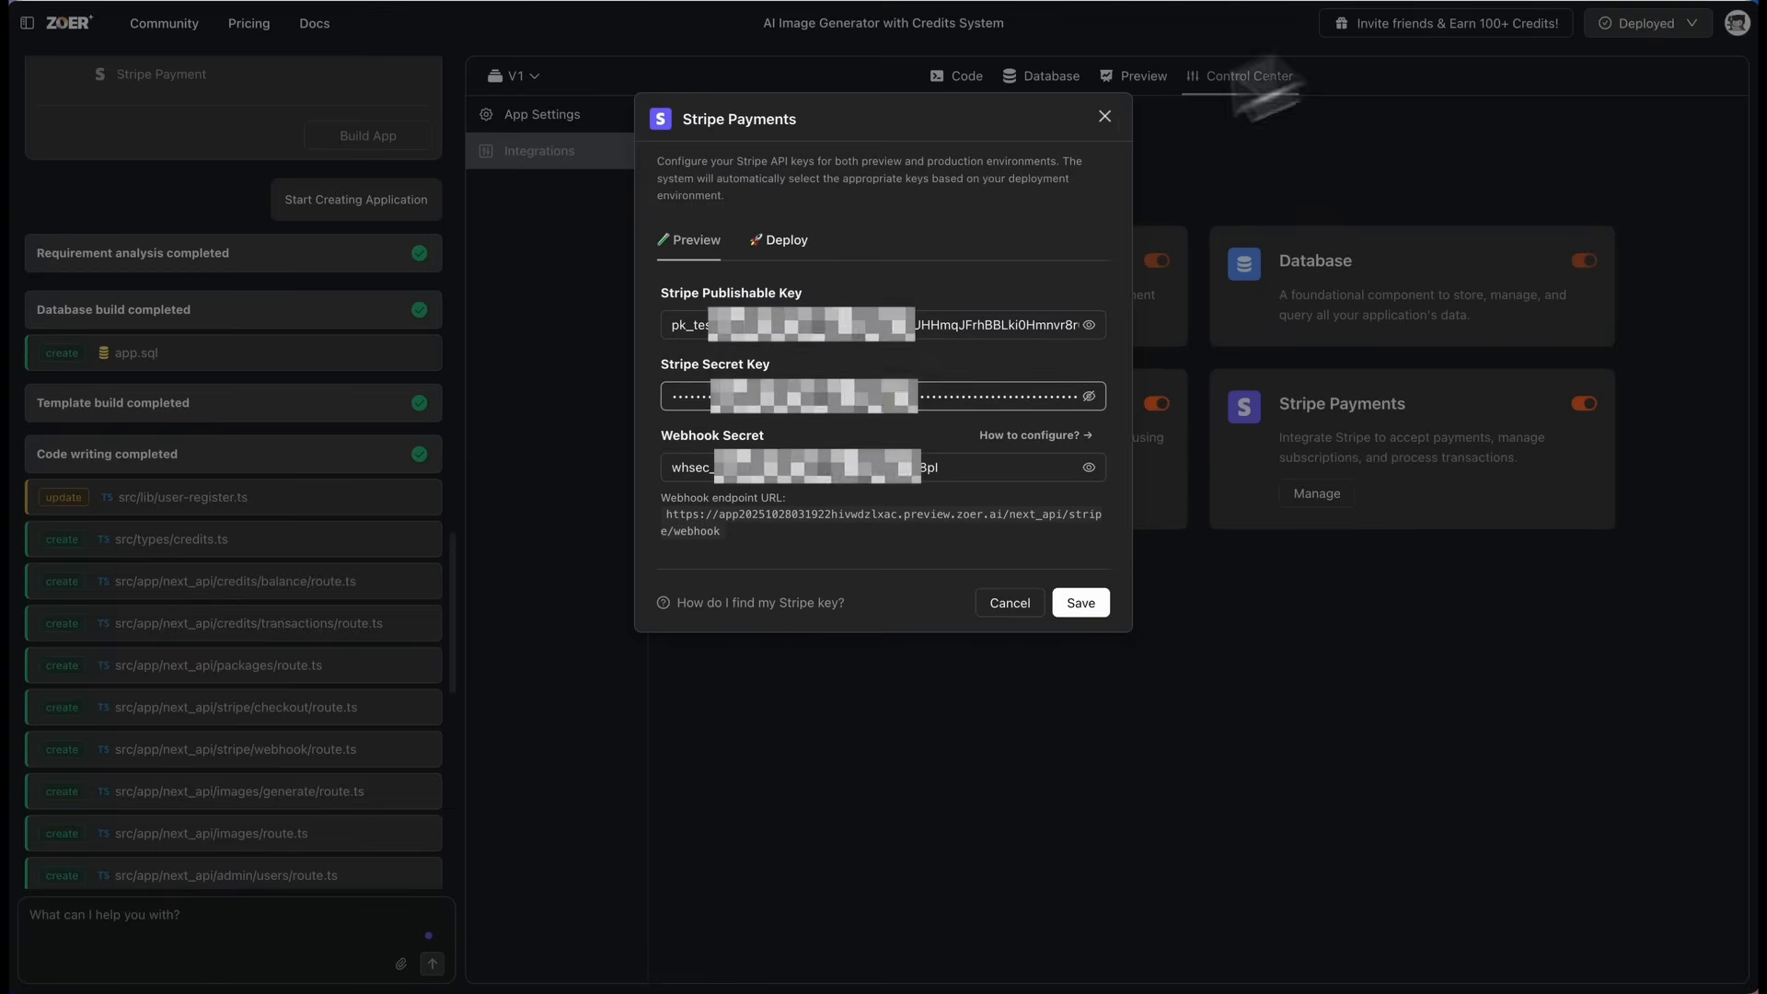
click(880, 324)
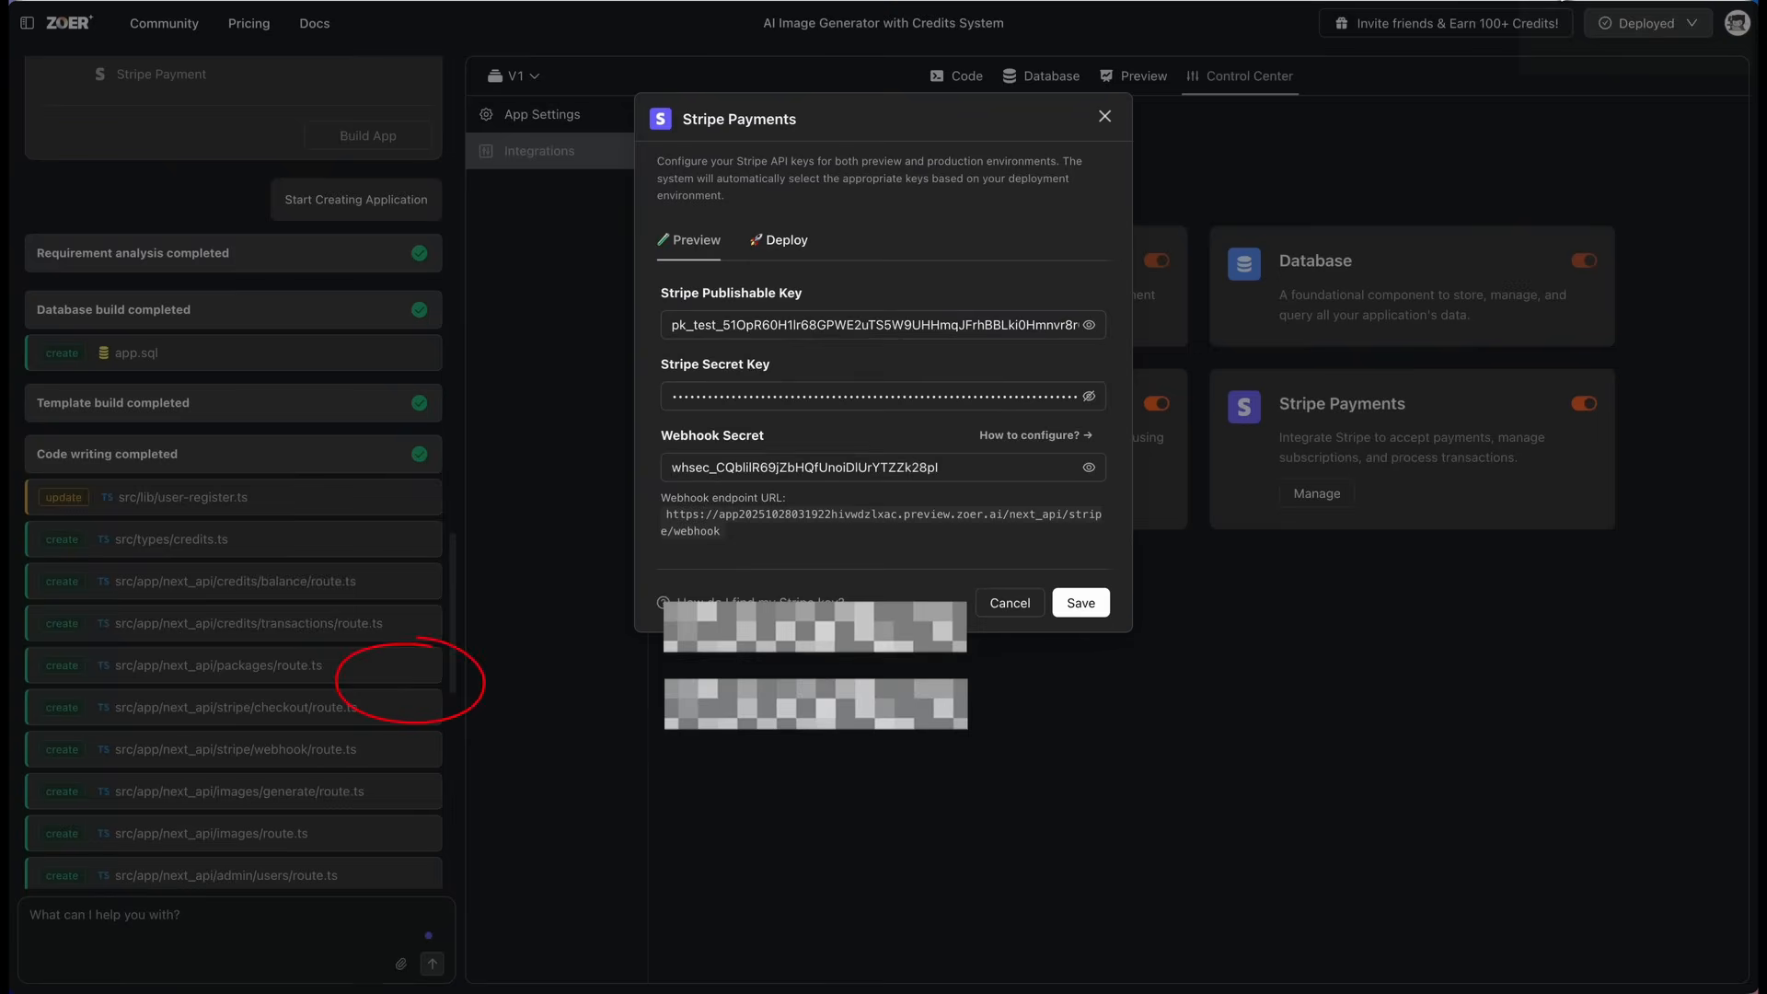
click(880, 396)
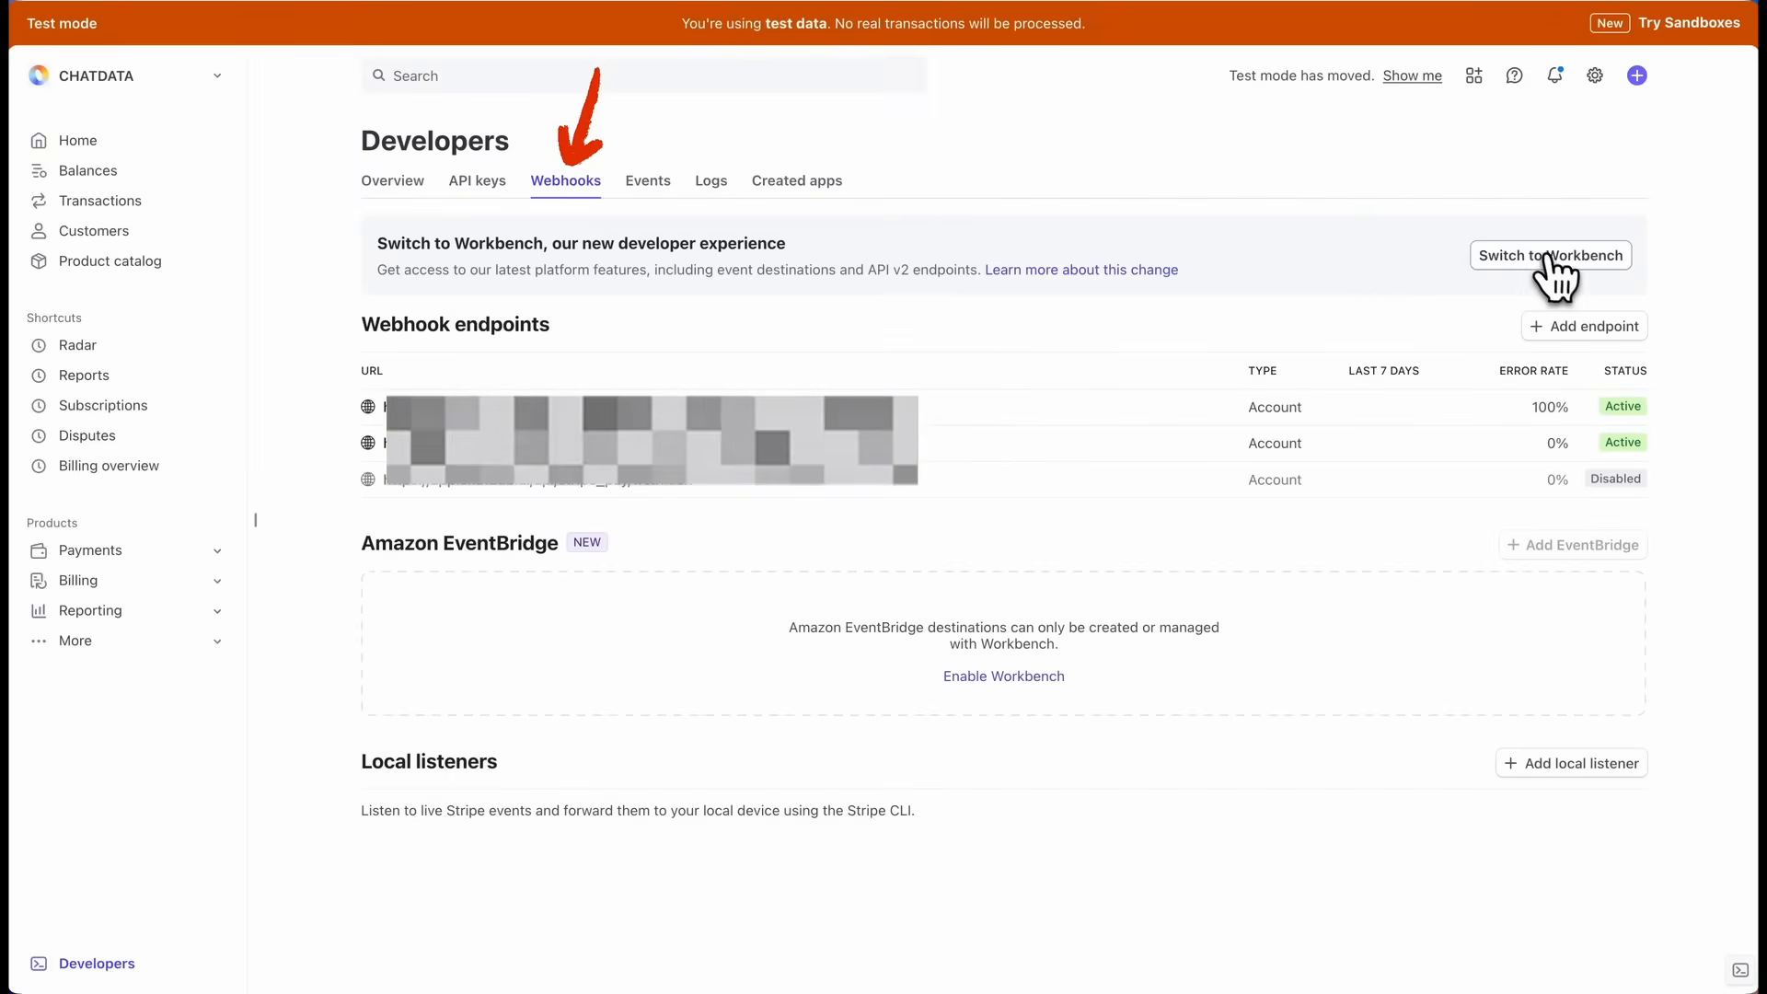
Add a Stripe webhook endpoint for /next_api/stripe/webhook subscribed to all events
click(1592, 326)
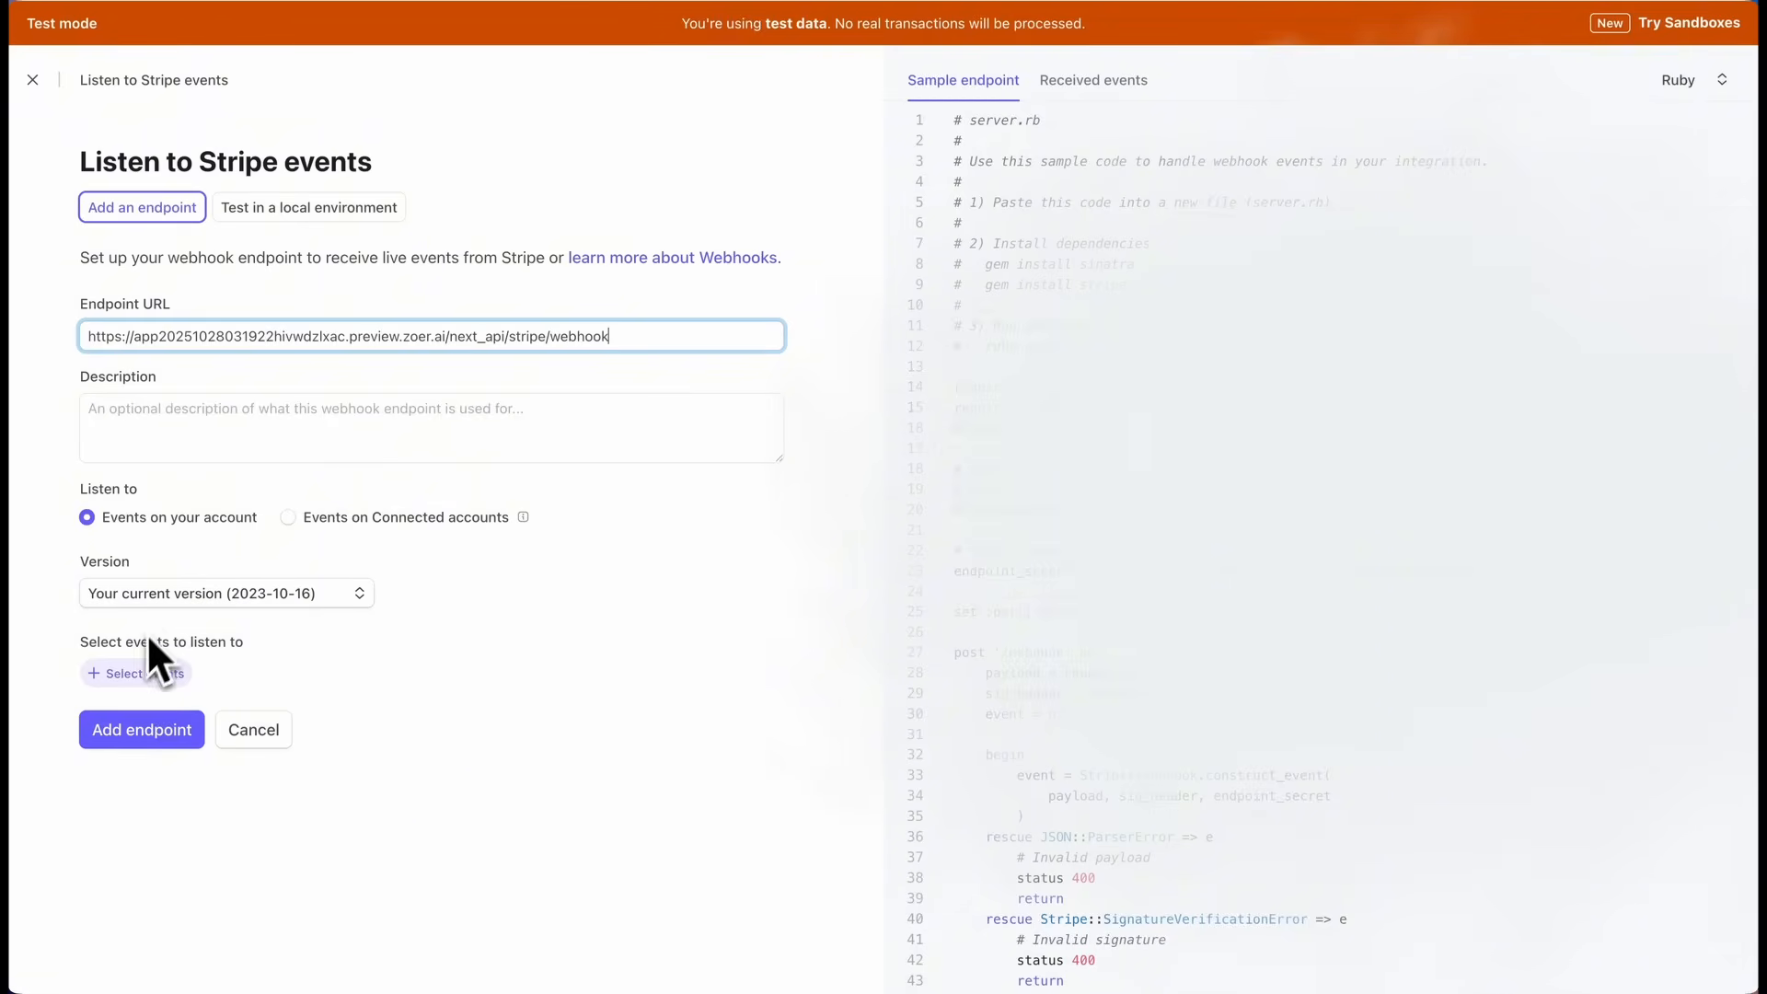
click(134, 673)
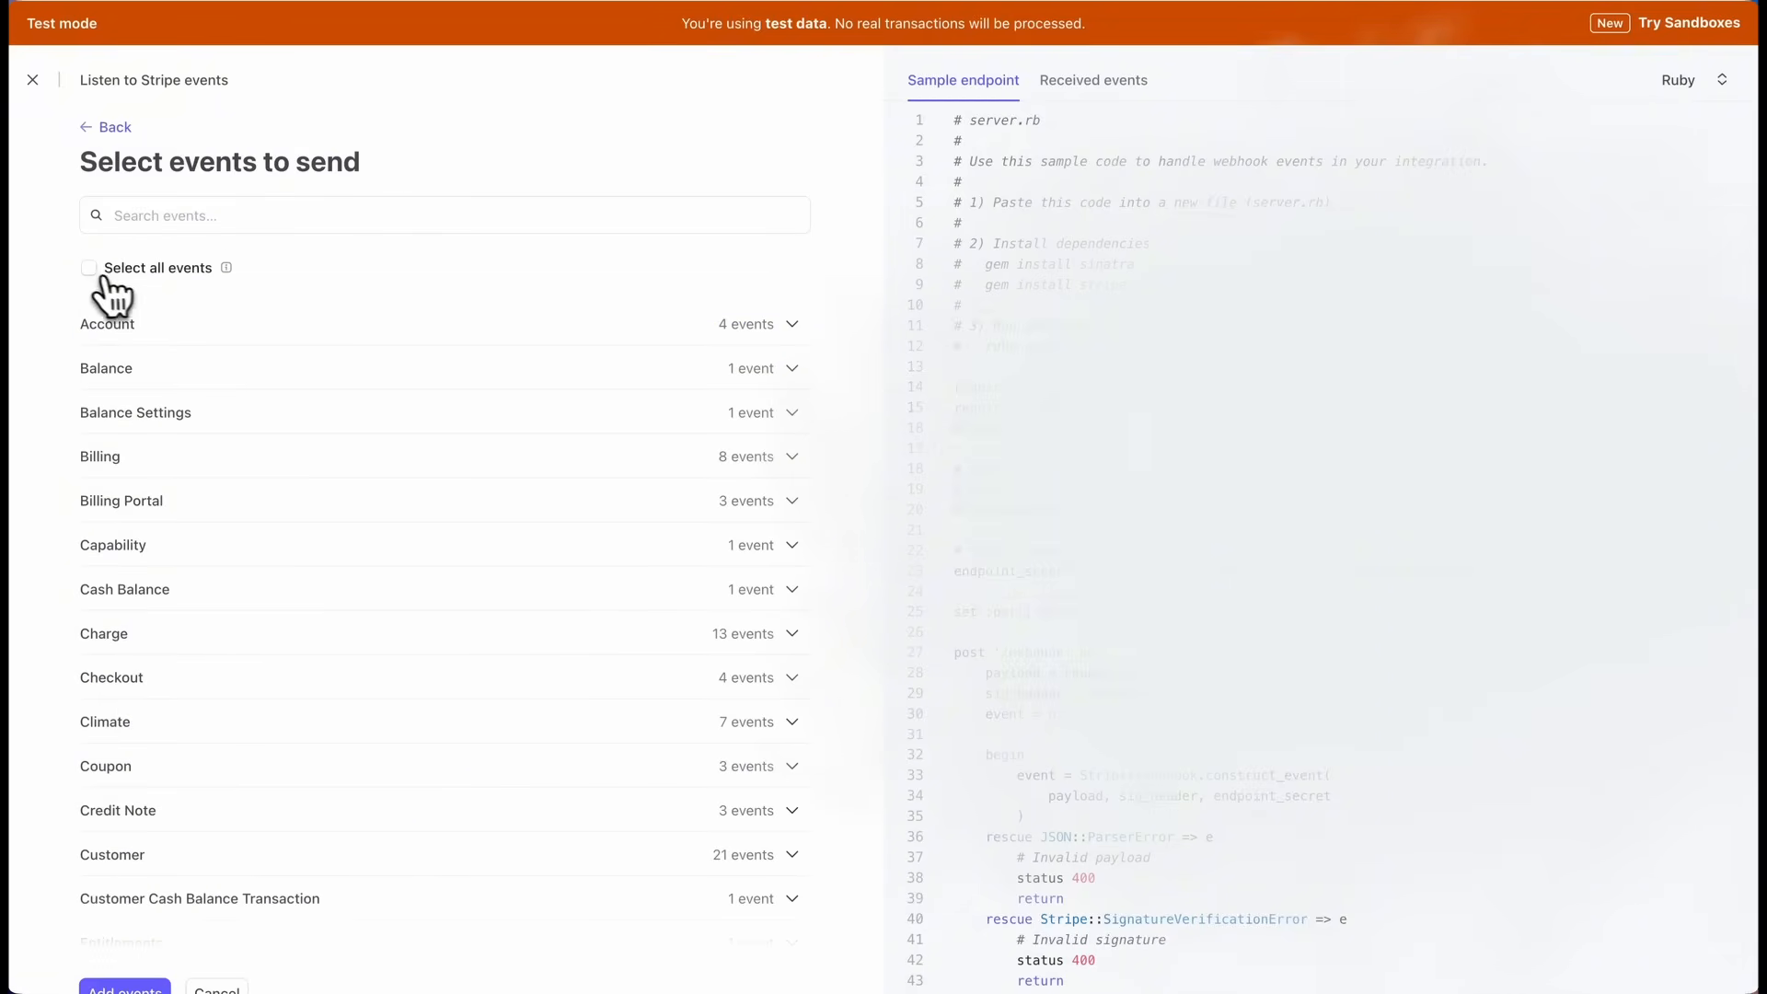
click(88, 269)
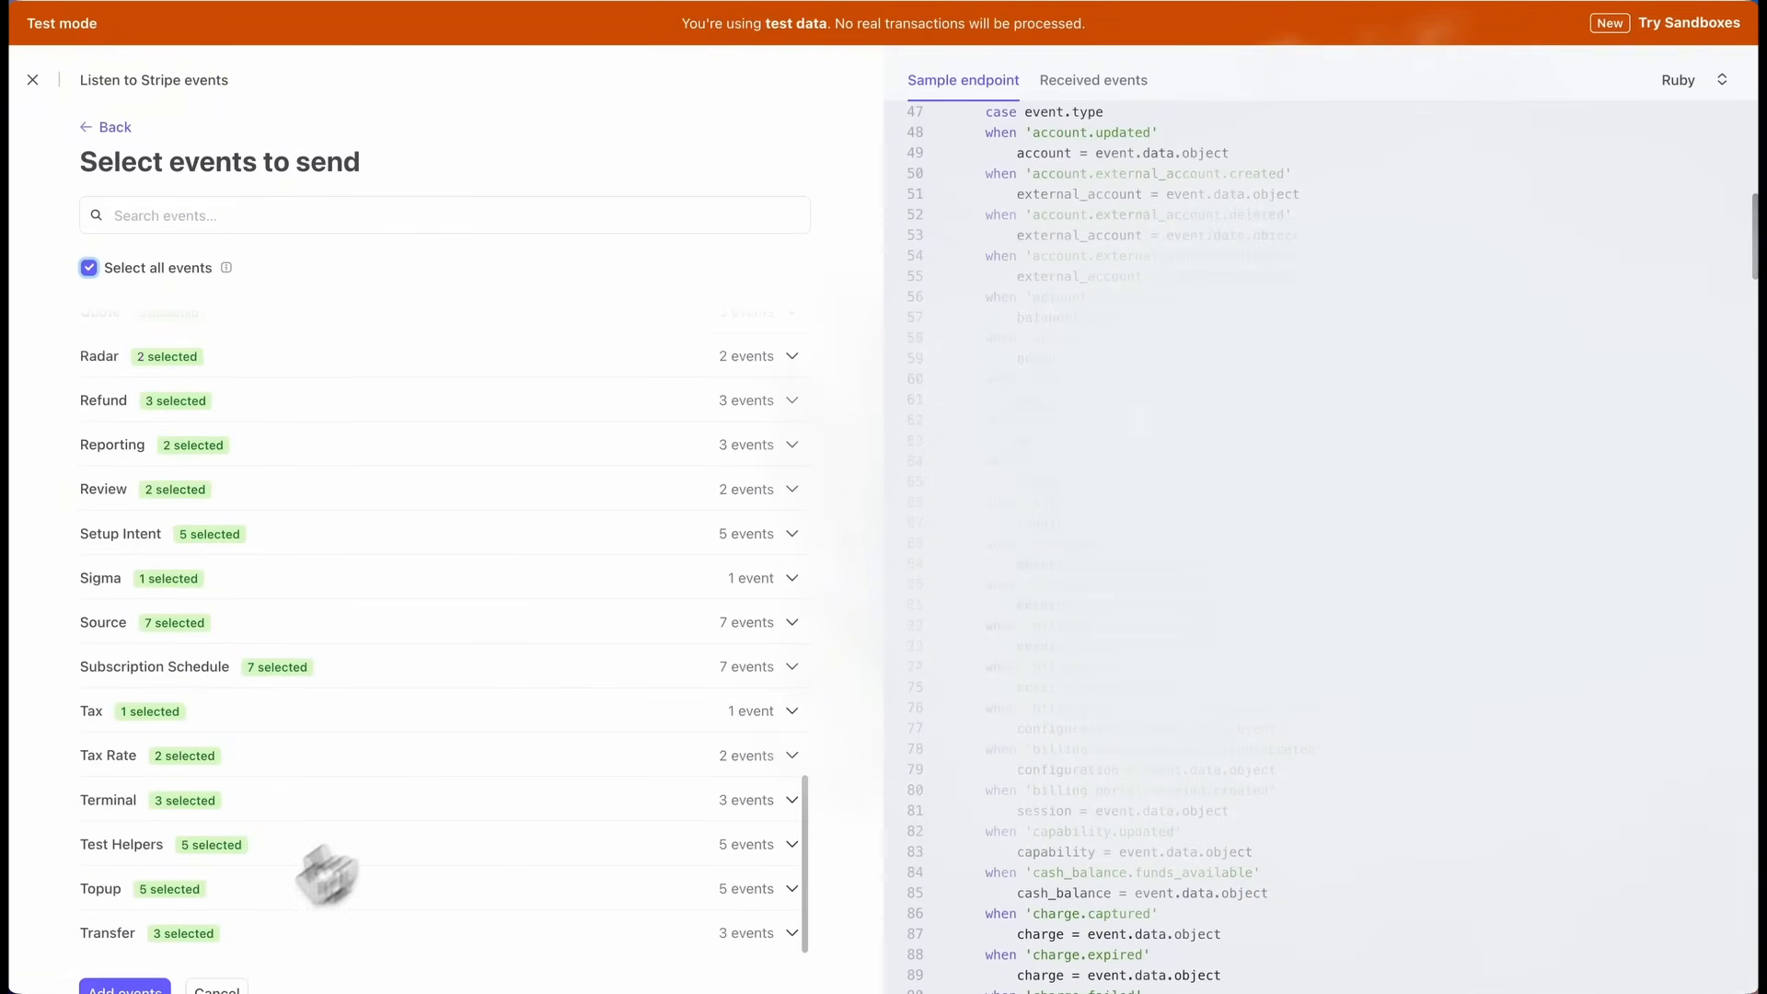
click(32, 79)
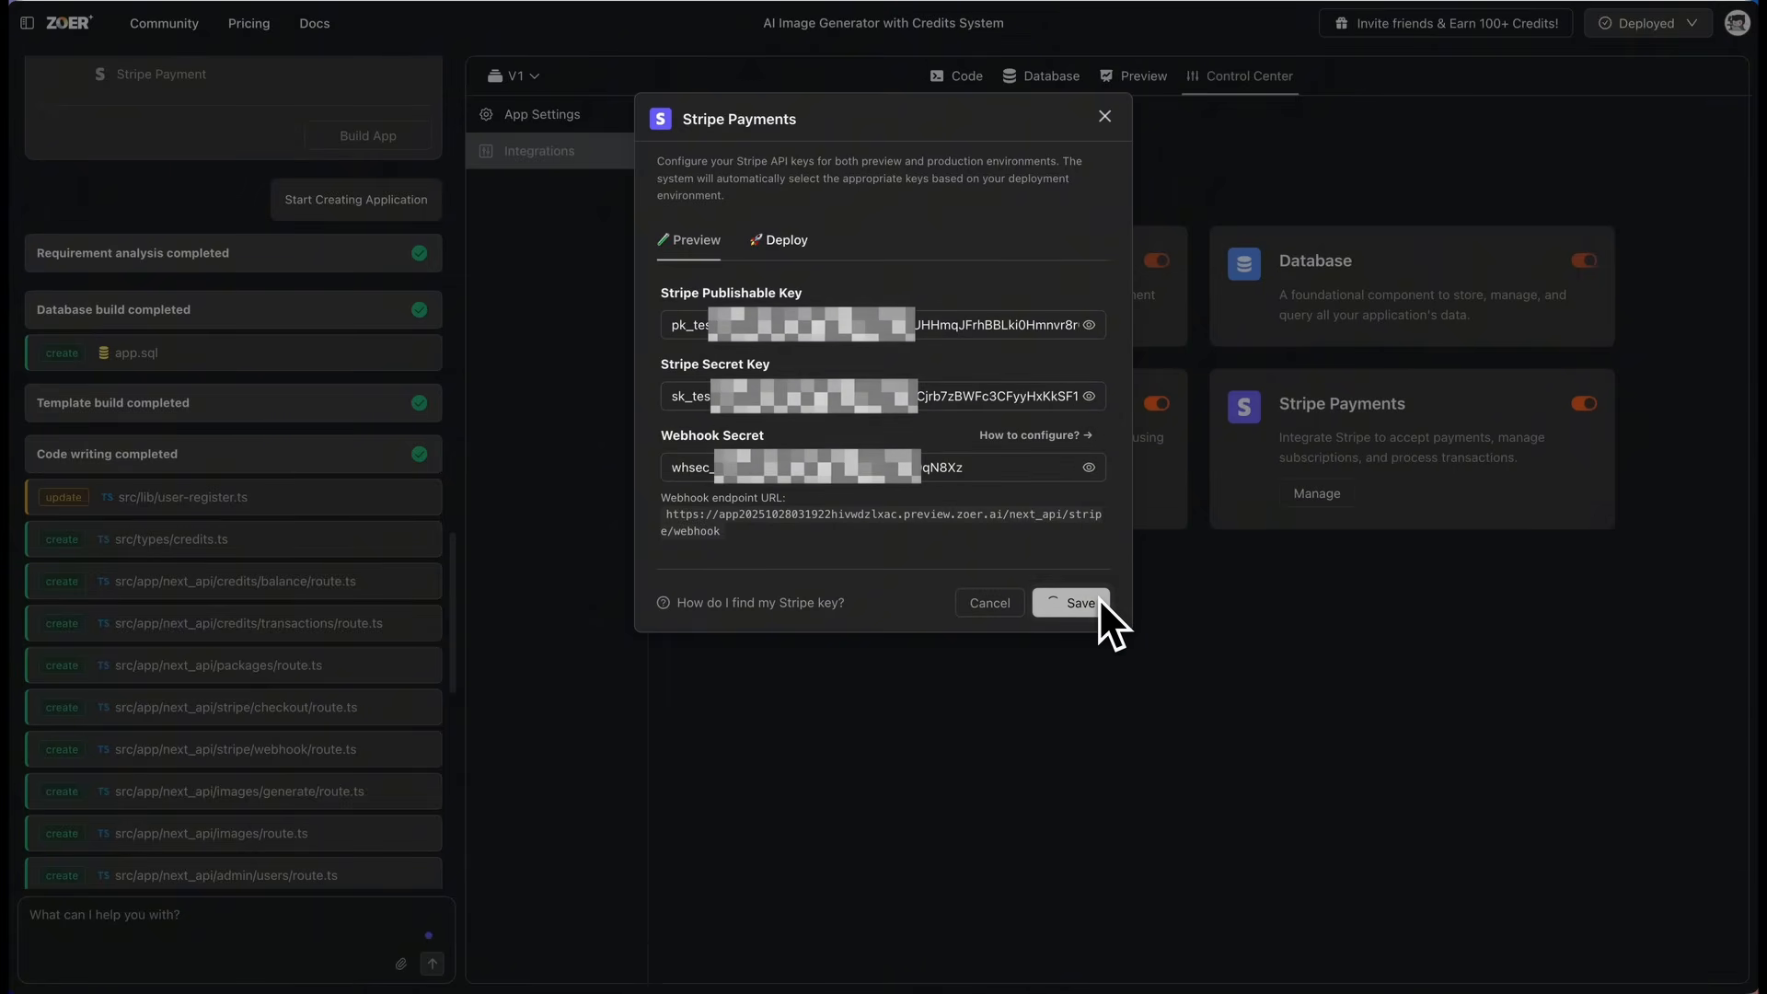
Save the Stripe settings and complete a test purchase of the $39.99 Popular Pack
click(1069, 602)
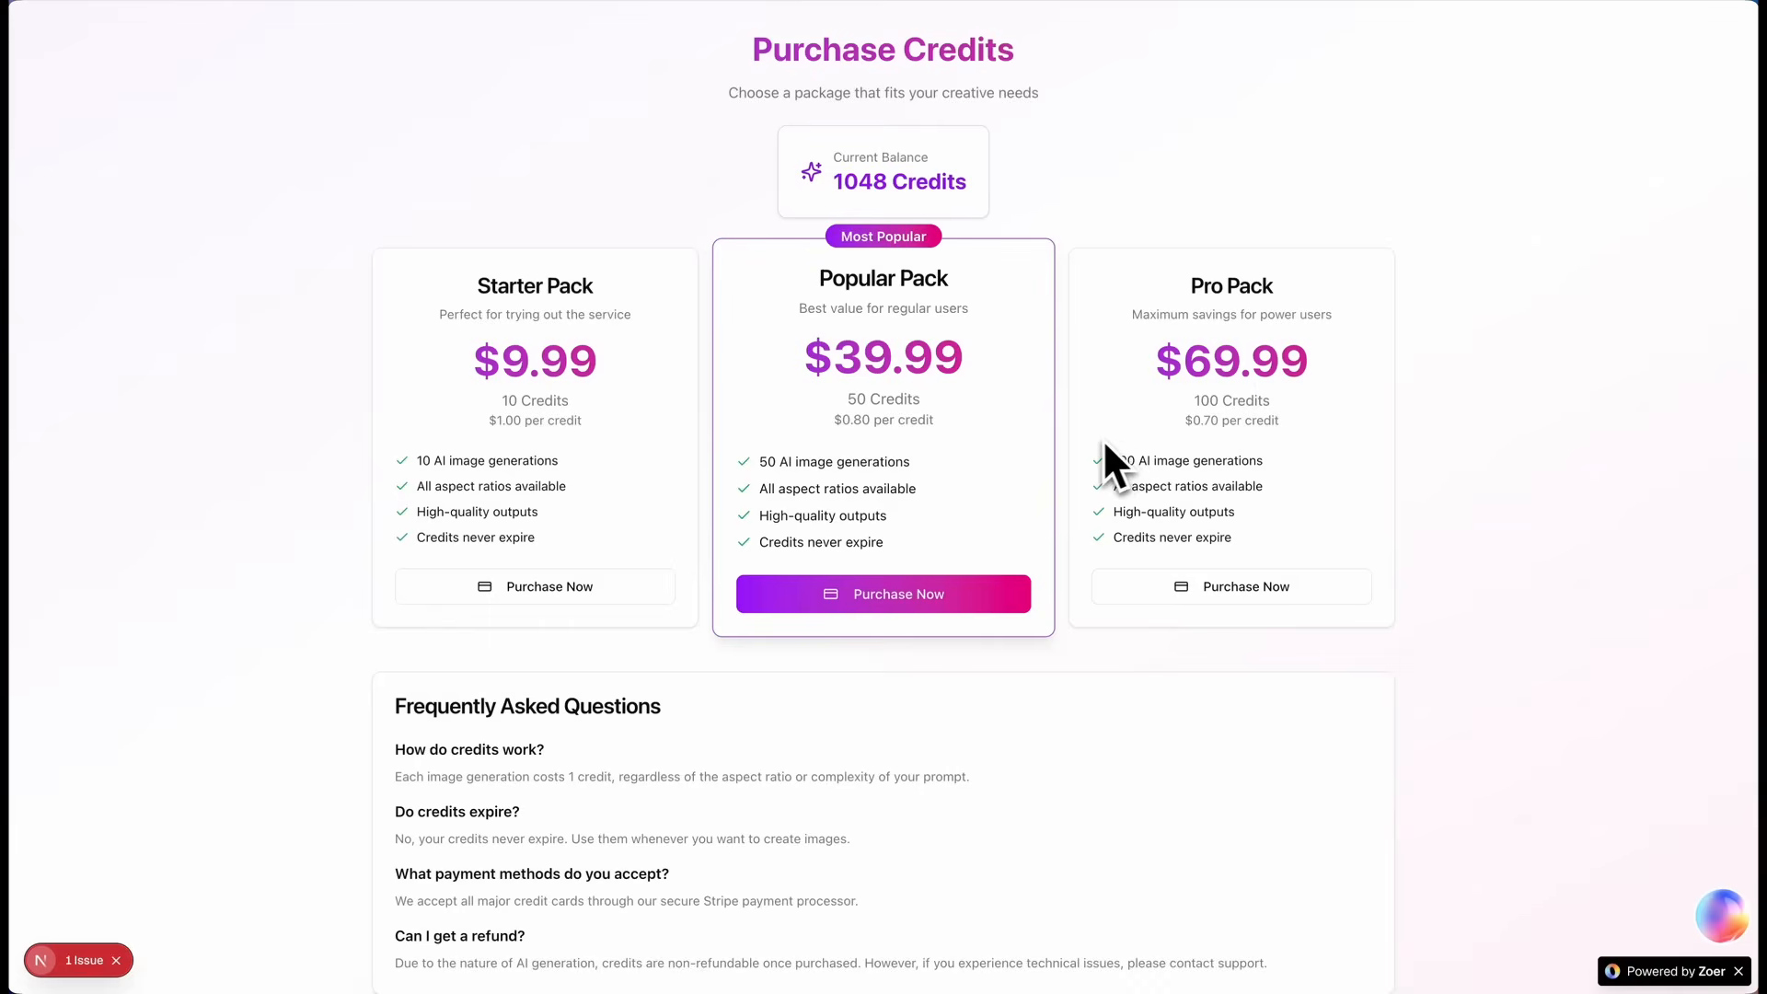
click(883, 592)
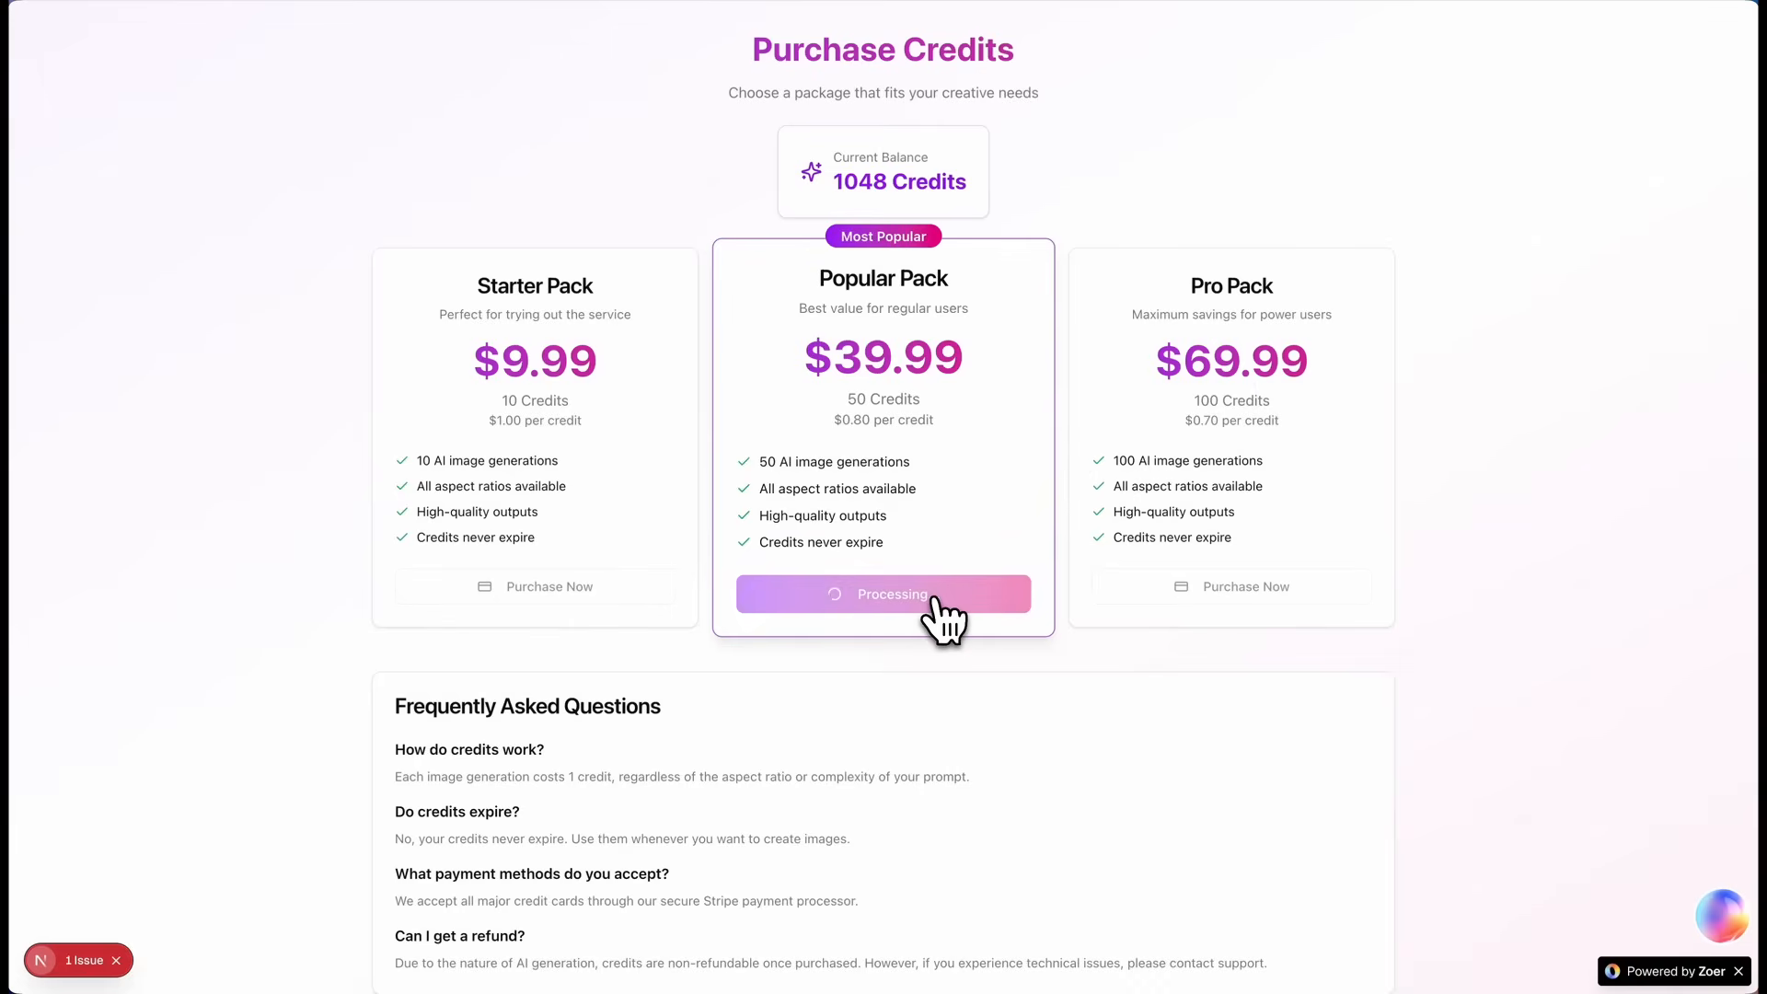
click(882, 593)
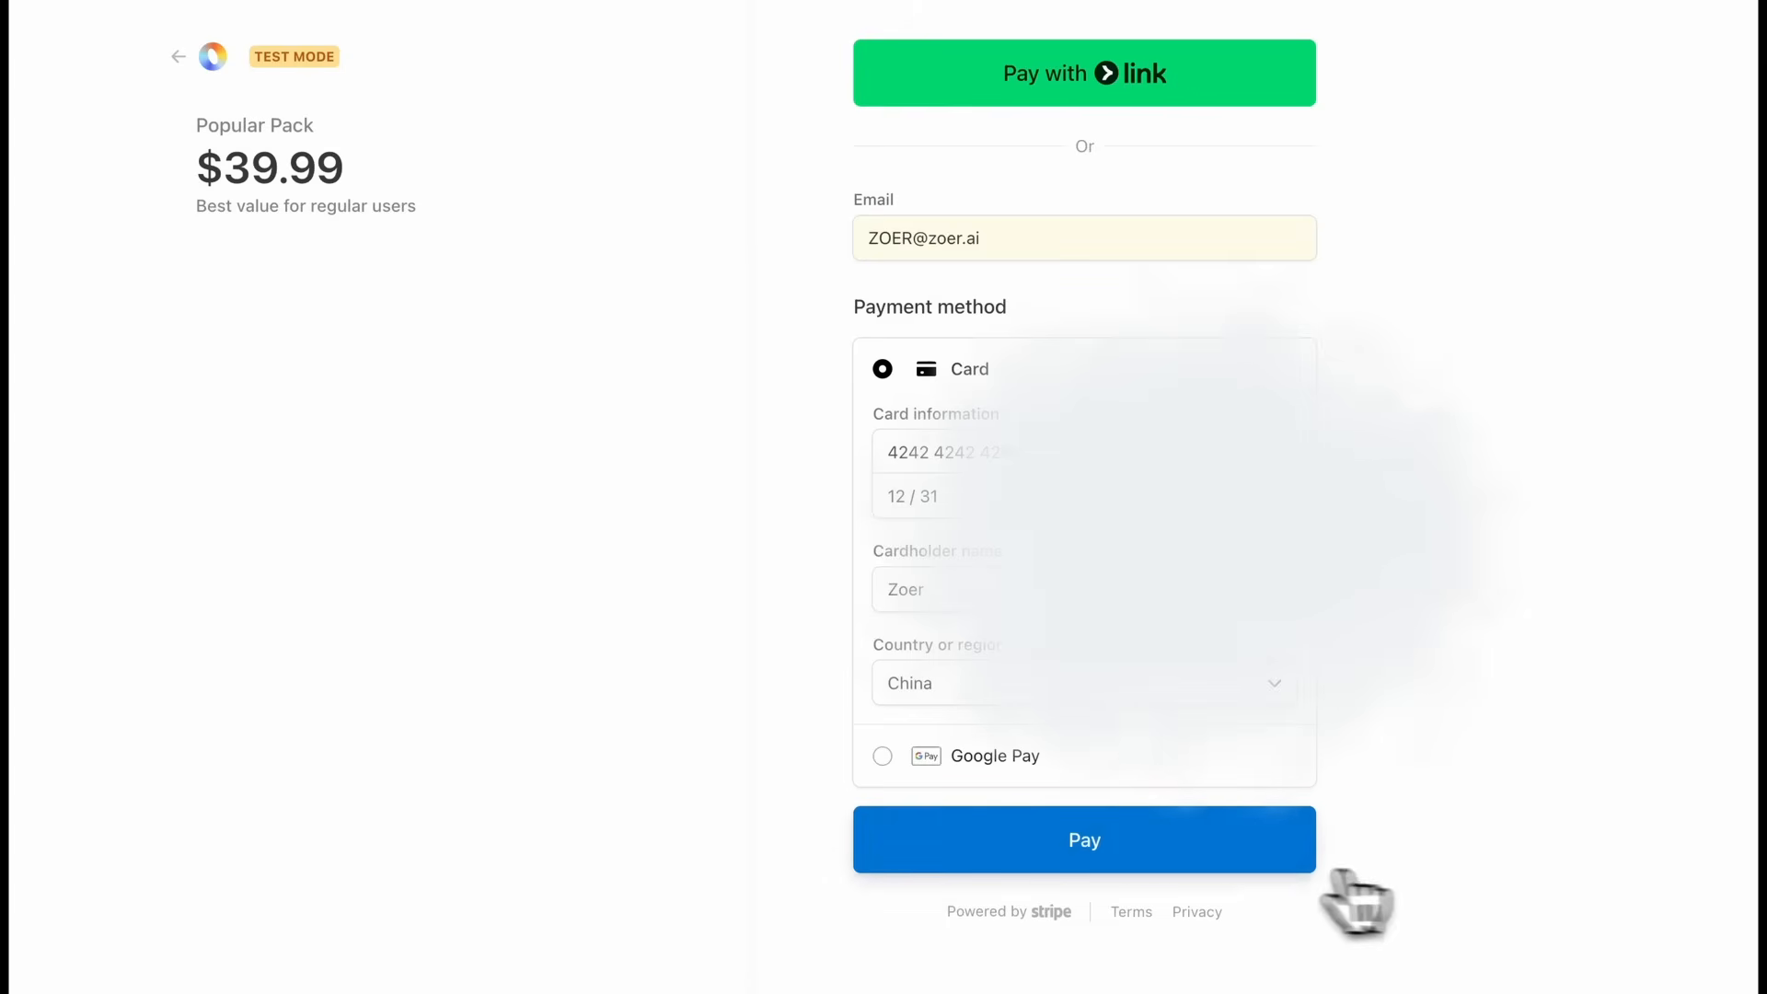
click(1083, 839)
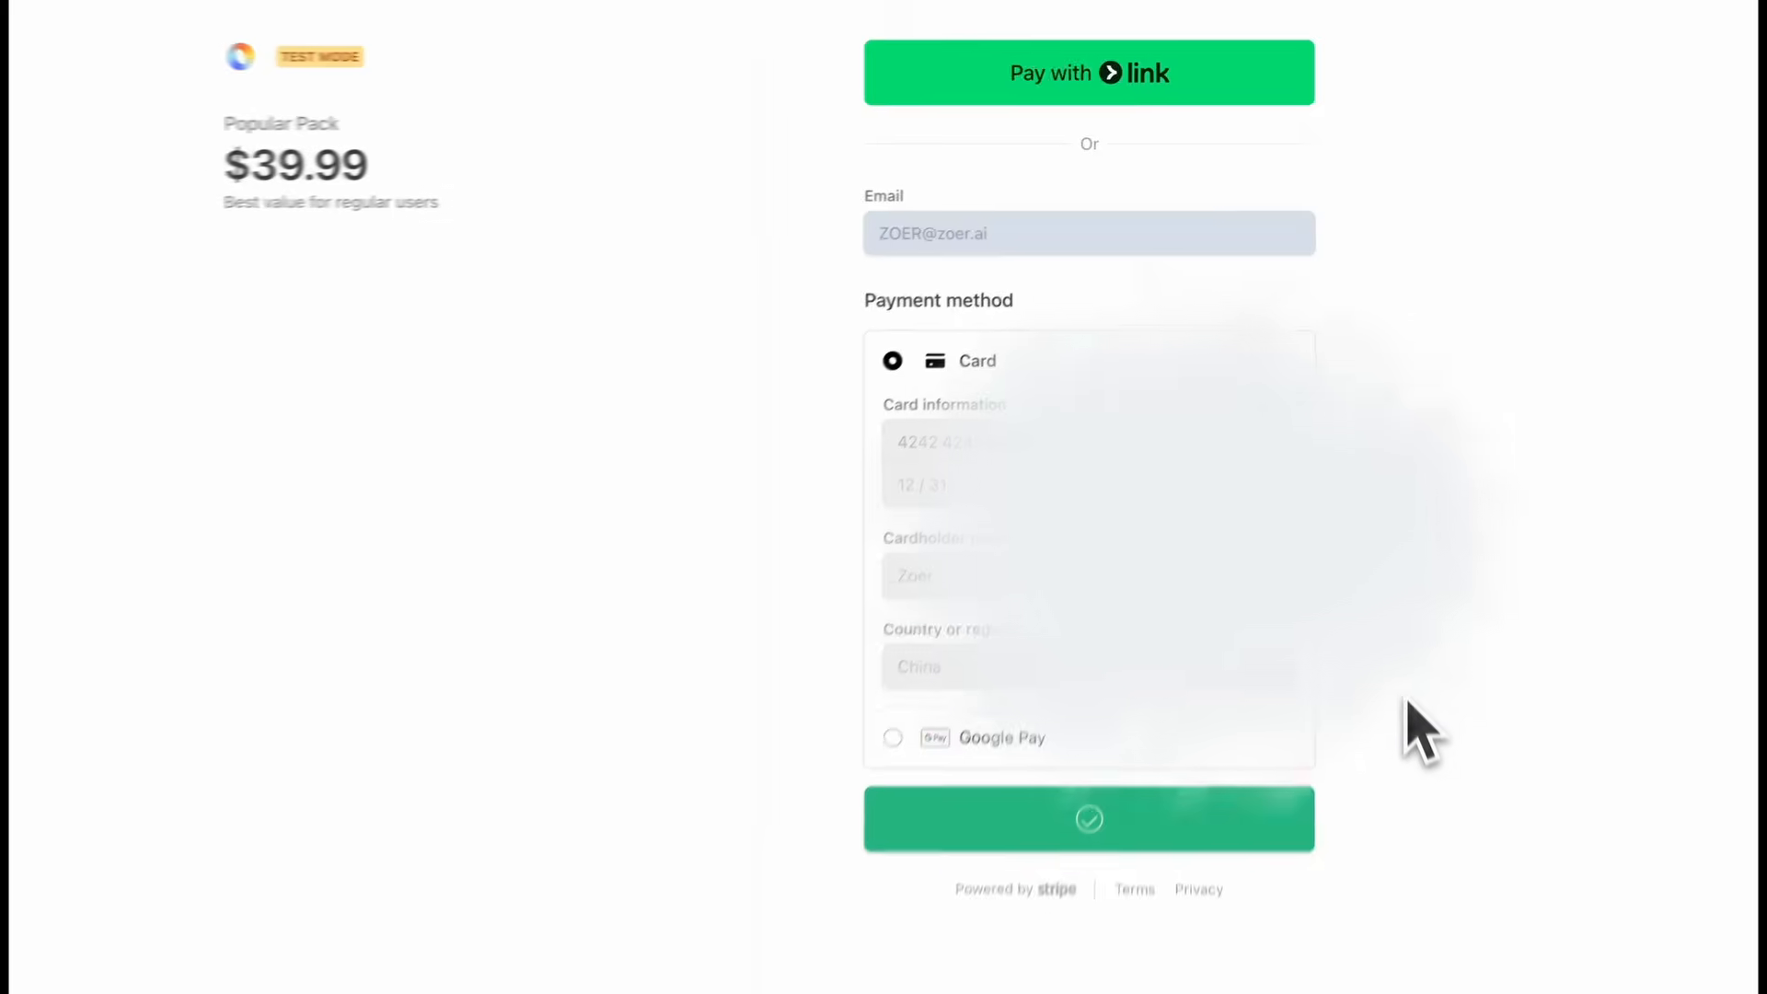
click(1088, 818)
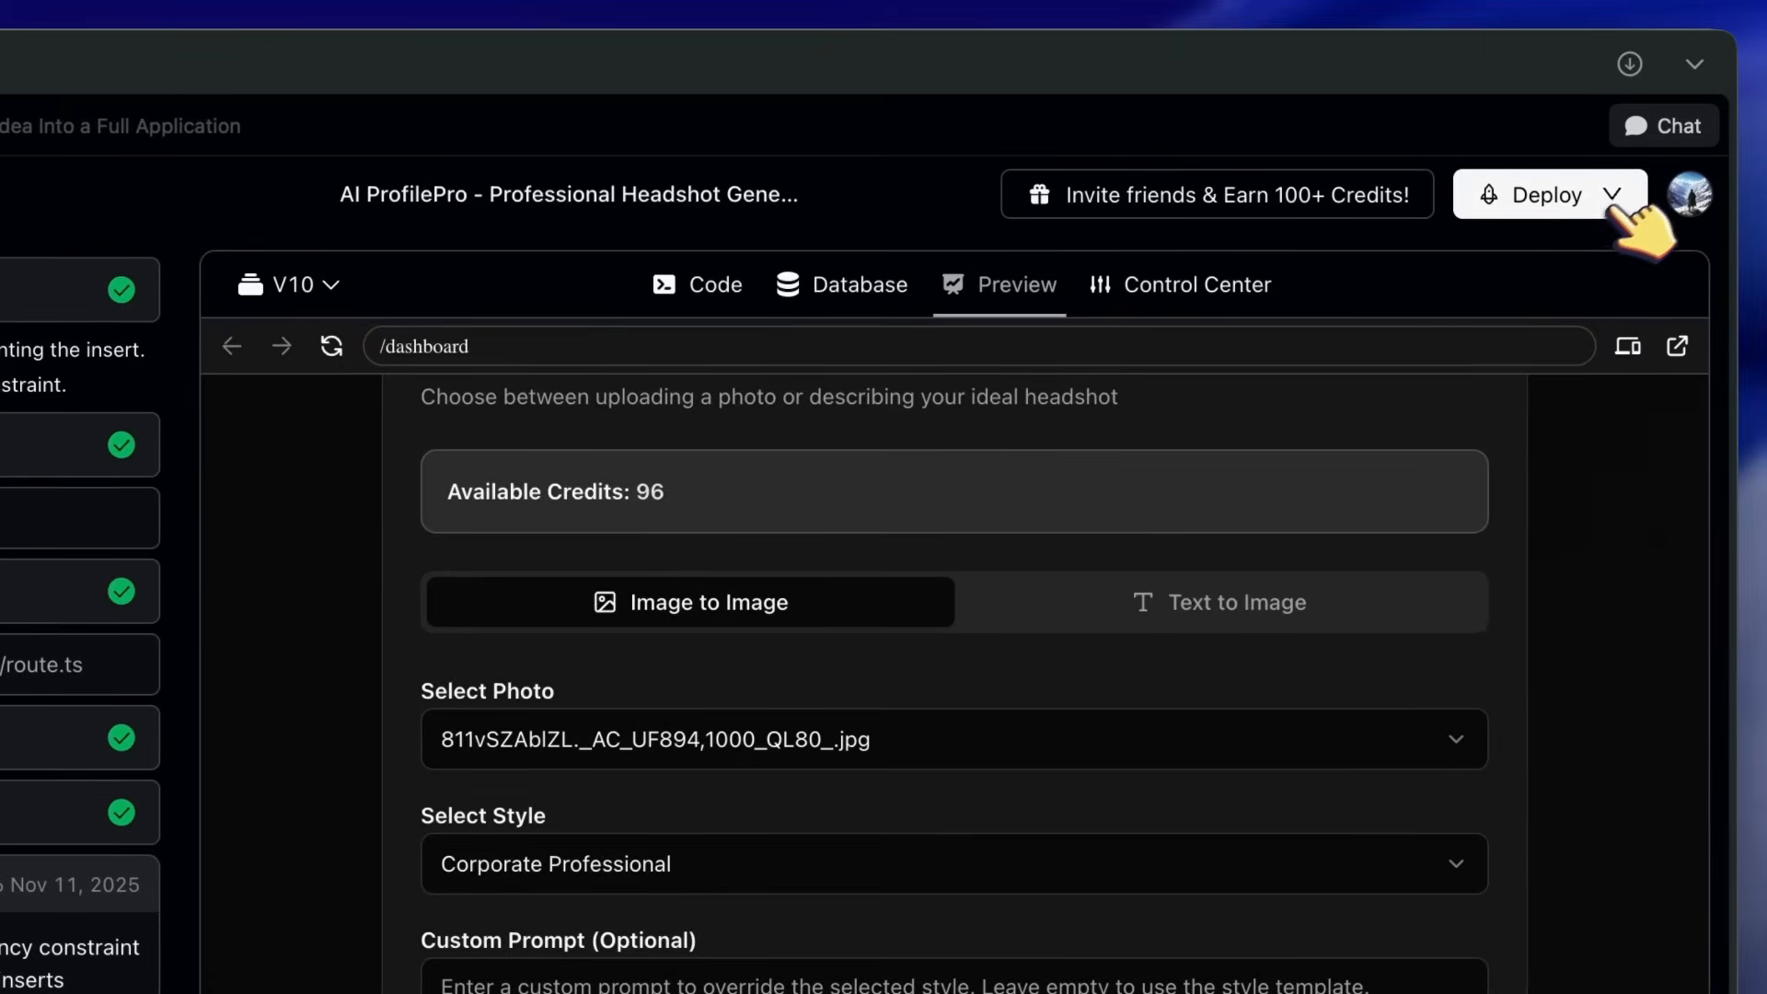
Deploy the AI ProfilePro headshot app to production
click(1548, 193)
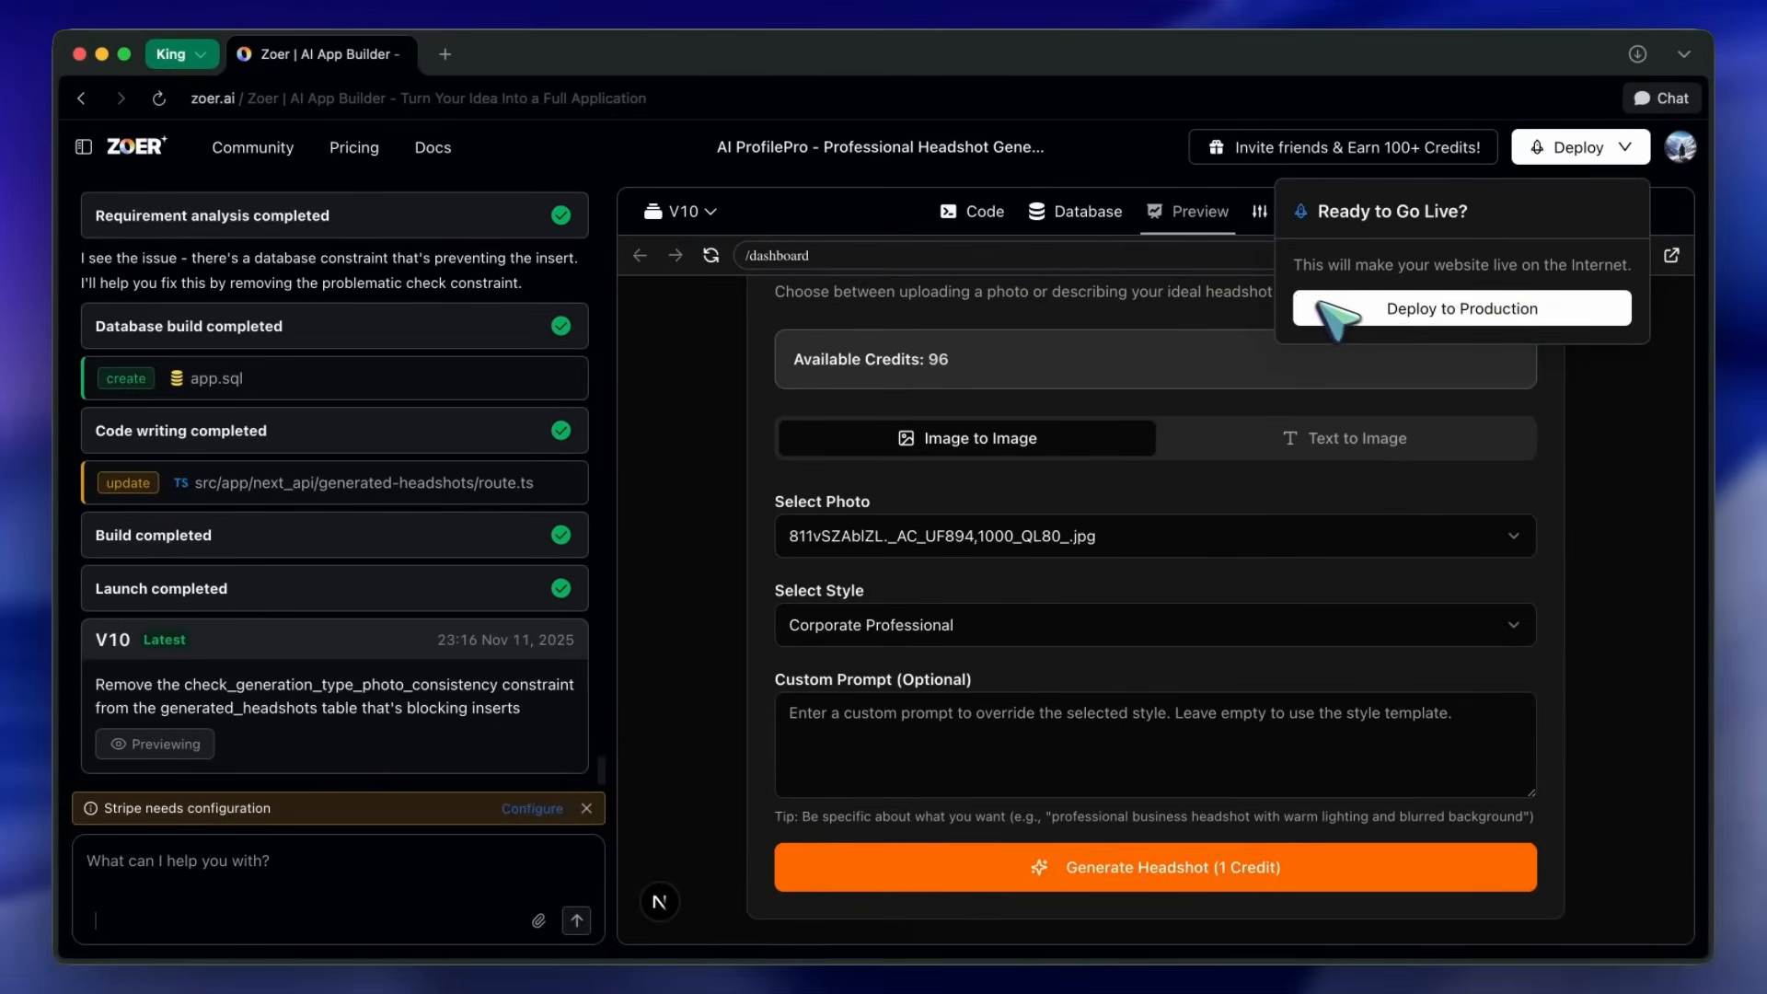
click(253, 147)
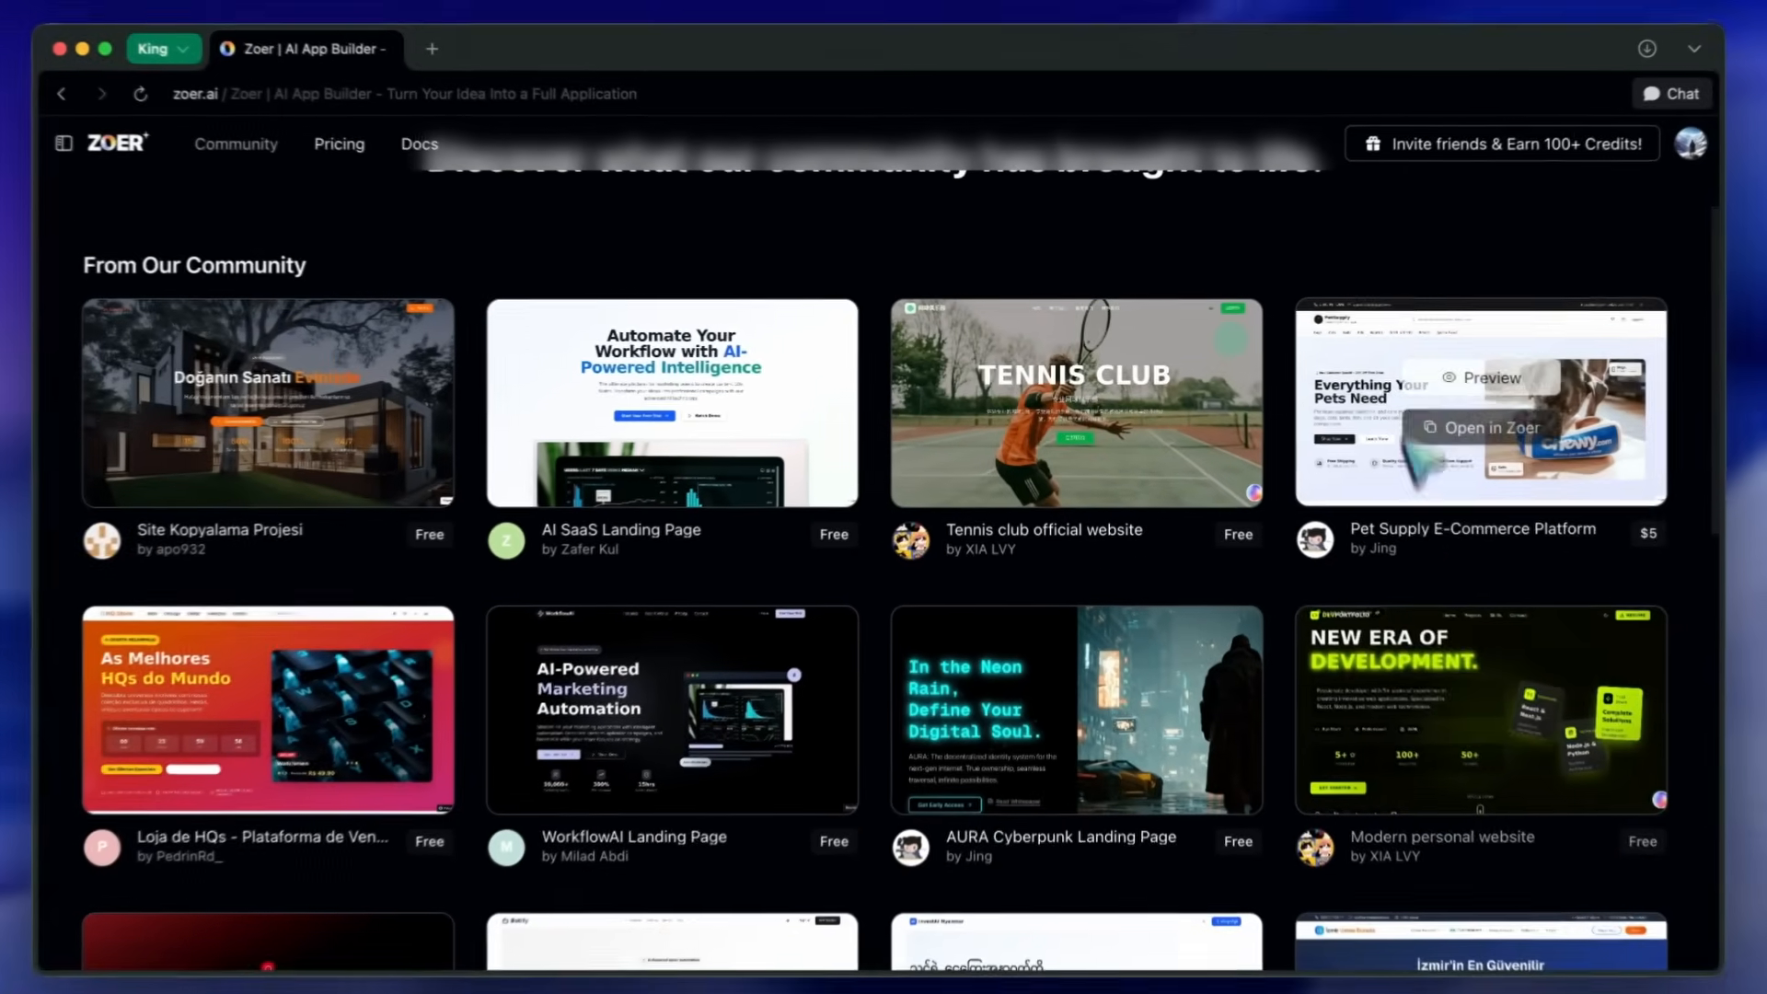
Browse the From Our Community app gallery and return to the home build prompt
scroll(down, 3)
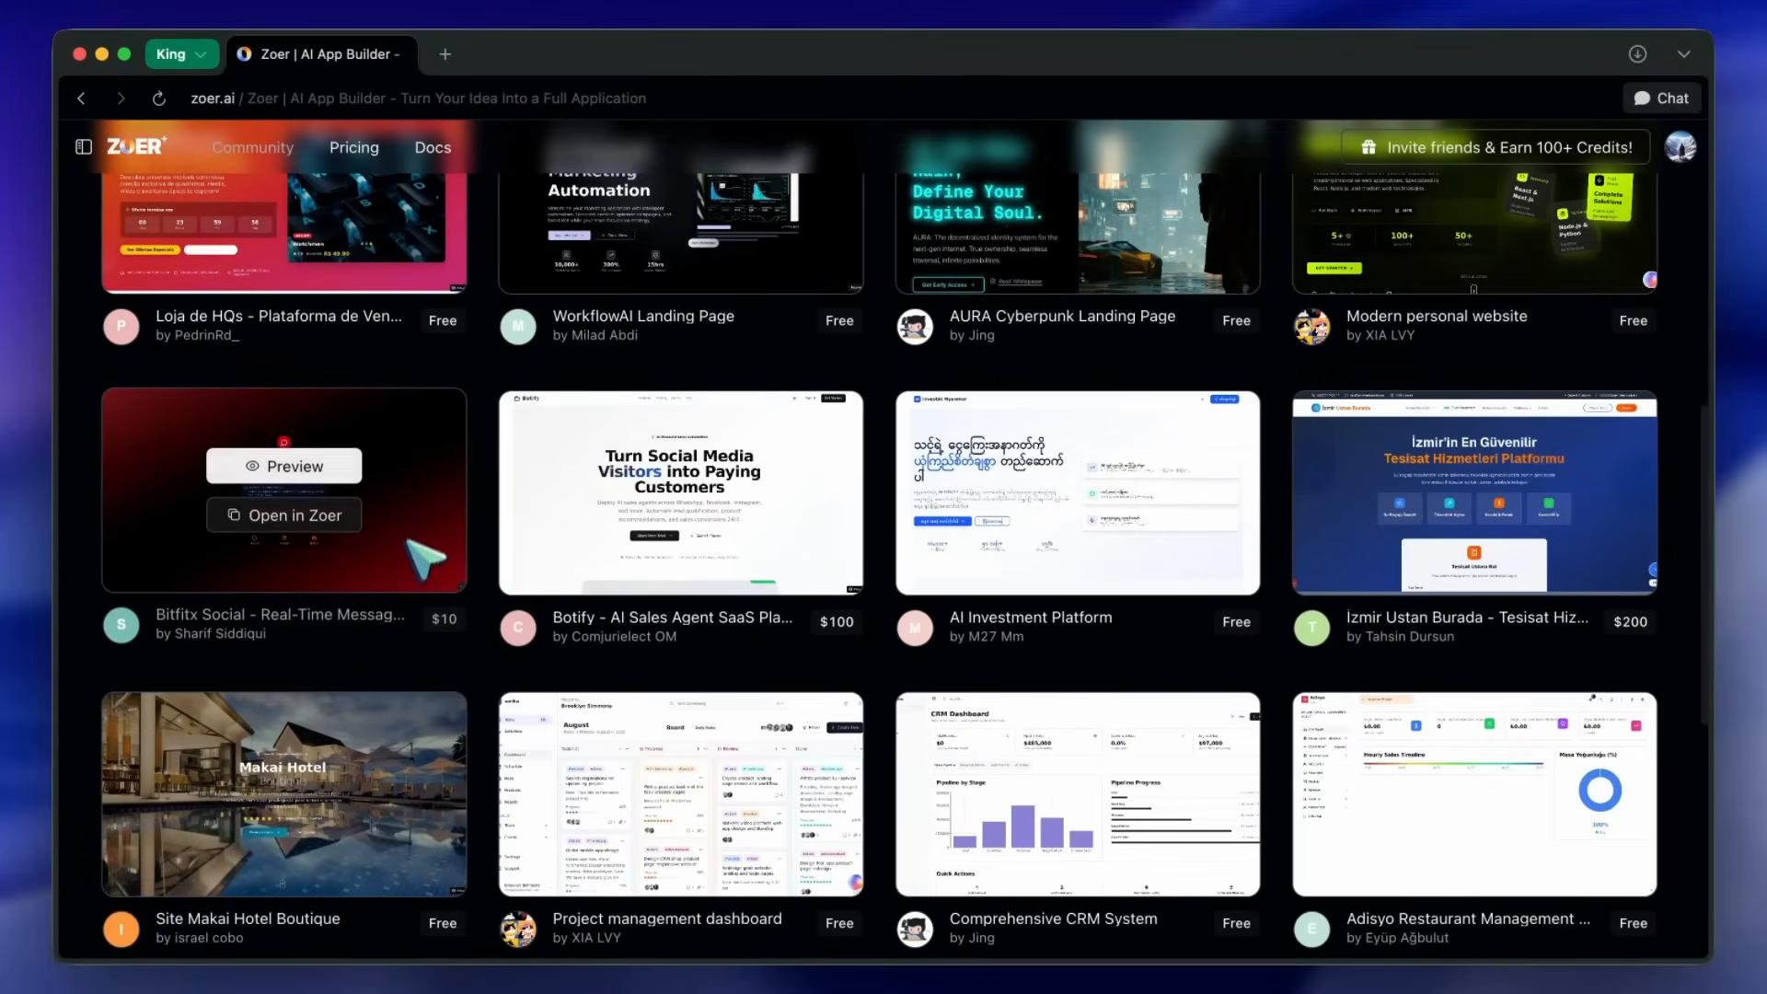
mouse_move(990, 806)
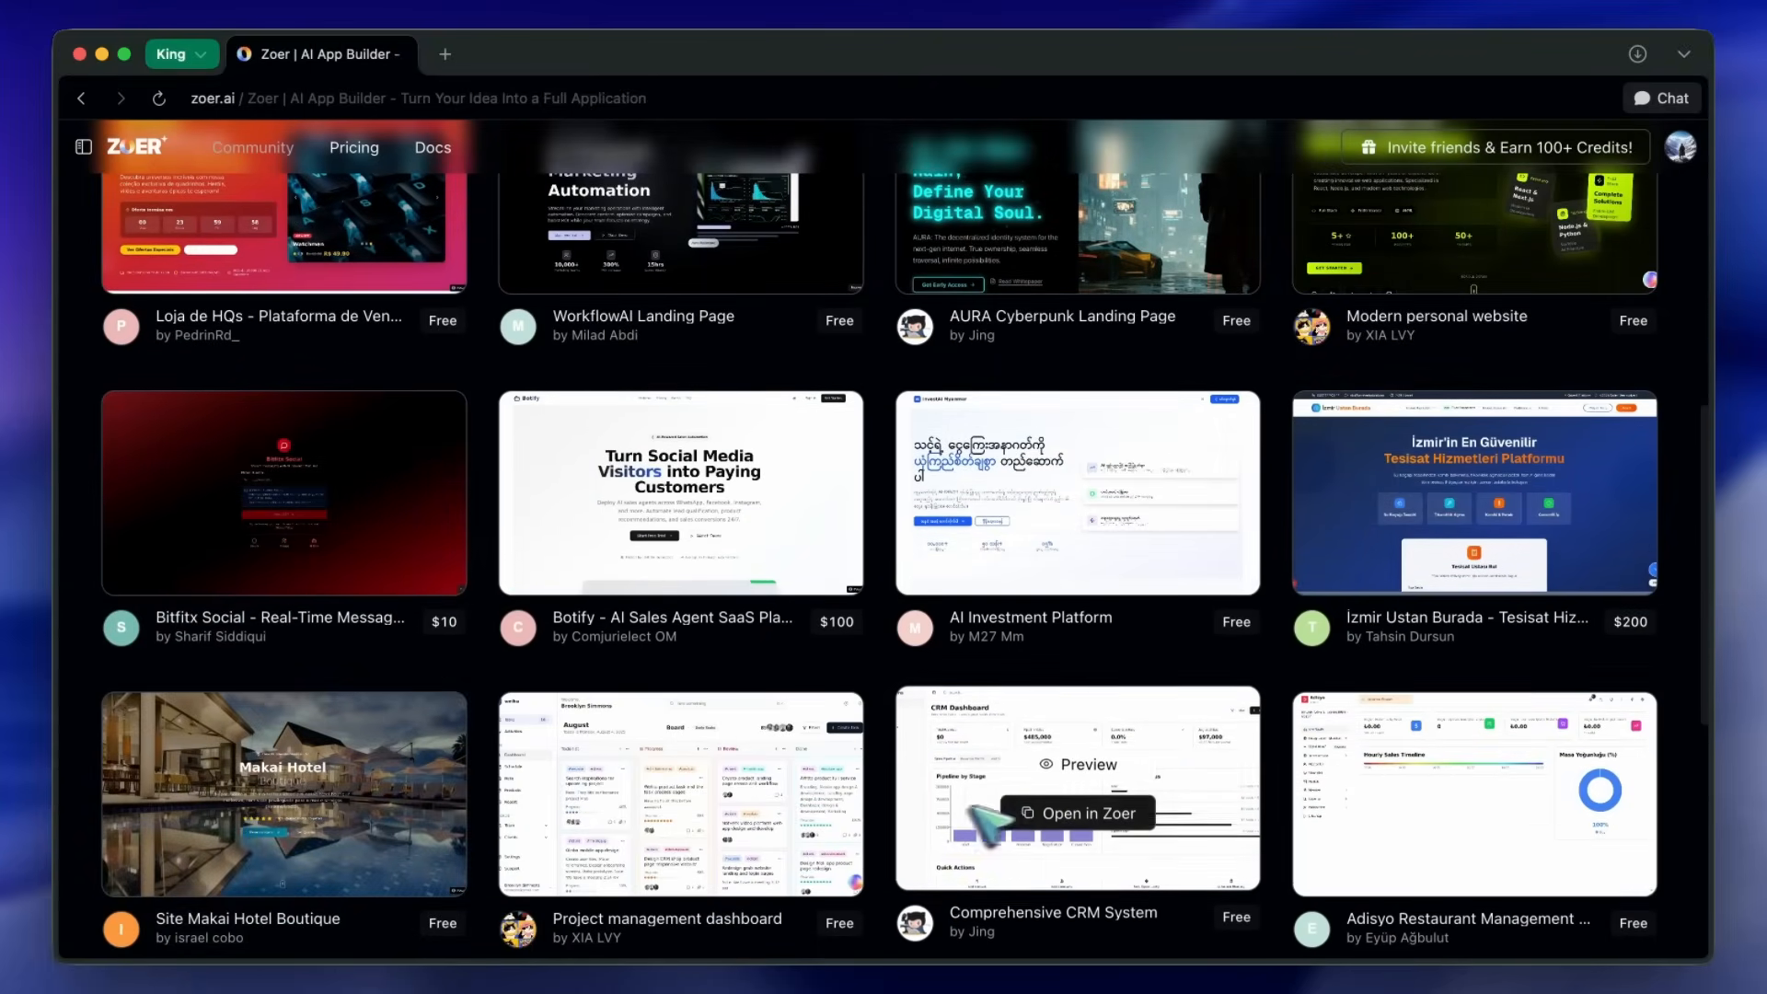
scroll(down, 3)
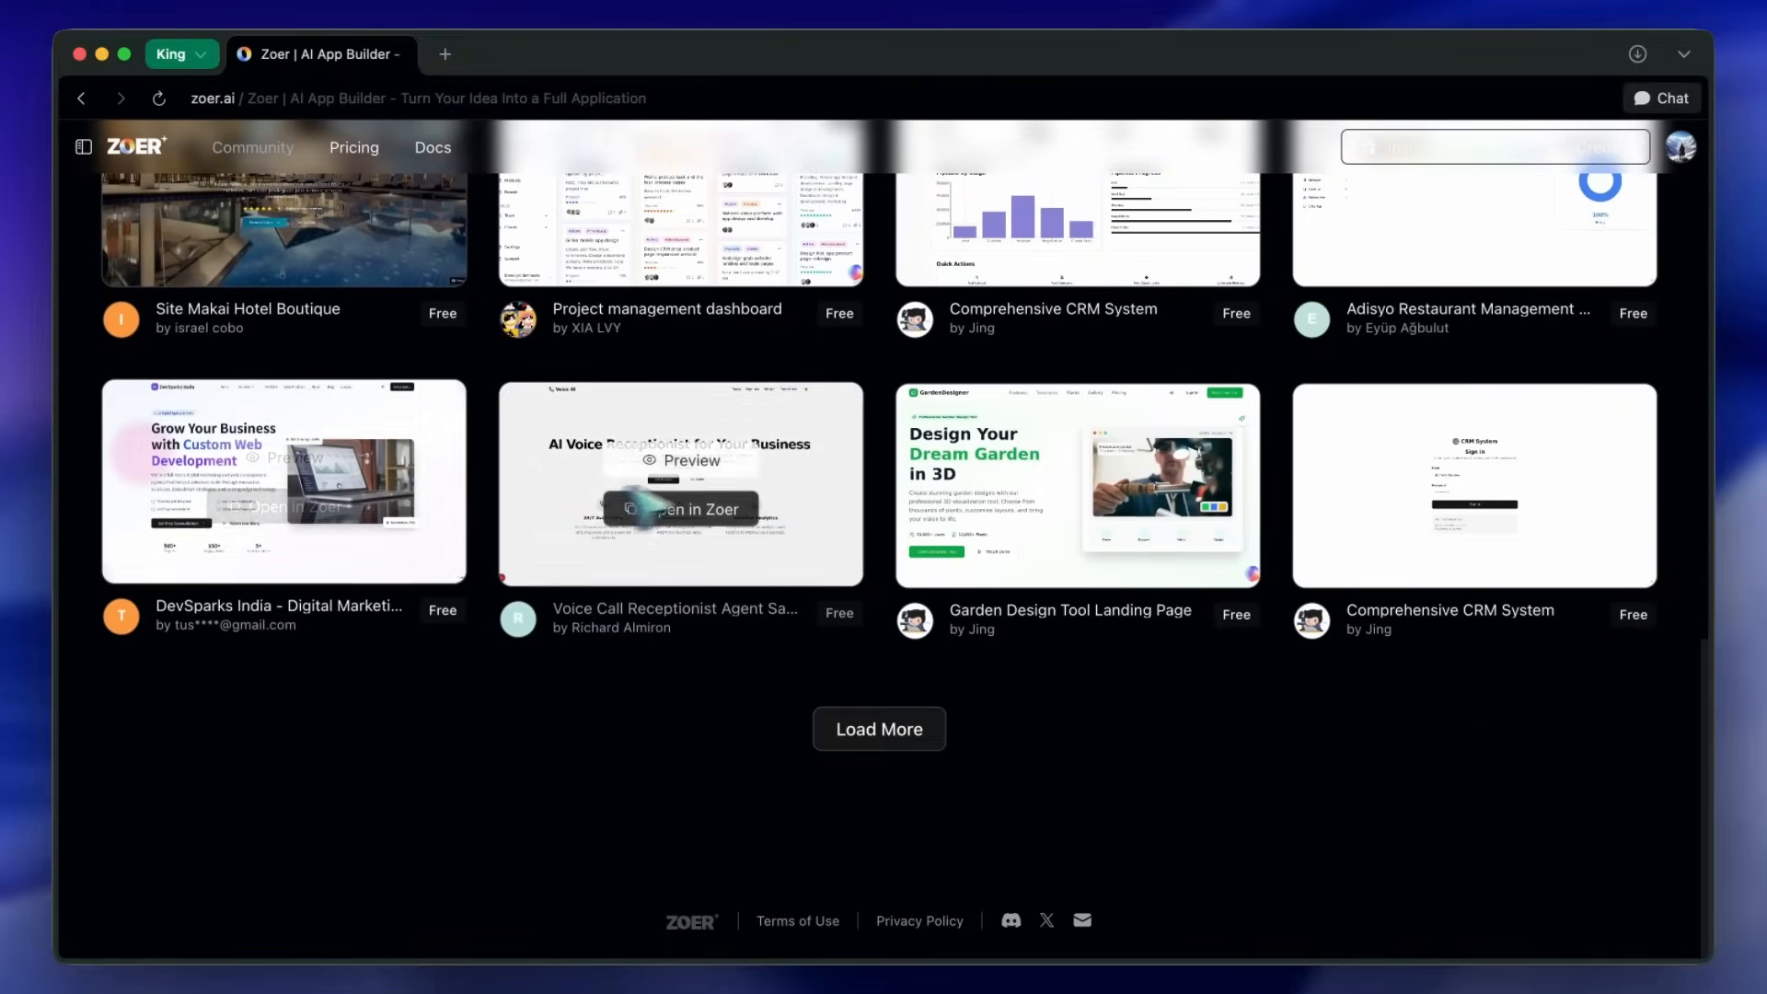
scroll(up, 3)
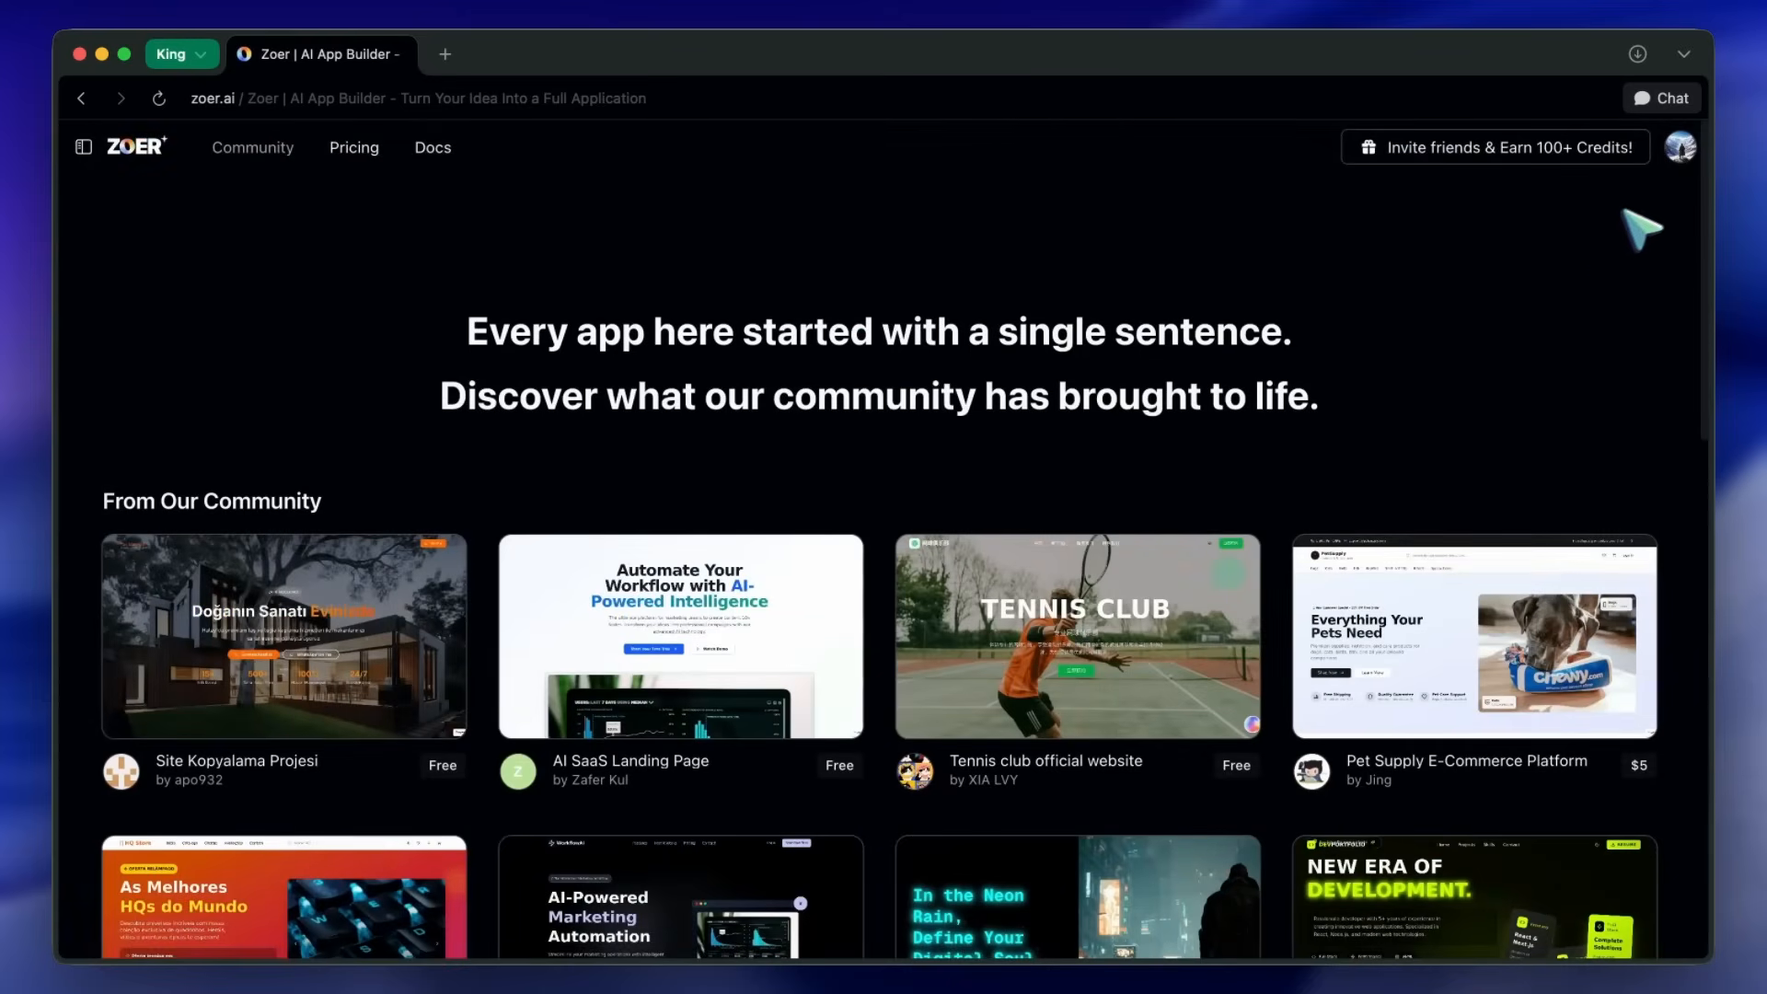
mouse_move(1428, 321)
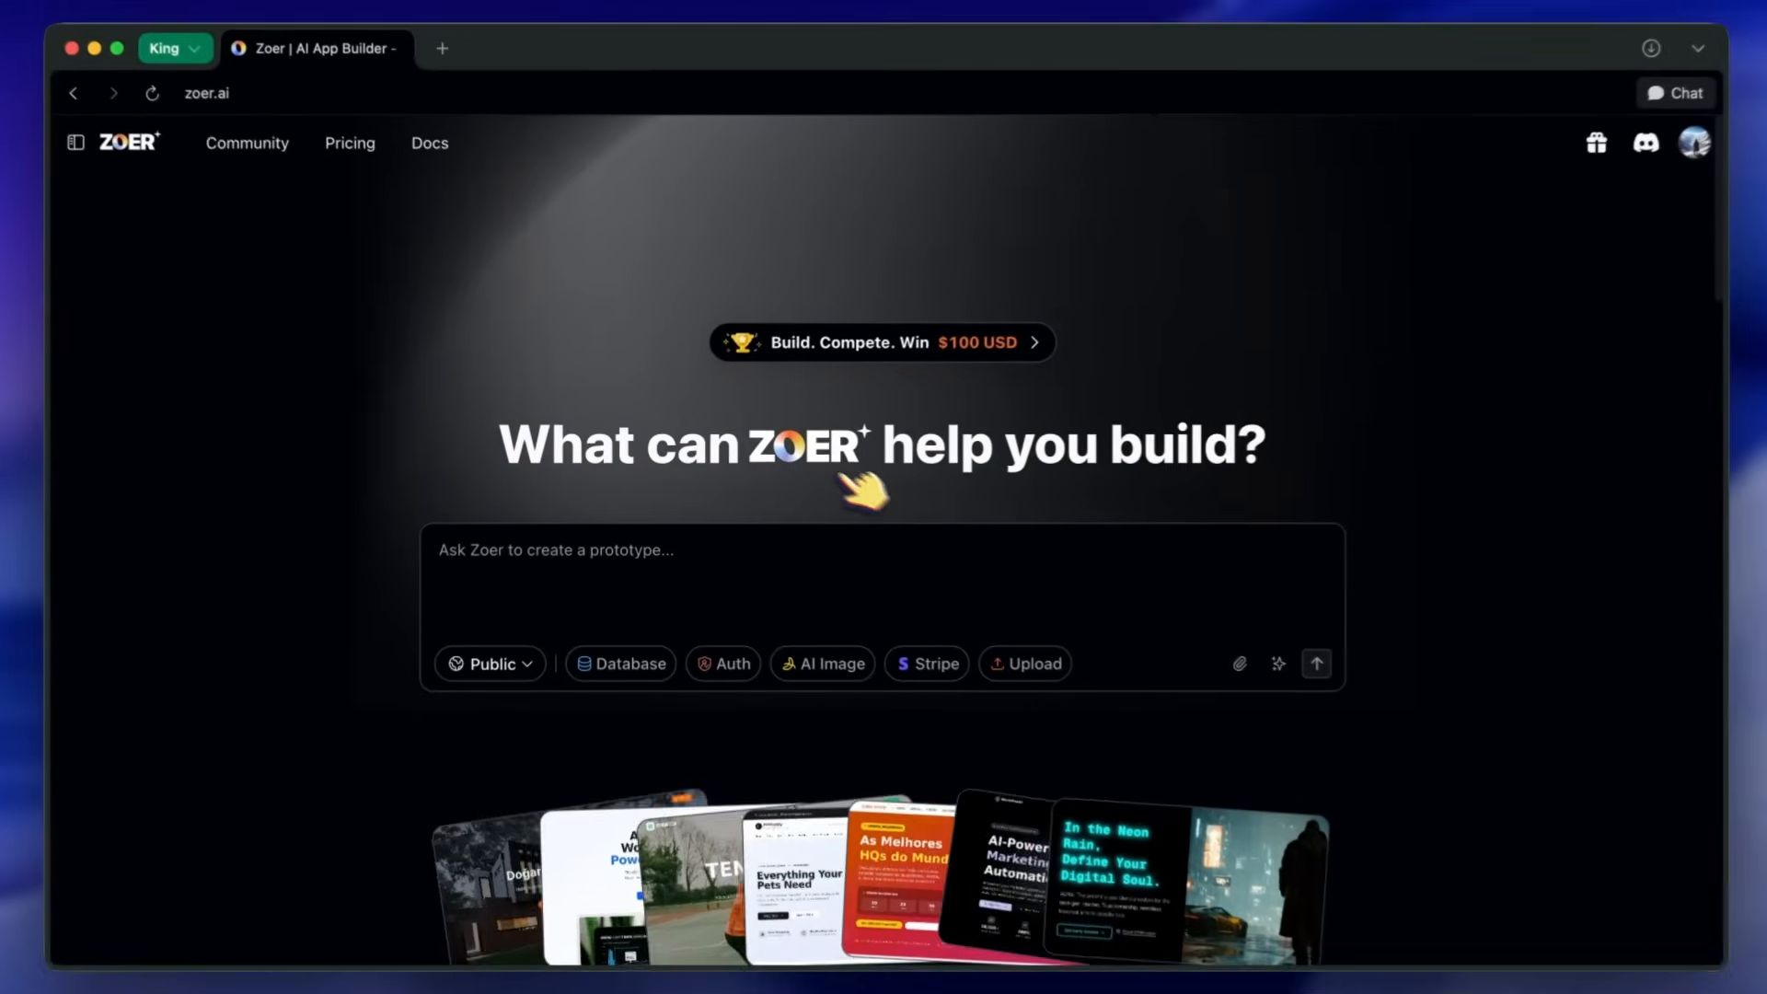
scroll(down, 3)
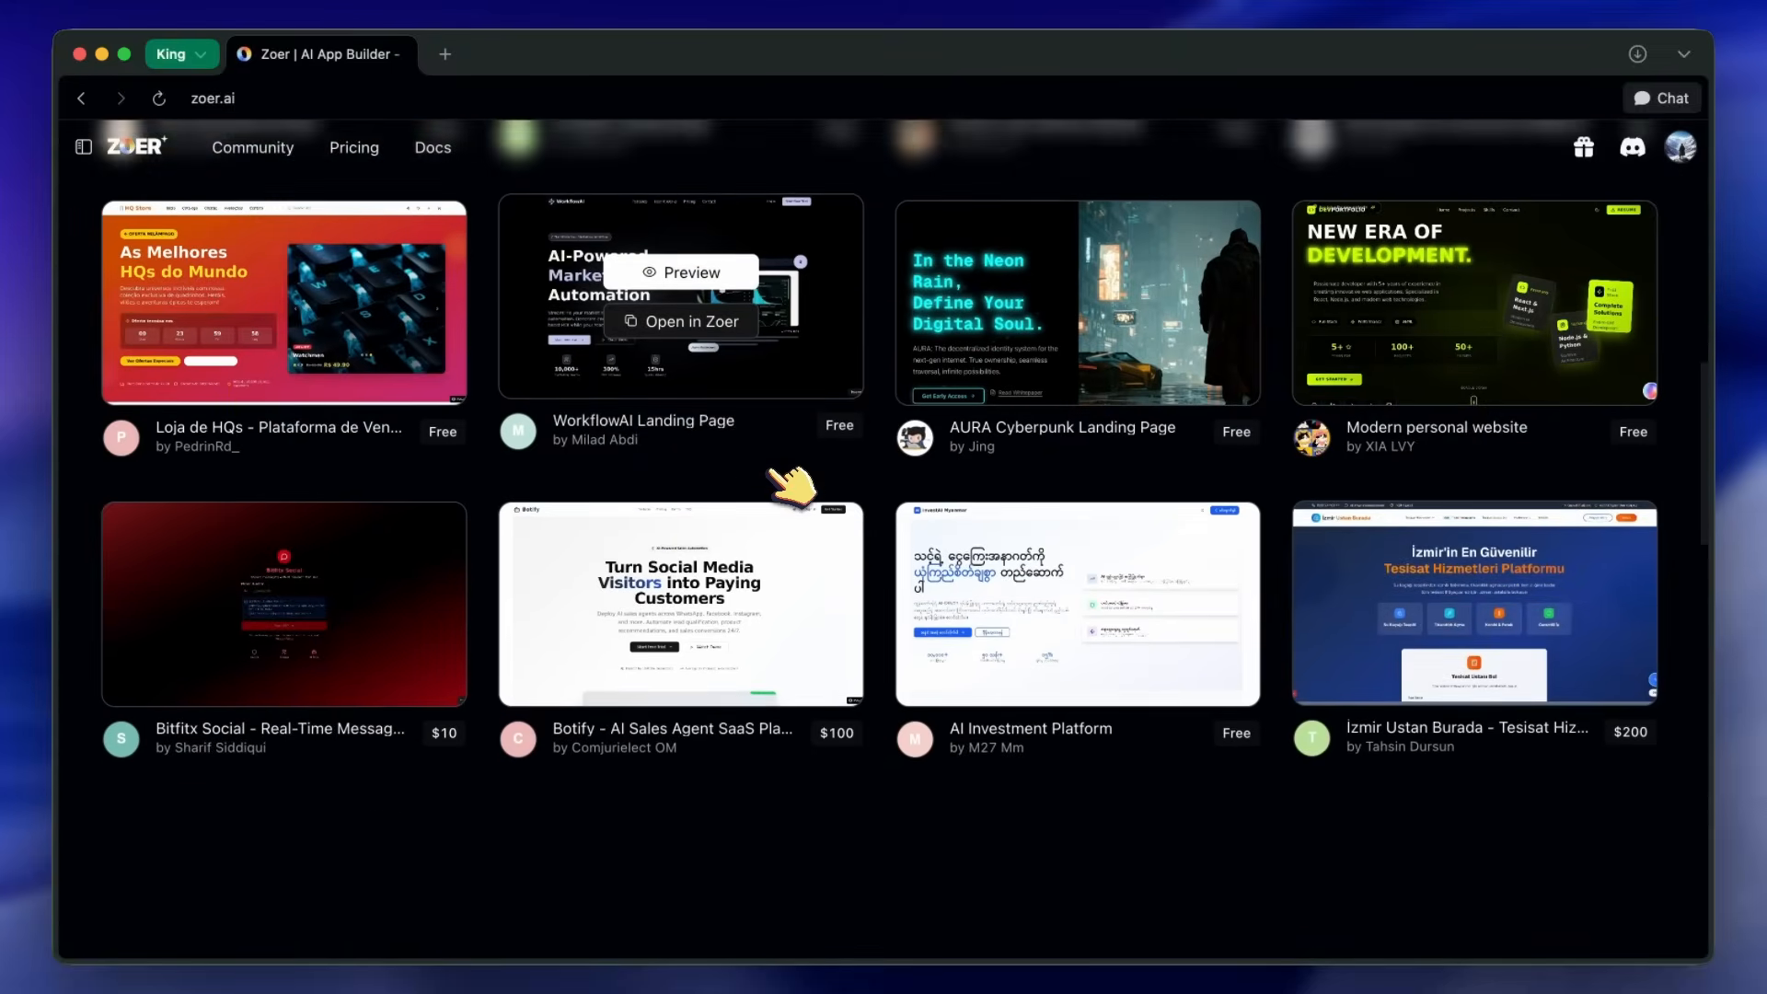
scroll(down, 3)
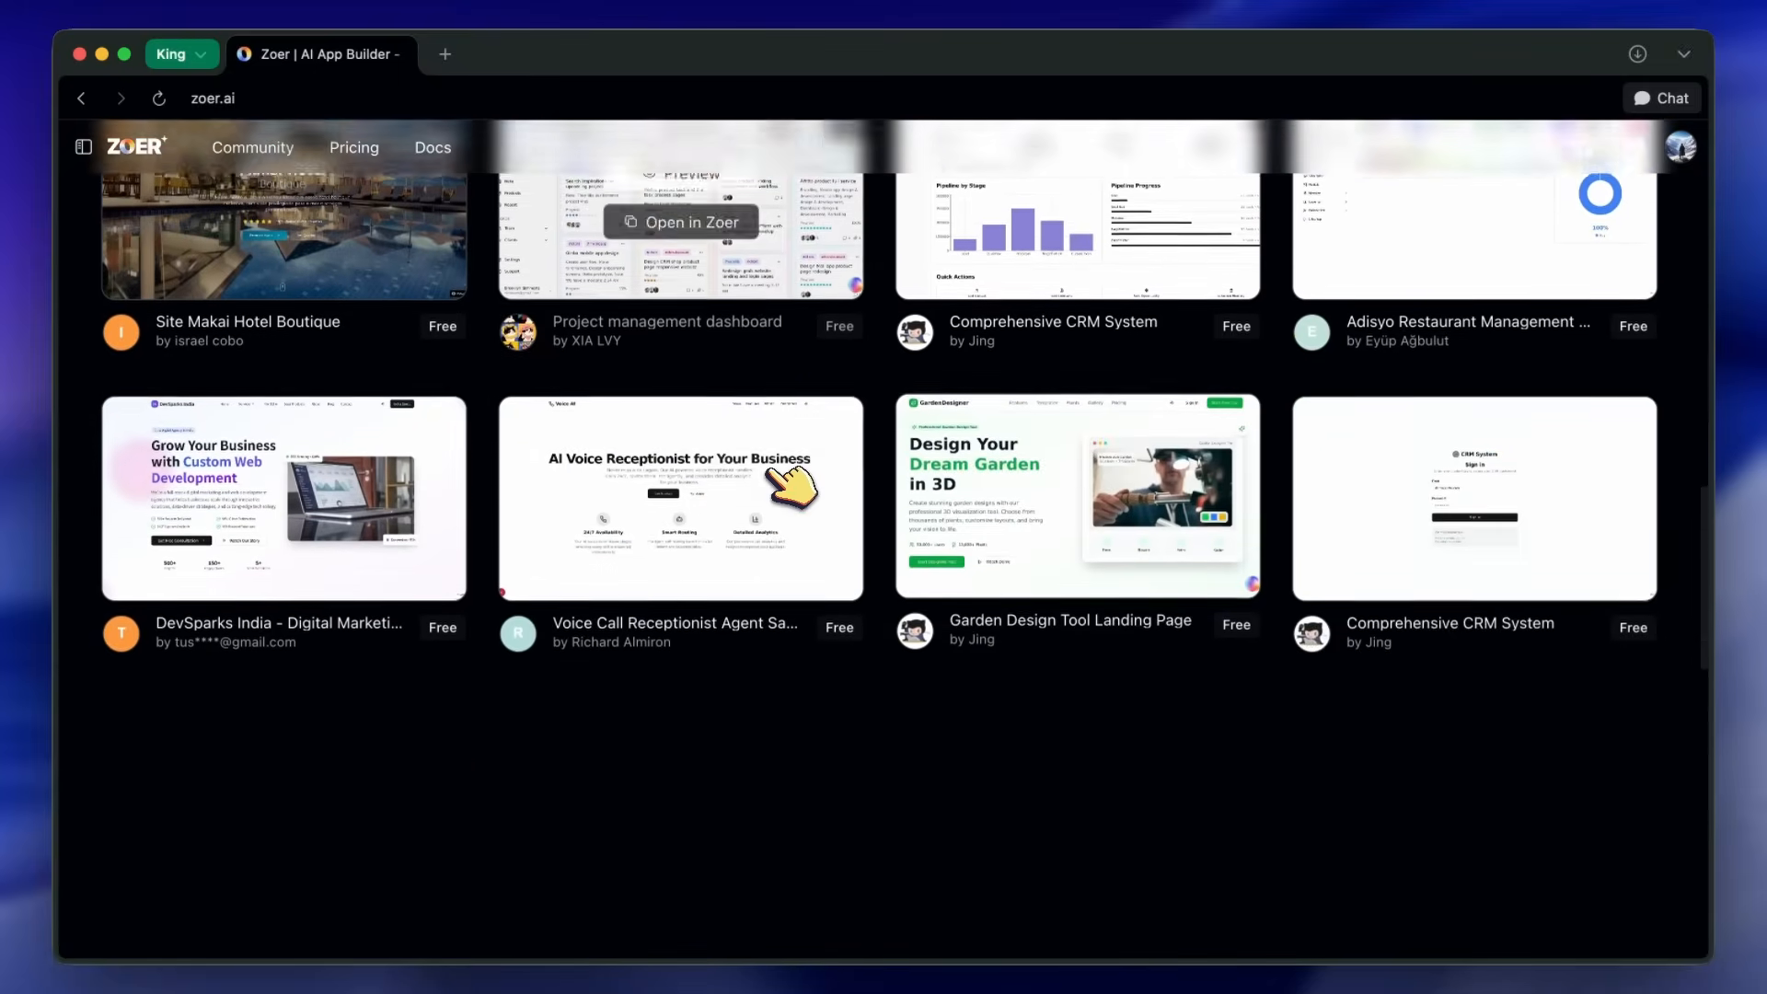
scroll(up, 3)
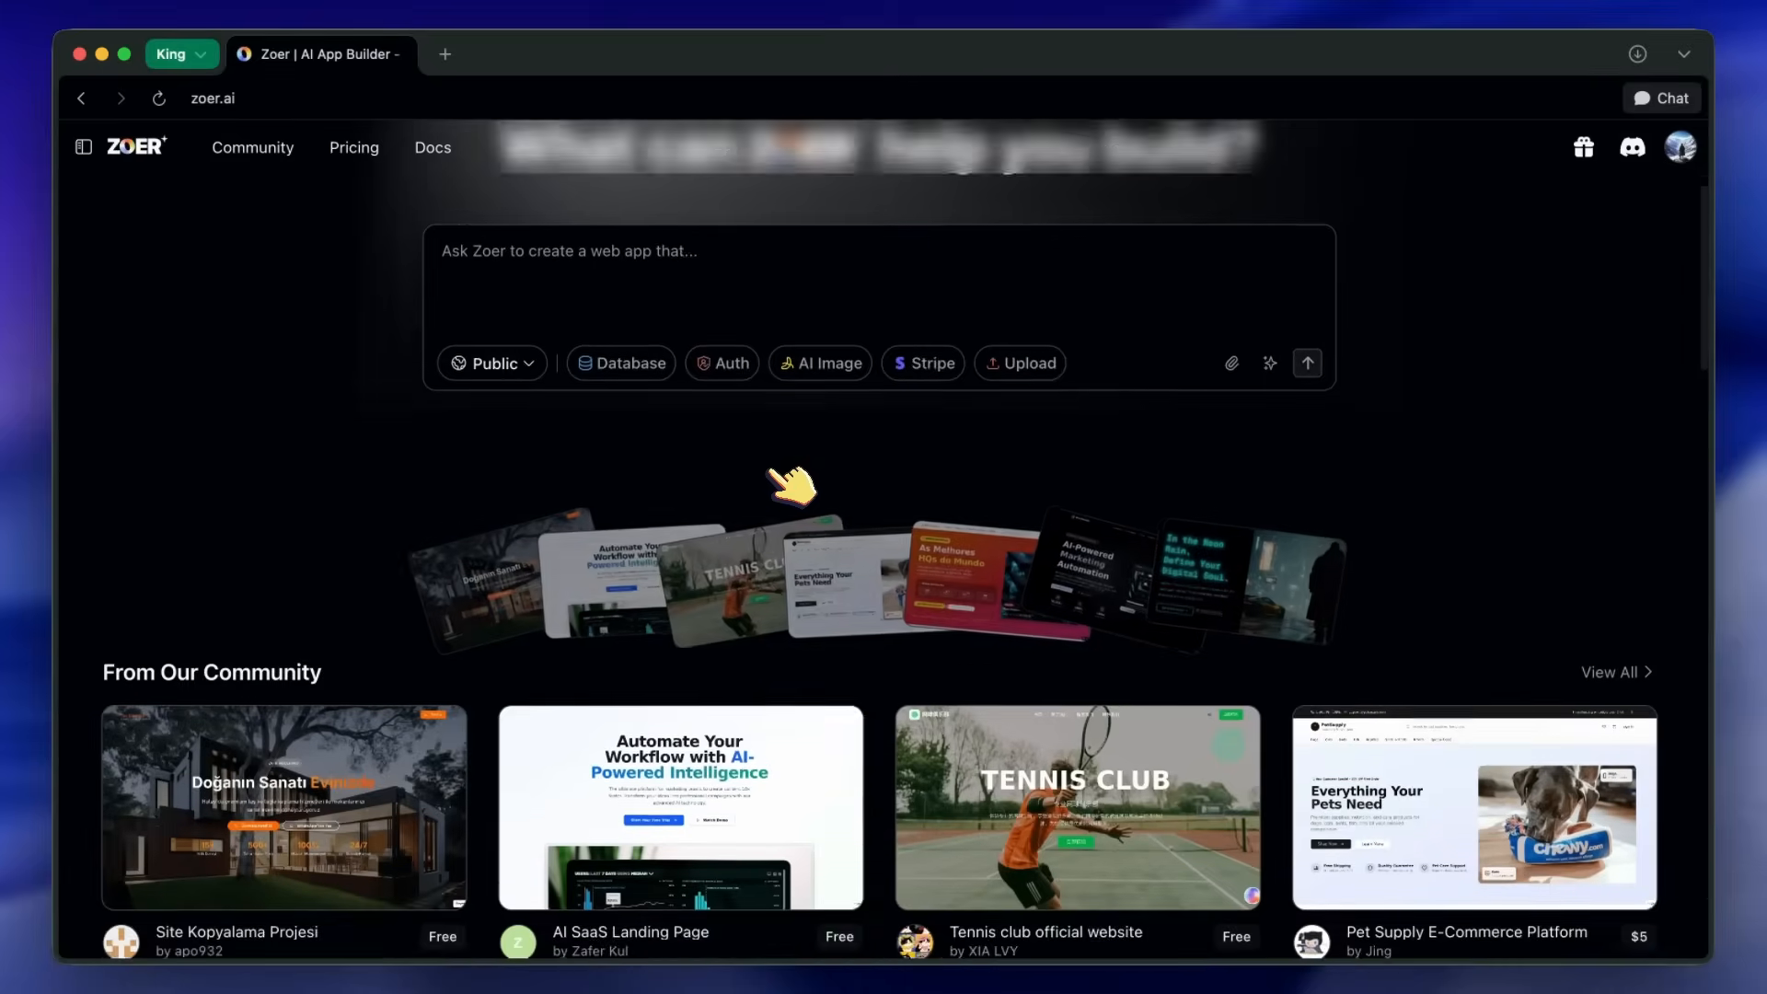
scroll(up, 3)
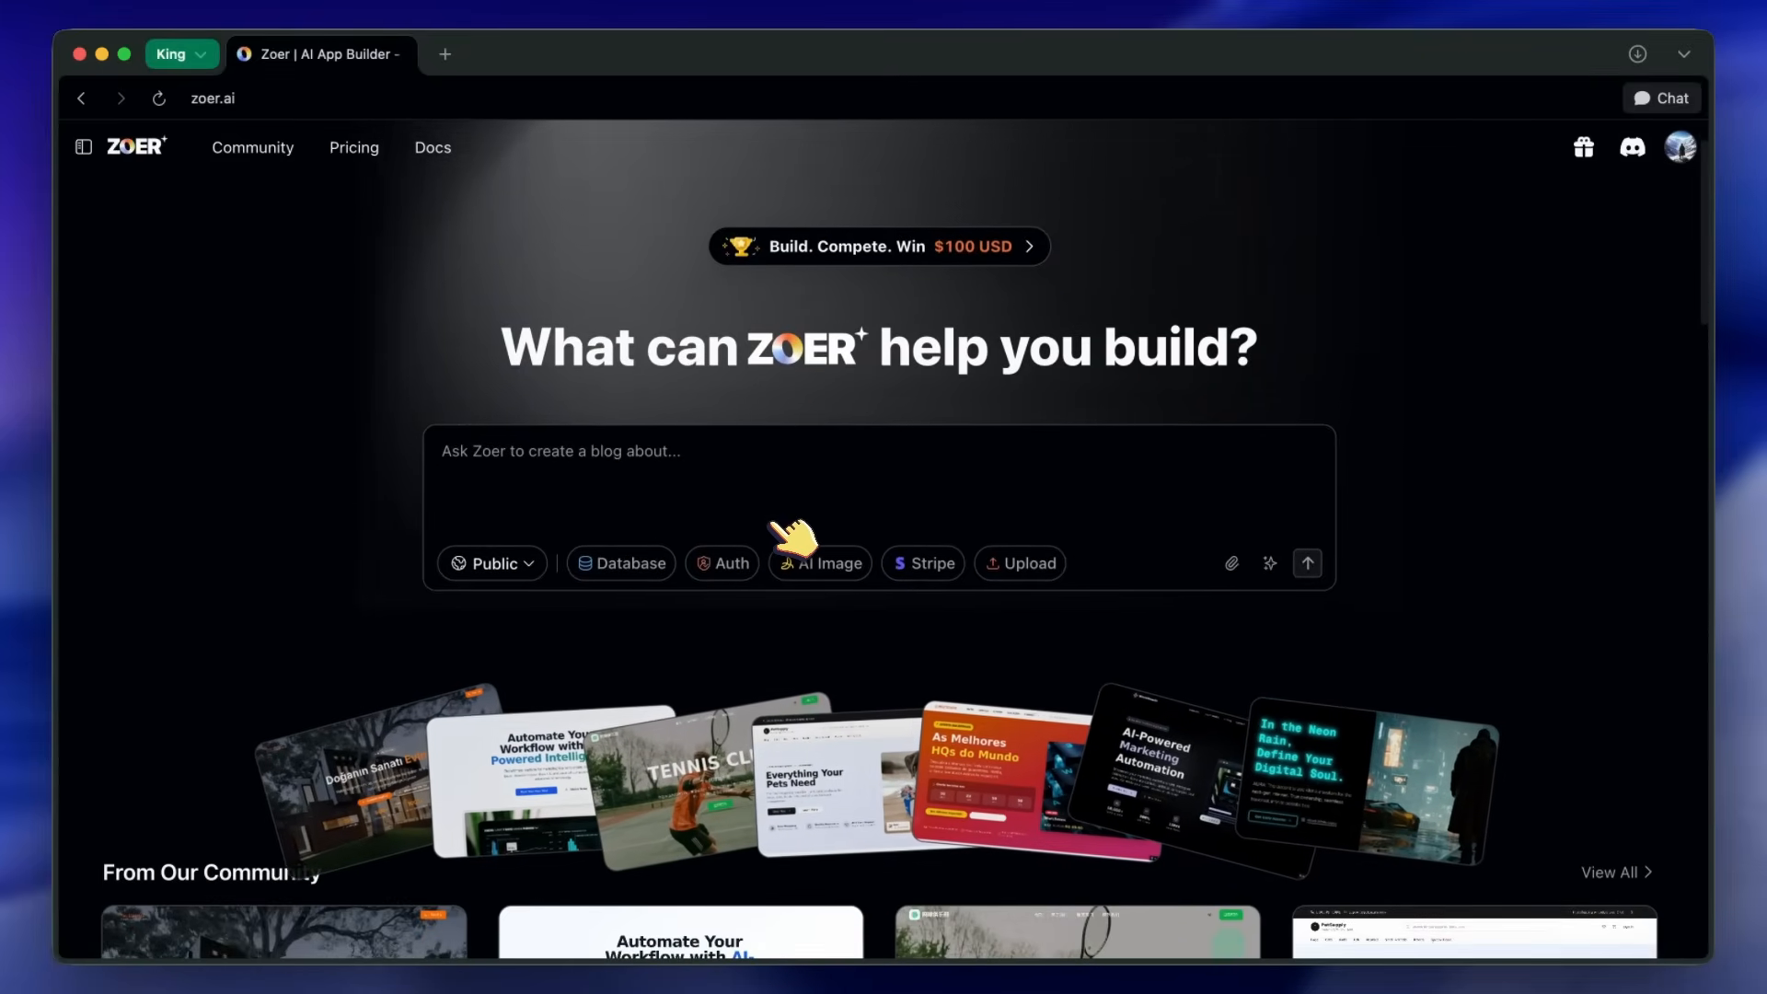
Enable Database and AI Image on the new-app prompt and review the Stripe key form
click(722, 563)
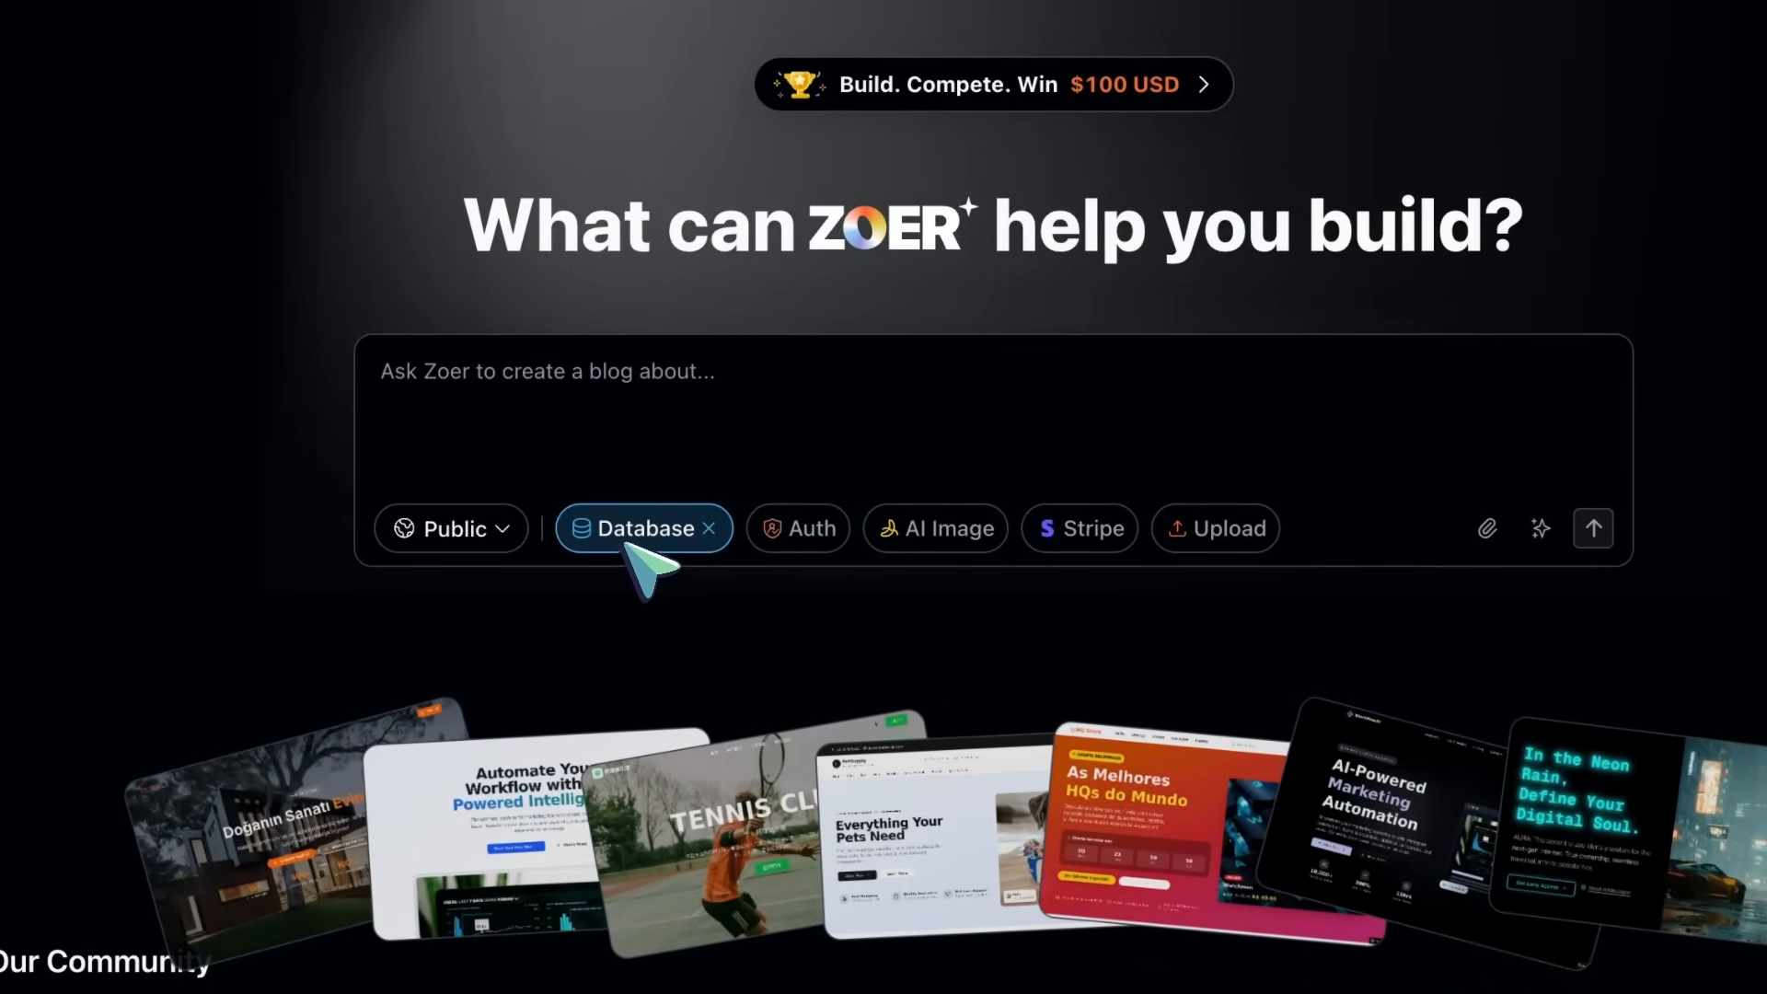
click(933, 529)
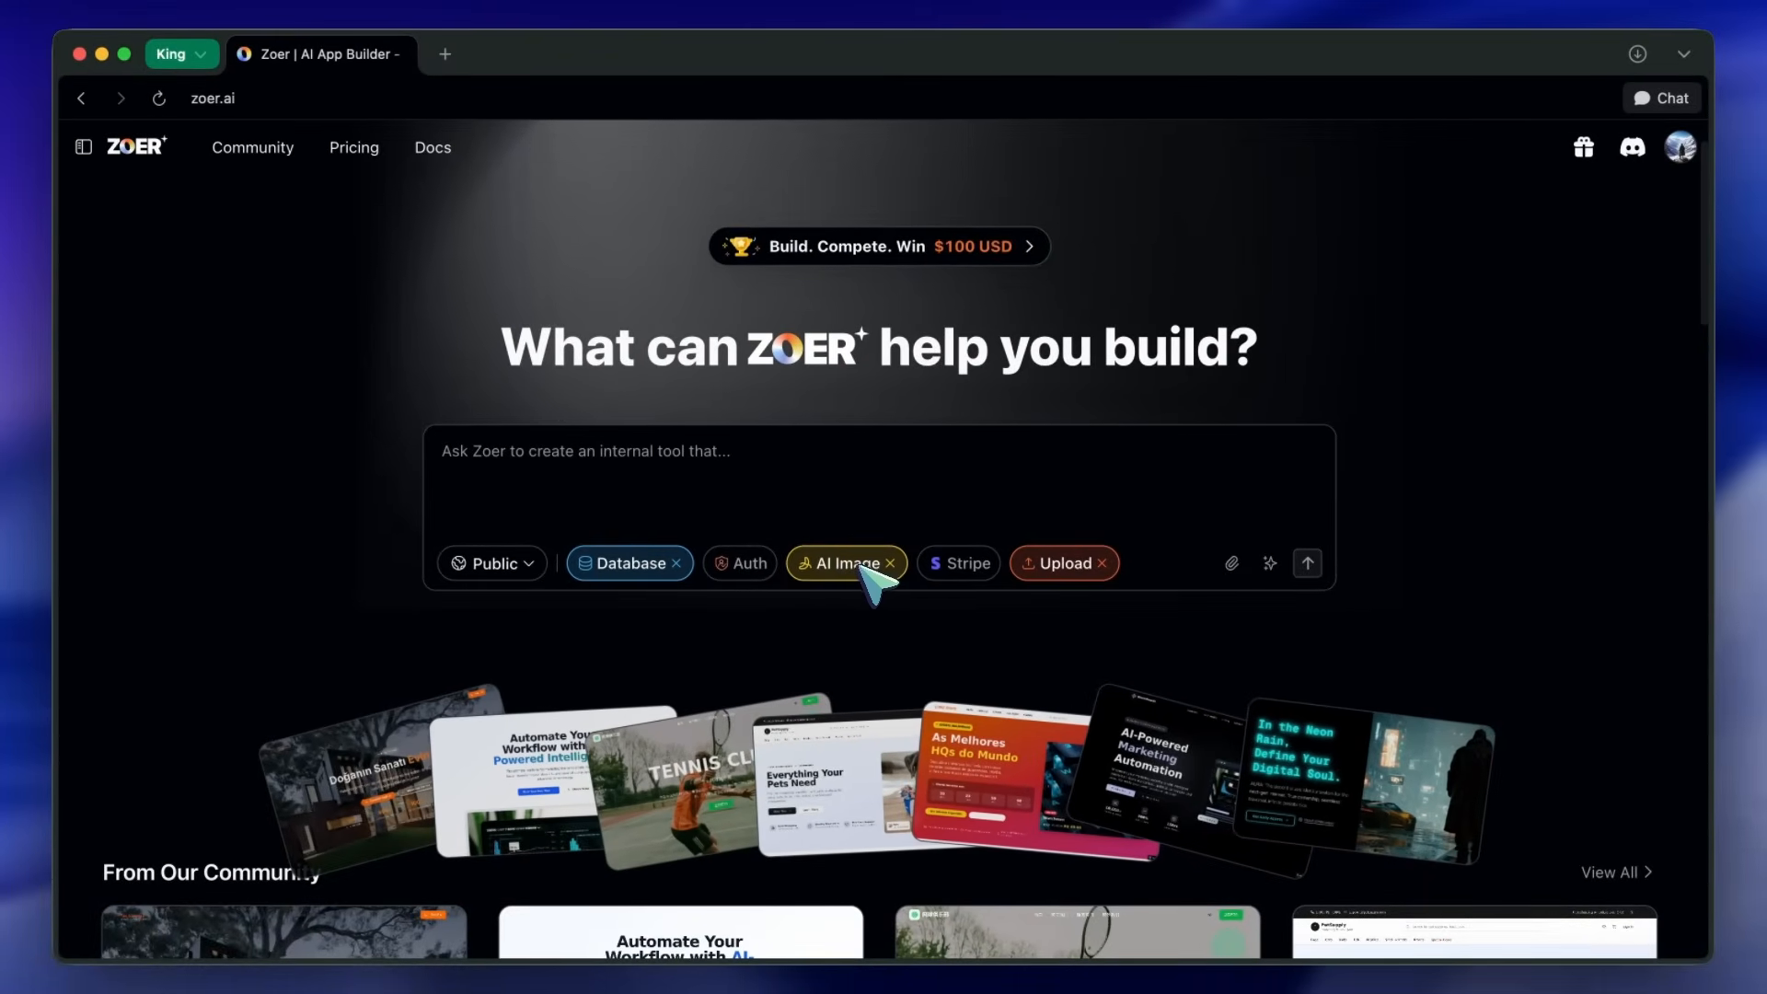
click(959, 563)
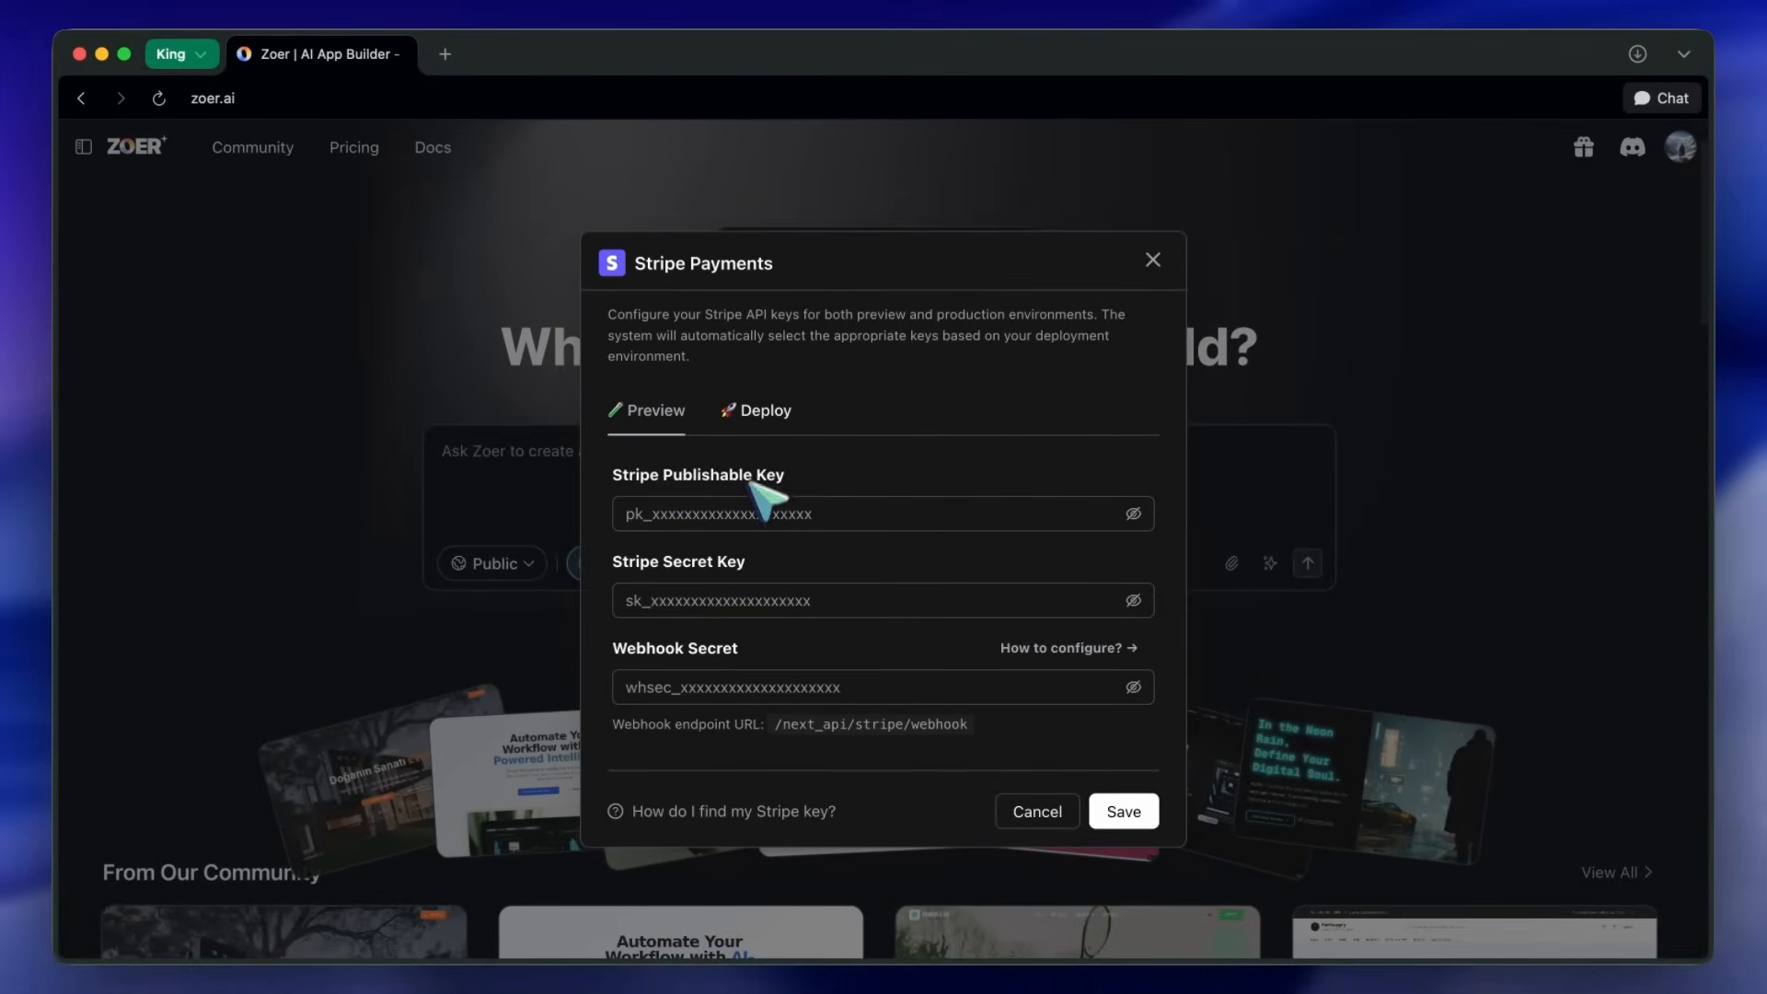
mouse_move(1009, 338)
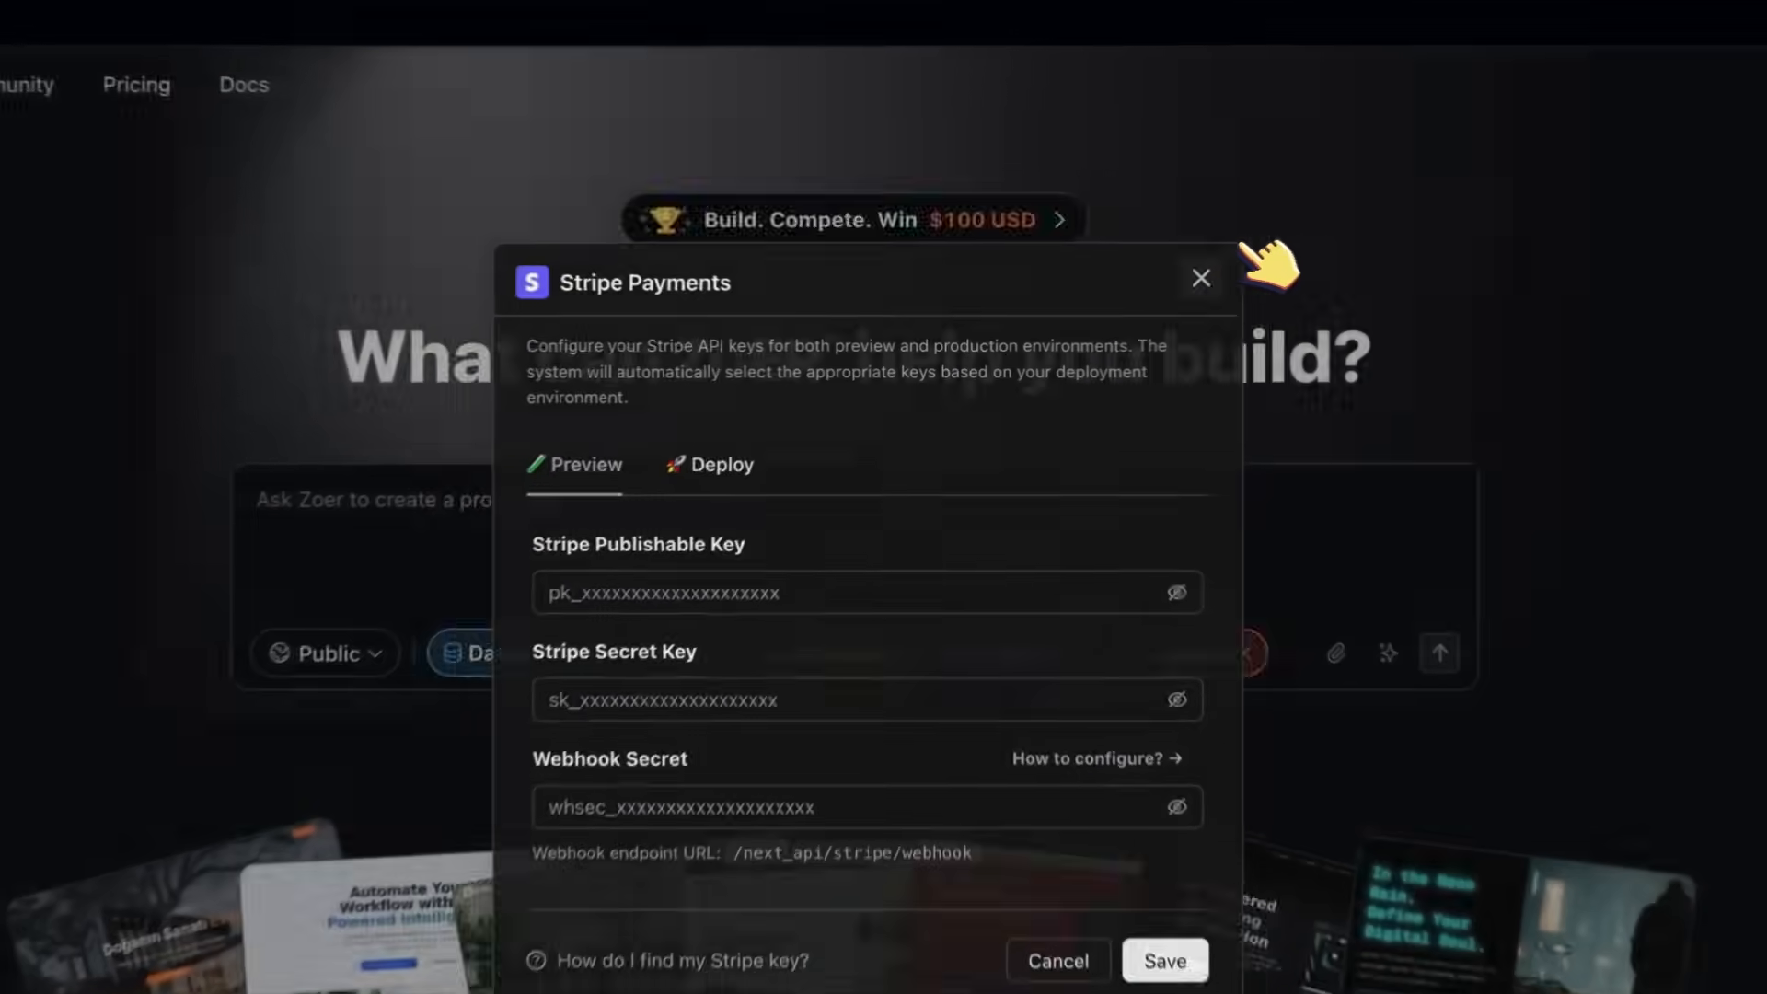
click(1200, 278)
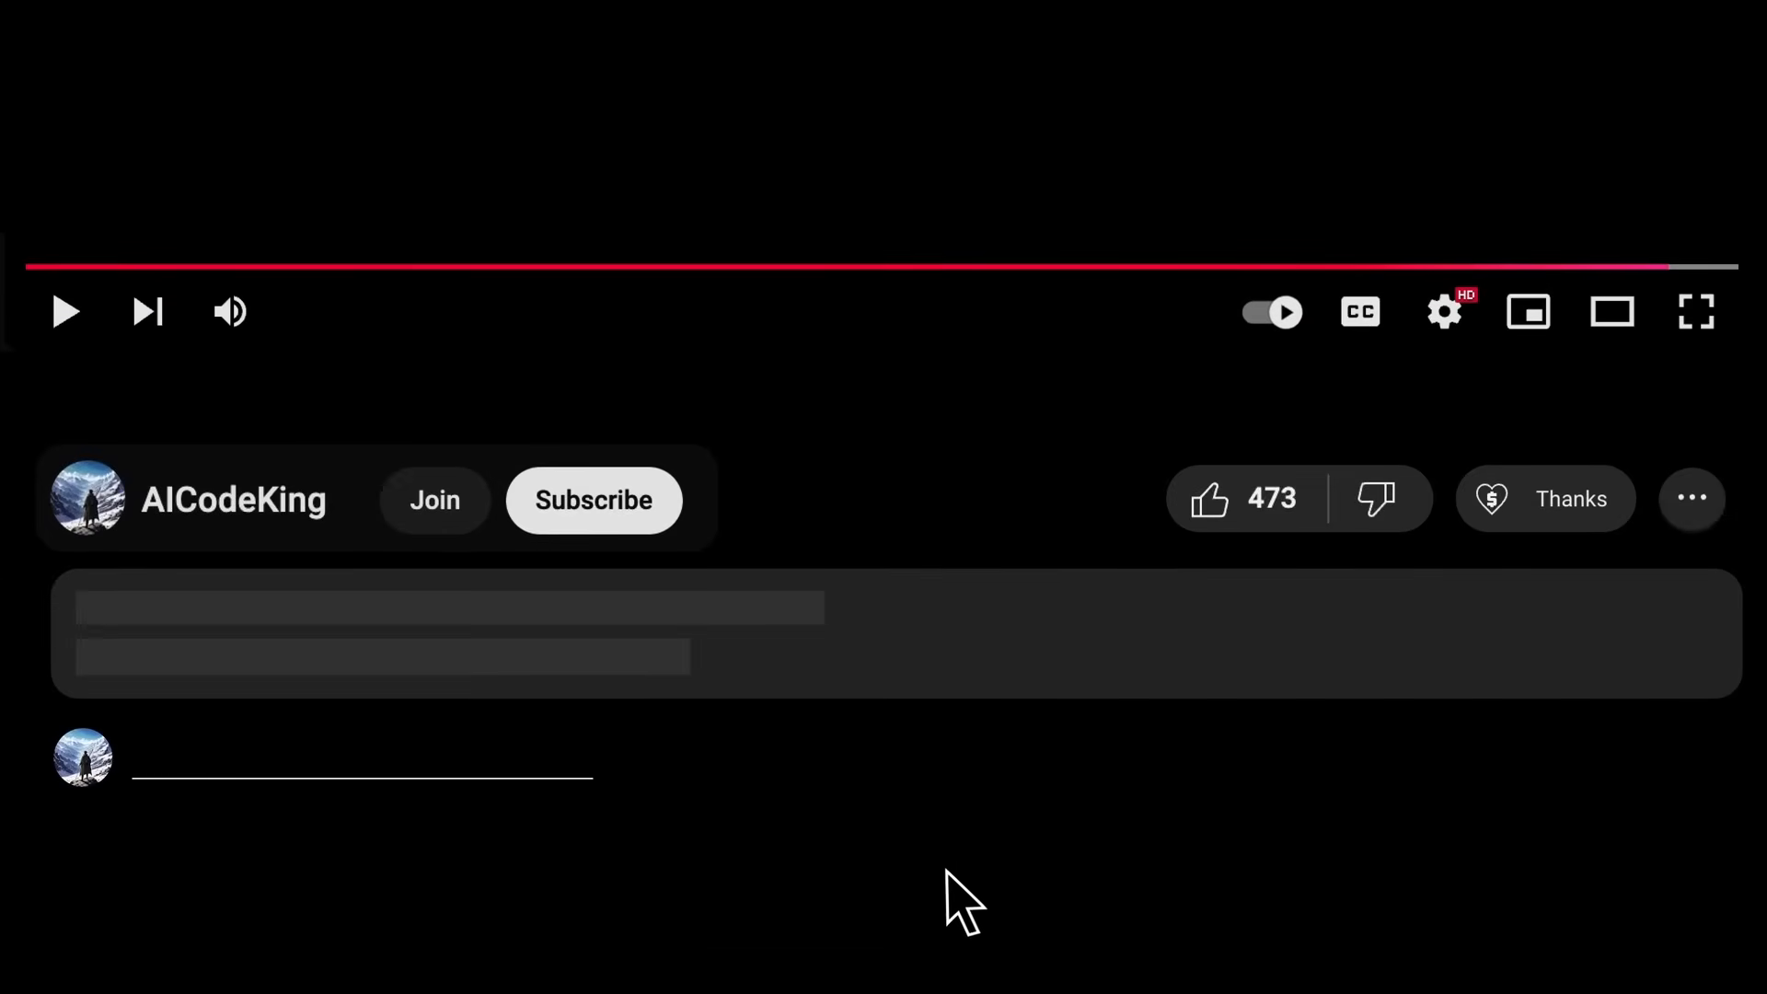
Subscribe to the AICodeKing channel and bring up the $2.00 Super Thanks purchase panel
click(591, 499)
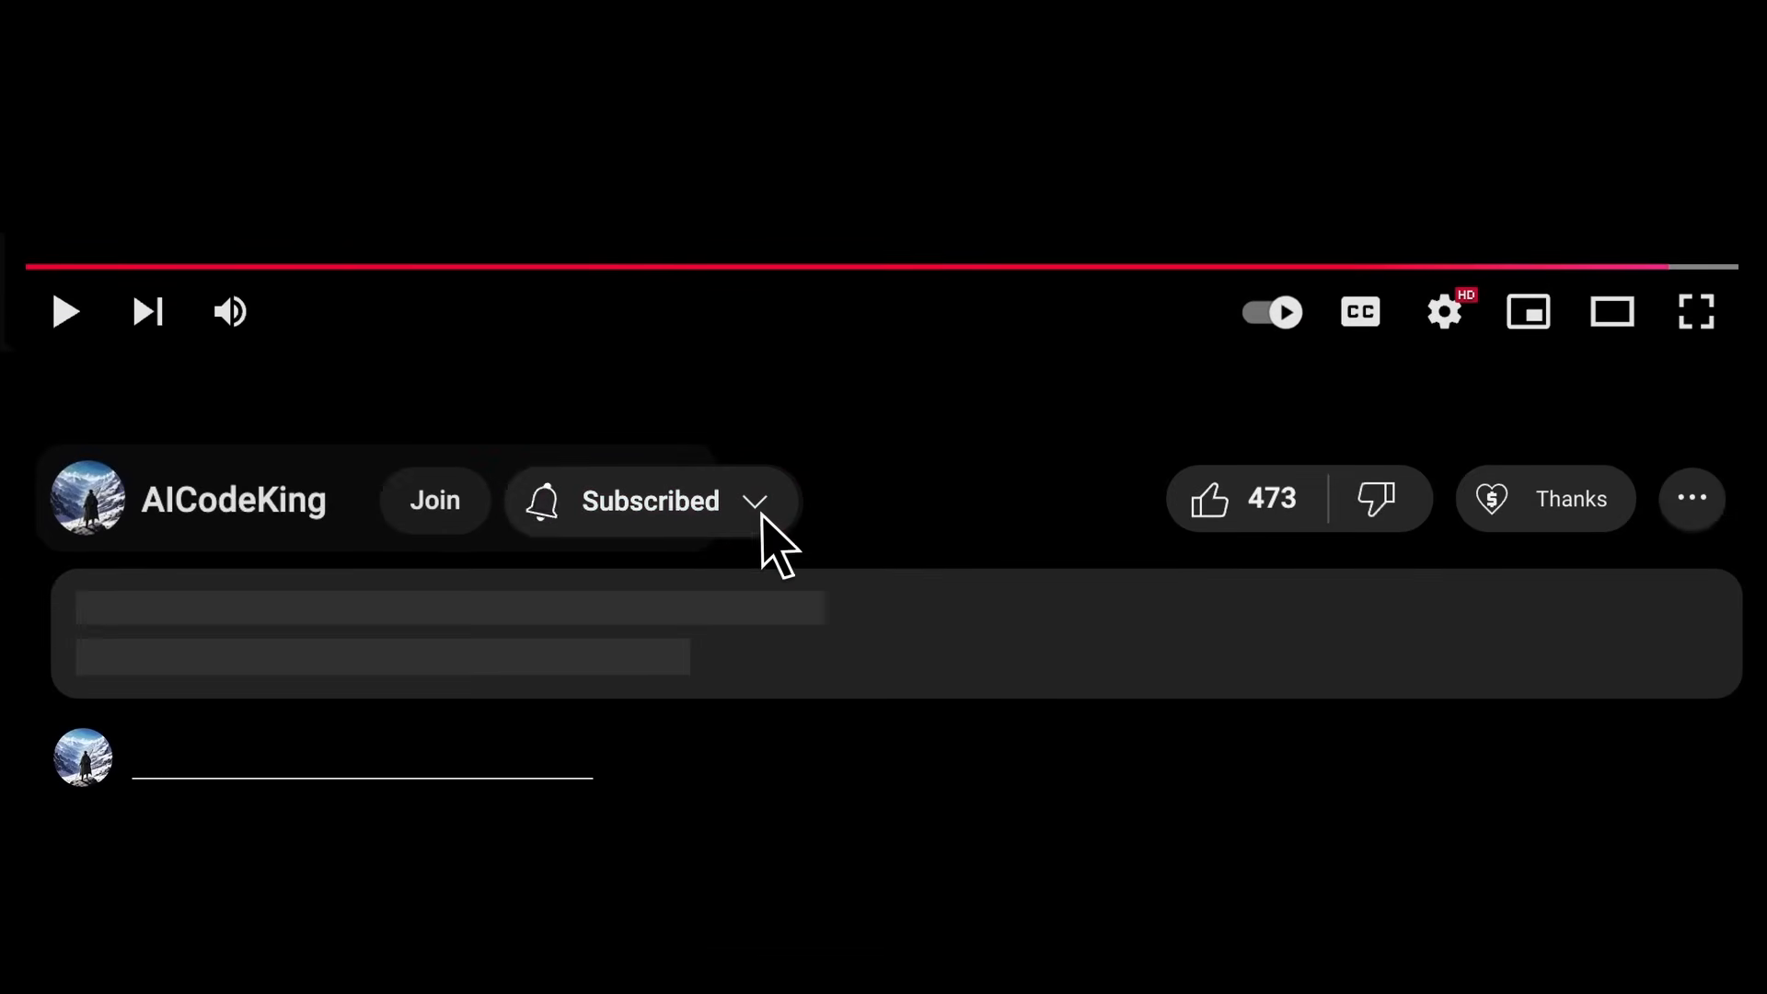
click(1544, 499)
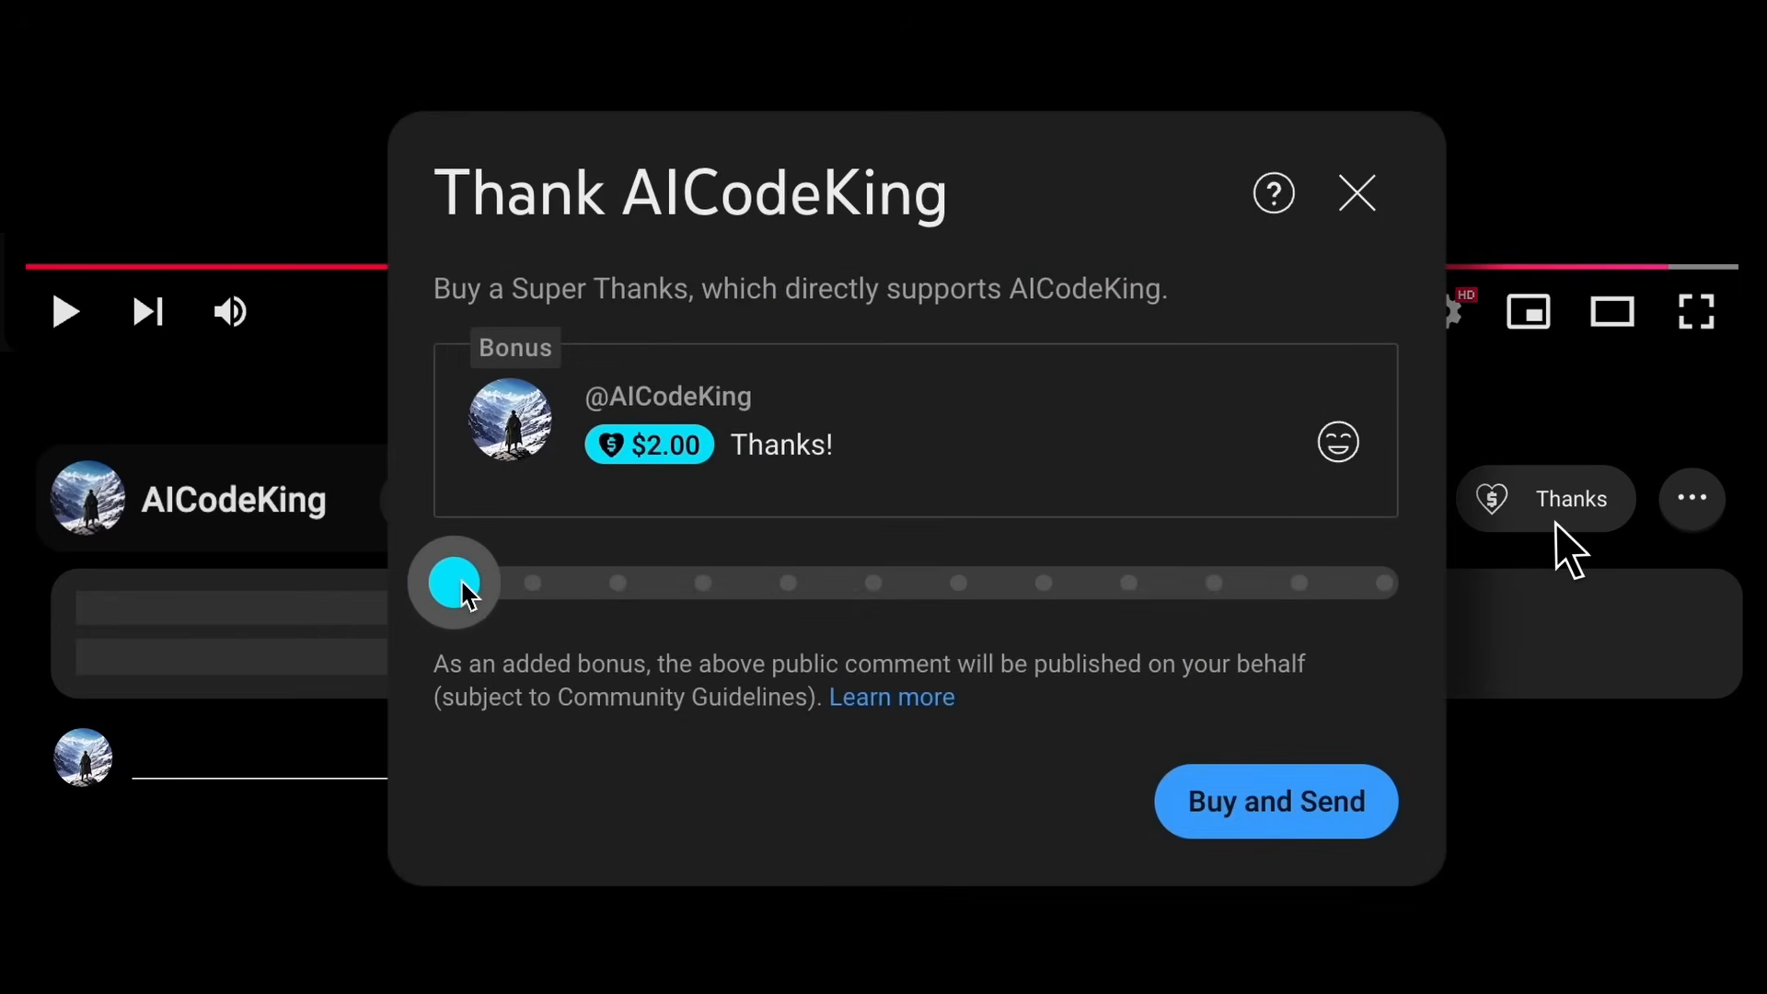